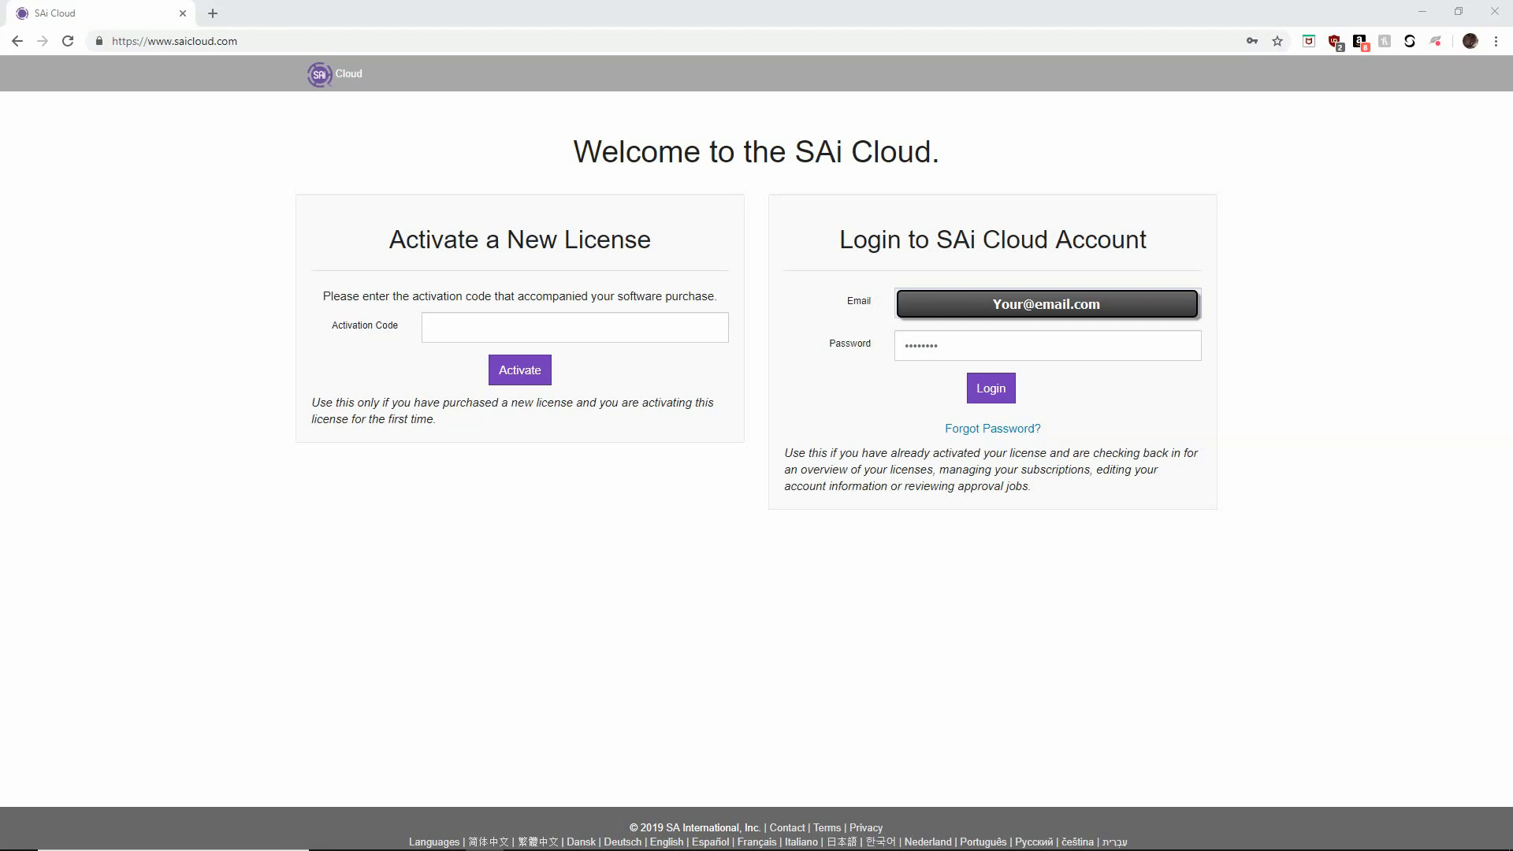
{"action": "mouse_move", "coordinate": [1478, 373]}
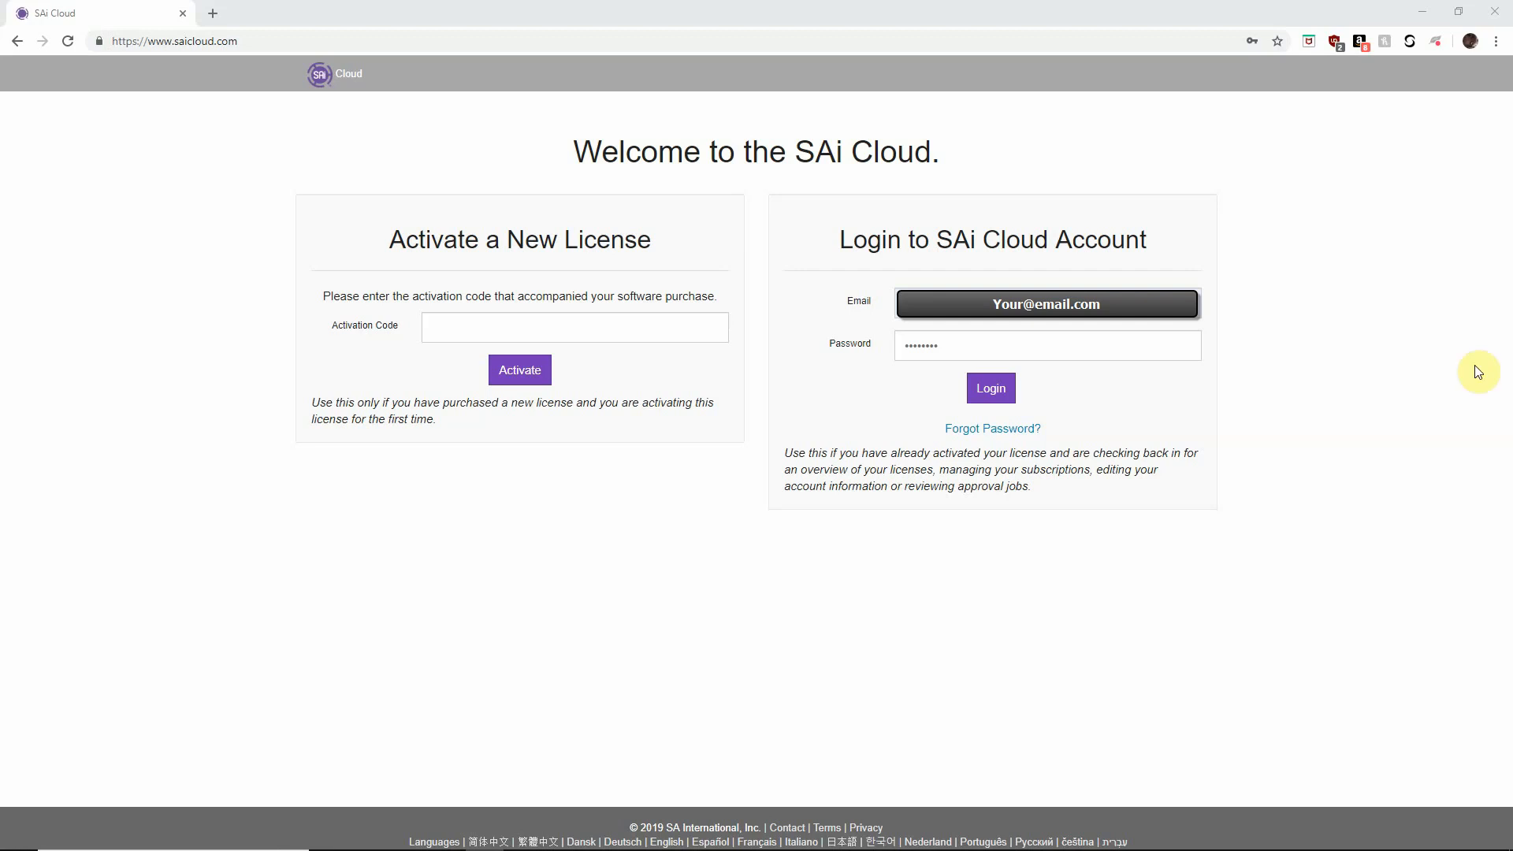
{"action": "mouse_move", "coordinate": [1228, 429]}
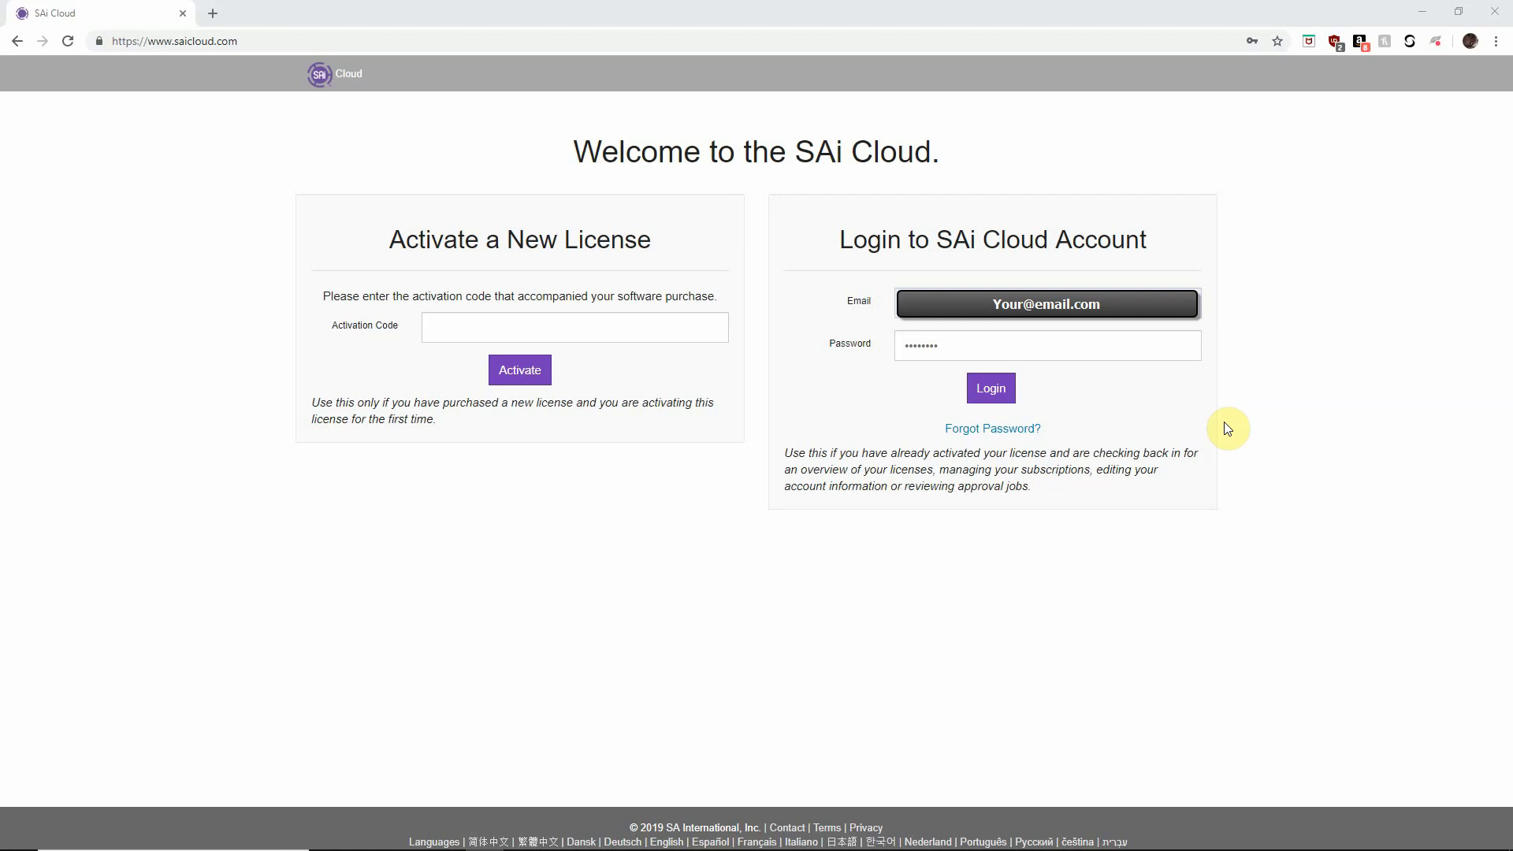
Step: Fill in the saved SAi Cloud email and password on the welcome page
{"action": "left_click", "coordinate": [168, 42]}
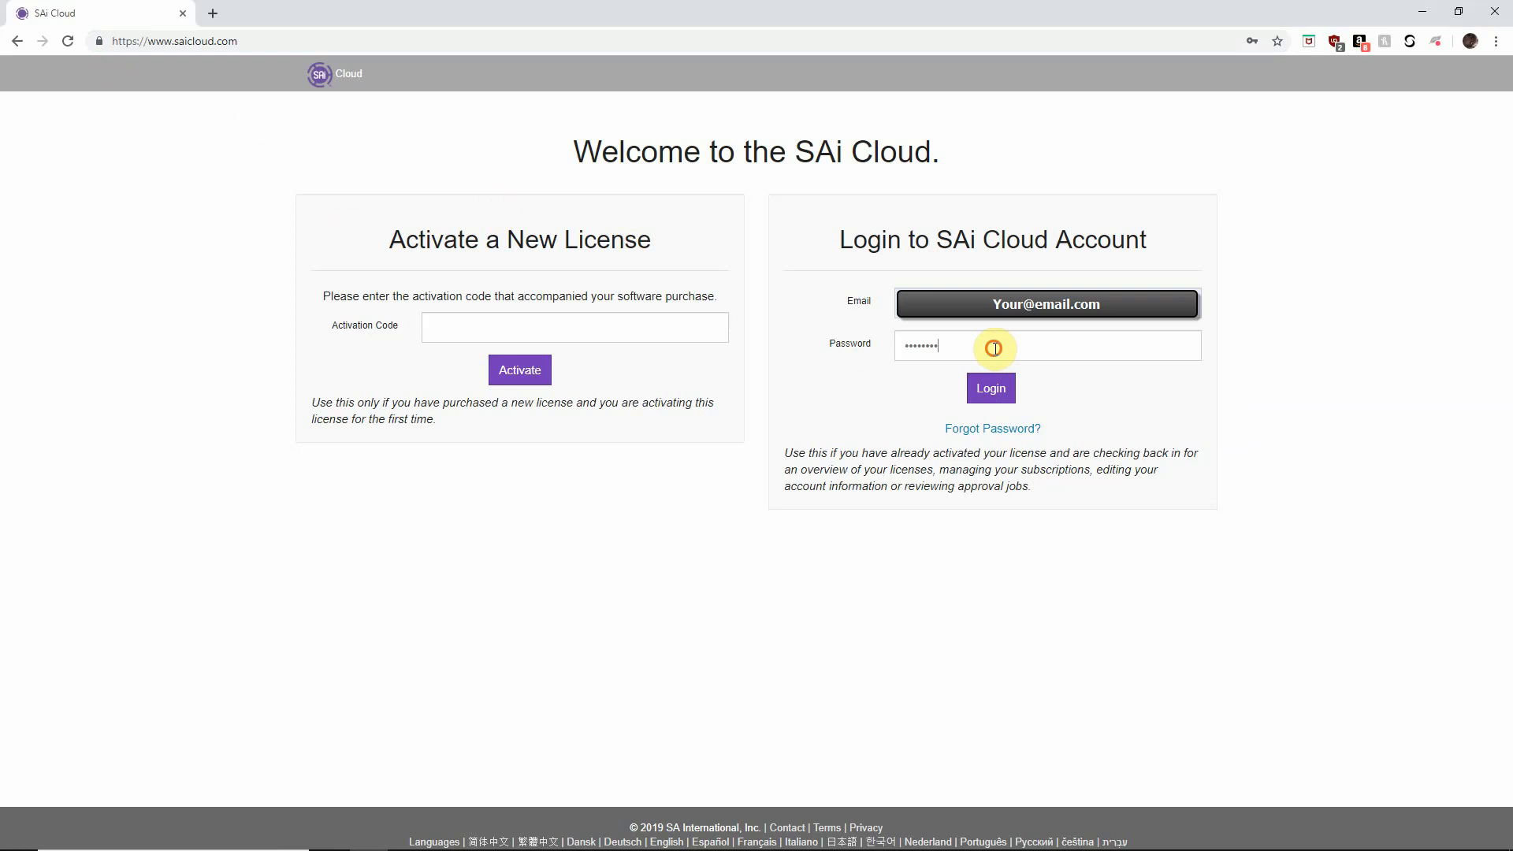
{"action": "left_click", "coordinate": [989, 388]}
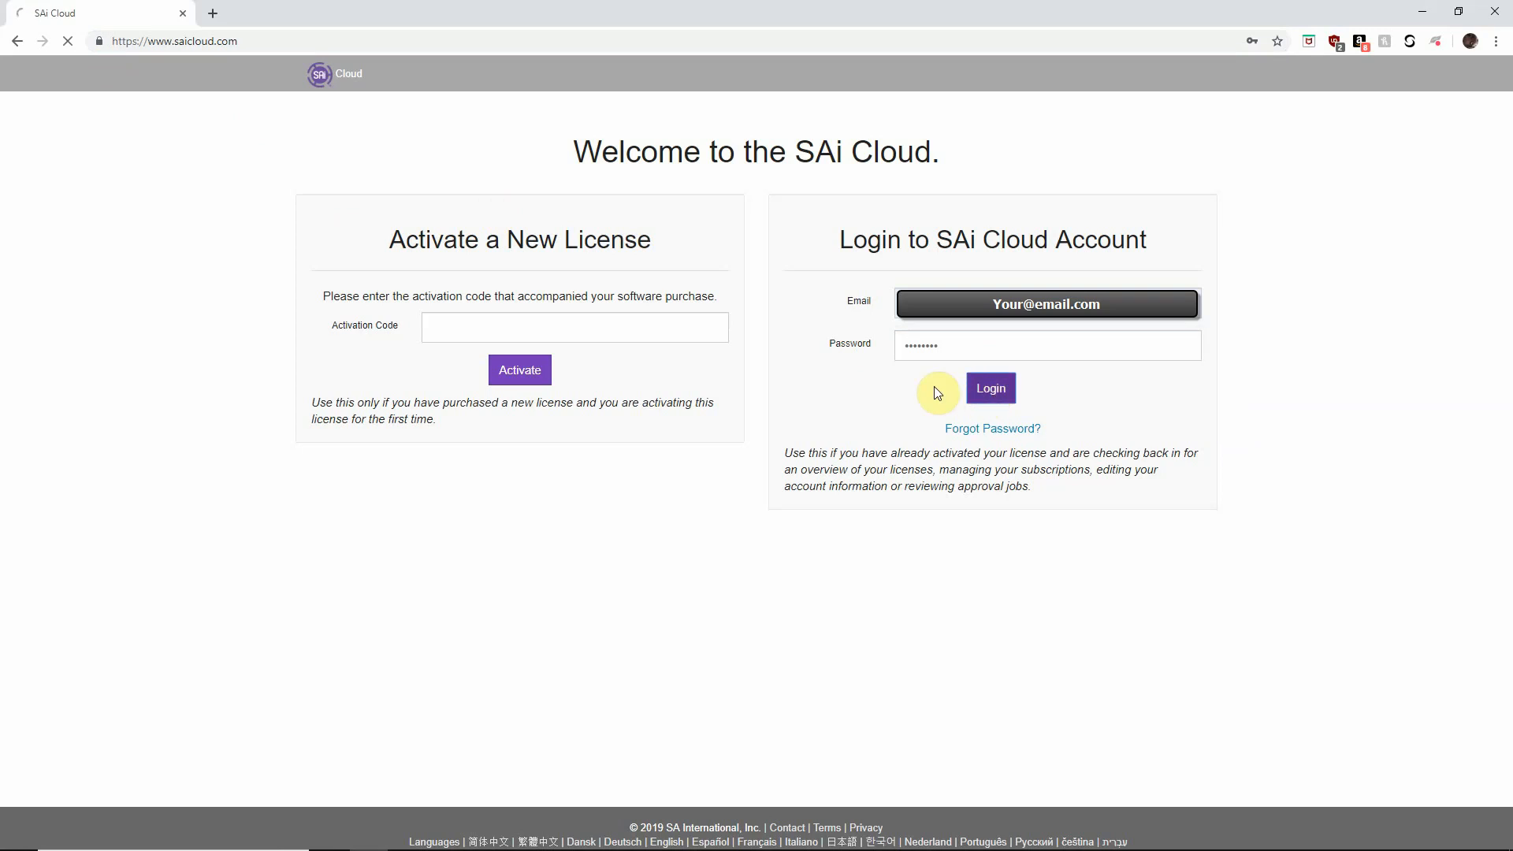
Step: Log in to SAi Cloud to reach the software licenses page
{"action": "left_click", "coordinate": [990, 387]}
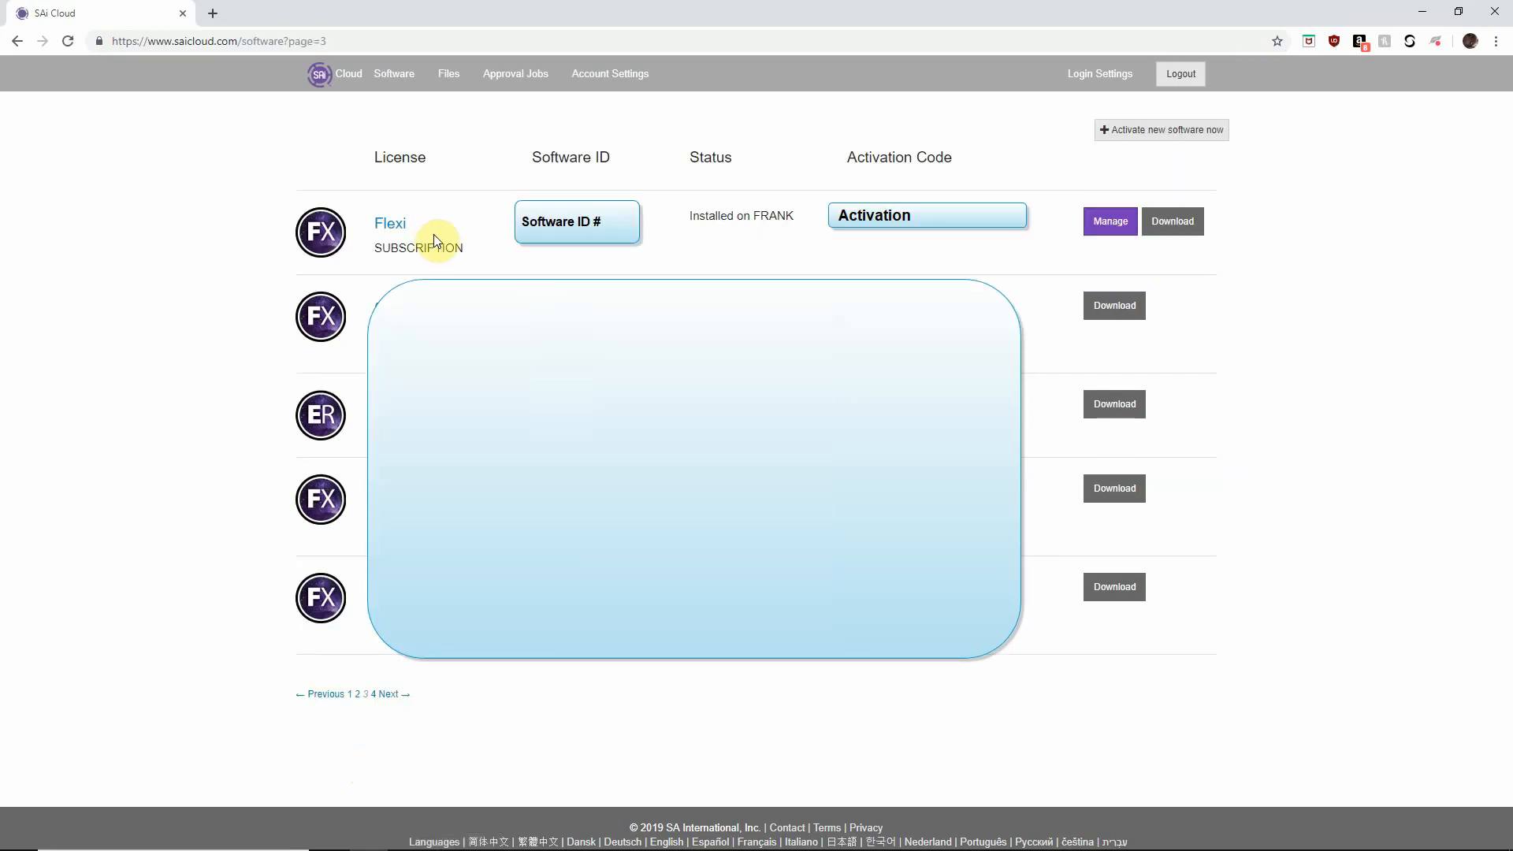
{"action": "mouse_move", "coordinate": [717, 216]}
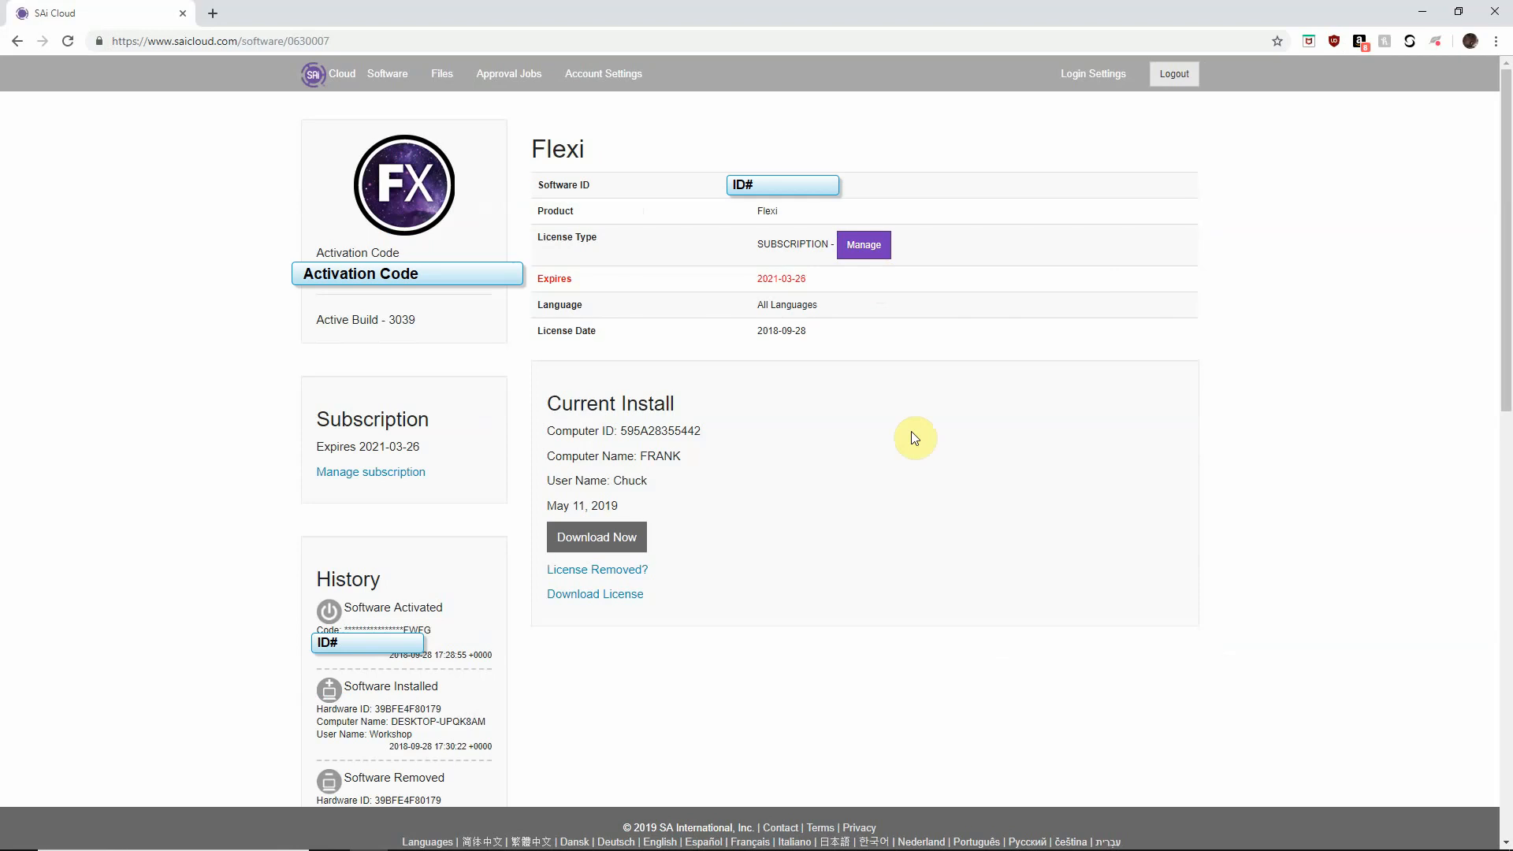
{"action": "mouse_move", "coordinate": [680, 420]}
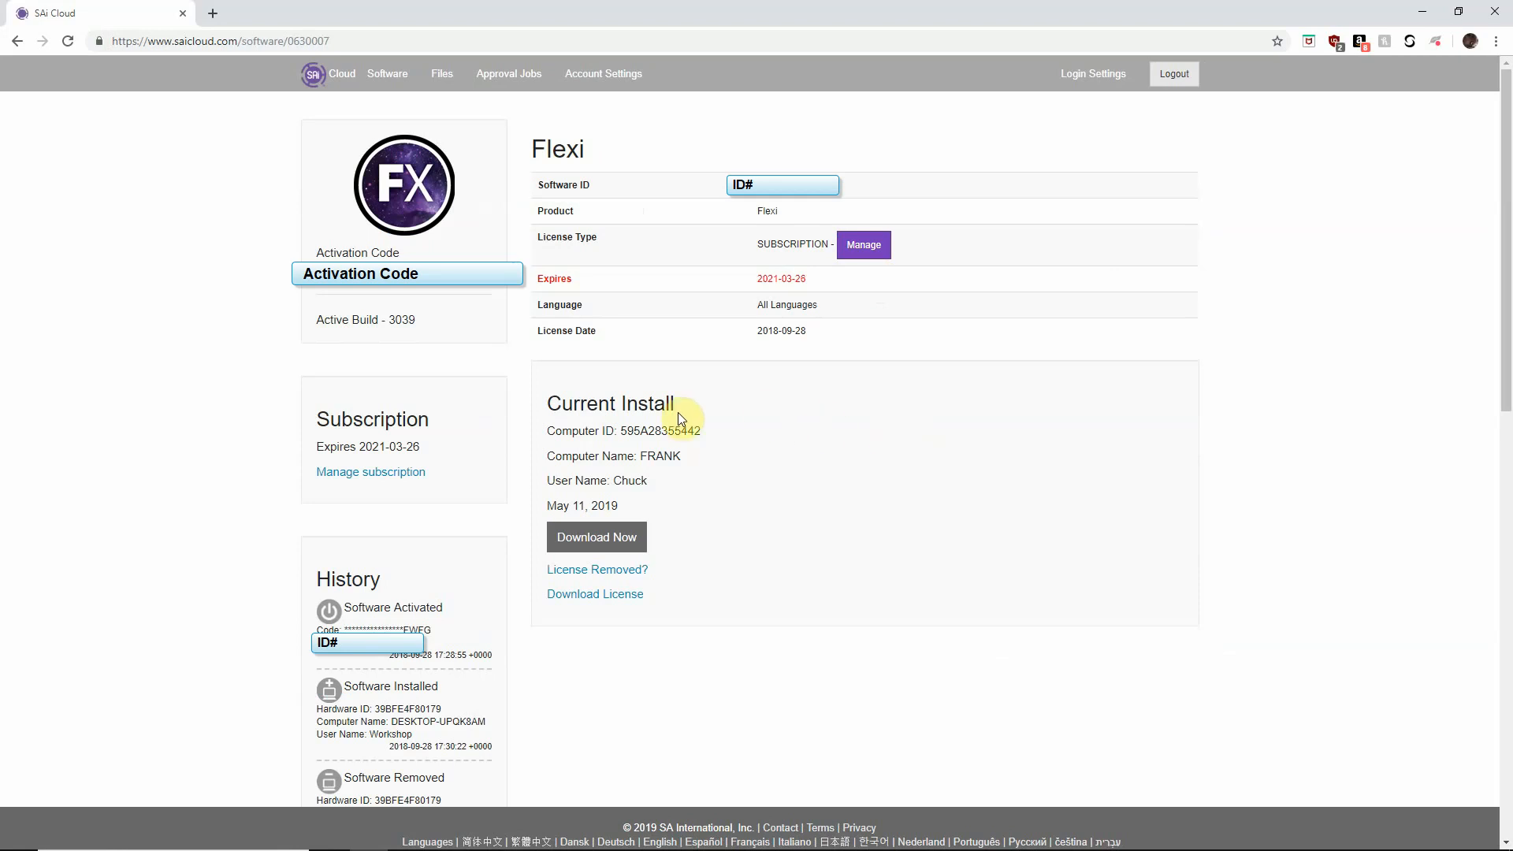
{"action": "mouse_move", "coordinate": [669, 335]}
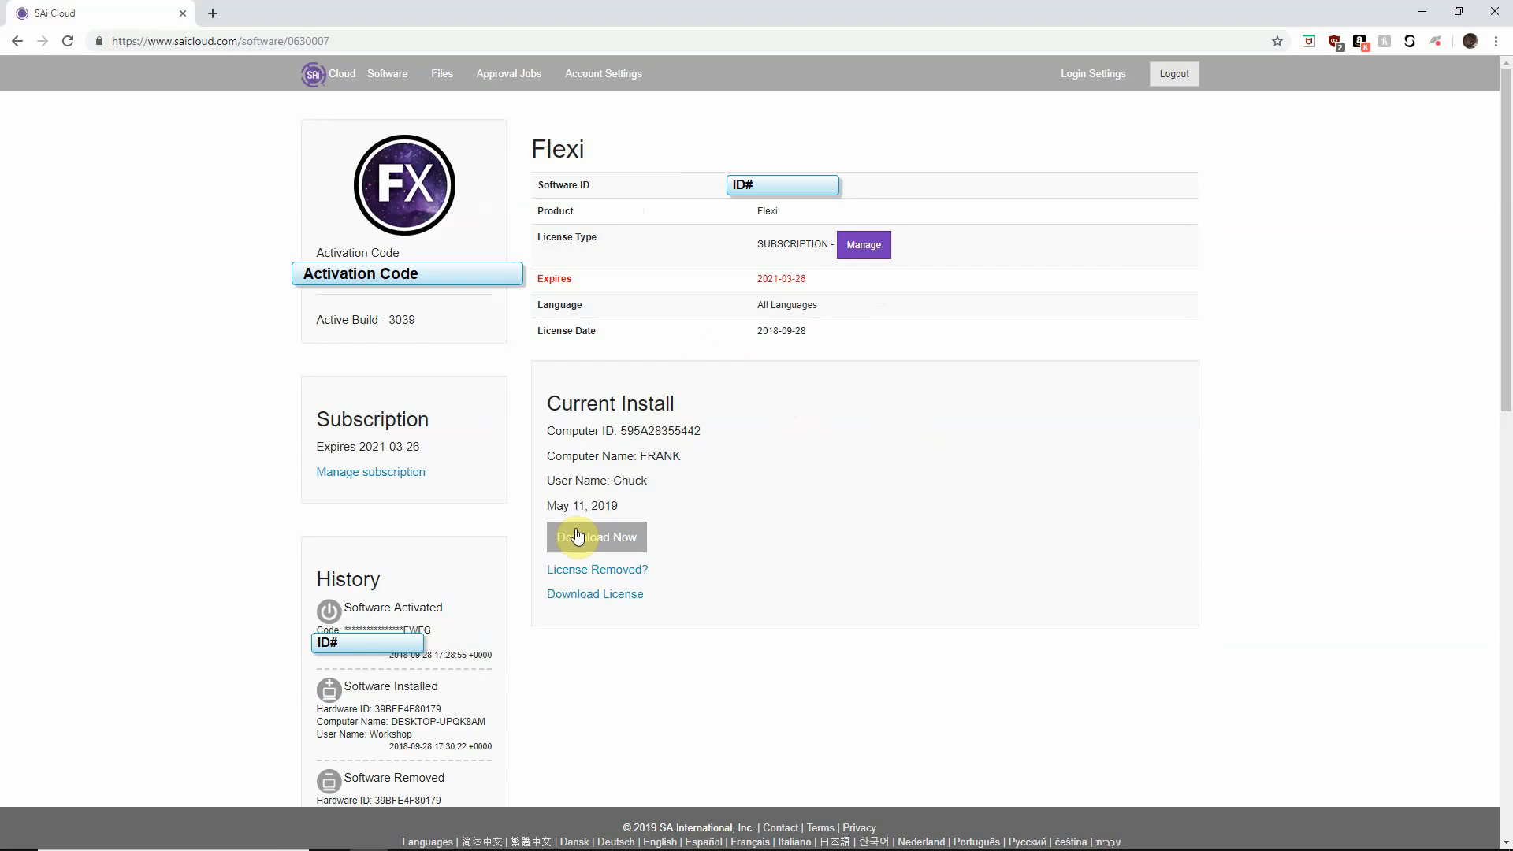
Step: Download the current Flexi installer via Download Now and run the downloaded SAi_Software_Downloader
{"action": "left_click", "coordinate": [596, 538]}
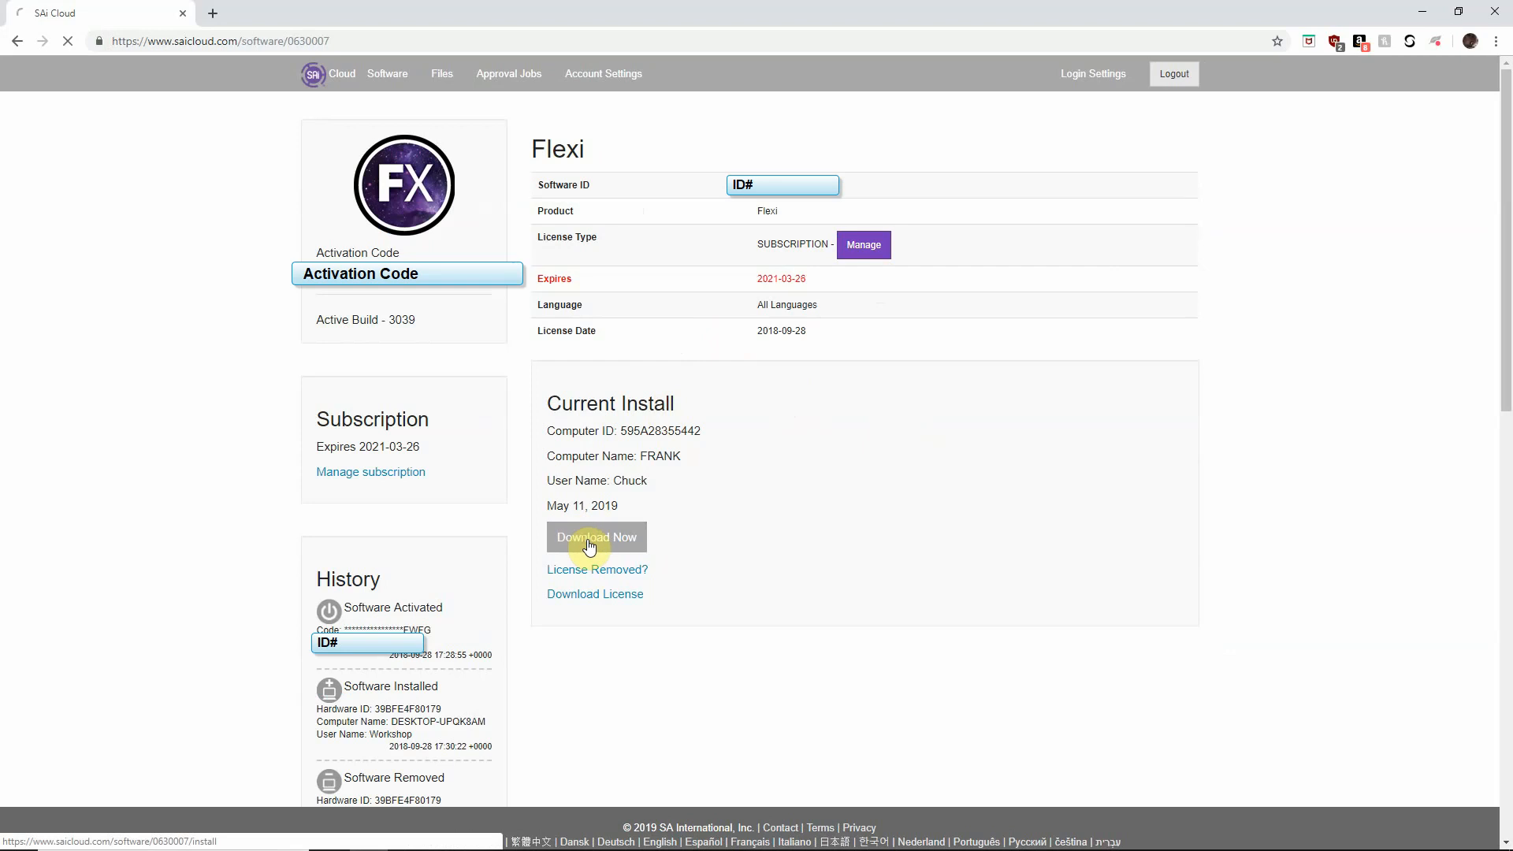
{"action": "left_click", "coordinate": [597, 537]}
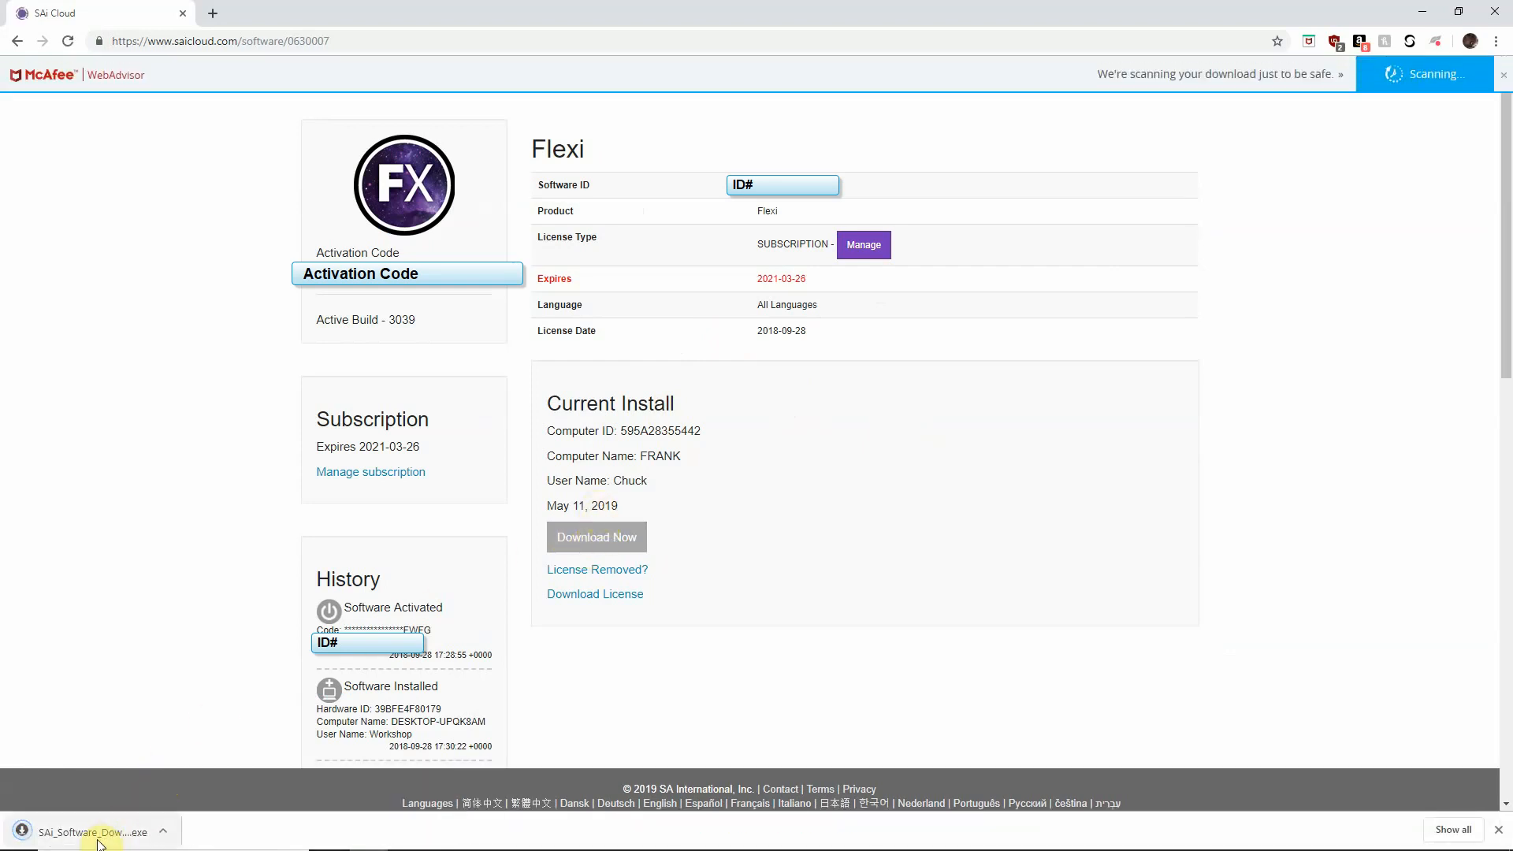
{"action": "mouse_move", "coordinate": [91, 832]}
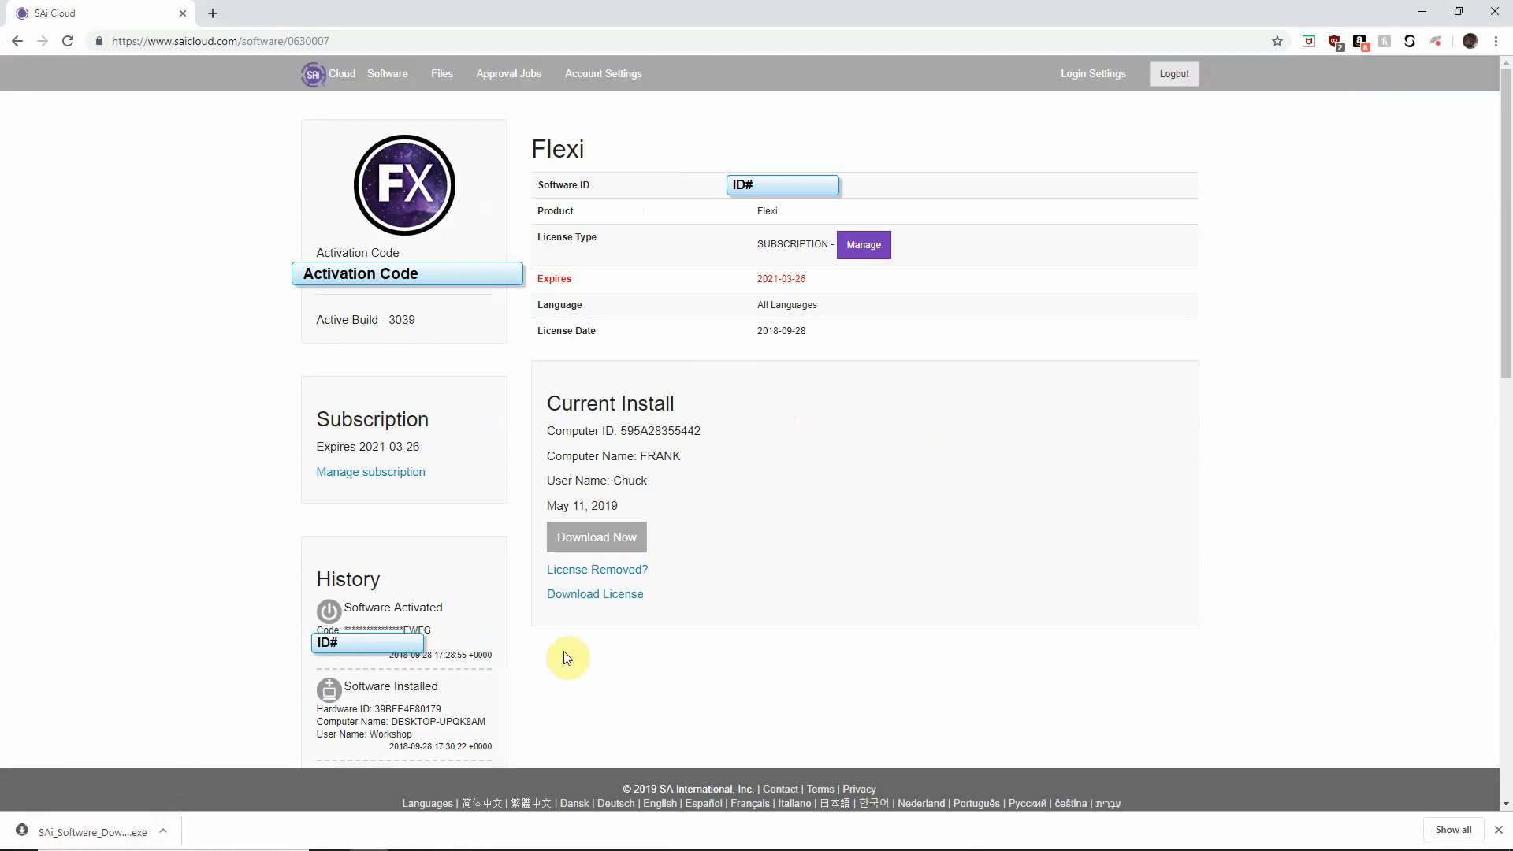
{"action": "left_click", "coordinate": [595, 536]}
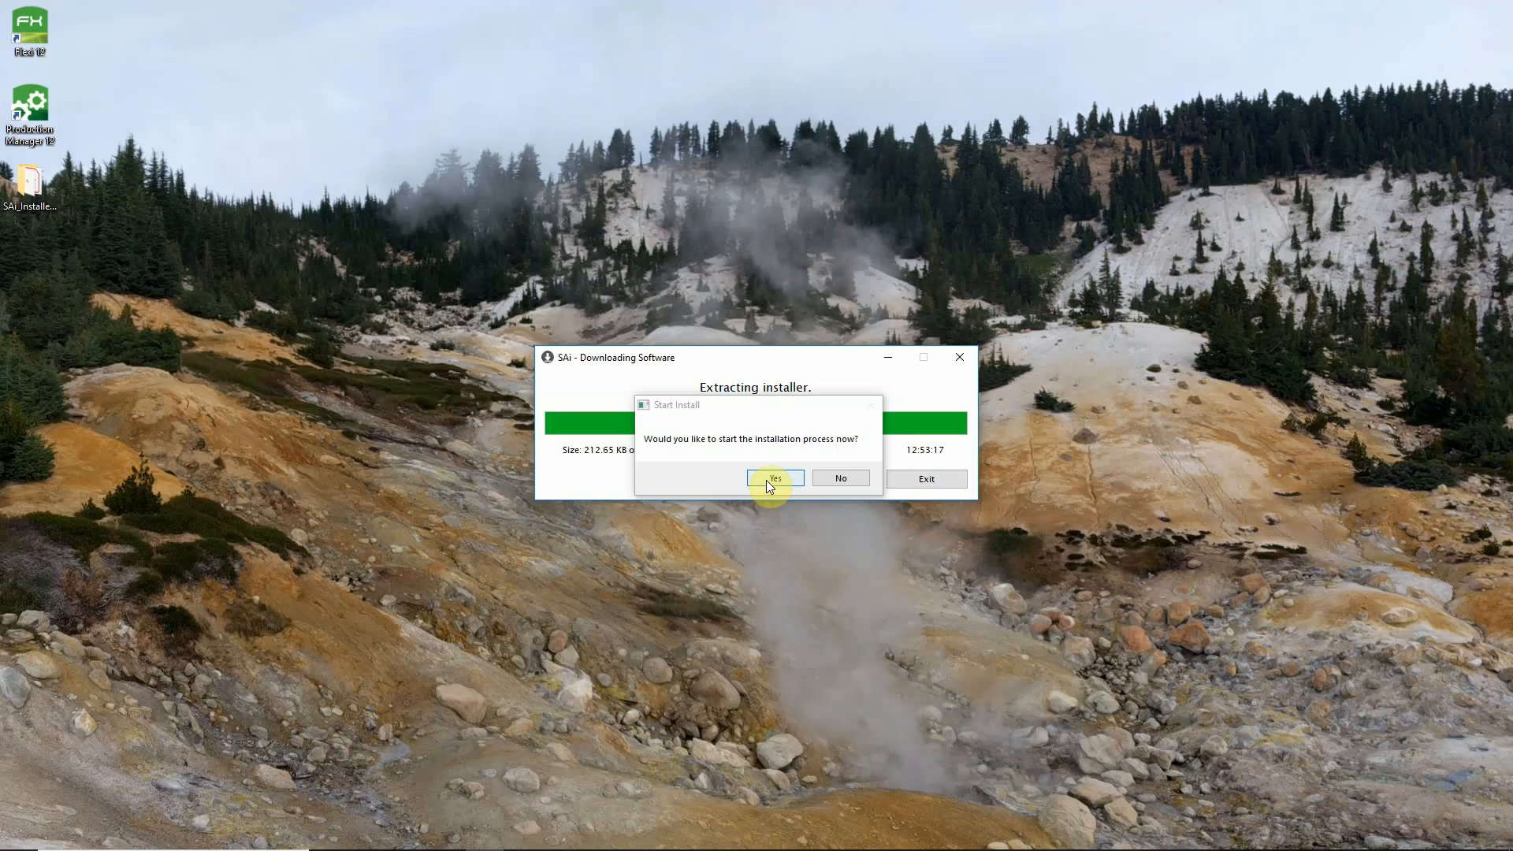
Step: Start the installation, close the downloader, and choose English as setup language
{"action": "left_click", "coordinate": [773, 477]}
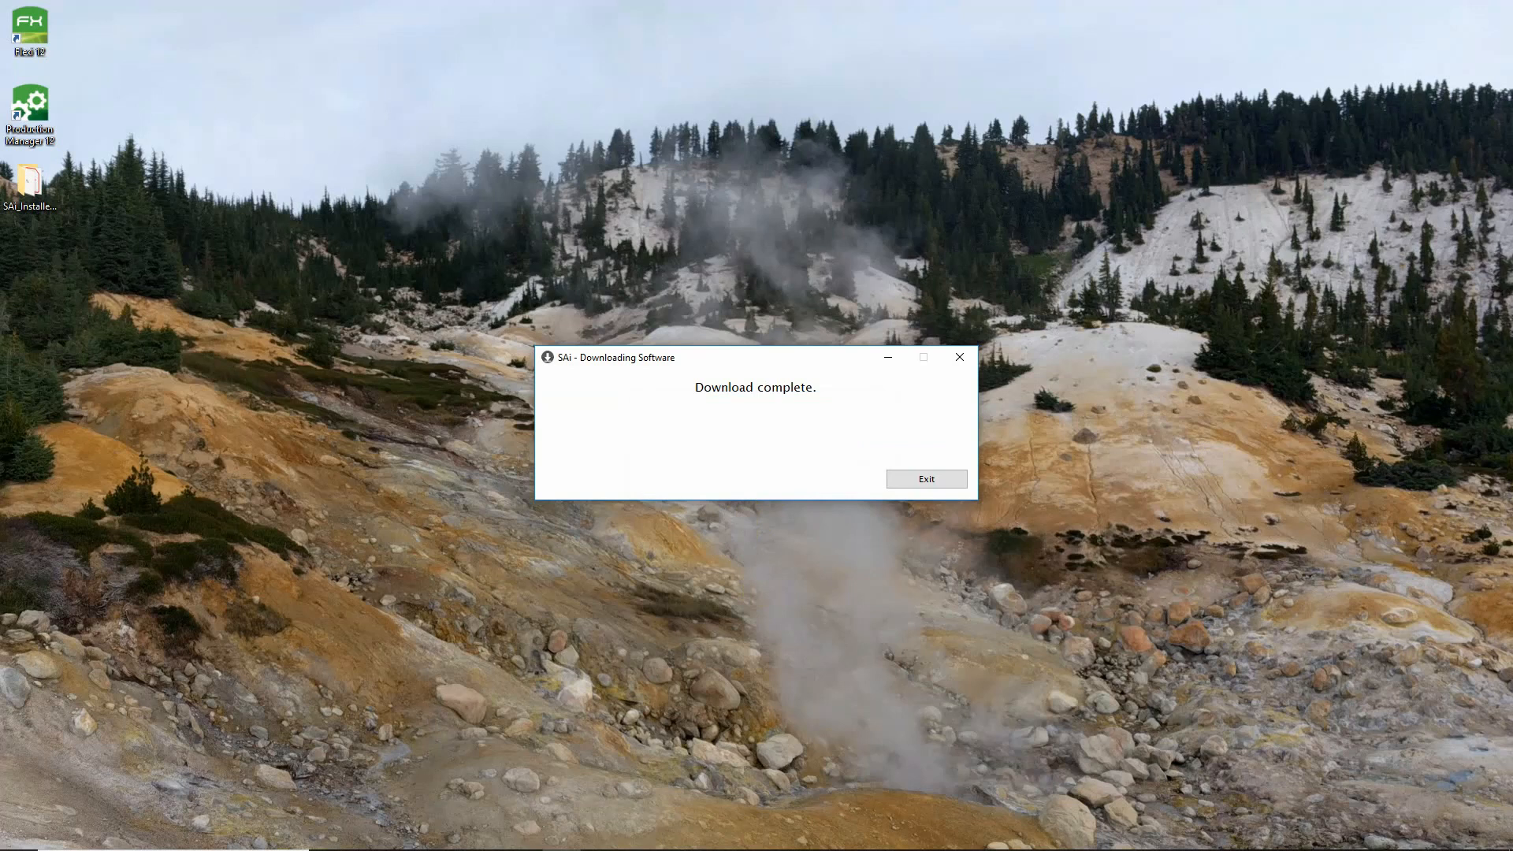
{"action": "left_click", "coordinate": [923, 478]}
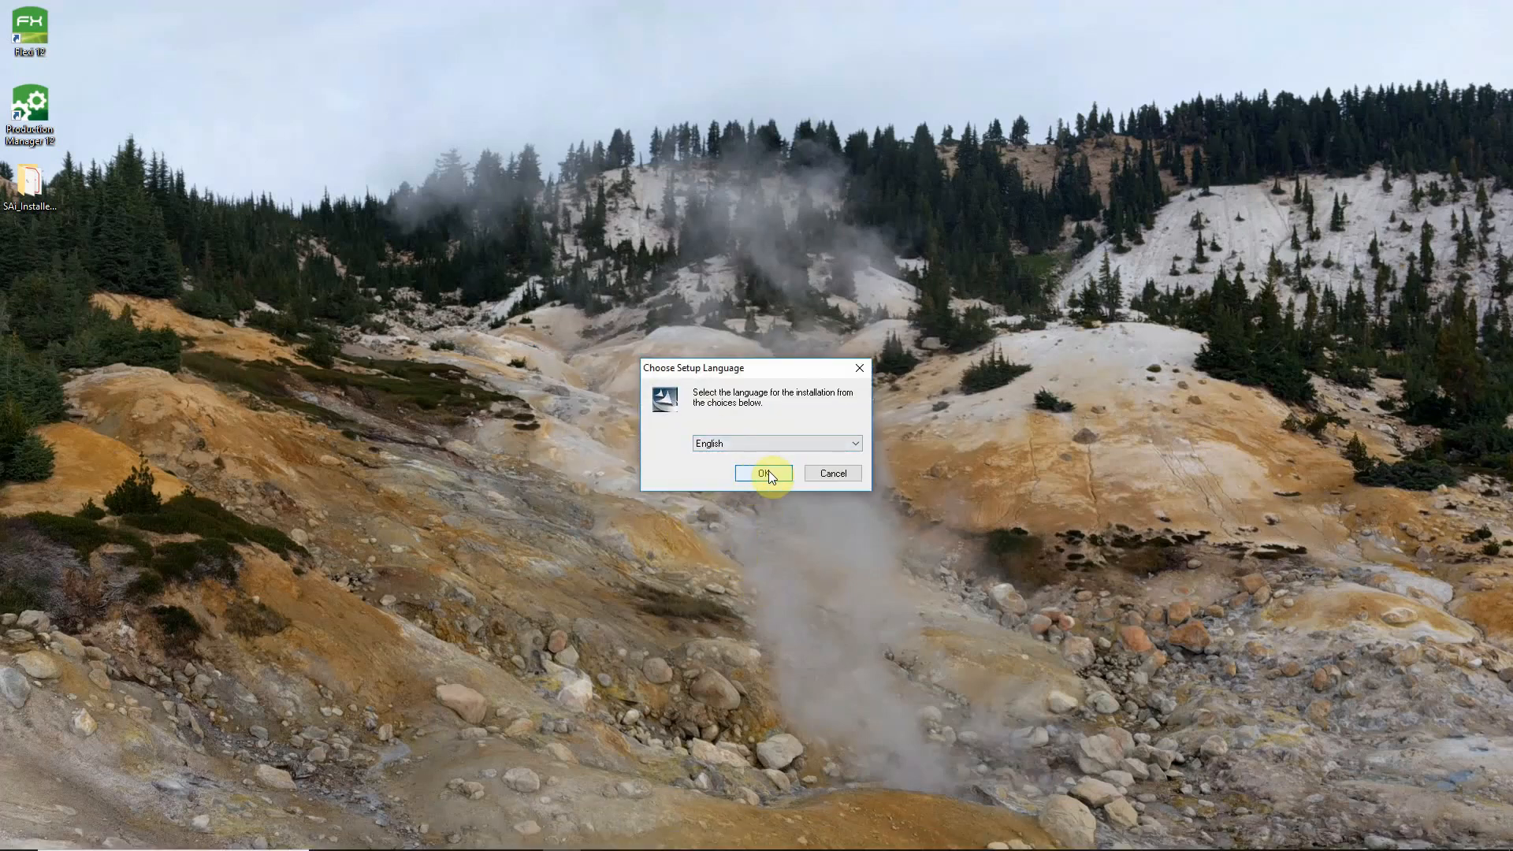
{"action": "left_click", "coordinate": [762, 473]}
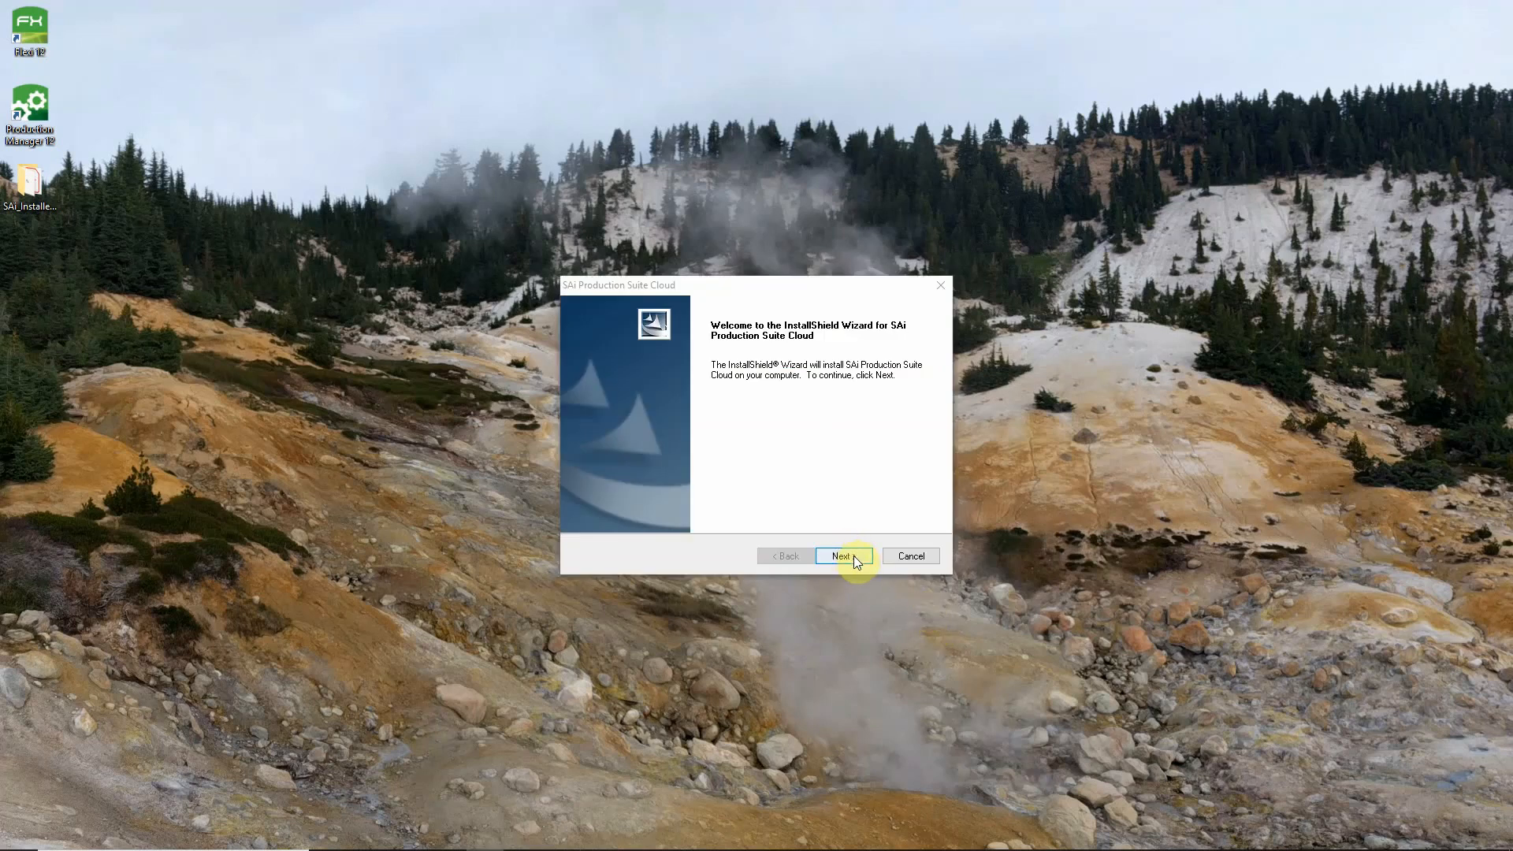
Step: Continue past the welcome page and accept the license agreement terms
{"action": "left_click", "coordinate": [842, 555]}
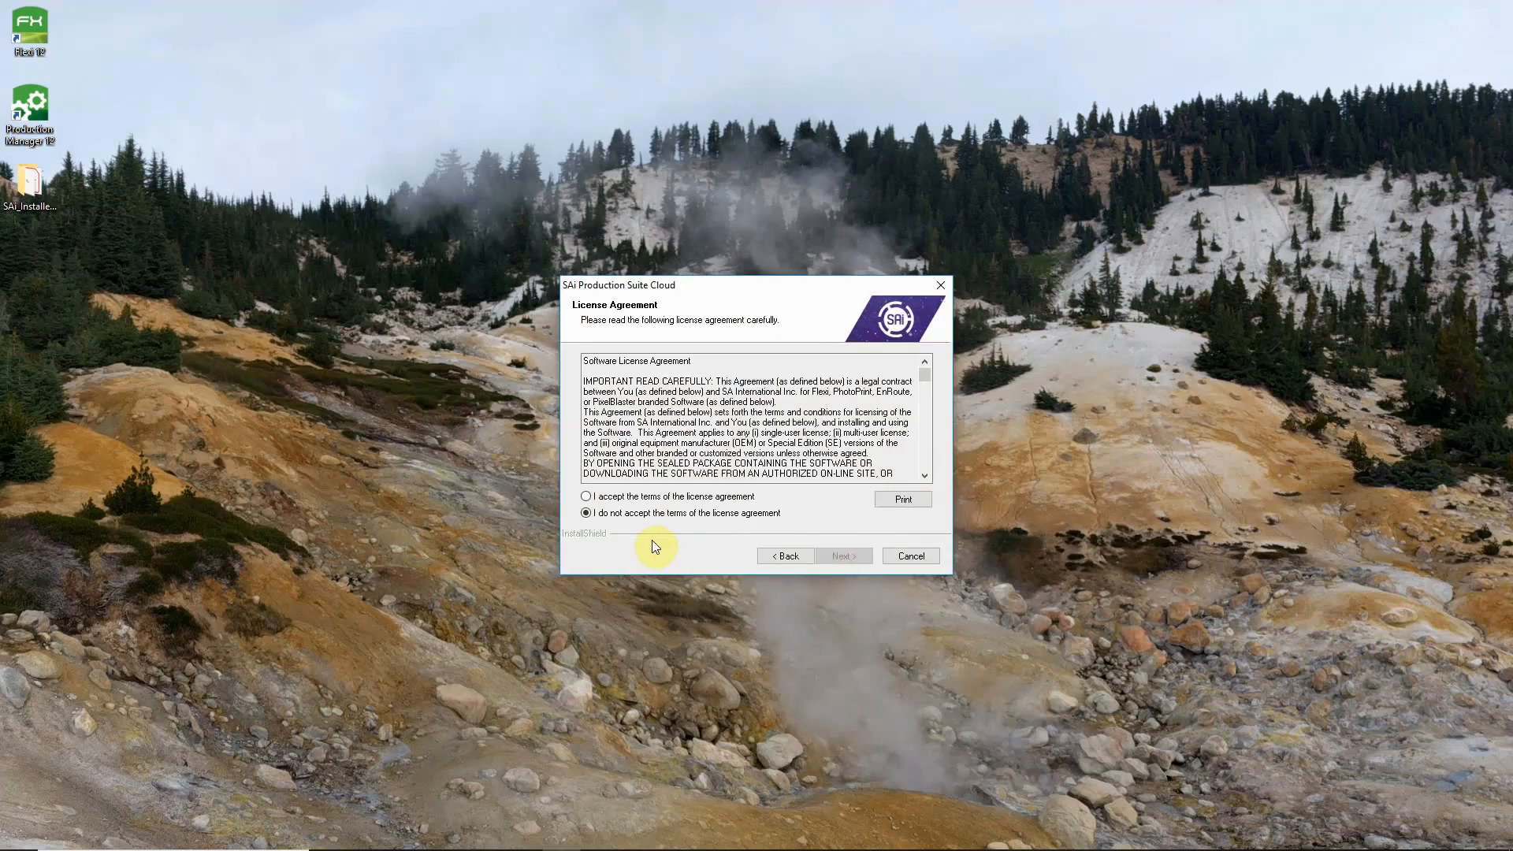
{"action": "left_click", "coordinate": [586, 496]}
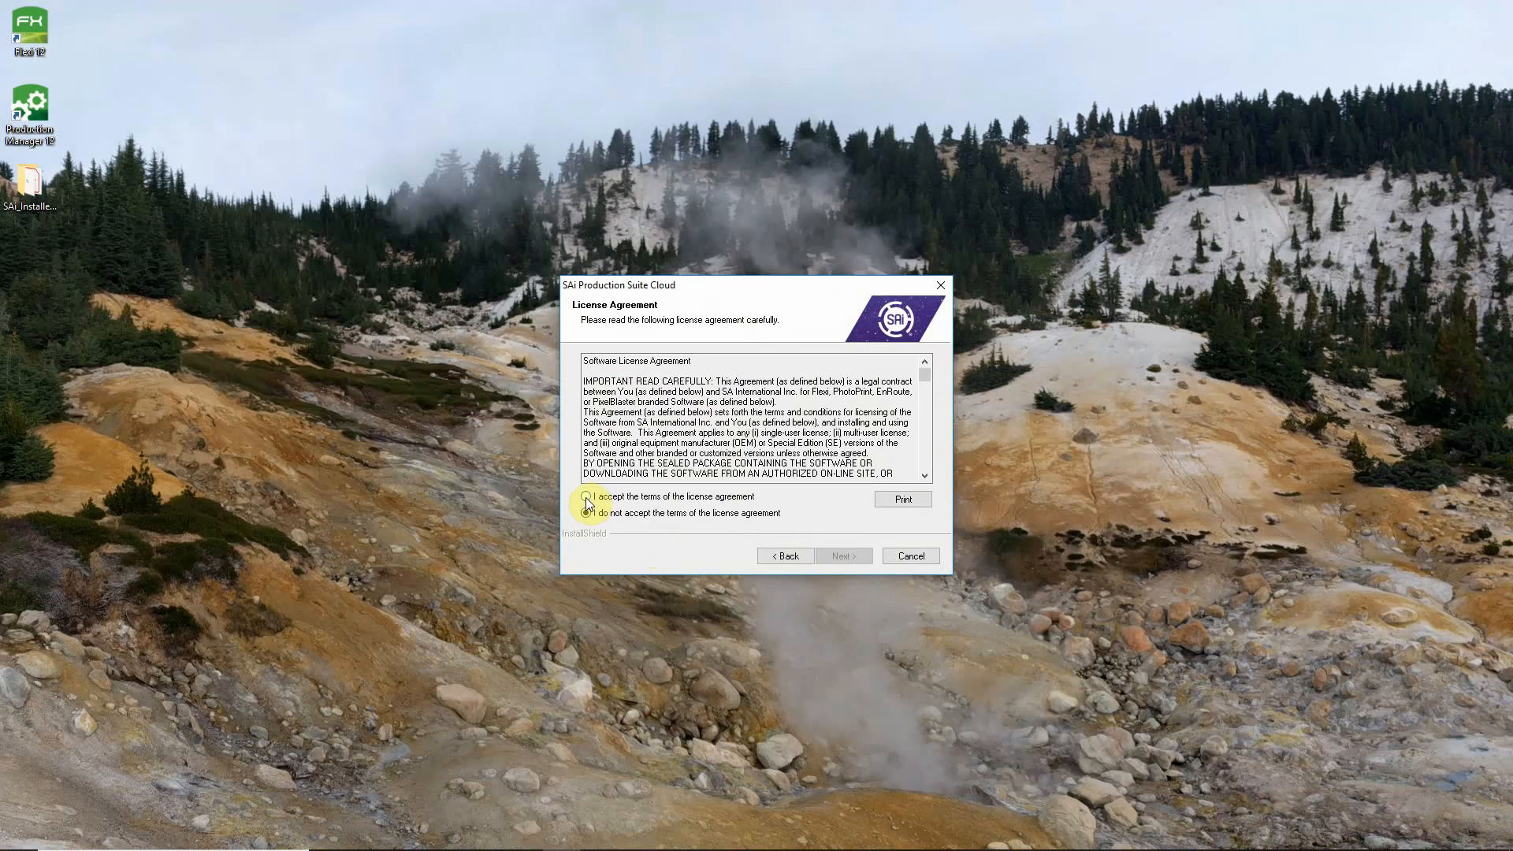
{"action": "left_click", "coordinate": [586, 496]}
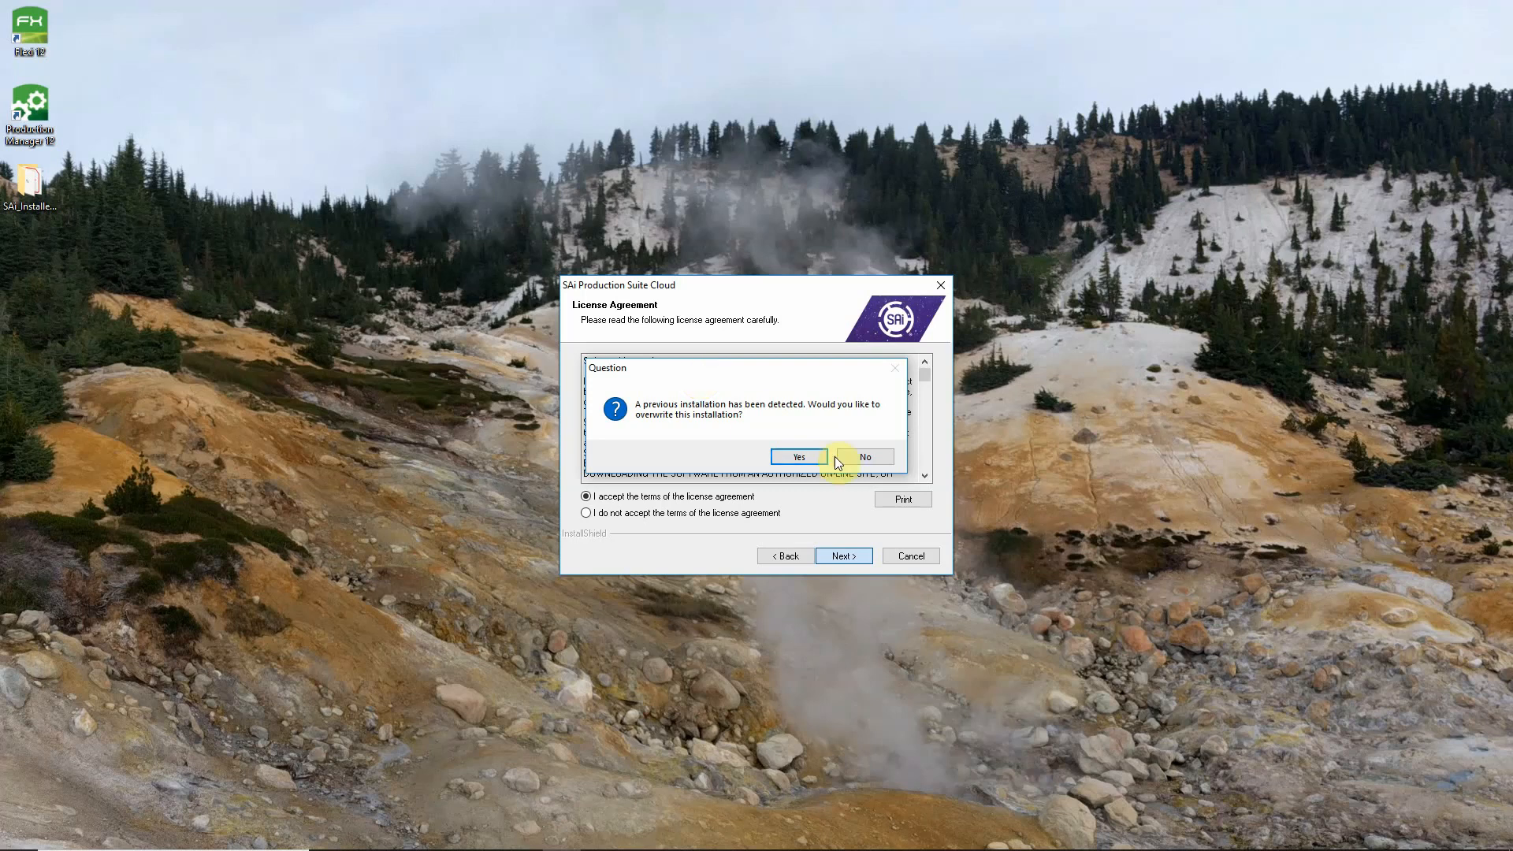
Step: Overwrite the previous install, keeping default destination, features and program folder
{"action": "left_click", "coordinate": [796, 456]}
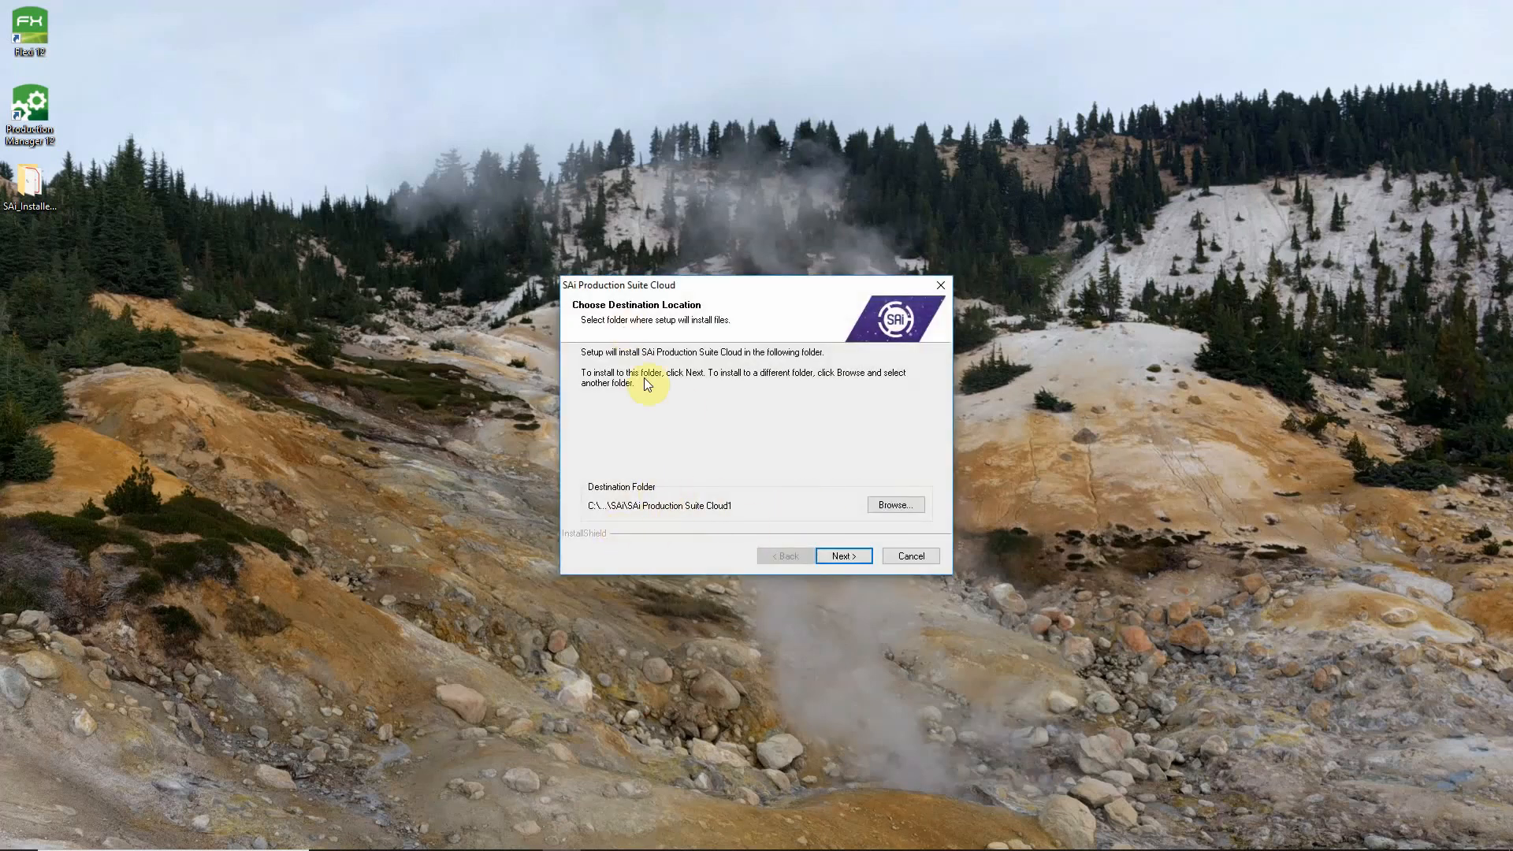
{"action": "mouse_move", "coordinate": [597, 516]}
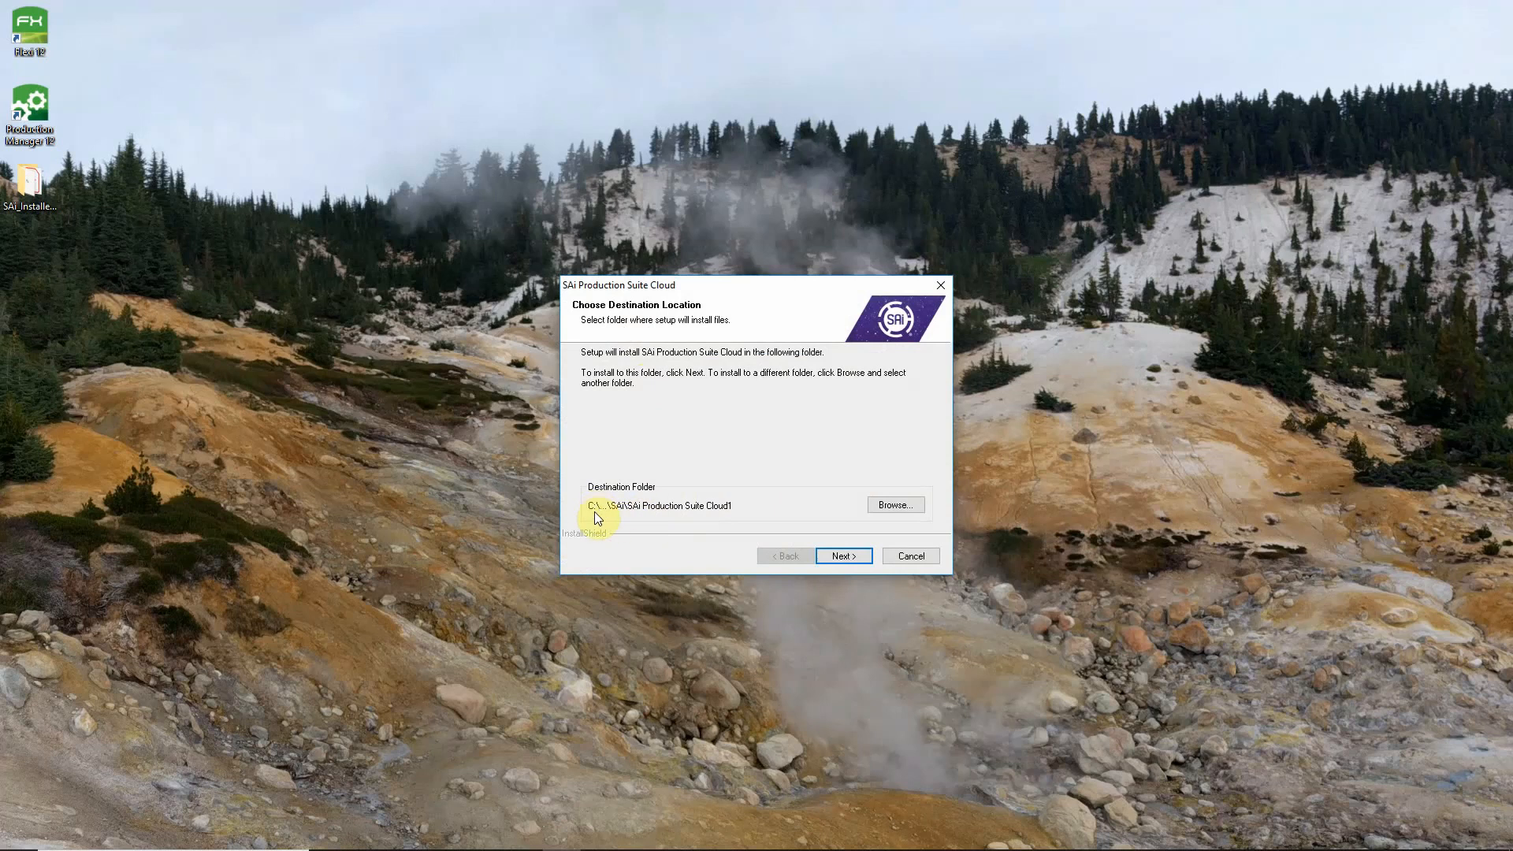
{"action": "mouse_move", "coordinate": [645, 527]}
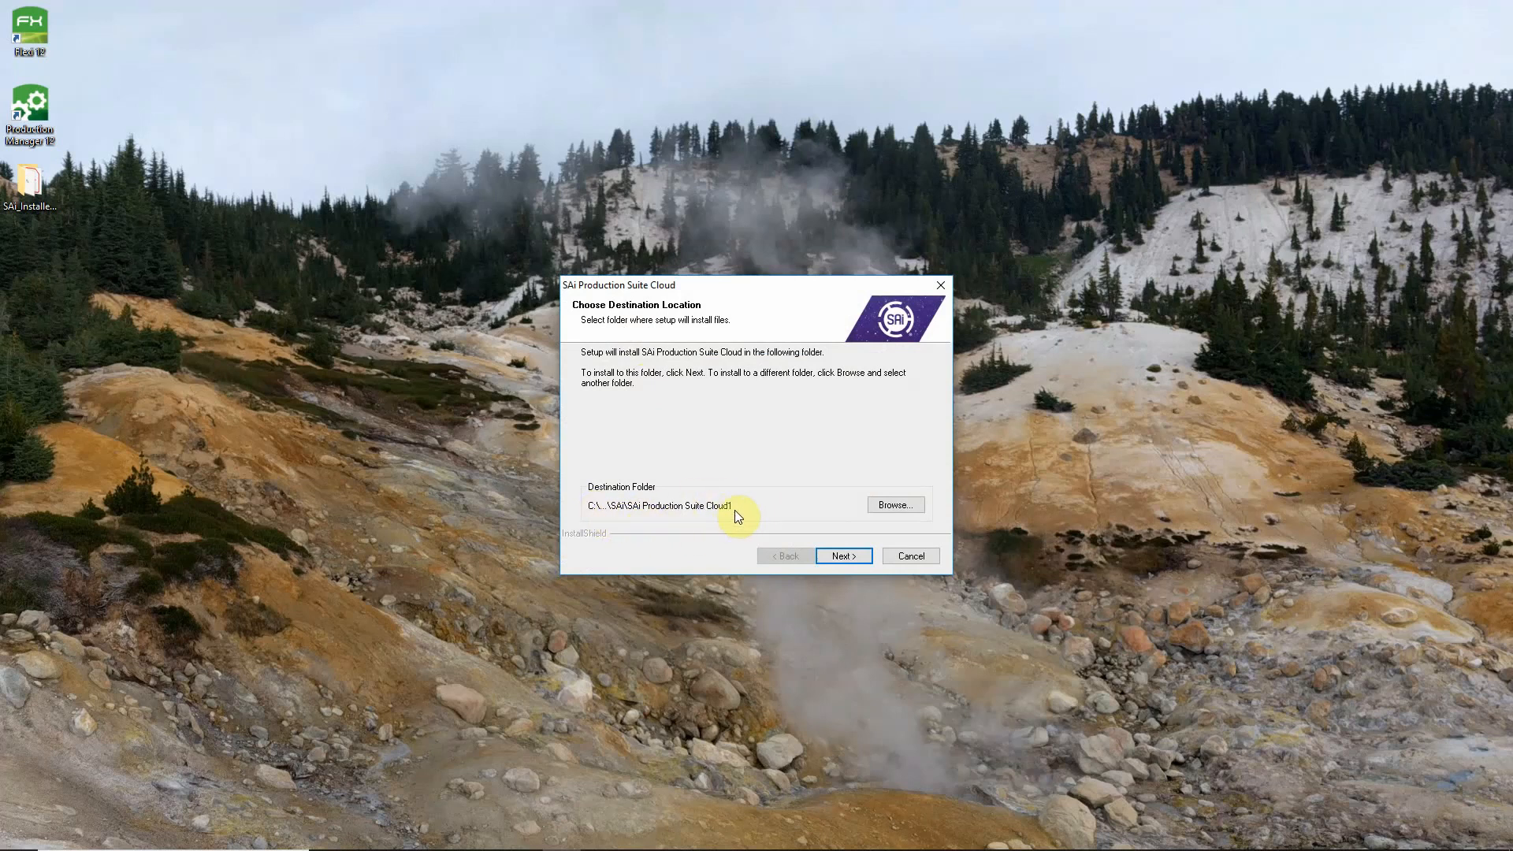
{"action": "mouse_move", "coordinate": [714, 513]}
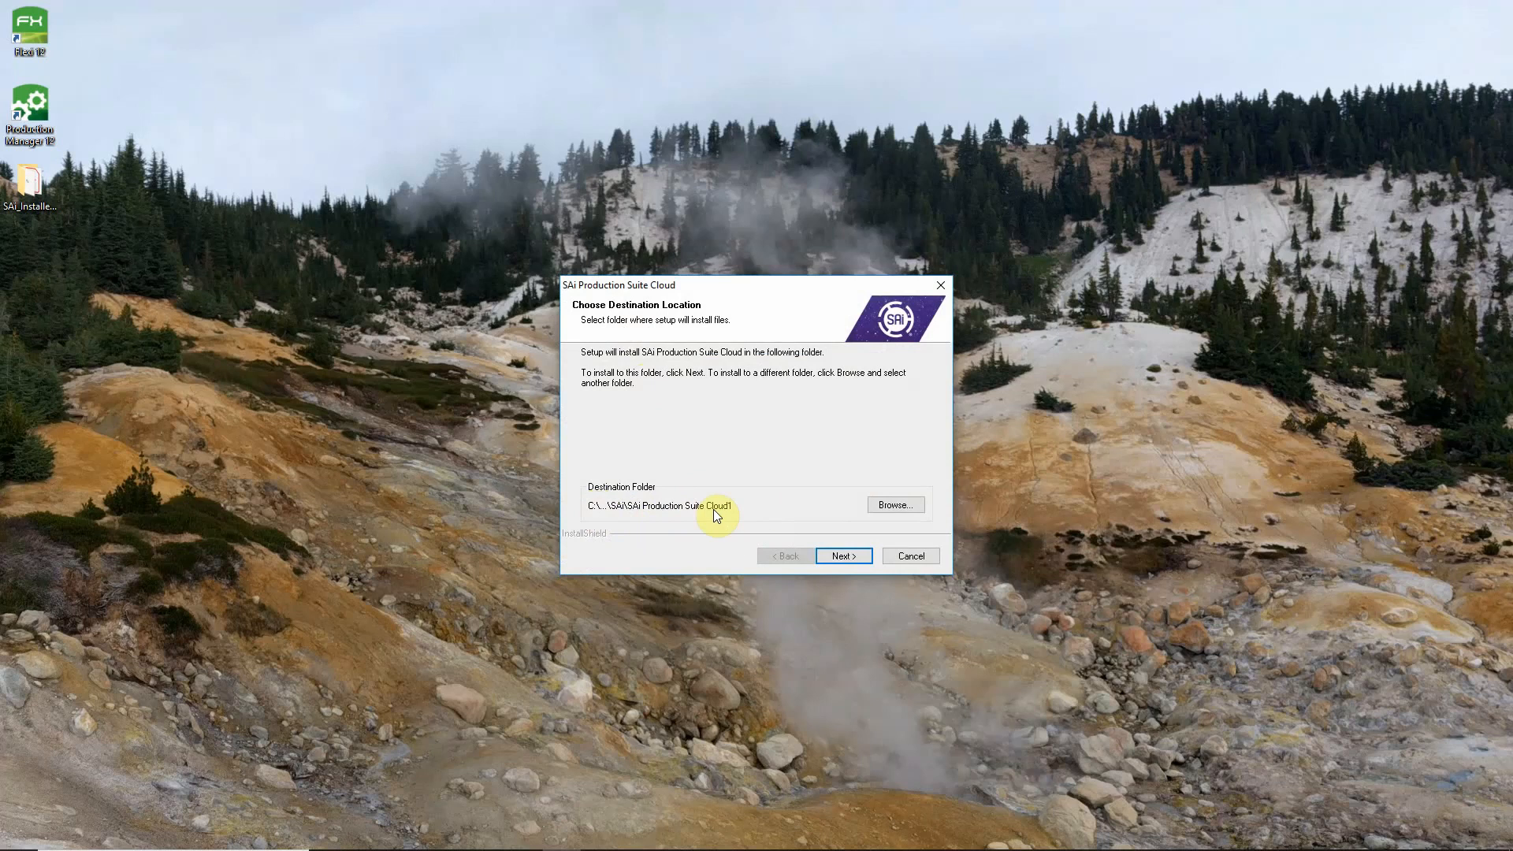
{"action": "mouse_move", "coordinate": [772, 528]}
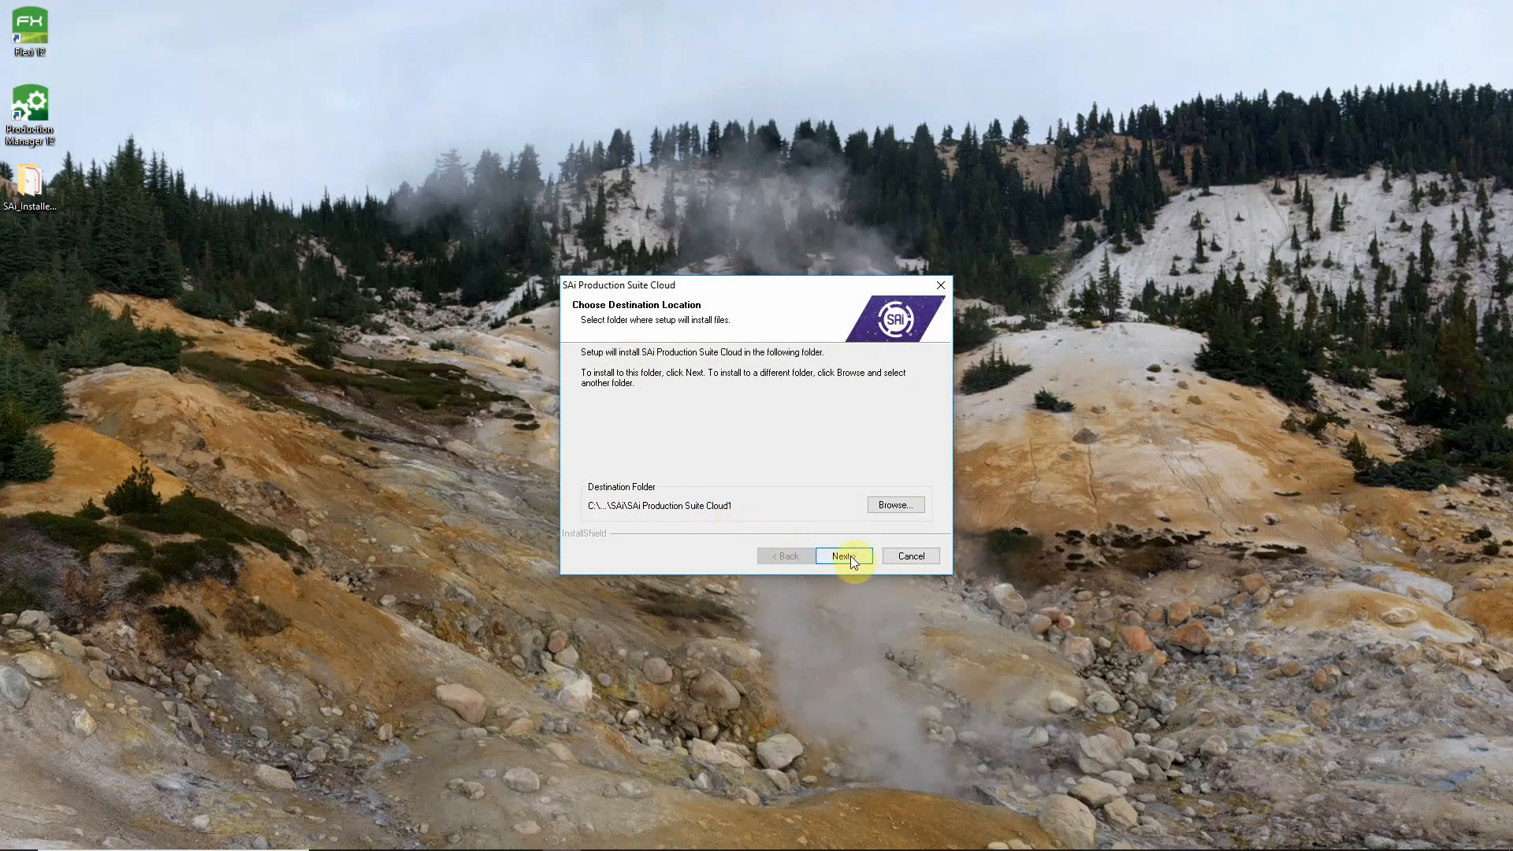
{"action": "left_click", "coordinate": [842, 555]}
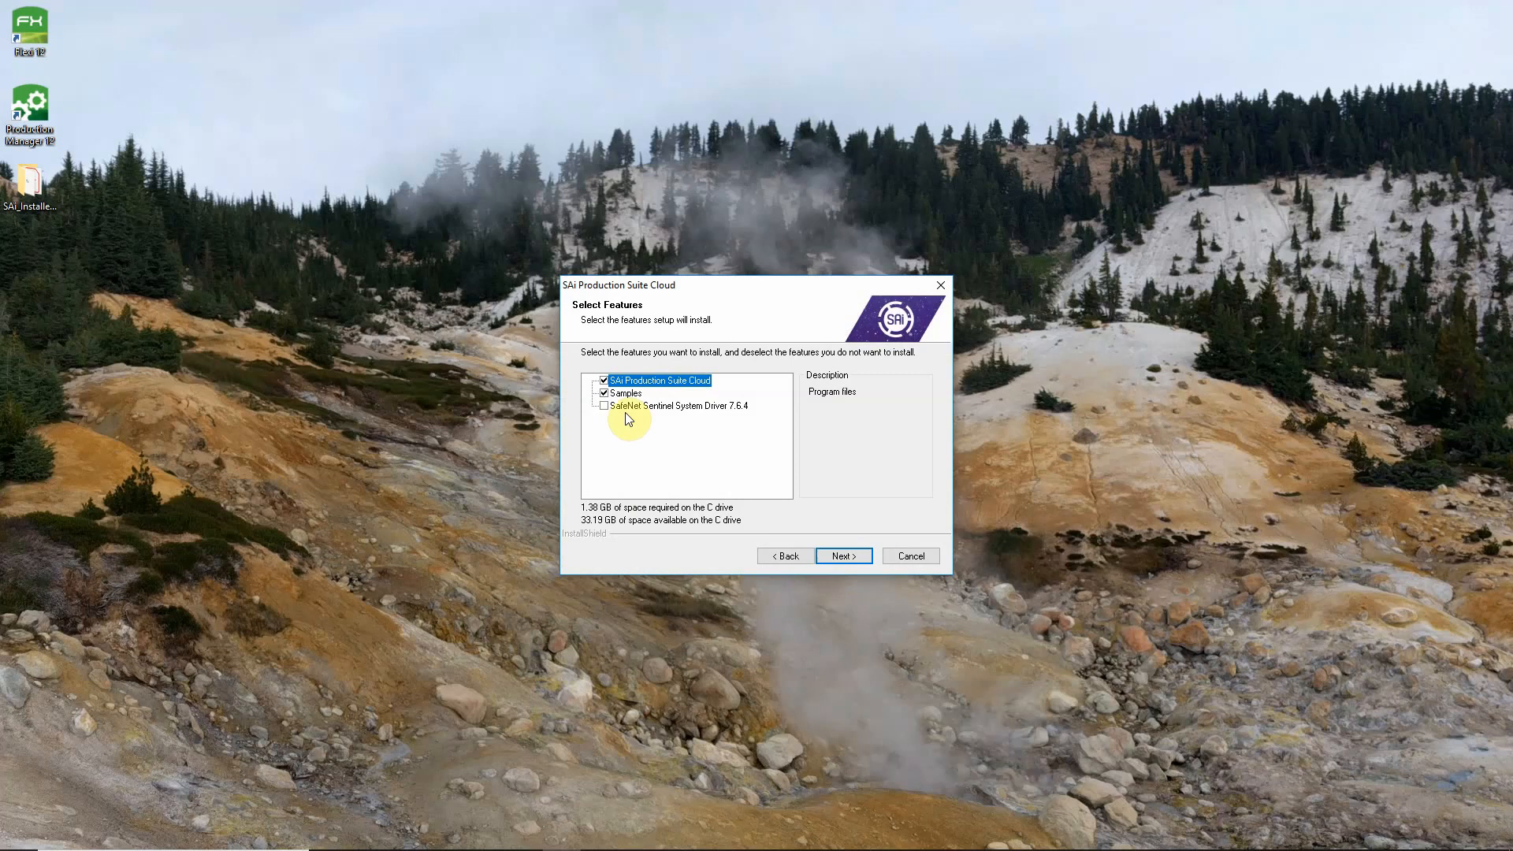
{"action": "left_click", "coordinate": [841, 555]}
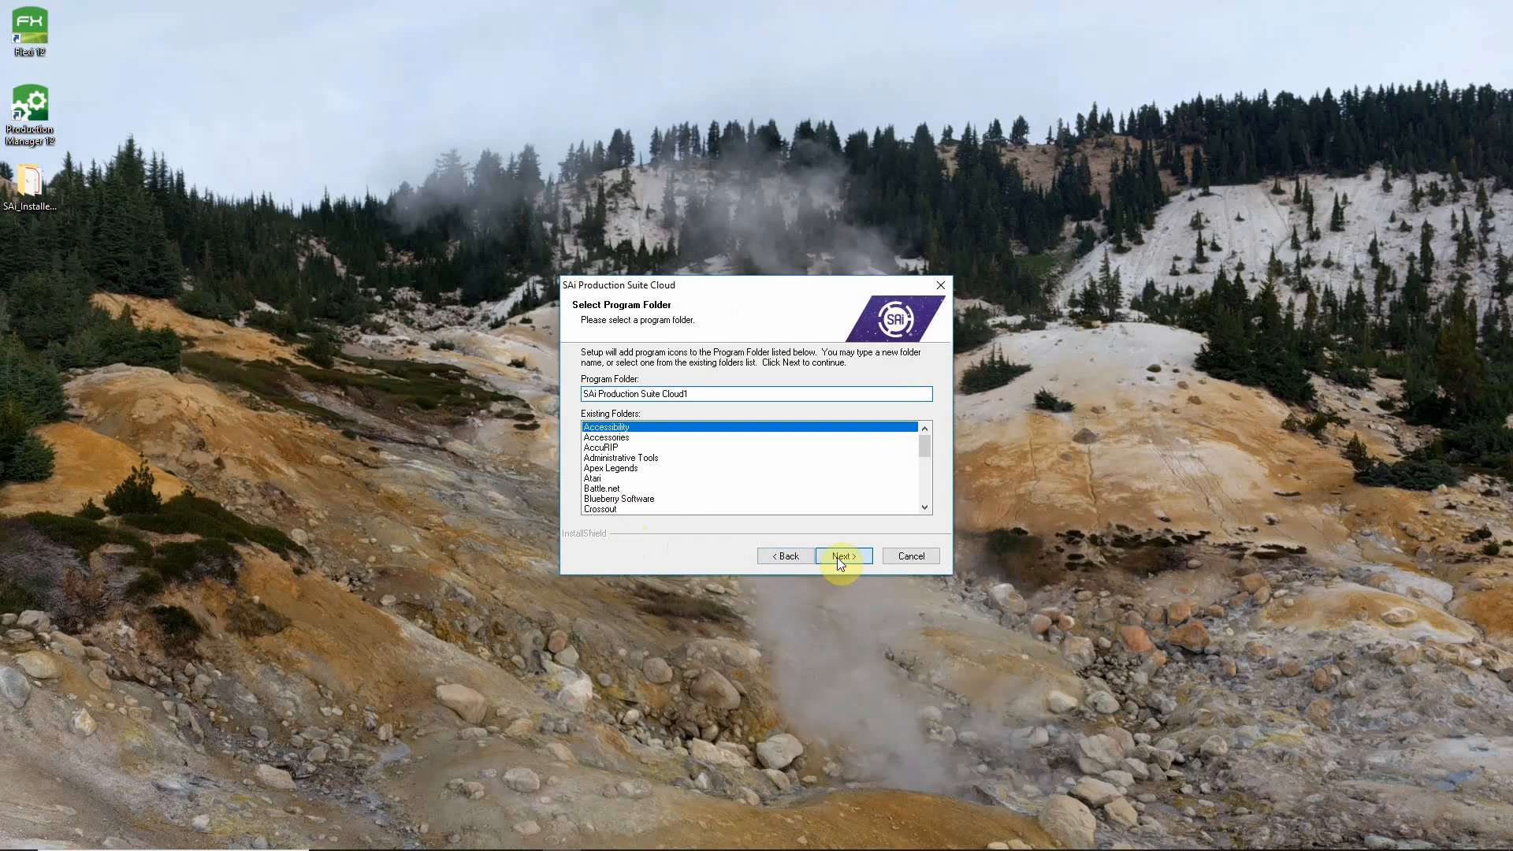
{"action": "left_click", "coordinate": [842, 556]}
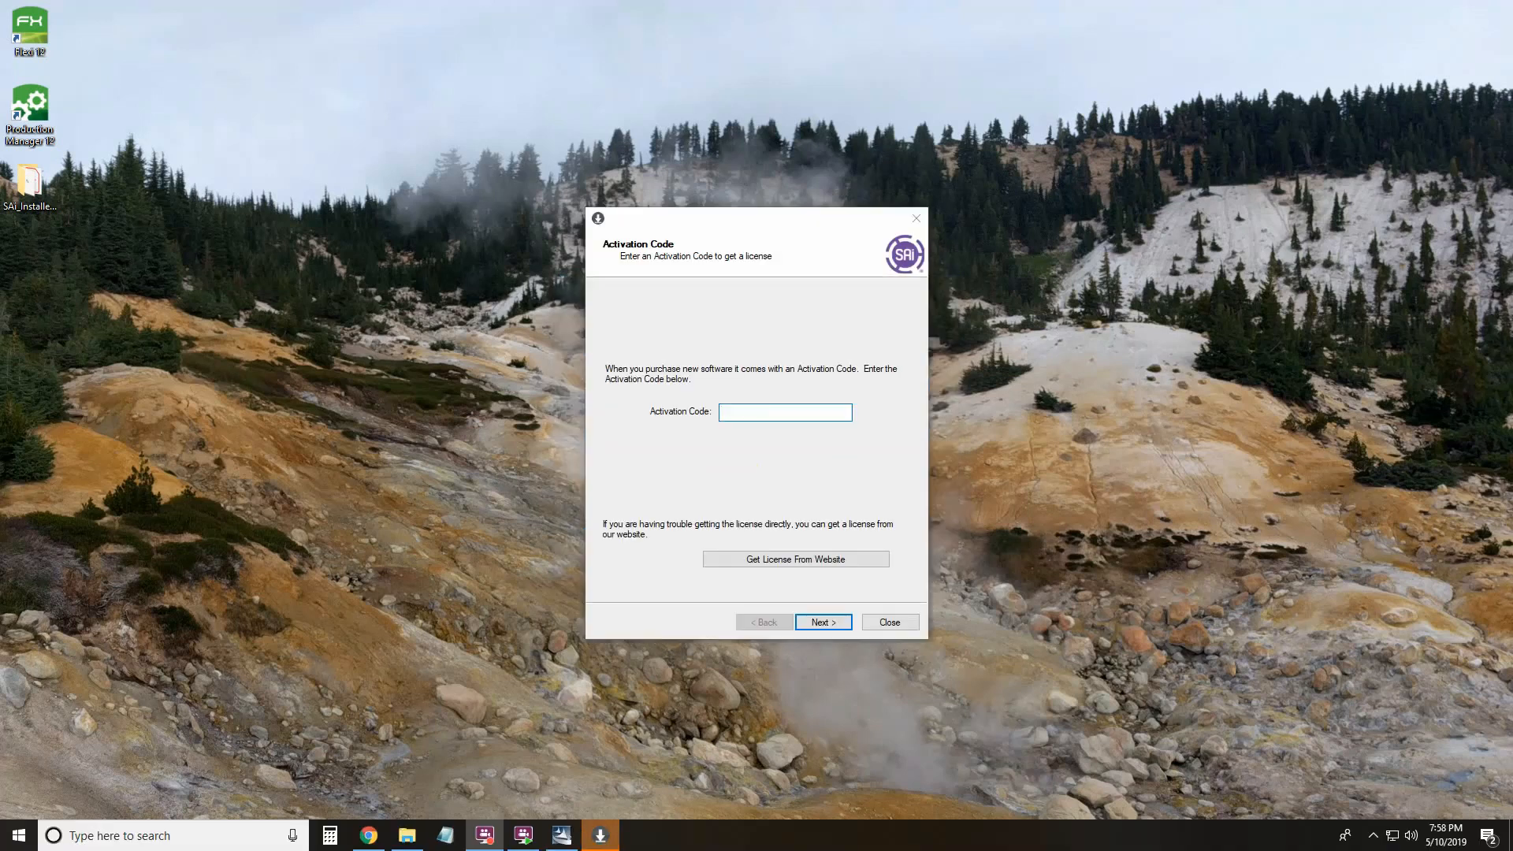
Step: Copy the Flexi activation code from SAi Cloud into the installer's Activation Code box
{"action": "left_click", "coordinate": [785, 412]}
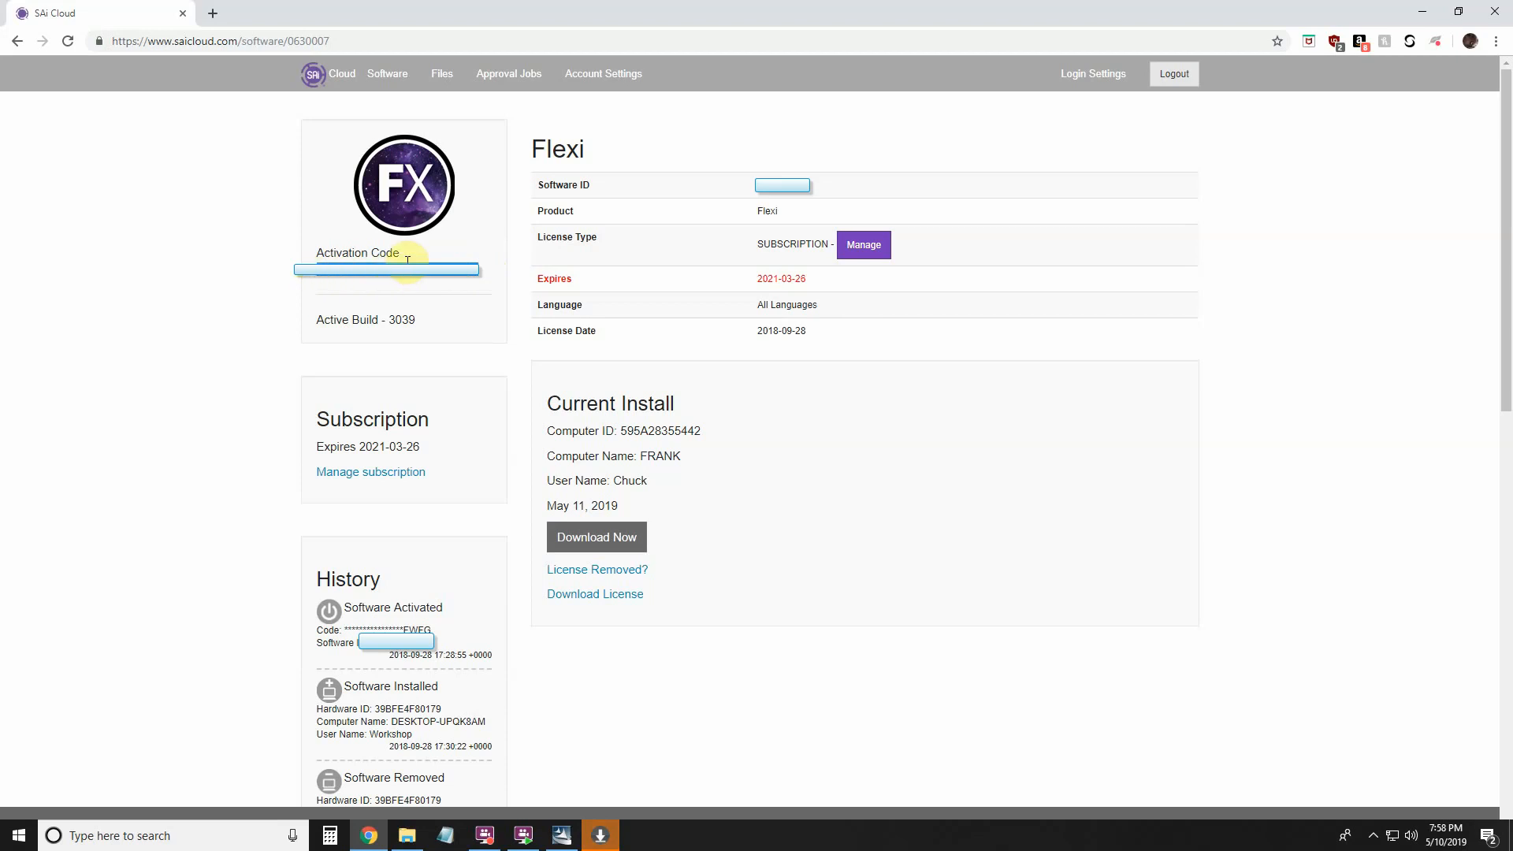
{"action": "right_click", "coordinate": [386, 268]}
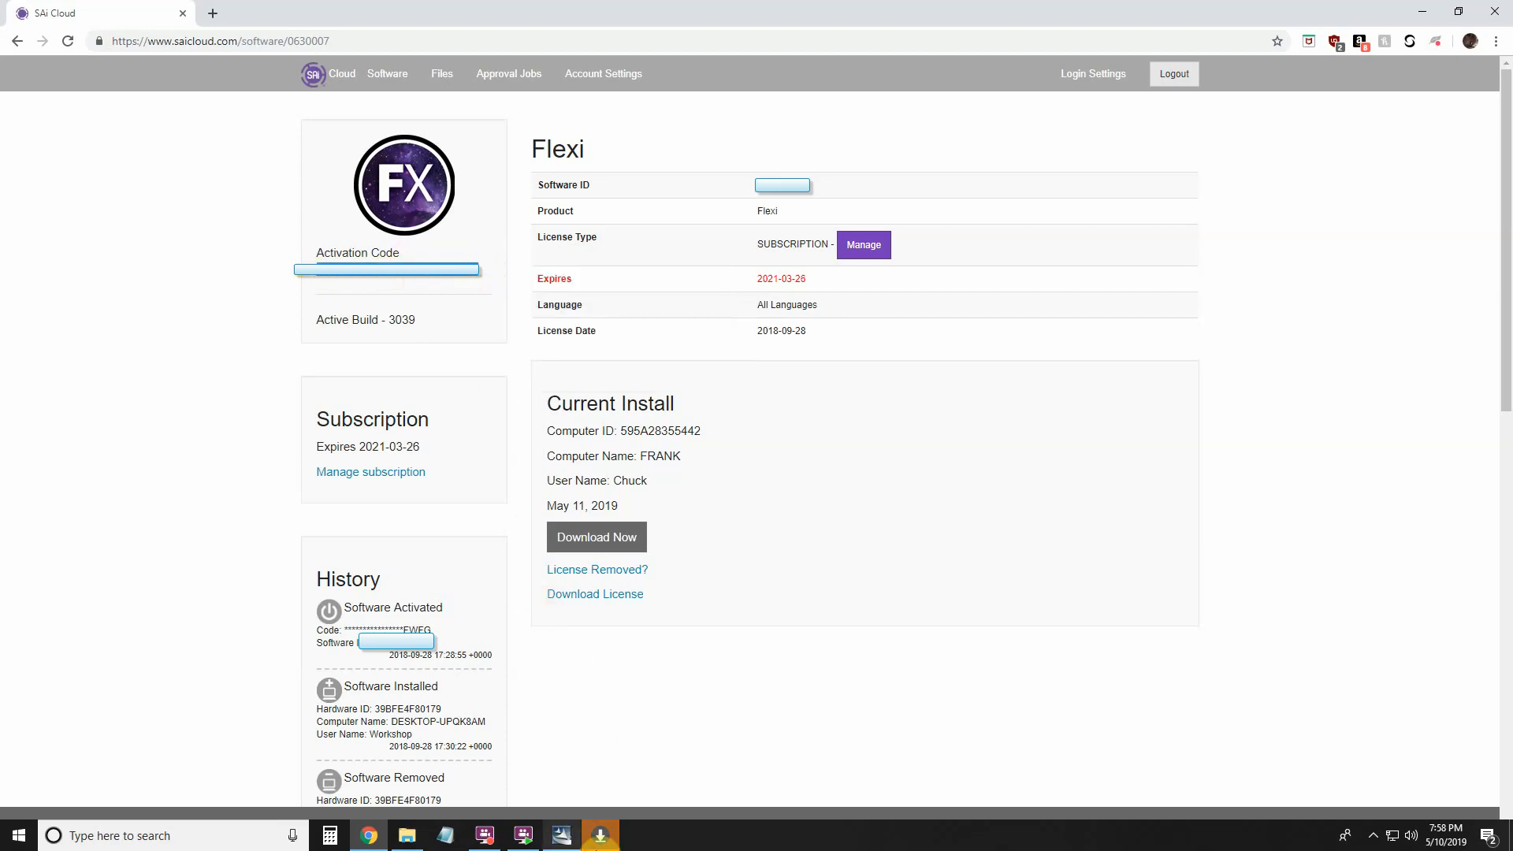
{"action": "right_click", "coordinate": [783, 411]}
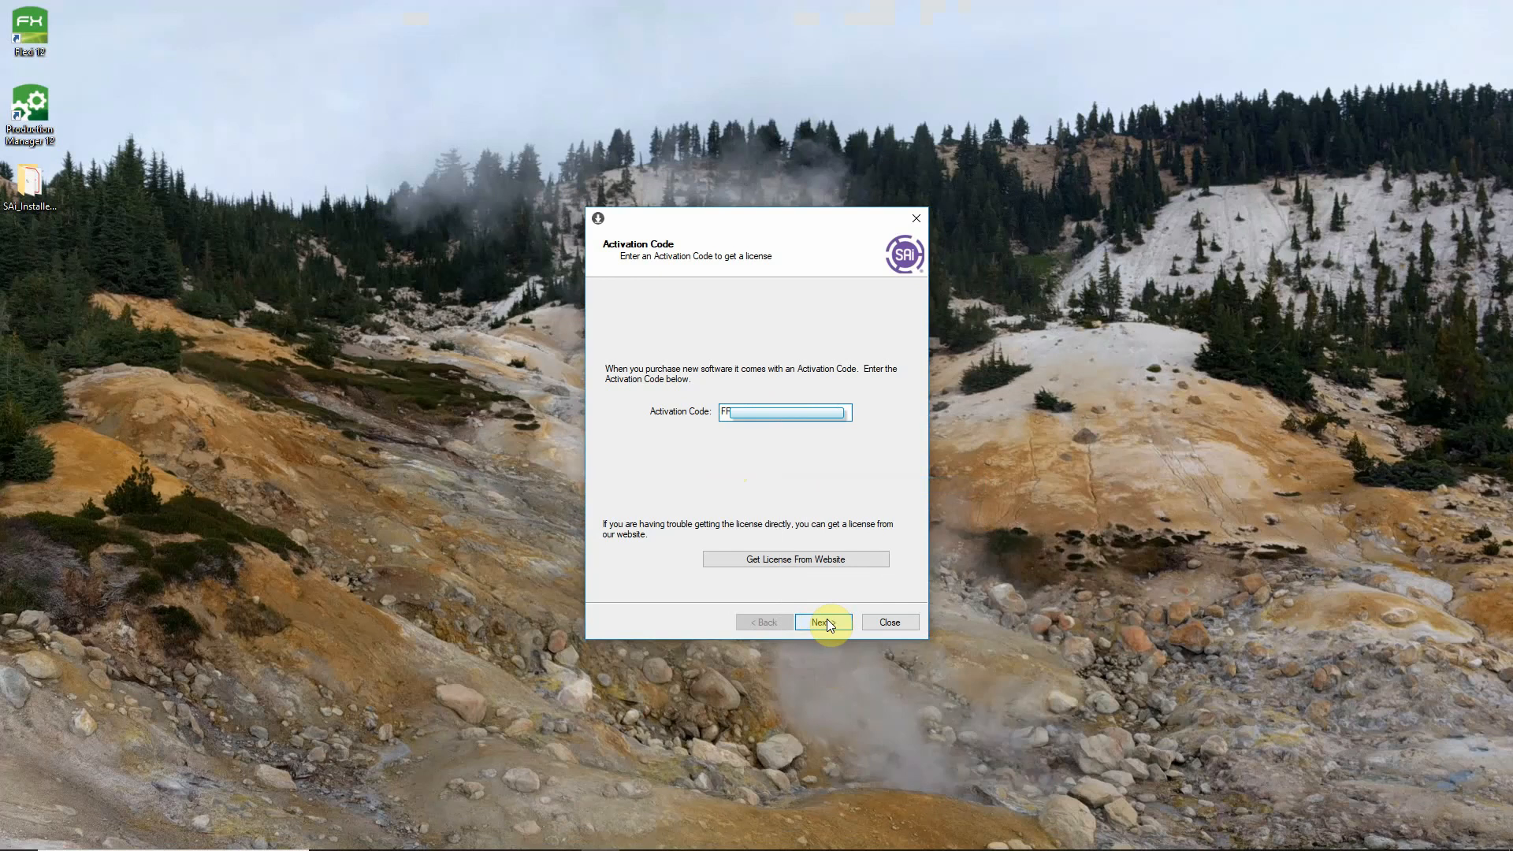
Step: Submit the activation code, keep previous preferences, and complete the InstallShield wizard
{"action": "left_click", "coordinate": [820, 622]}
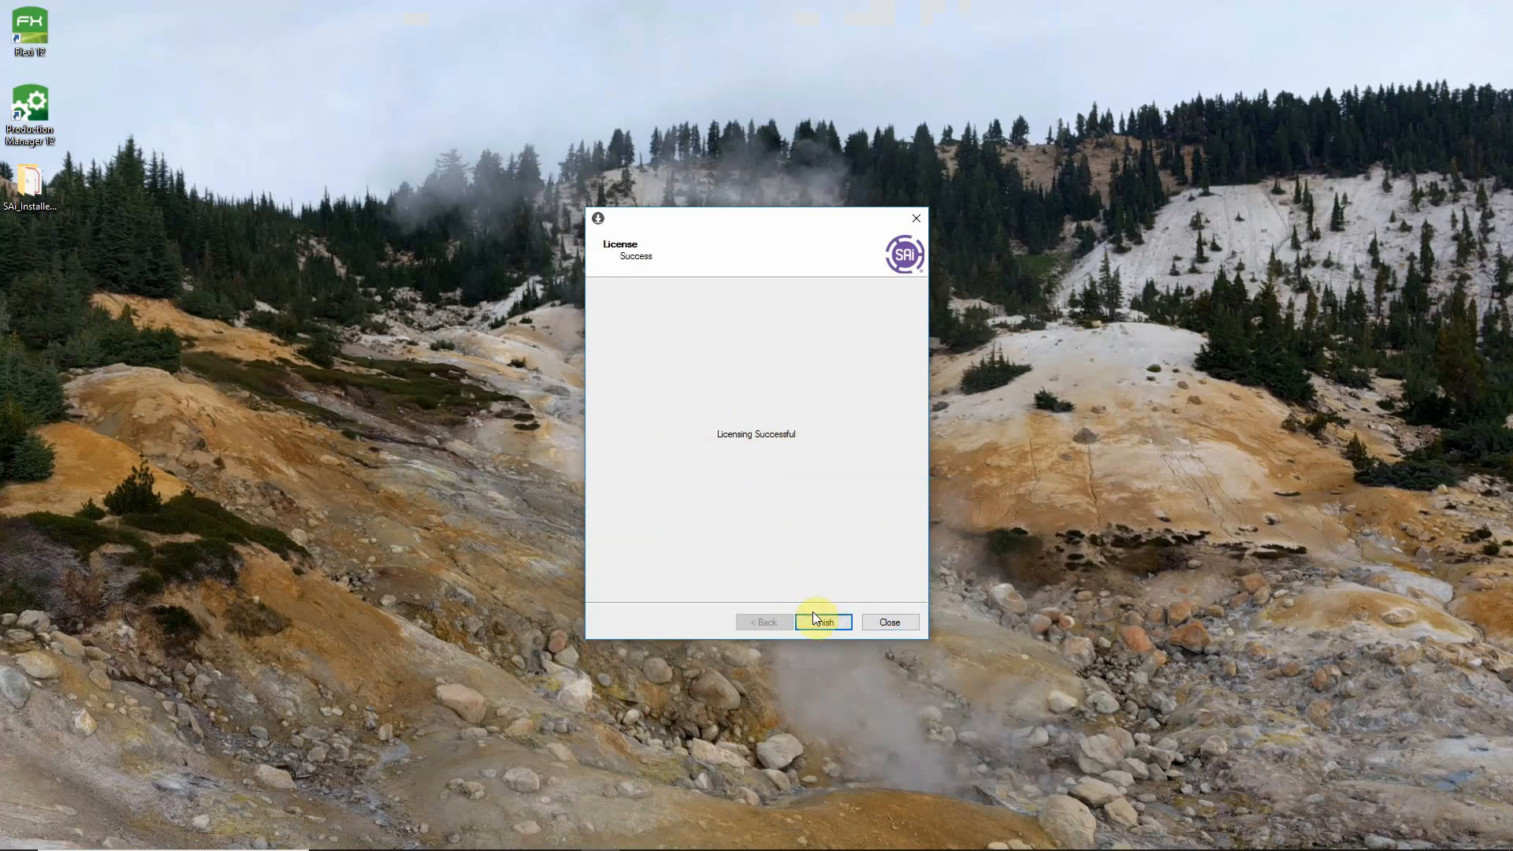
{"action": "left_click", "coordinate": [822, 622]}
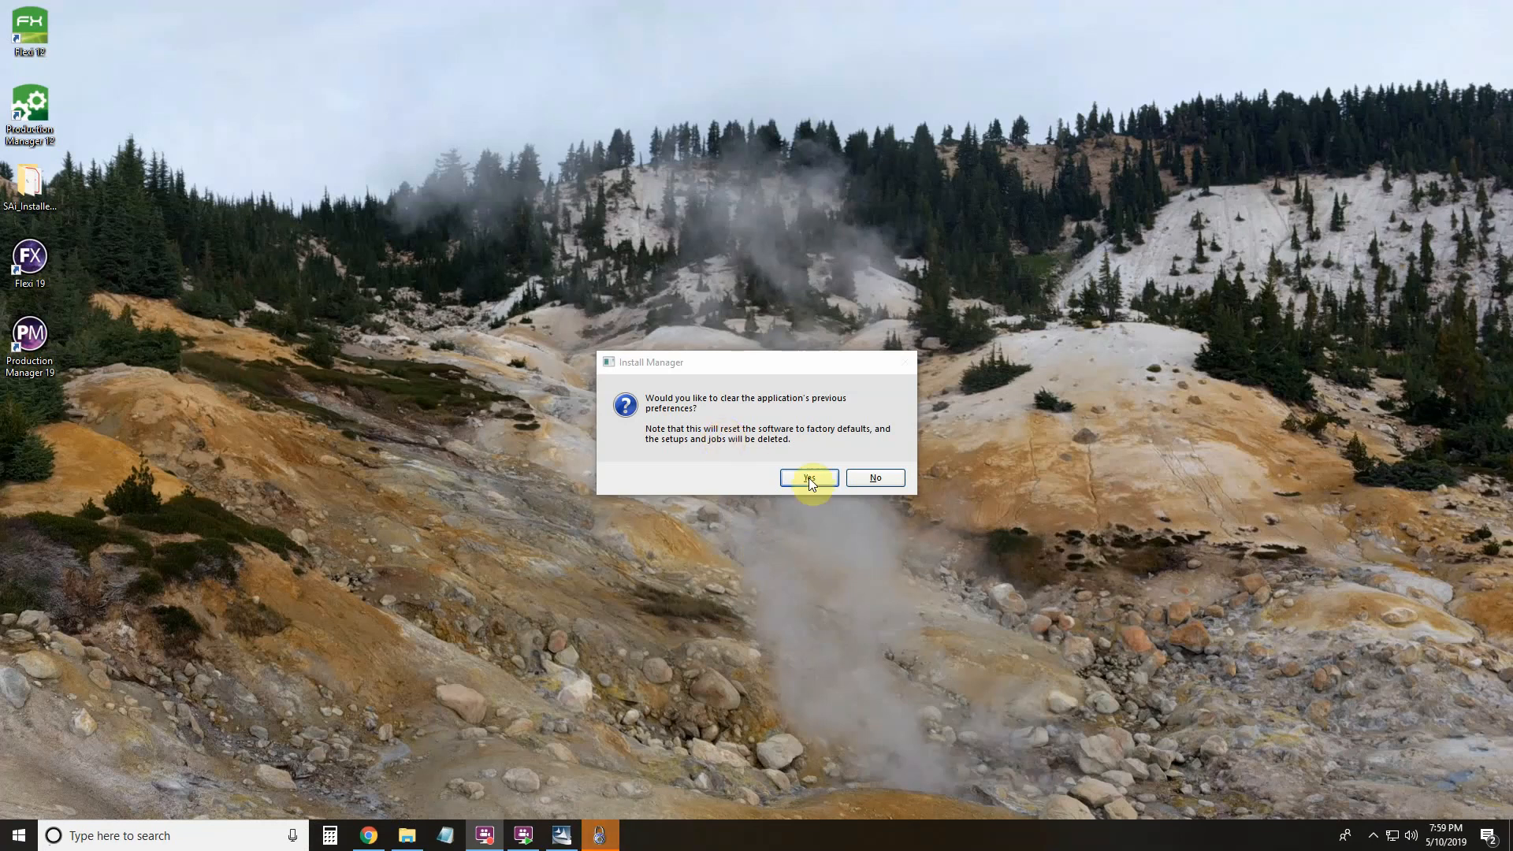
{"action": "mouse_move", "coordinate": [873, 480]}
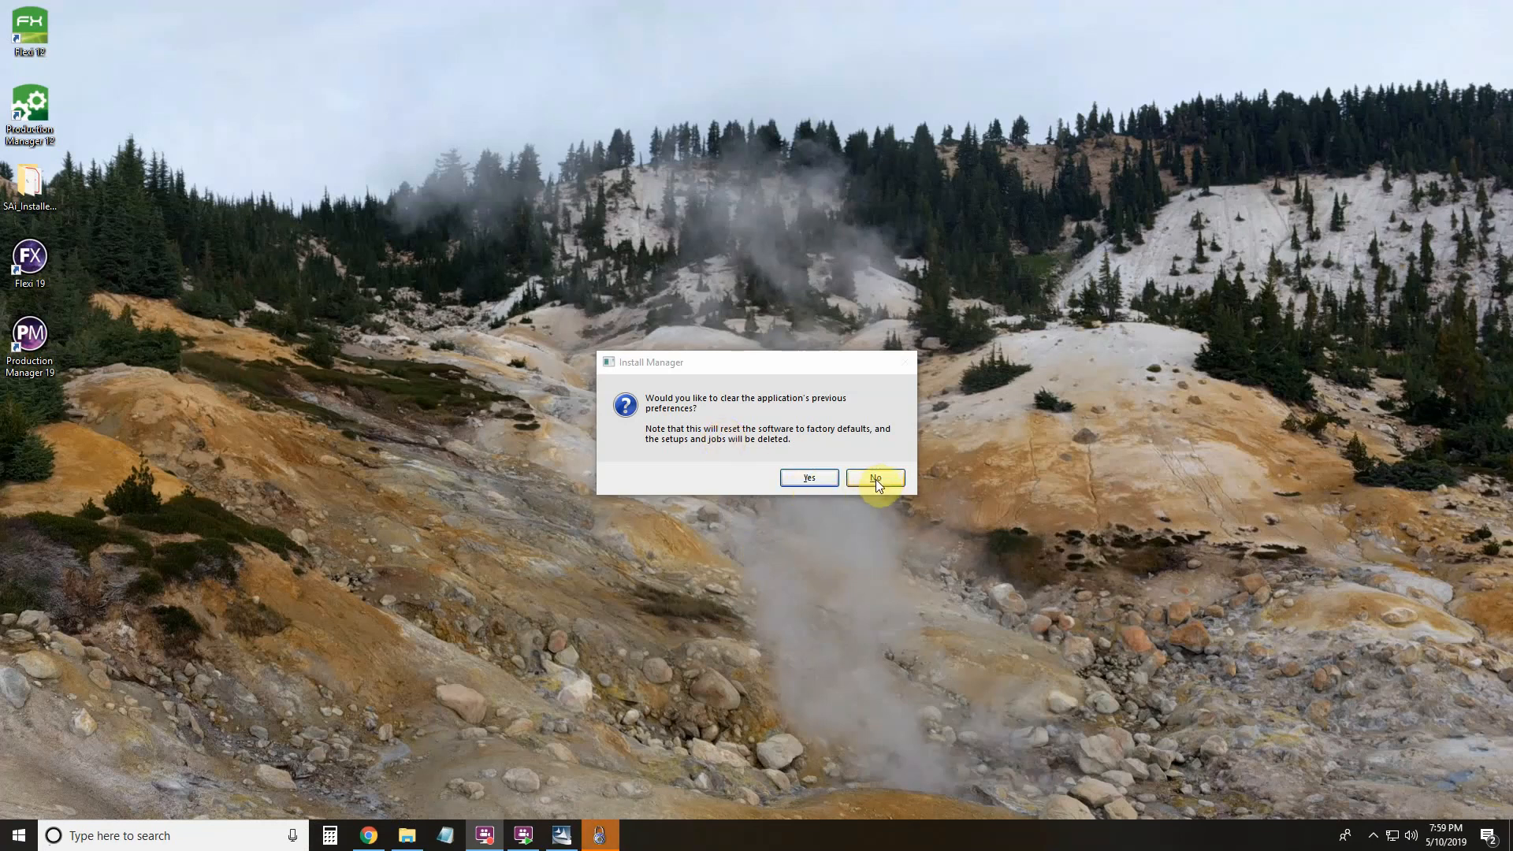
{"action": "left_click", "coordinate": [873, 479]}
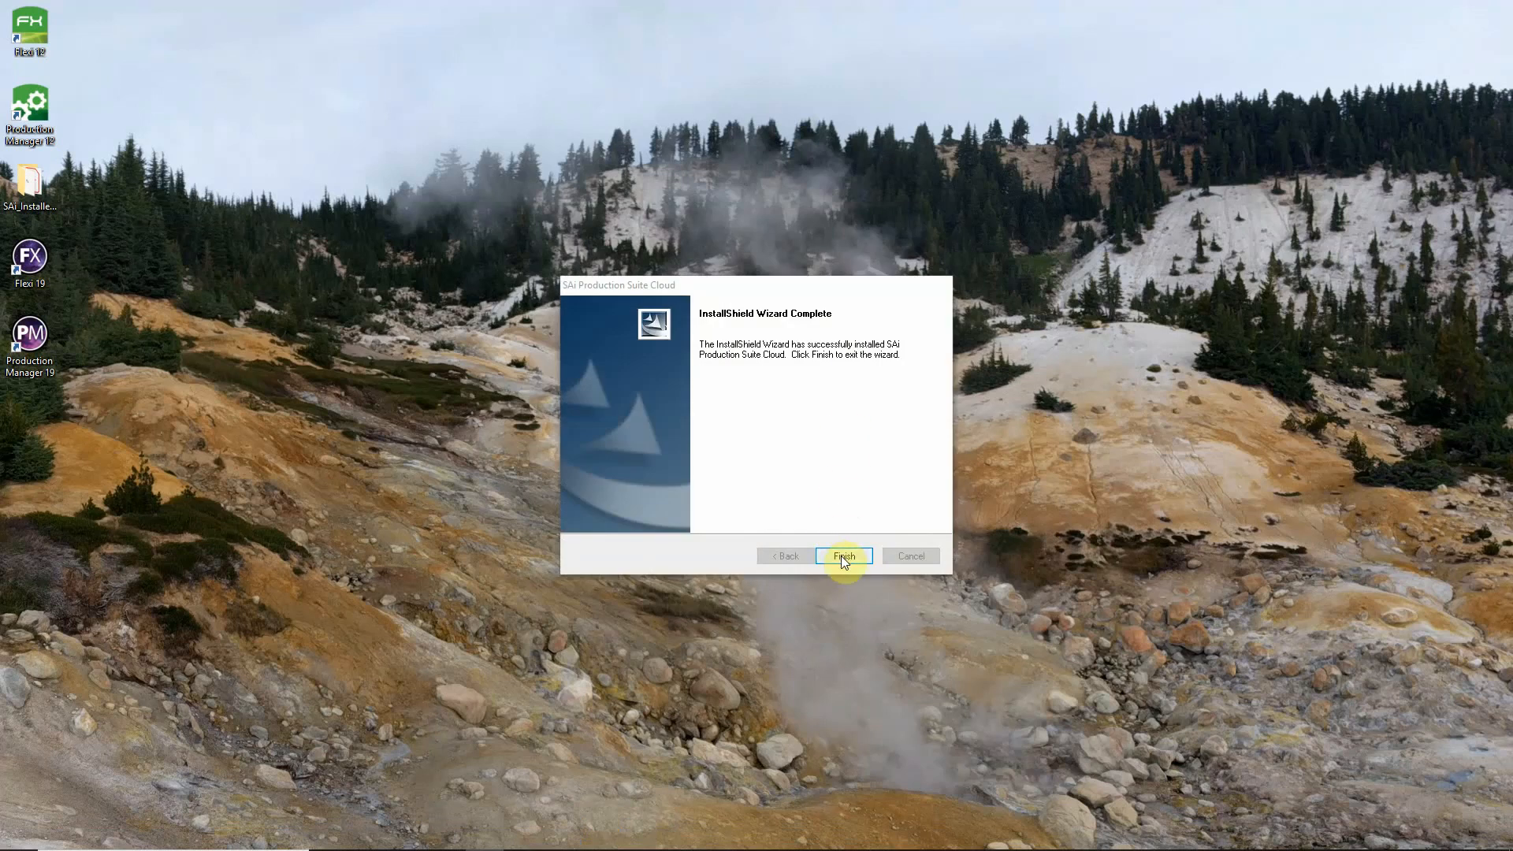
{"action": "left_click", "coordinate": [842, 555]}
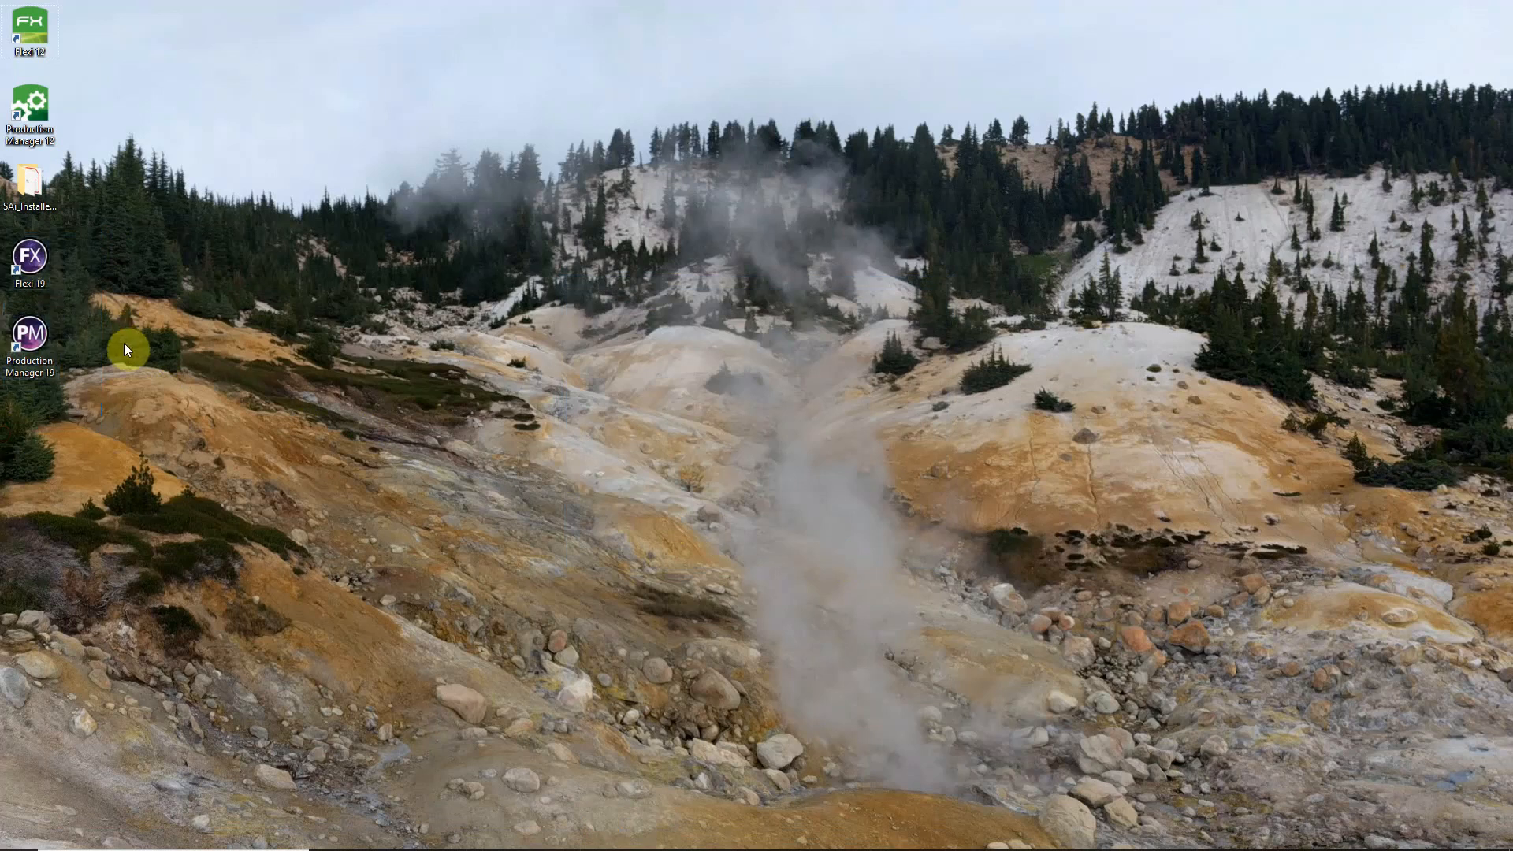
{"action": "mouse_move", "coordinate": [157, 355]}
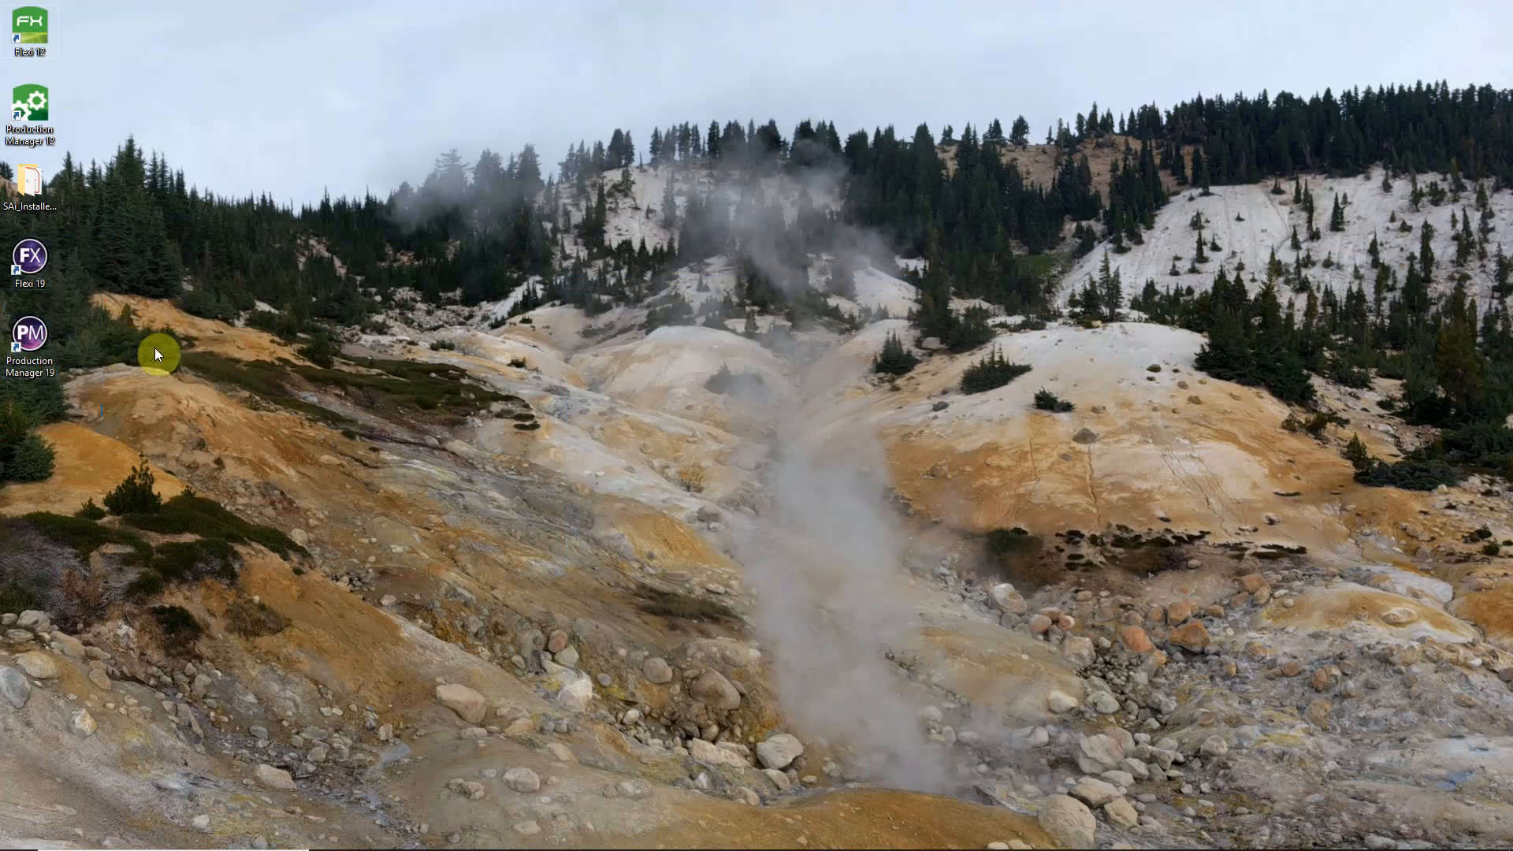
{"action": "mouse_move", "coordinate": [434, 254]}
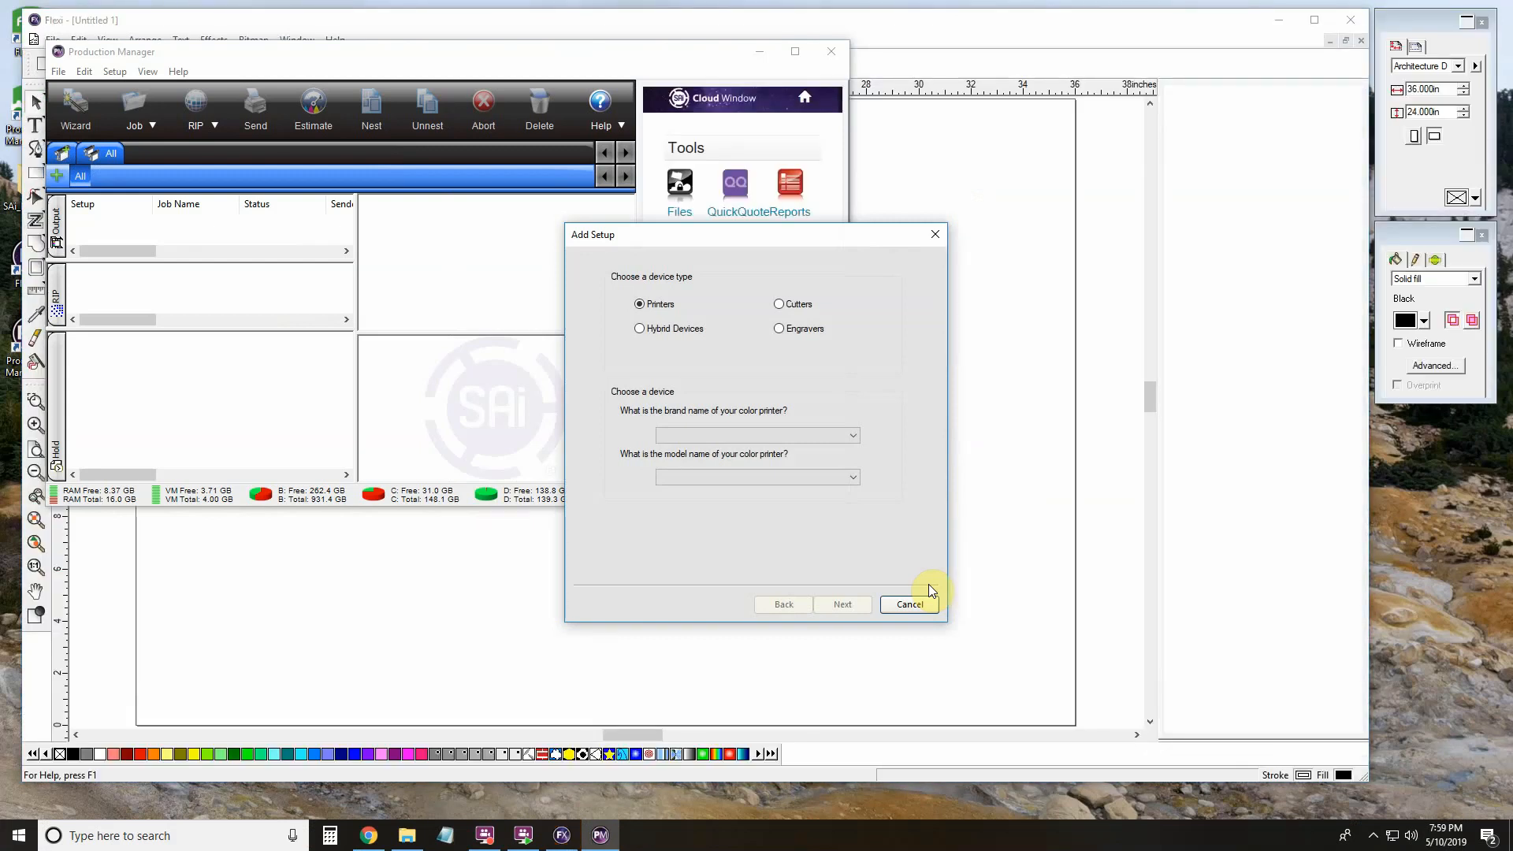
Step: Skip adding printer and cutter setups when Flexi 19 first launches
{"action": "left_click", "coordinate": [778, 305]}
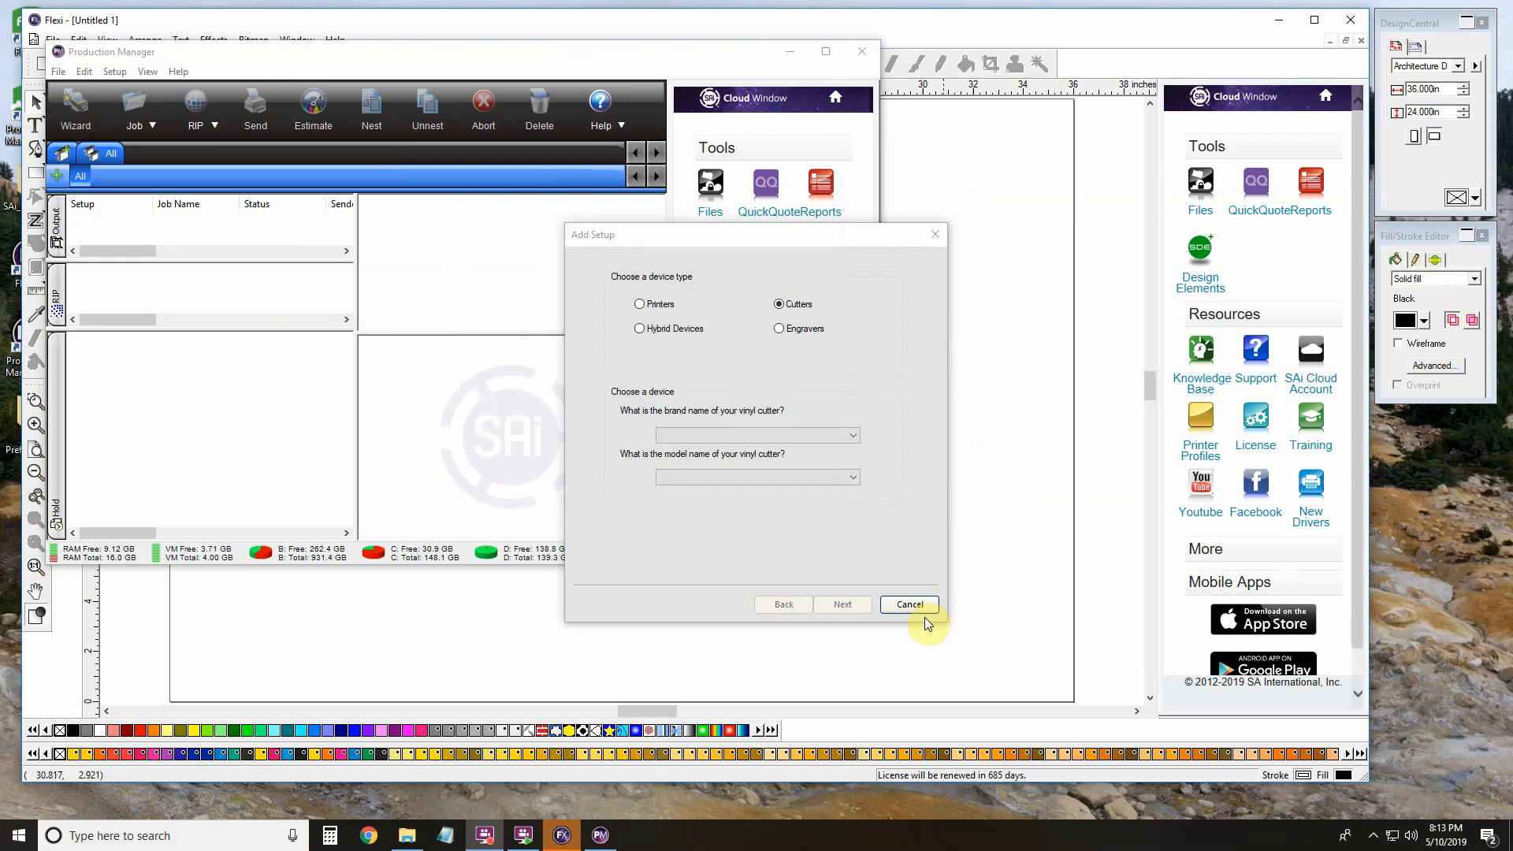
{"action": "left_click", "coordinate": [908, 605]}
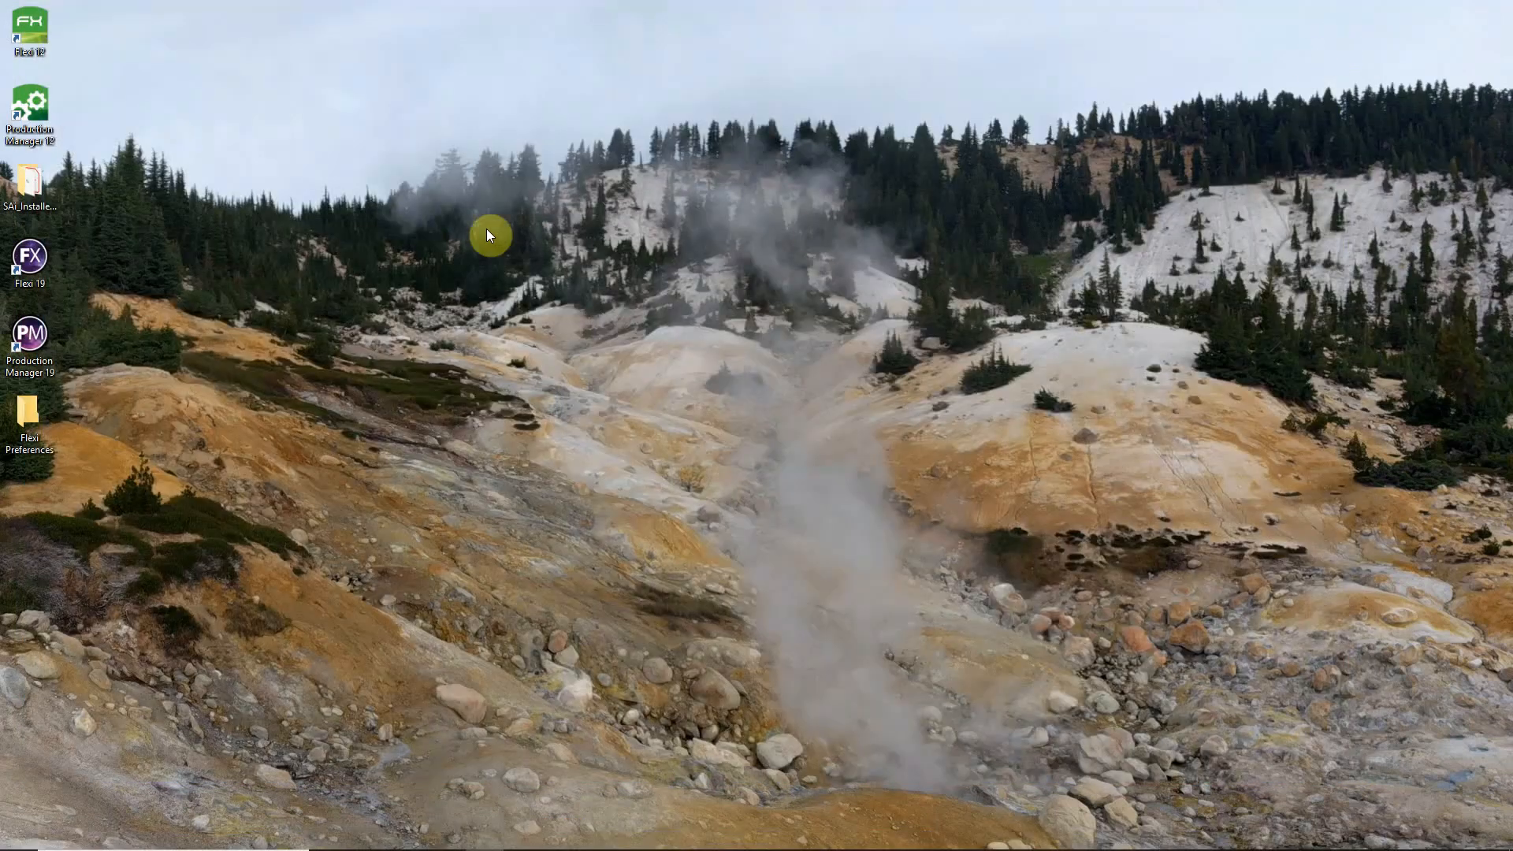
Step: Open the Flexi 19 shortcut's file location in File Explorer
{"action": "left_click", "coordinate": [29, 261]}
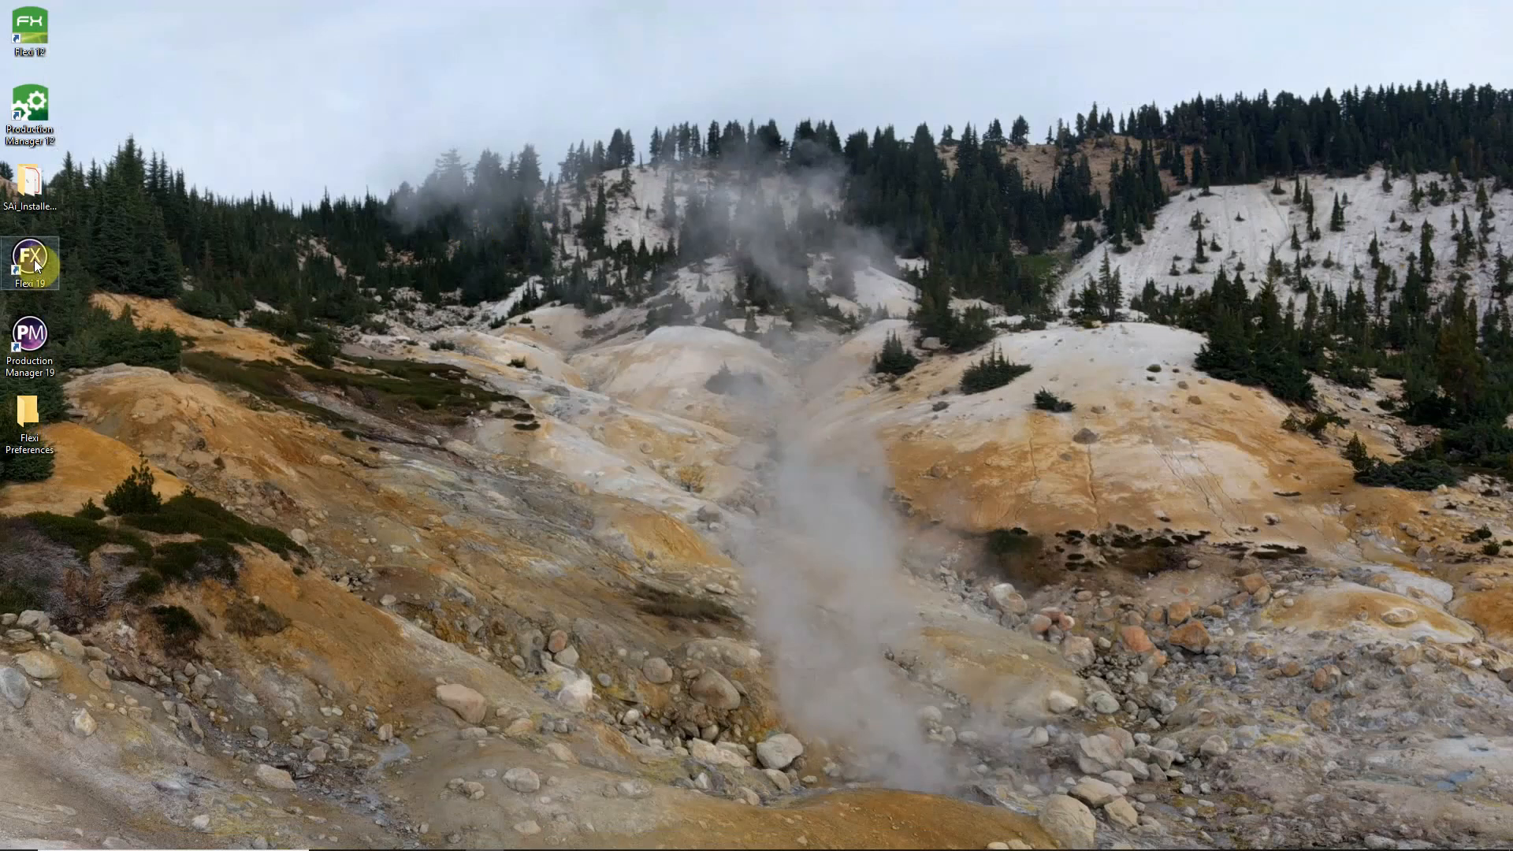
{"action": "right_click", "coordinate": [29, 260]}
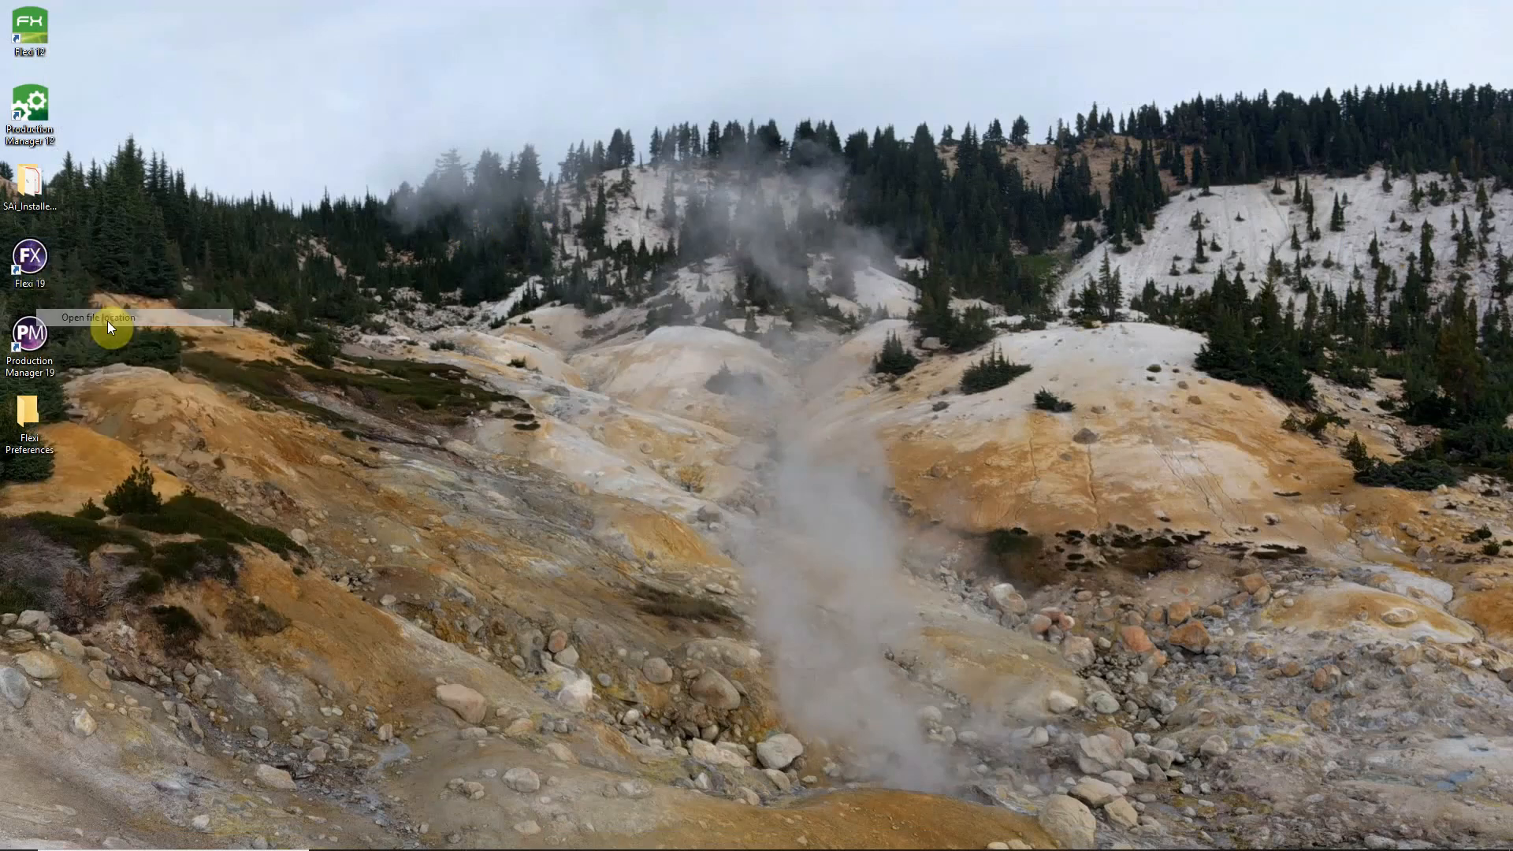
{"action": "left_click", "coordinate": [95, 318]}
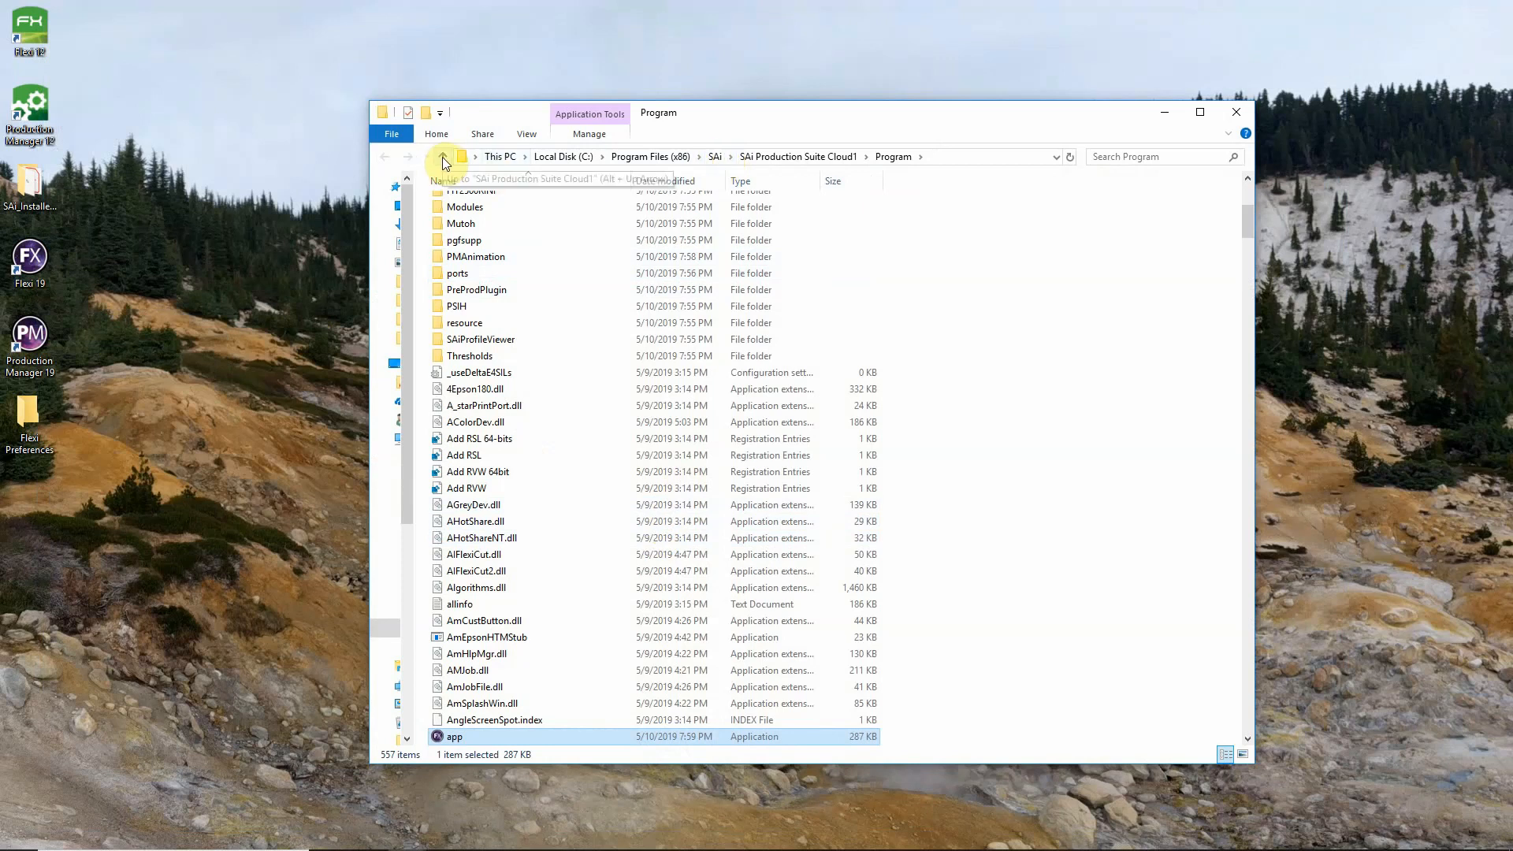
Step: Go up to the SAi folder and select the older SAi Production Suite Cloud folder
{"action": "left_click", "coordinate": [444, 156]}
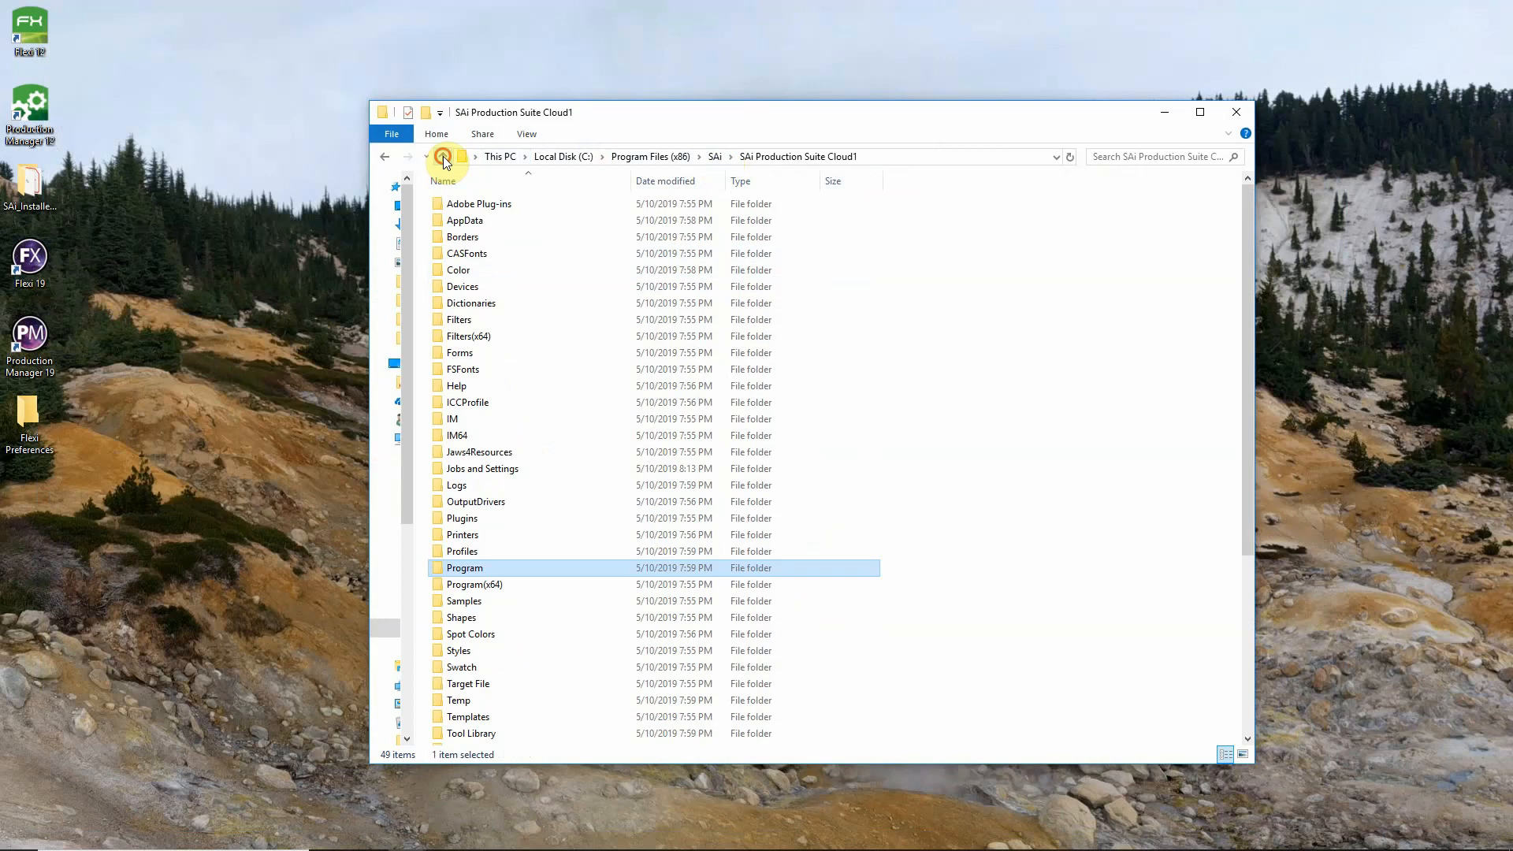
{"action": "left_click", "coordinate": [442, 156]}
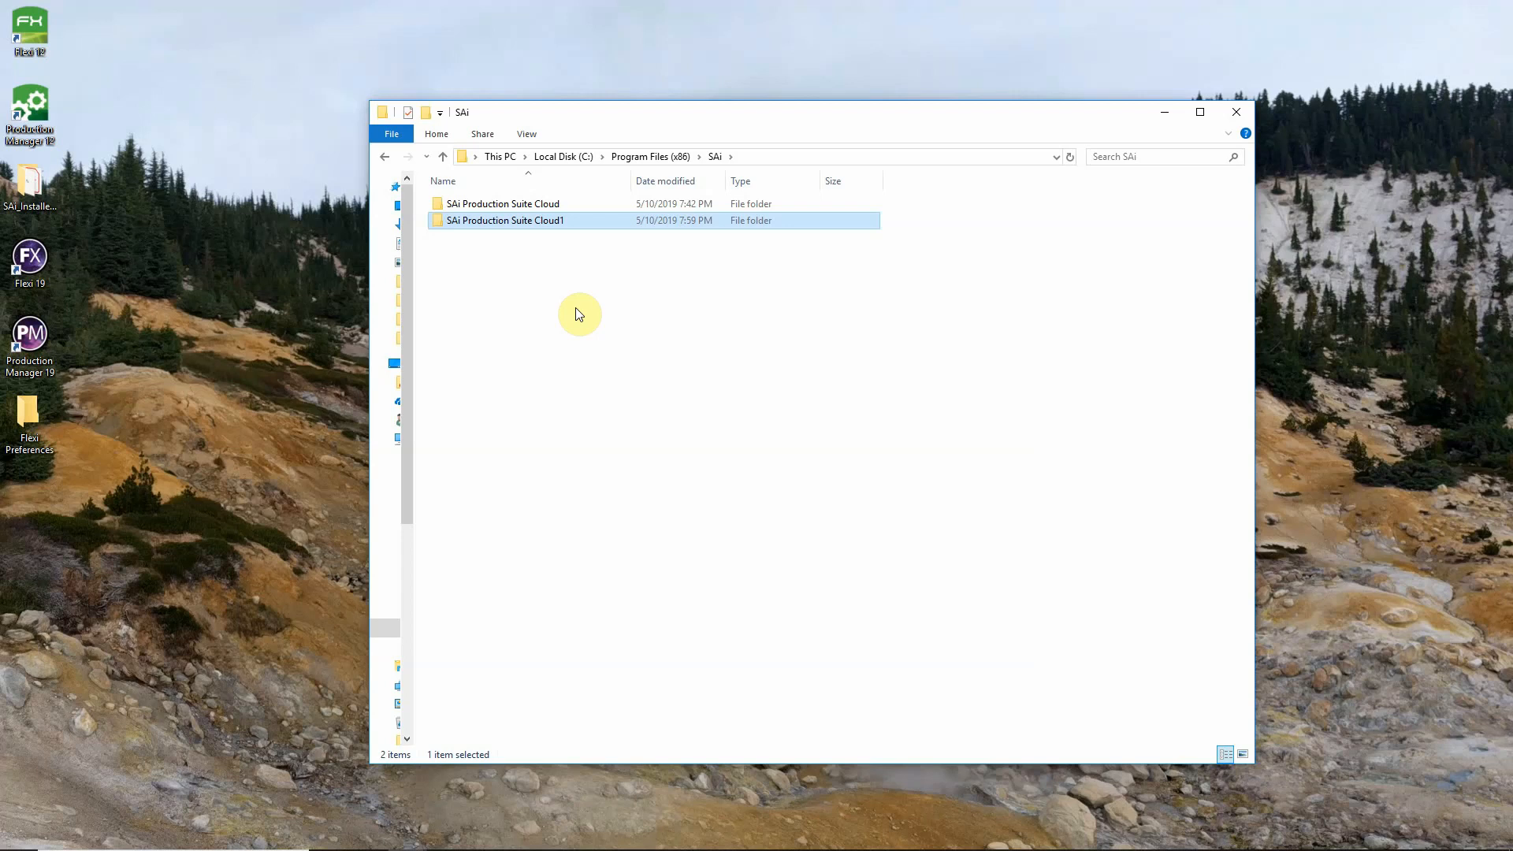
{"action": "mouse_move", "coordinate": [554, 219]}
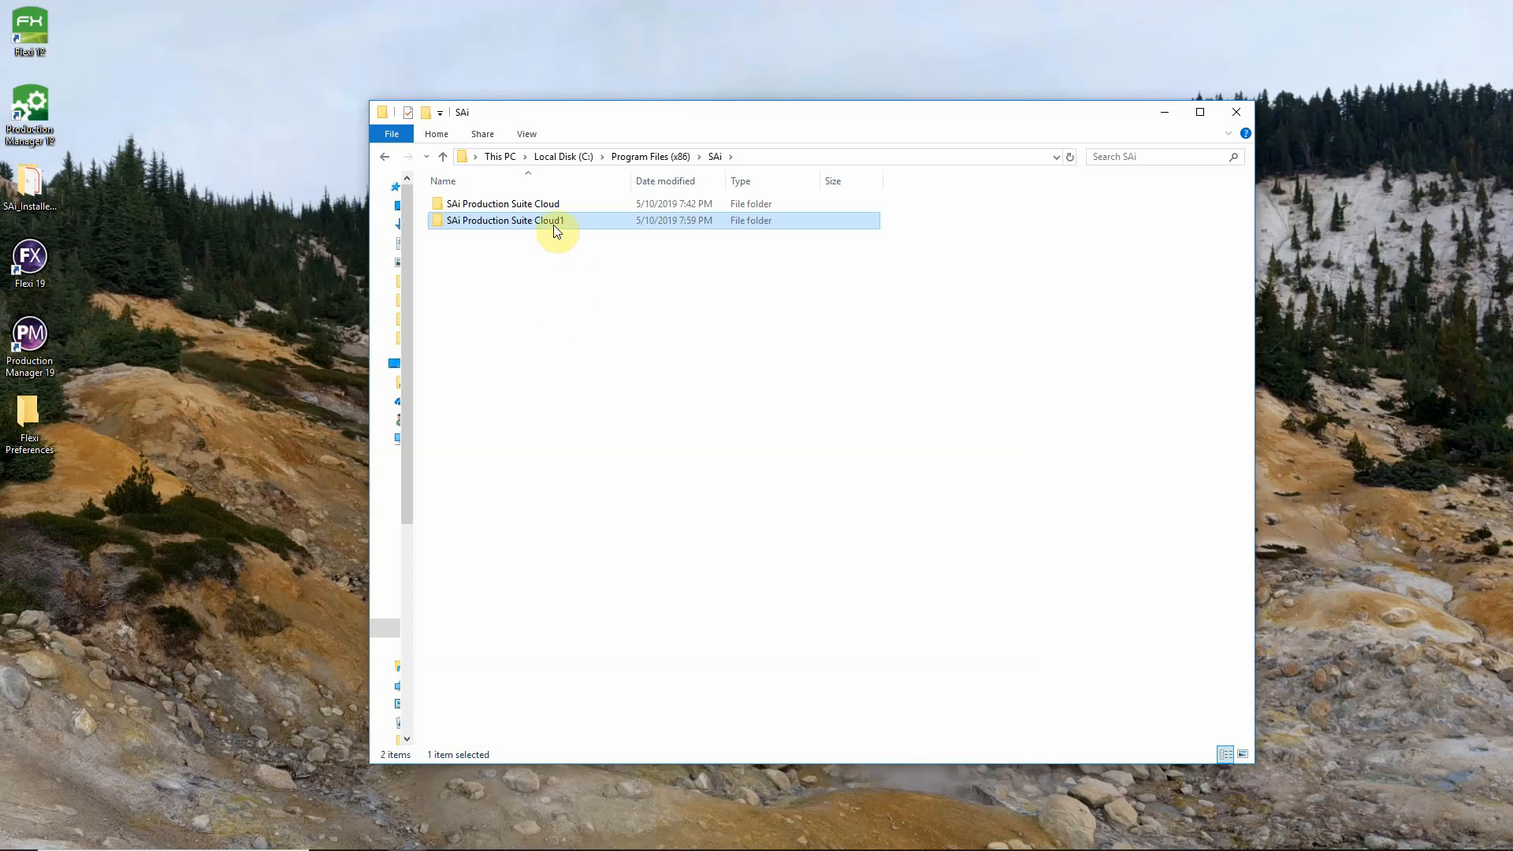
{"action": "mouse_move", "coordinate": [547, 232]}
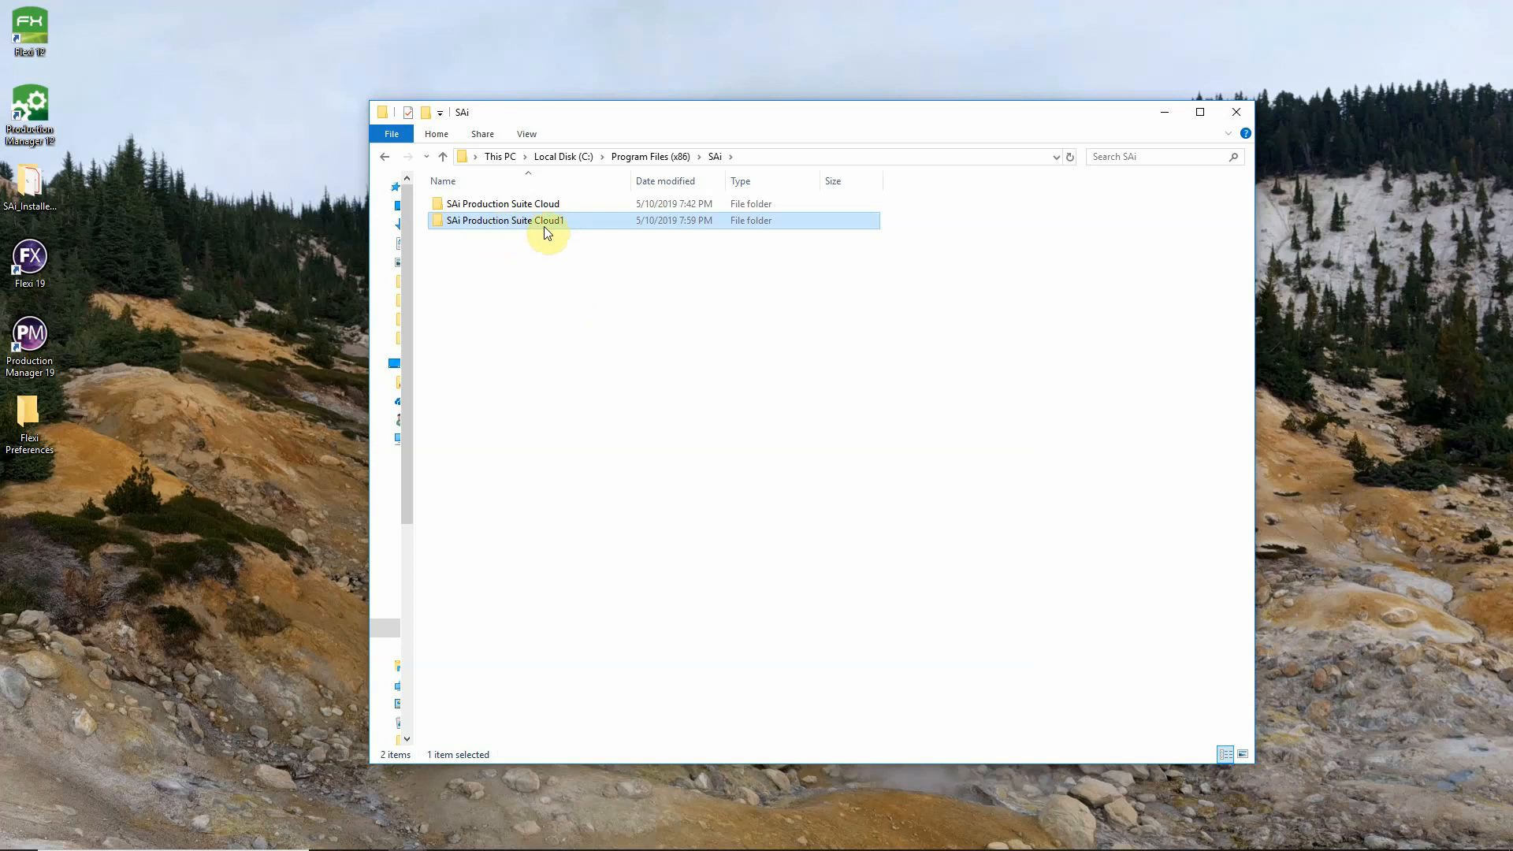
{"action": "mouse_move", "coordinate": [540, 220]}
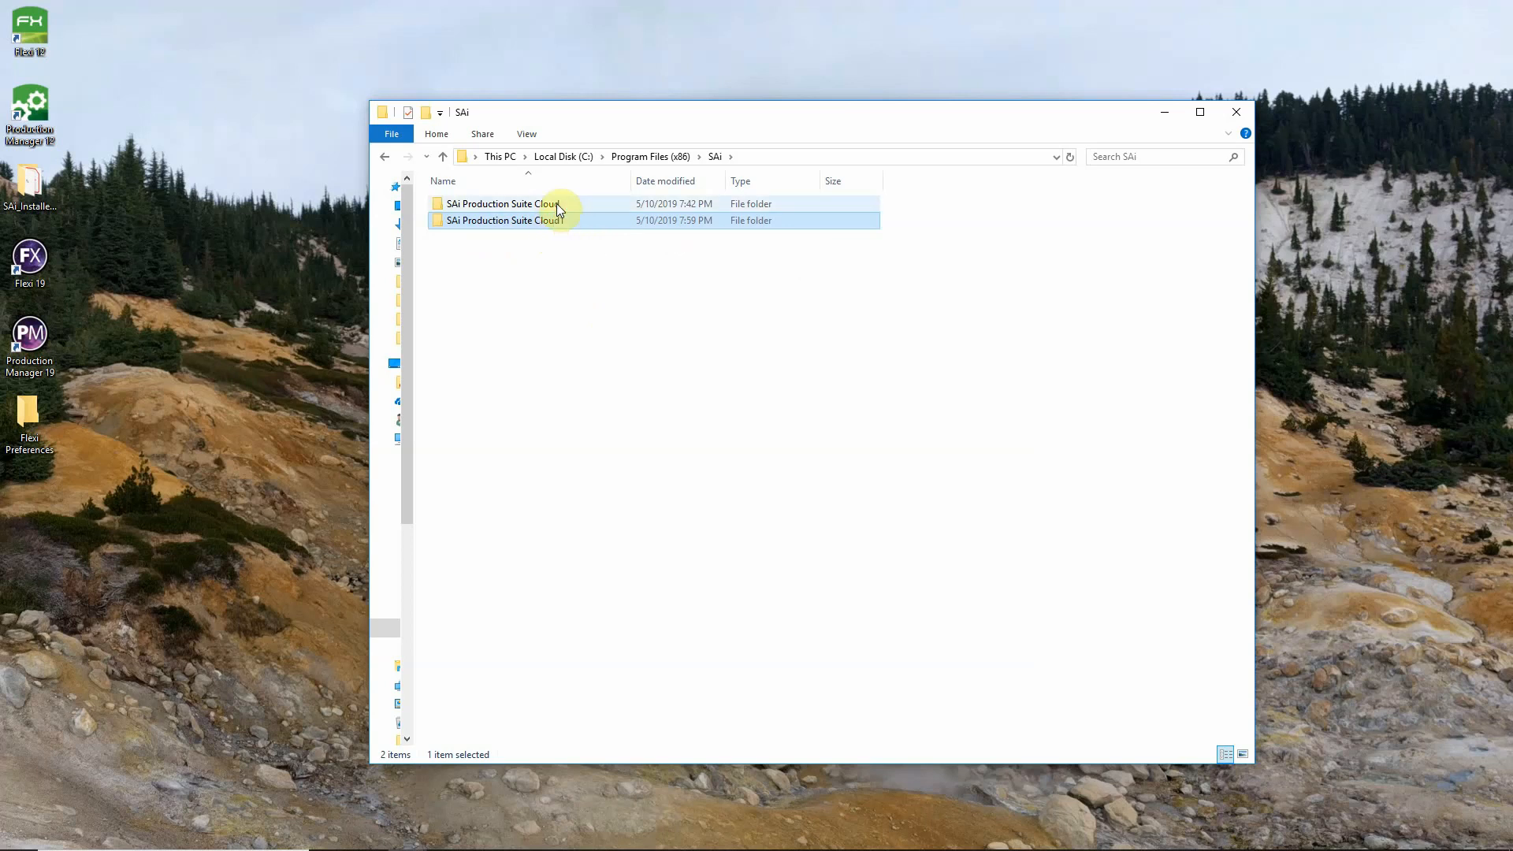
{"action": "left_click", "coordinate": [502, 203]}
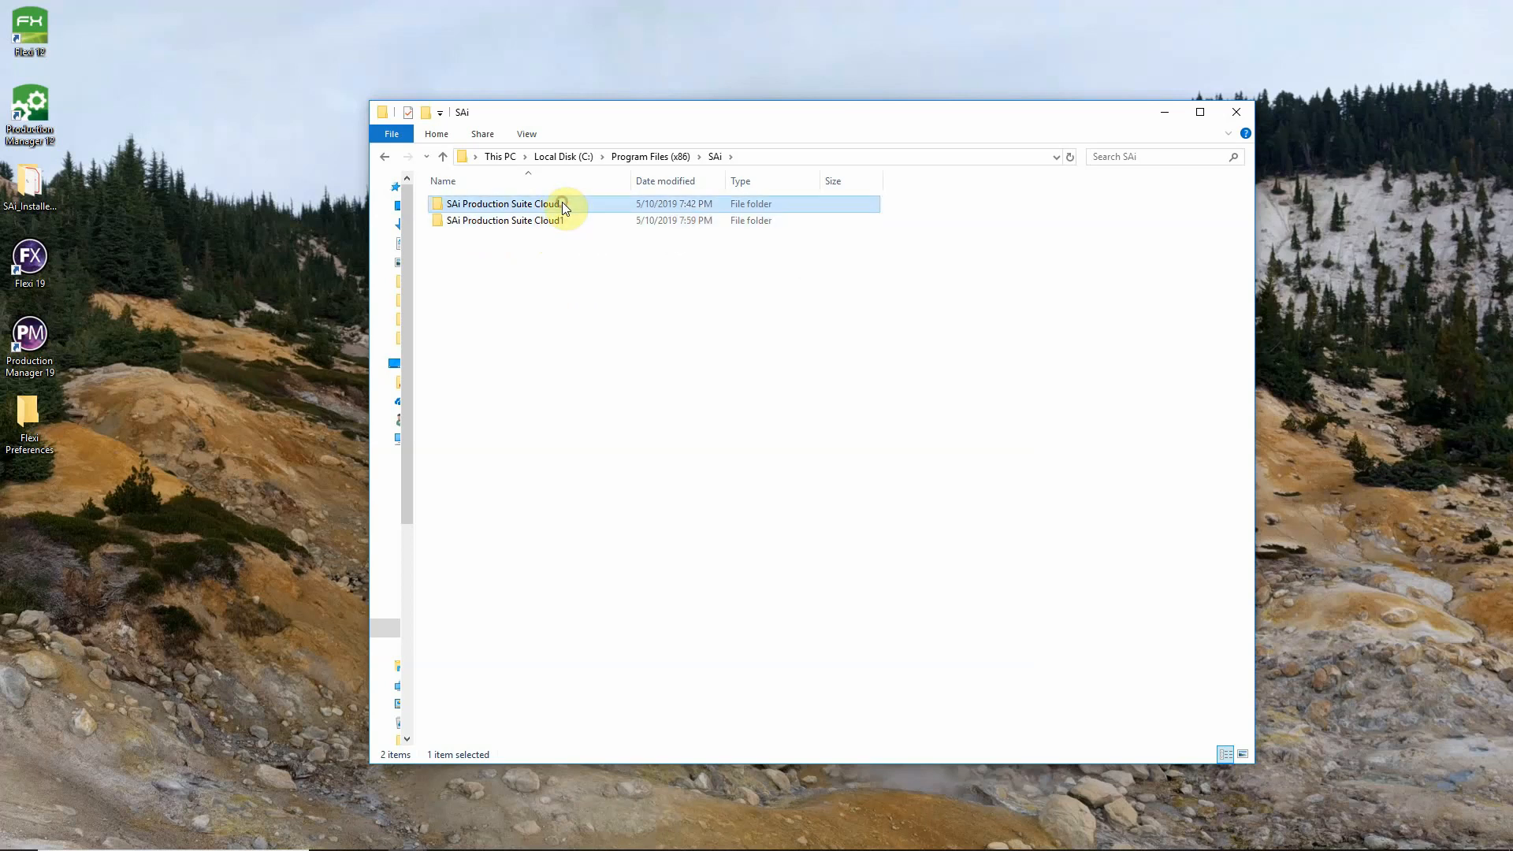
Step: Open the SAi Production Suite Cloud folder and launch its Preference Manager shortcut
{"action": "double_click", "coordinate": [501, 203]}
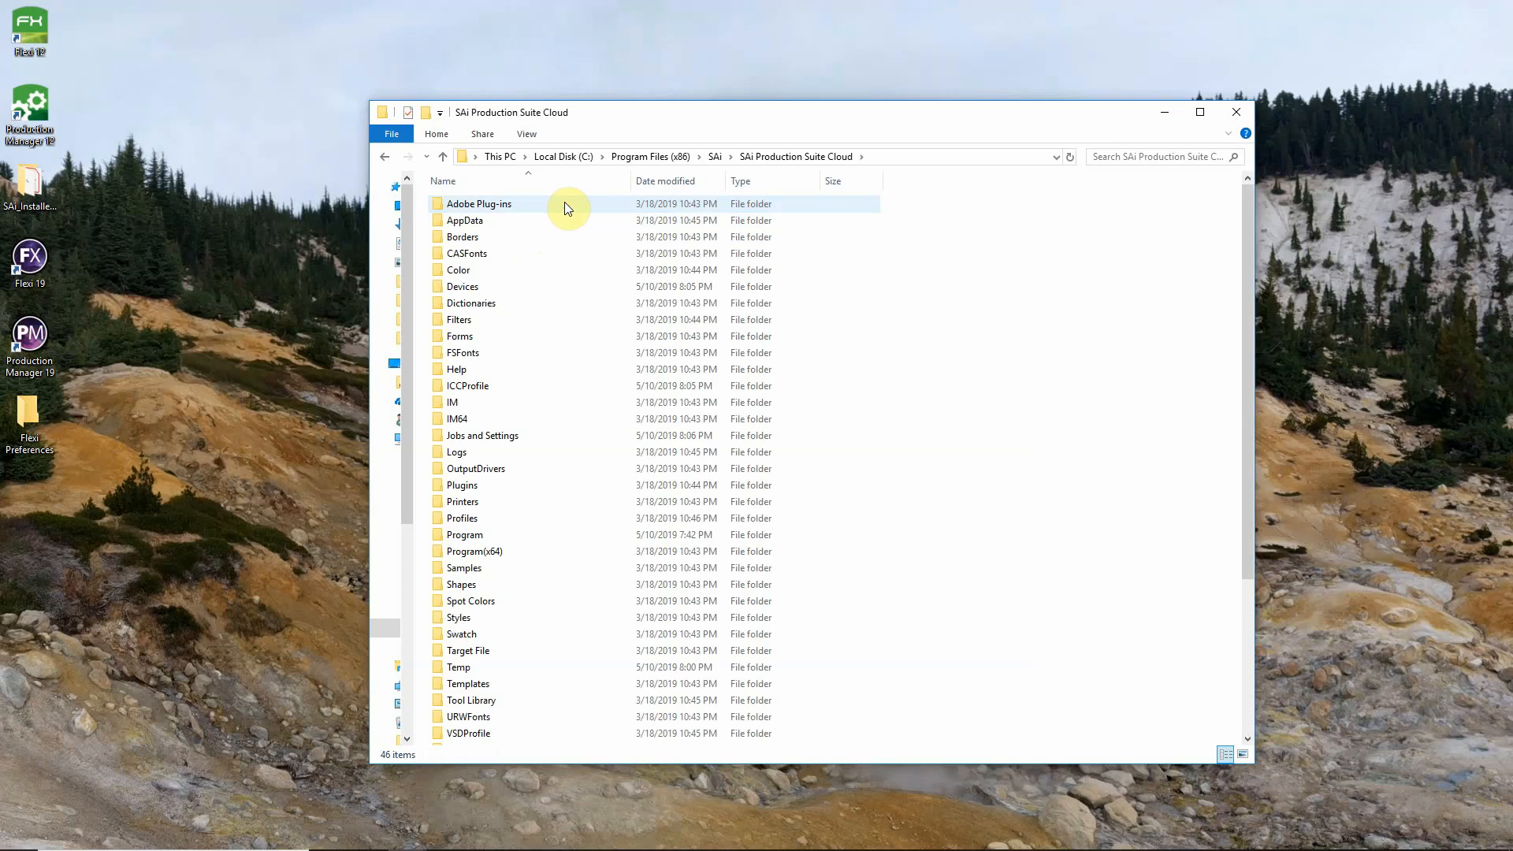
{"action": "scroll", "scroll_direction": "down", "scroll_amount": 3}
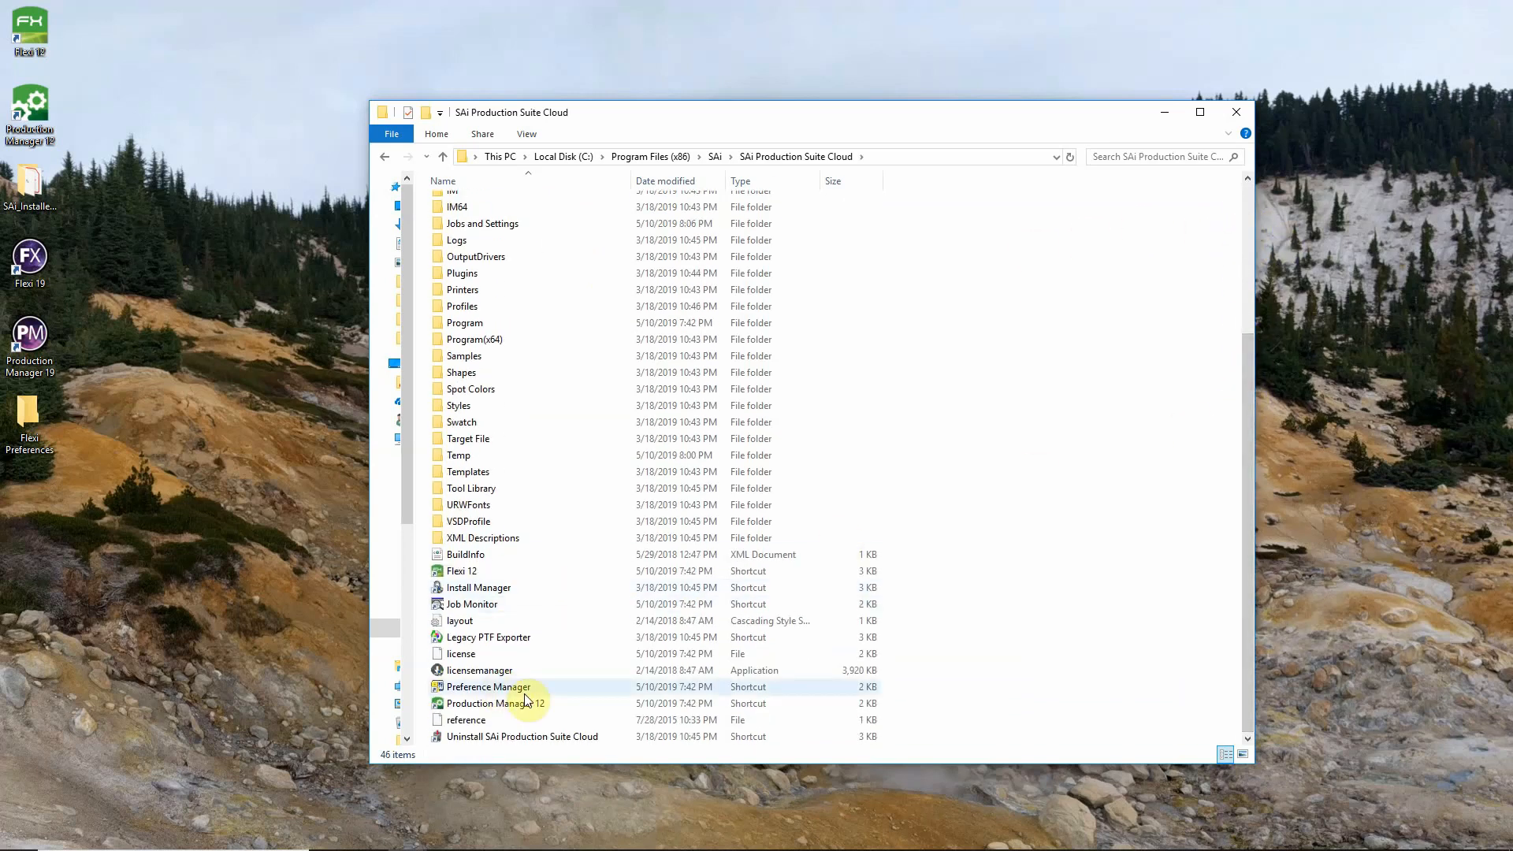
{"action": "mouse_move", "coordinate": [494, 692]}
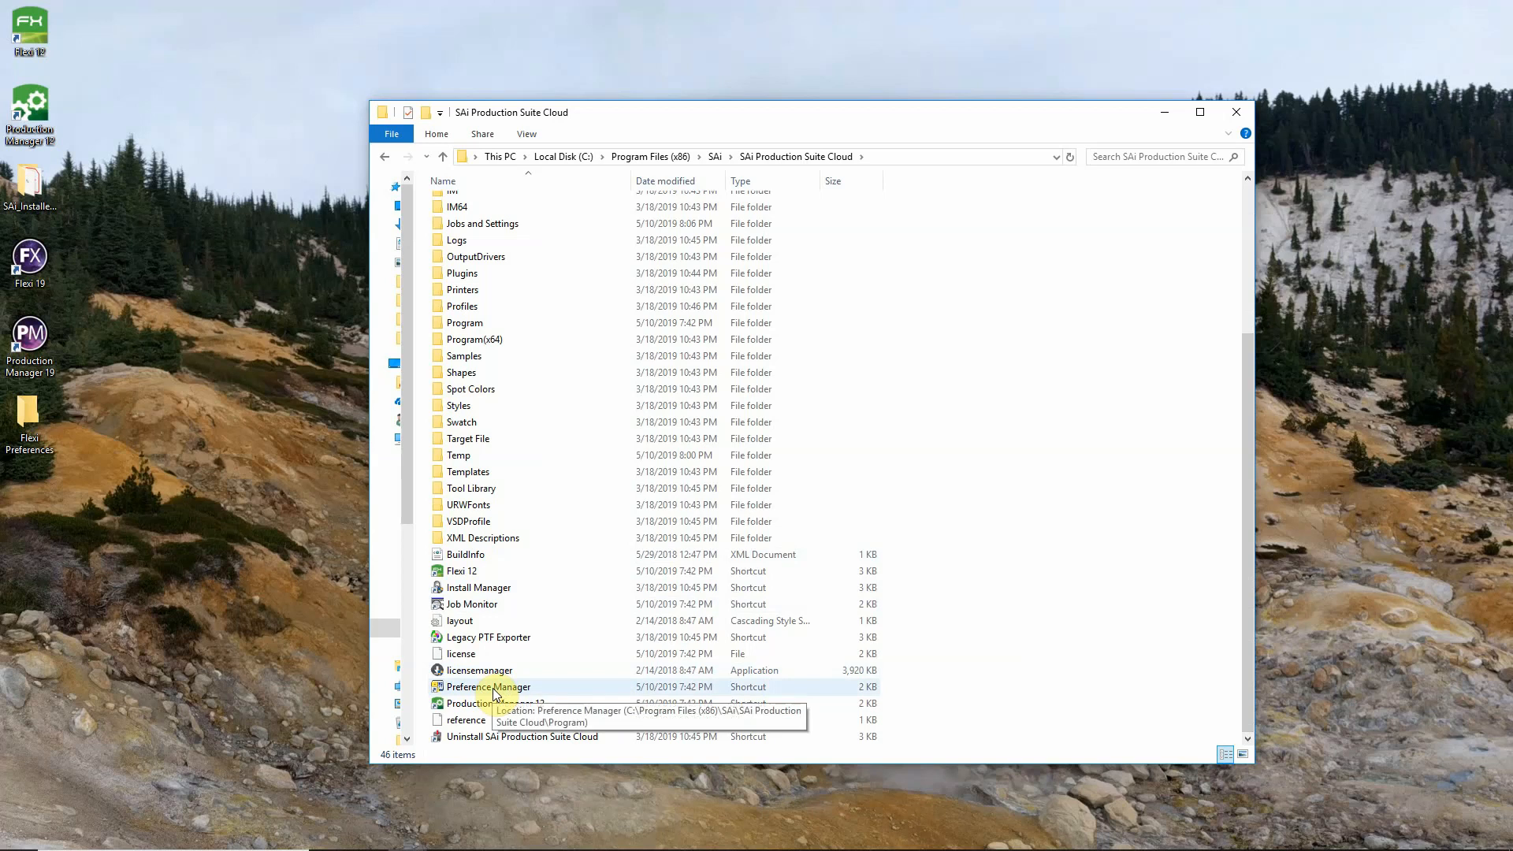
{"action": "mouse_move", "coordinate": [510, 693]}
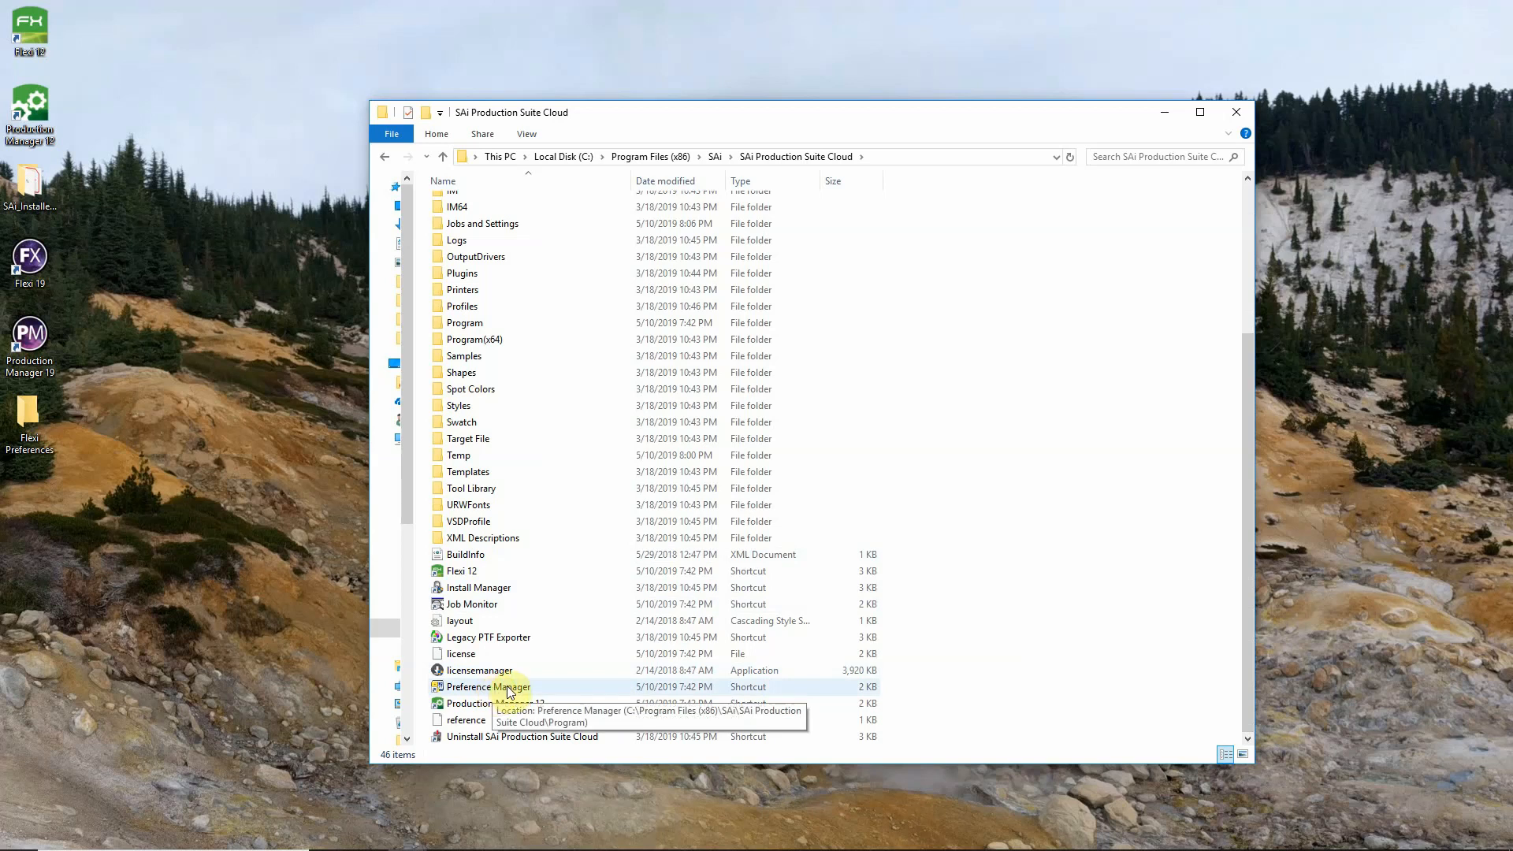
{"action": "double_click", "coordinate": [488, 686]}
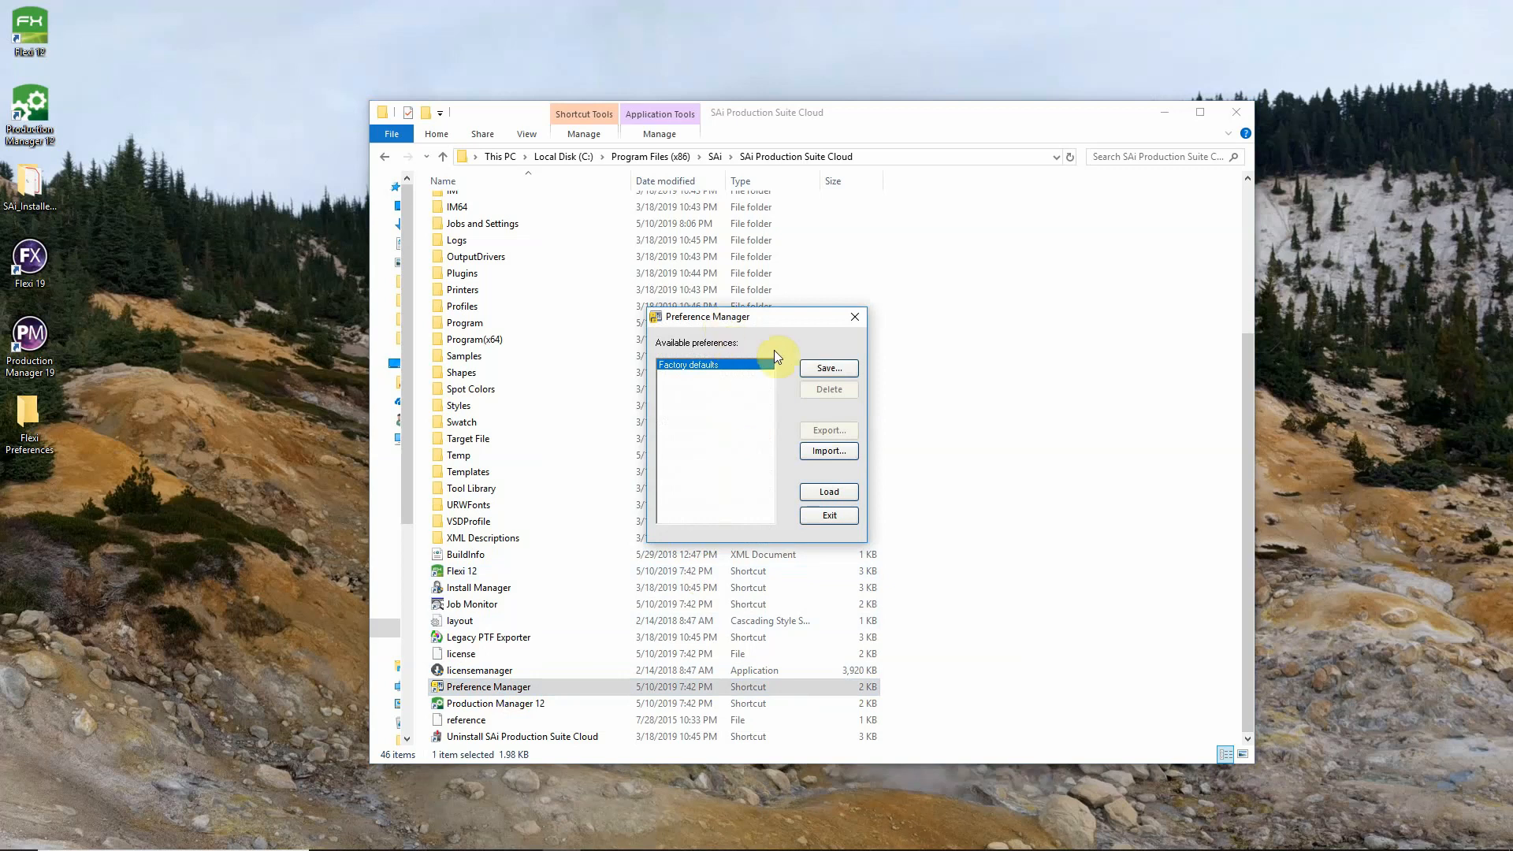
Step: Save the current preferences as a new set named 'Flexi12'
{"action": "left_click", "coordinate": [827, 368]}
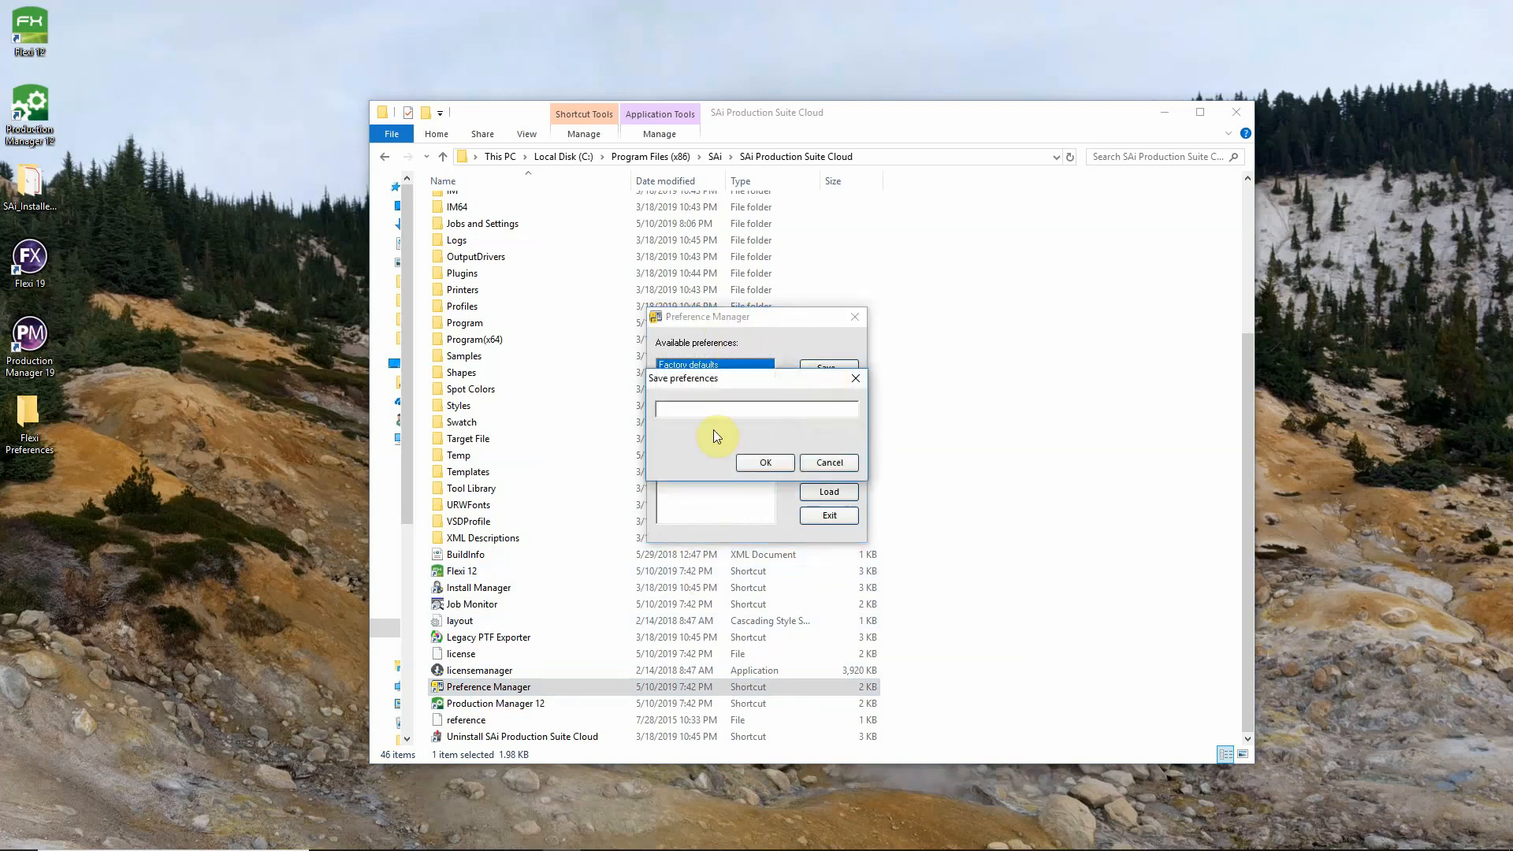
{"action": "type", "text": "F"}
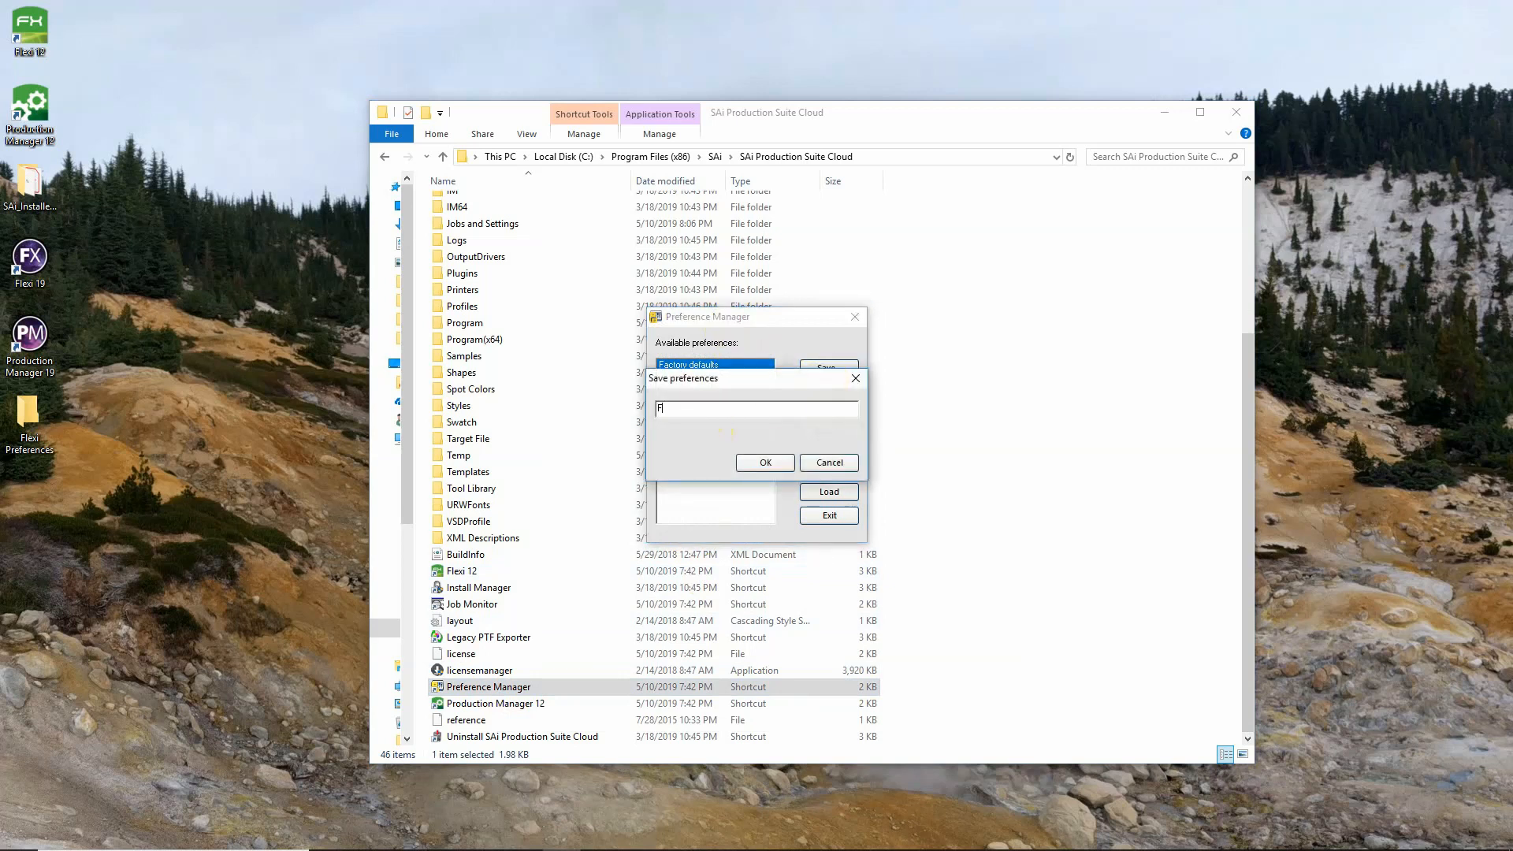
{"action": "type", "text": "lexi12"}
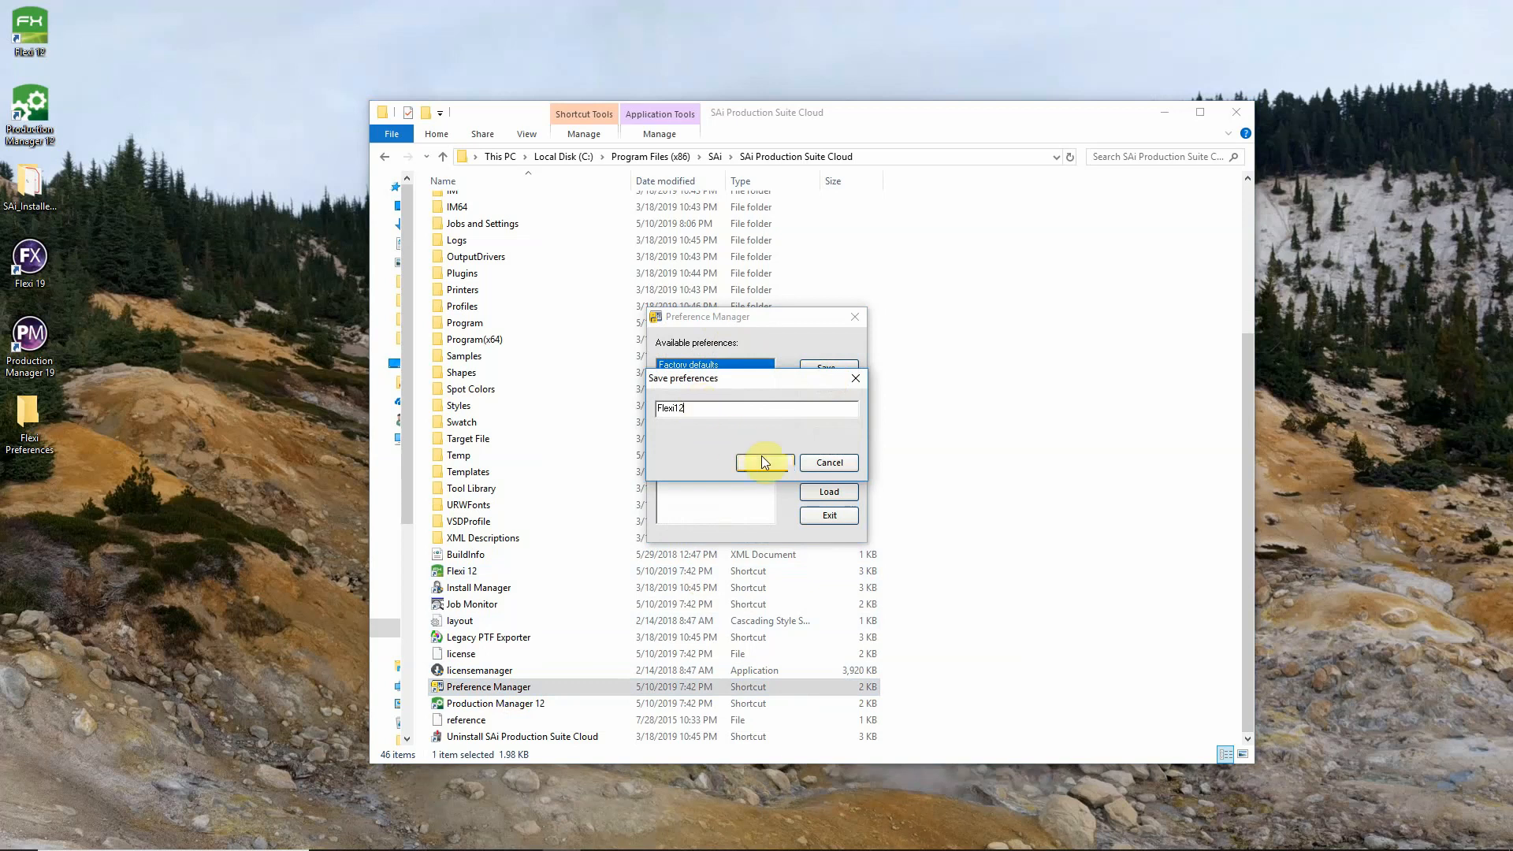
{"action": "left_click", "coordinate": [765, 463]}
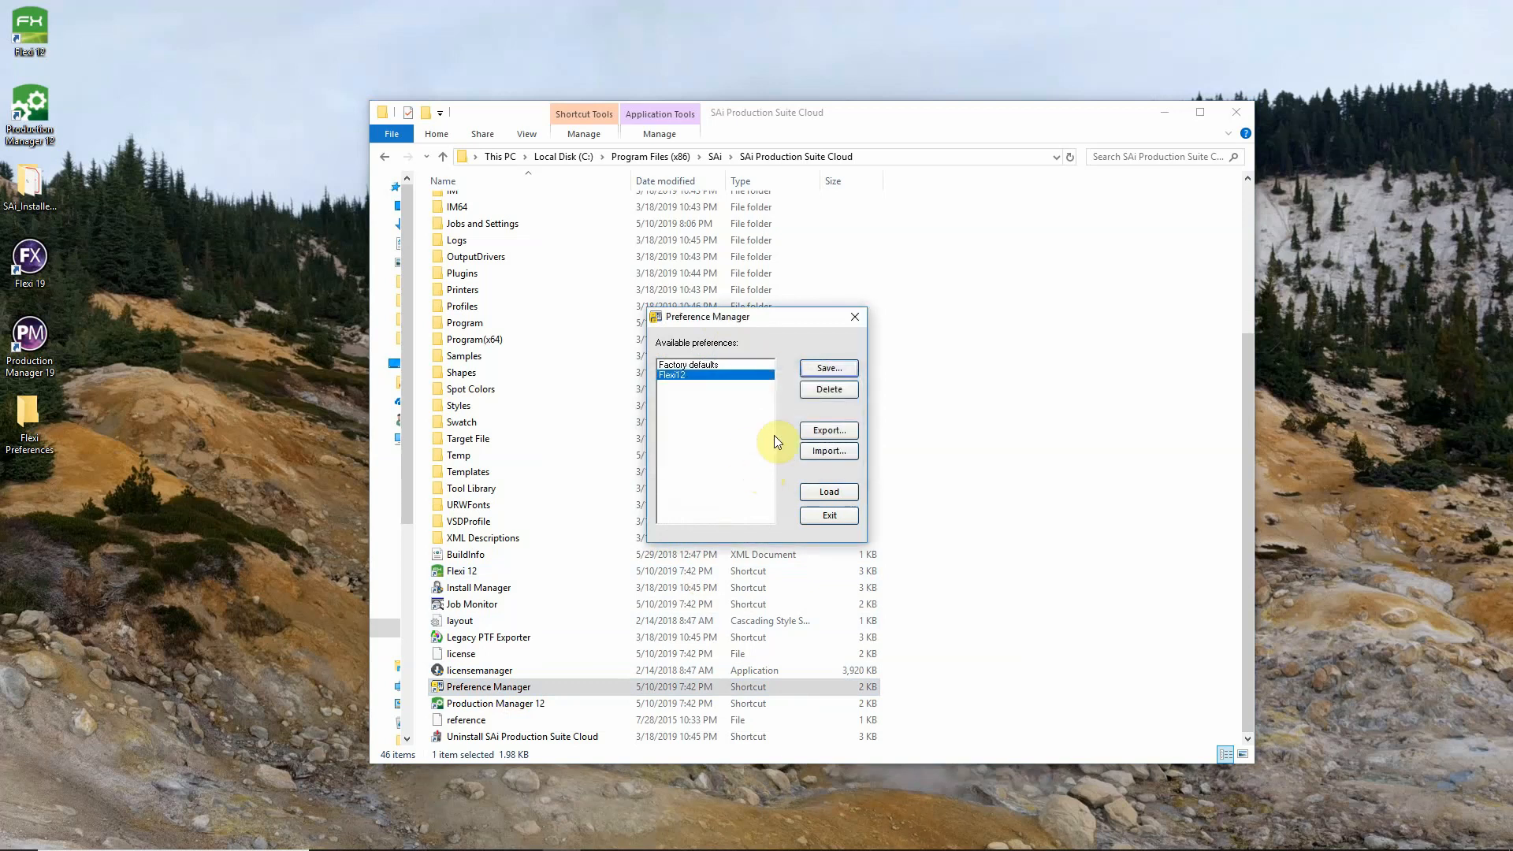
Step: Export the Flexi12 preferences to Desktop > Flexi Preferences and exit Preference Manager
{"action": "left_click", "coordinate": [680, 375]}
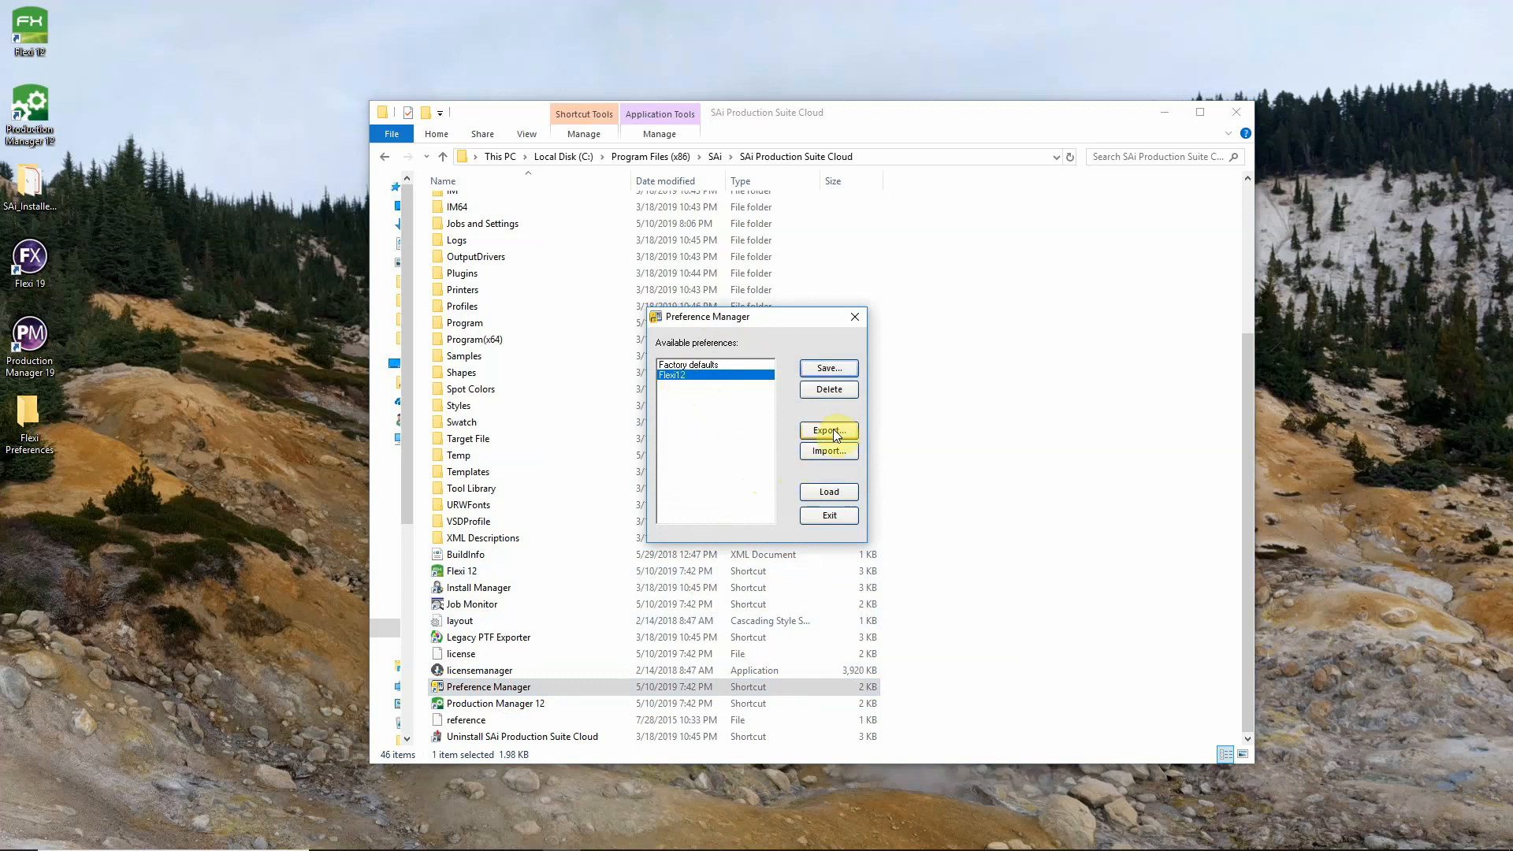
{"action": "left_click", "coordinate": [826, 430]}
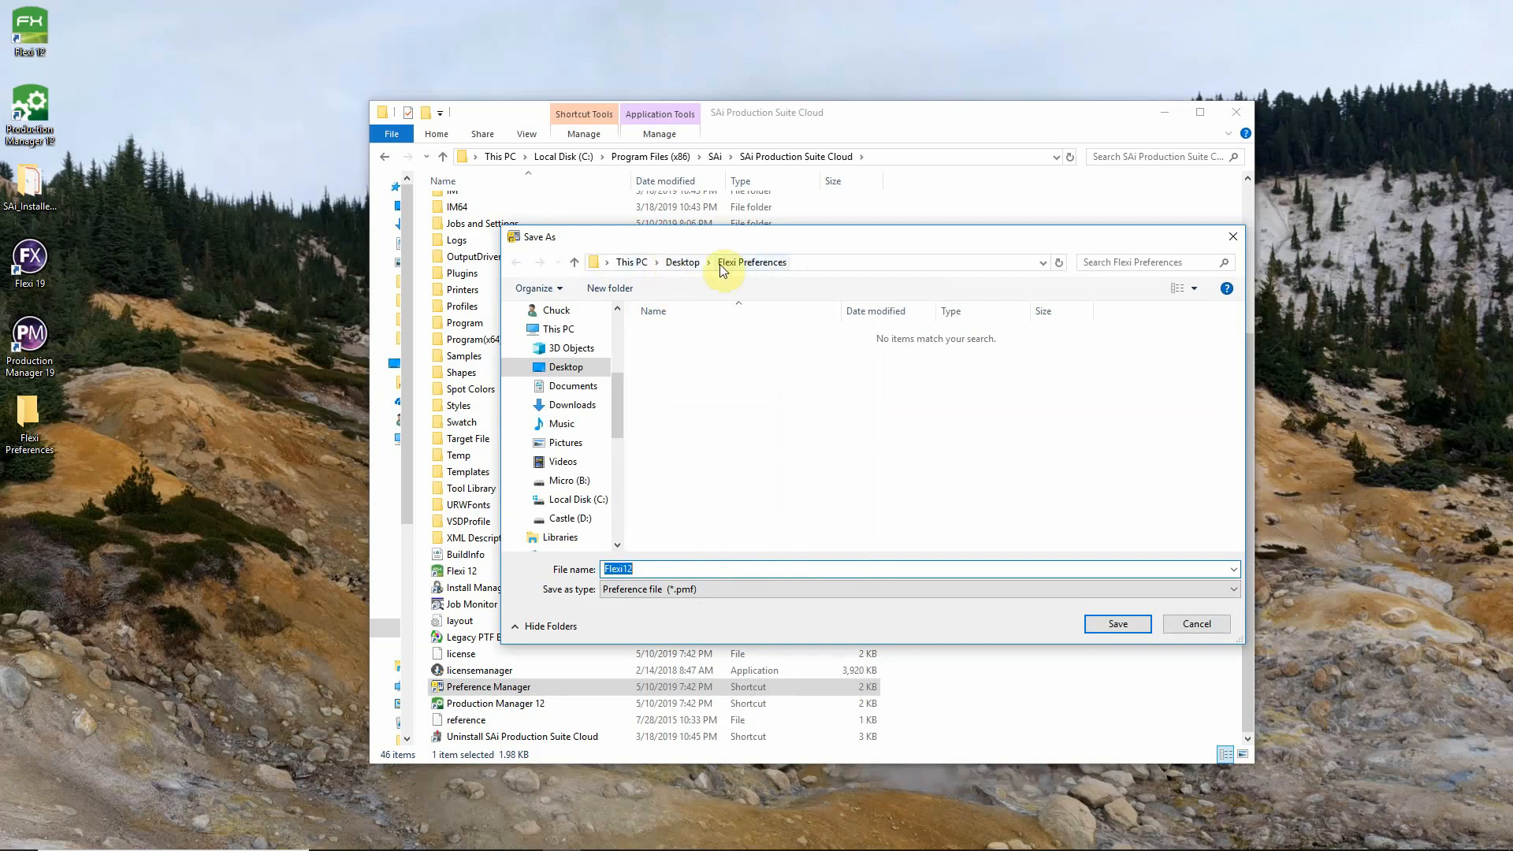
{"action": "mouse_move", "coordinate": [756, 283]}
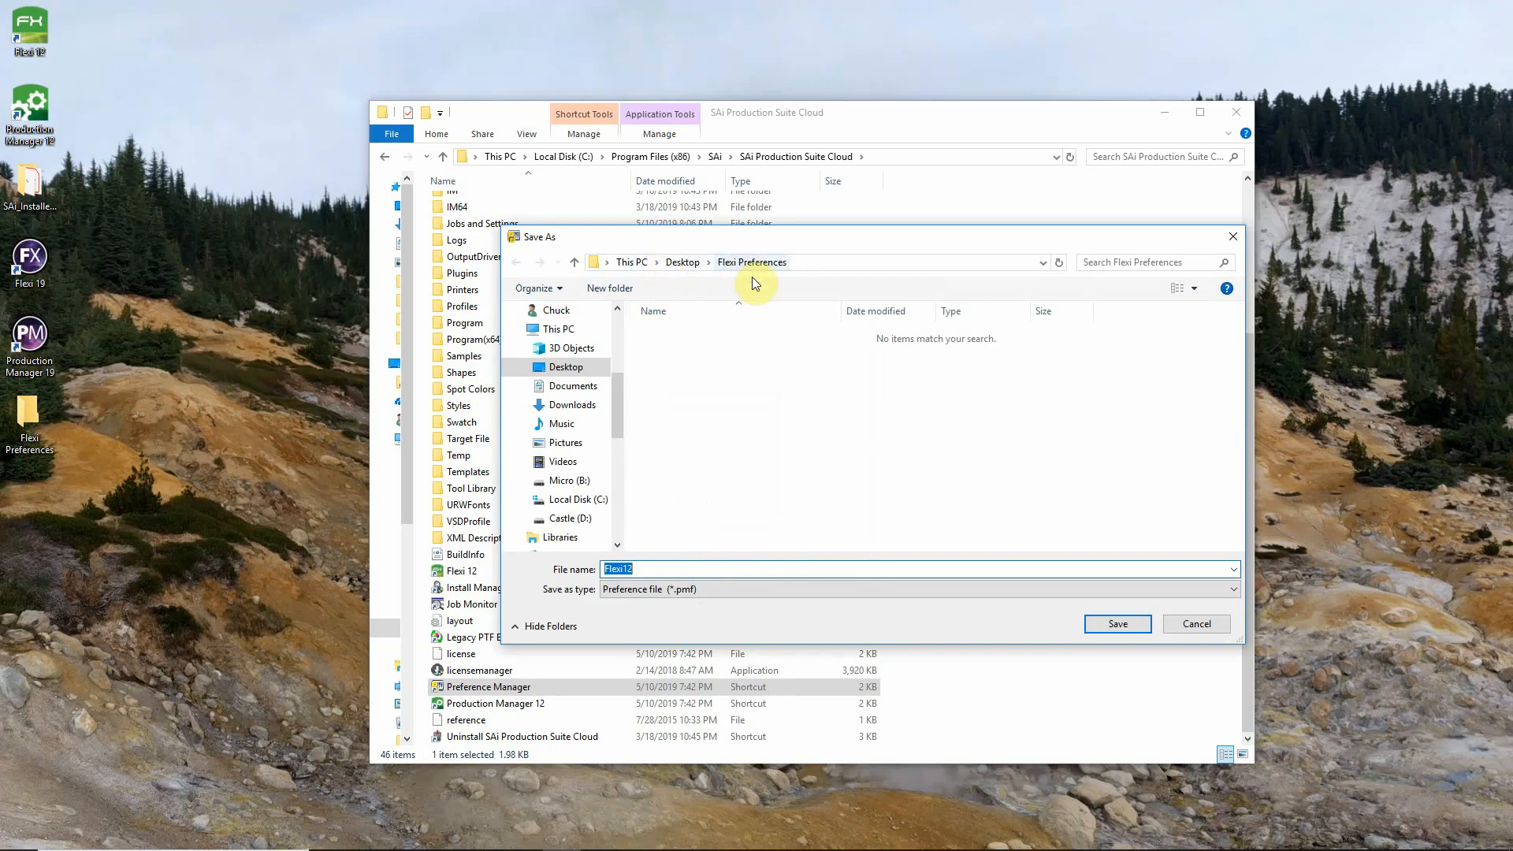
{"action": "left_click", "coordinate": [1116, 623]}
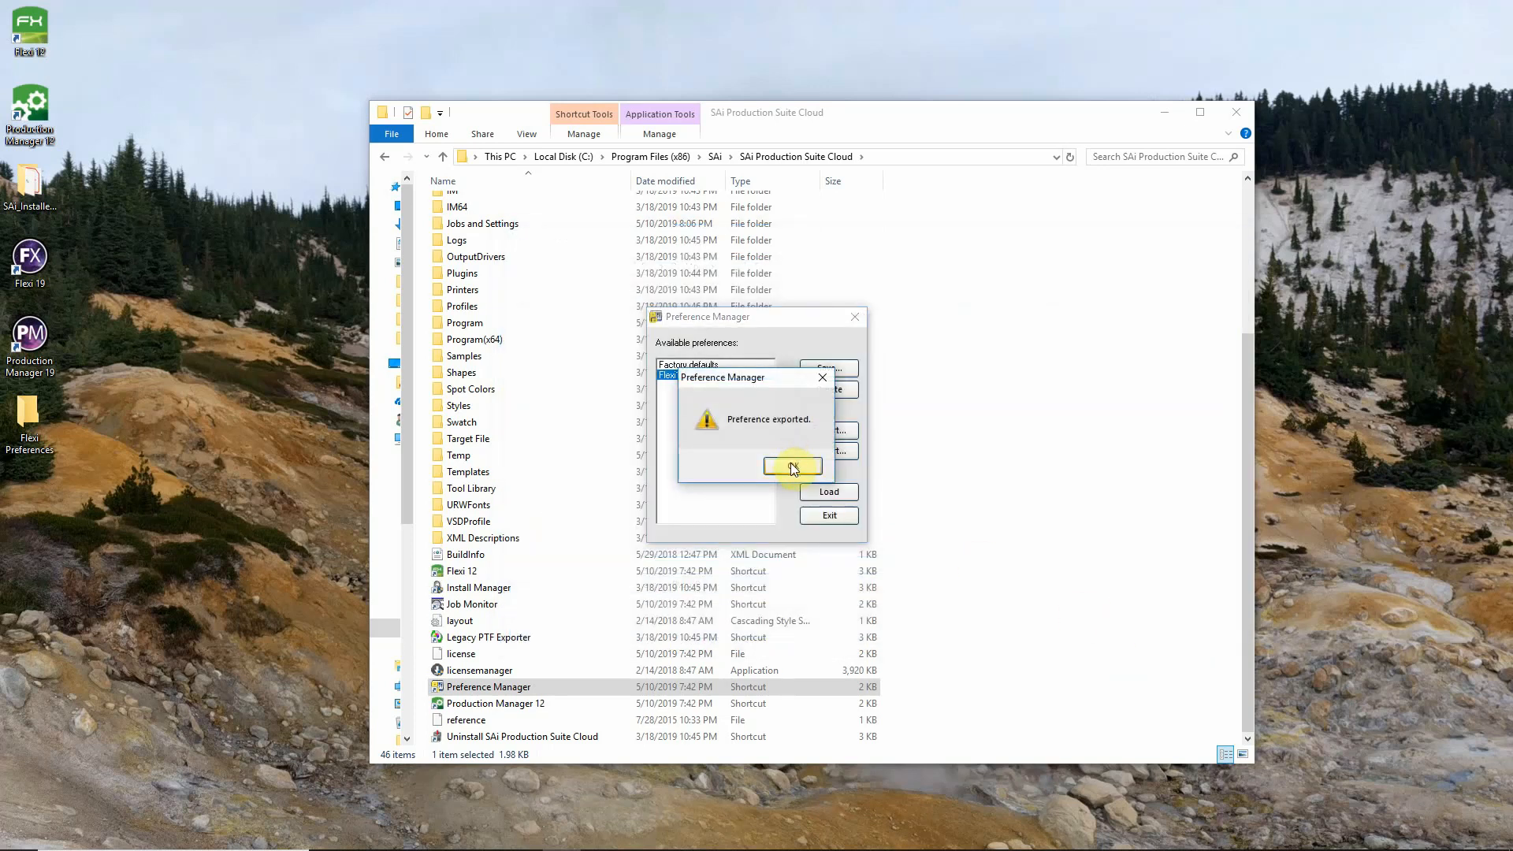
{"action": "left_click", "coordinate": [792, 468]}
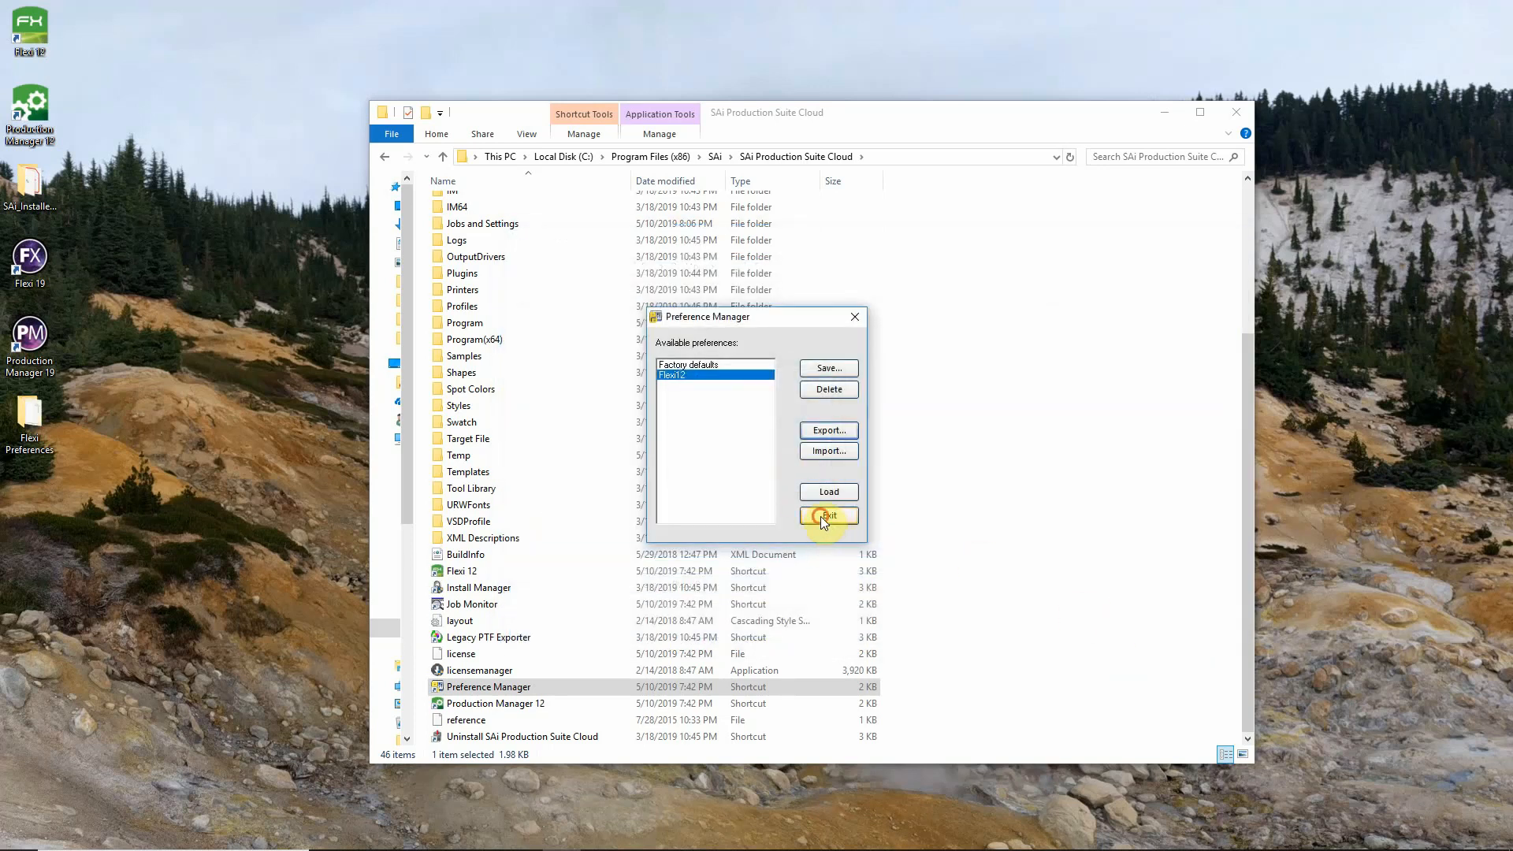
{"action": "left_click", "coordinate": [828, 515]}
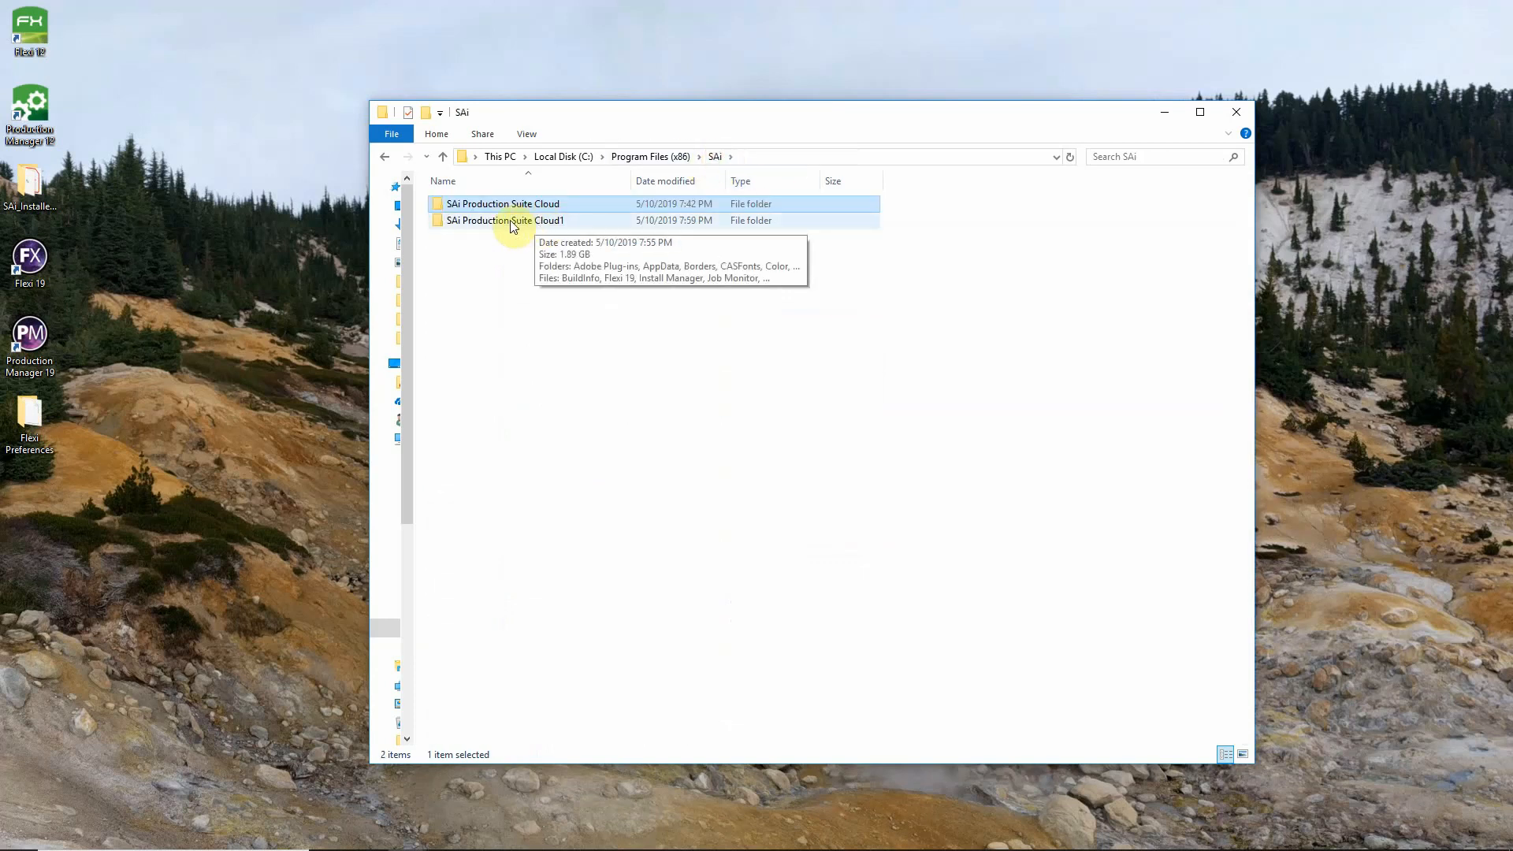
Step: Open the SAi Production Suite Cloud1 folder and launch its Preference Manager
{"action": "double_click", "coordinate": [506, 220]}
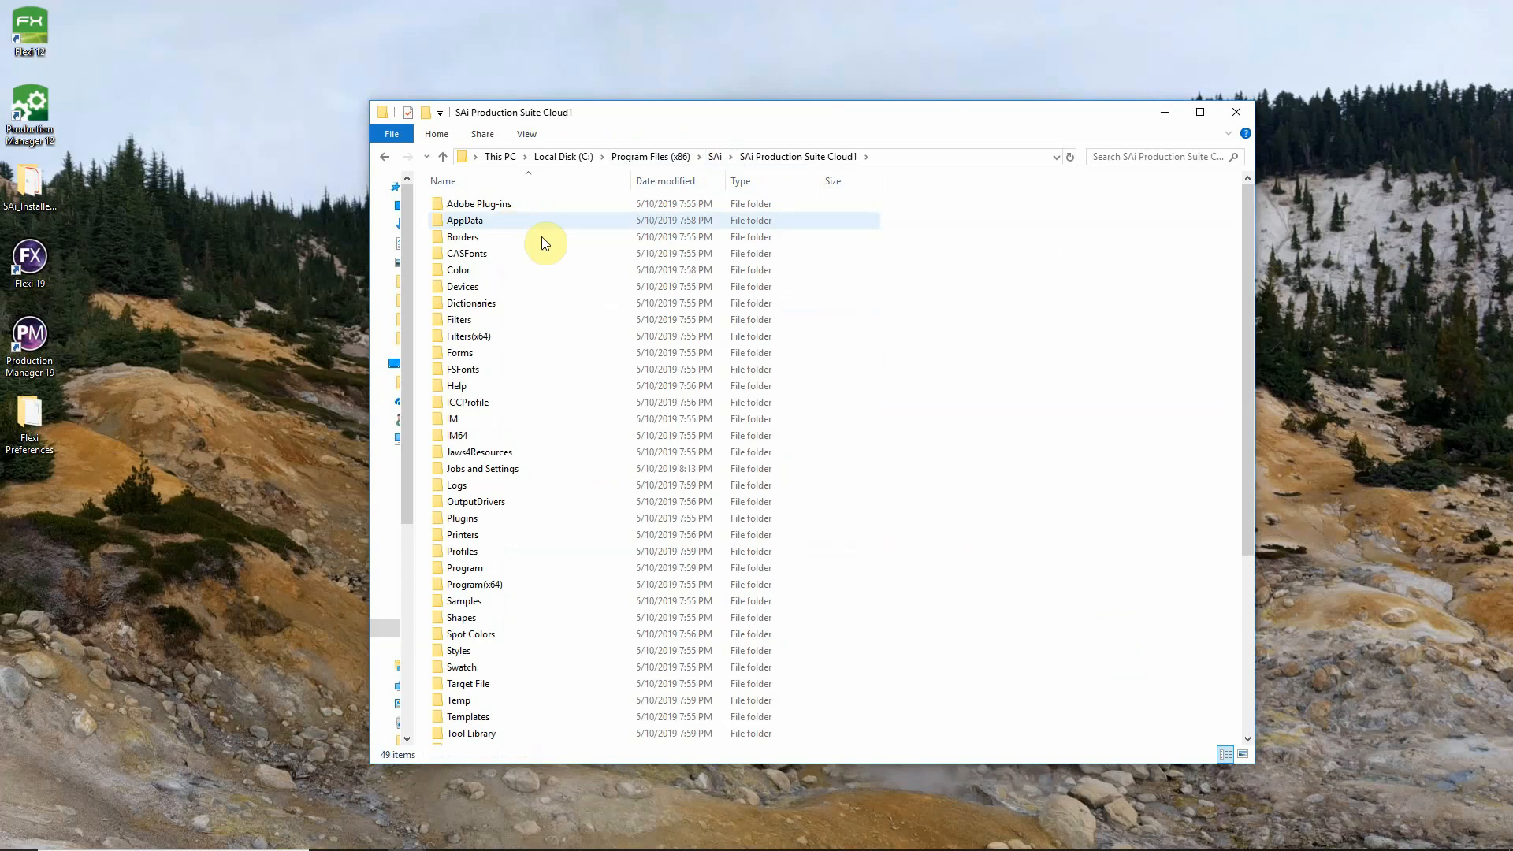
{"action": "scroll", "scroll_direction": "down", "scroll_amount": 3}
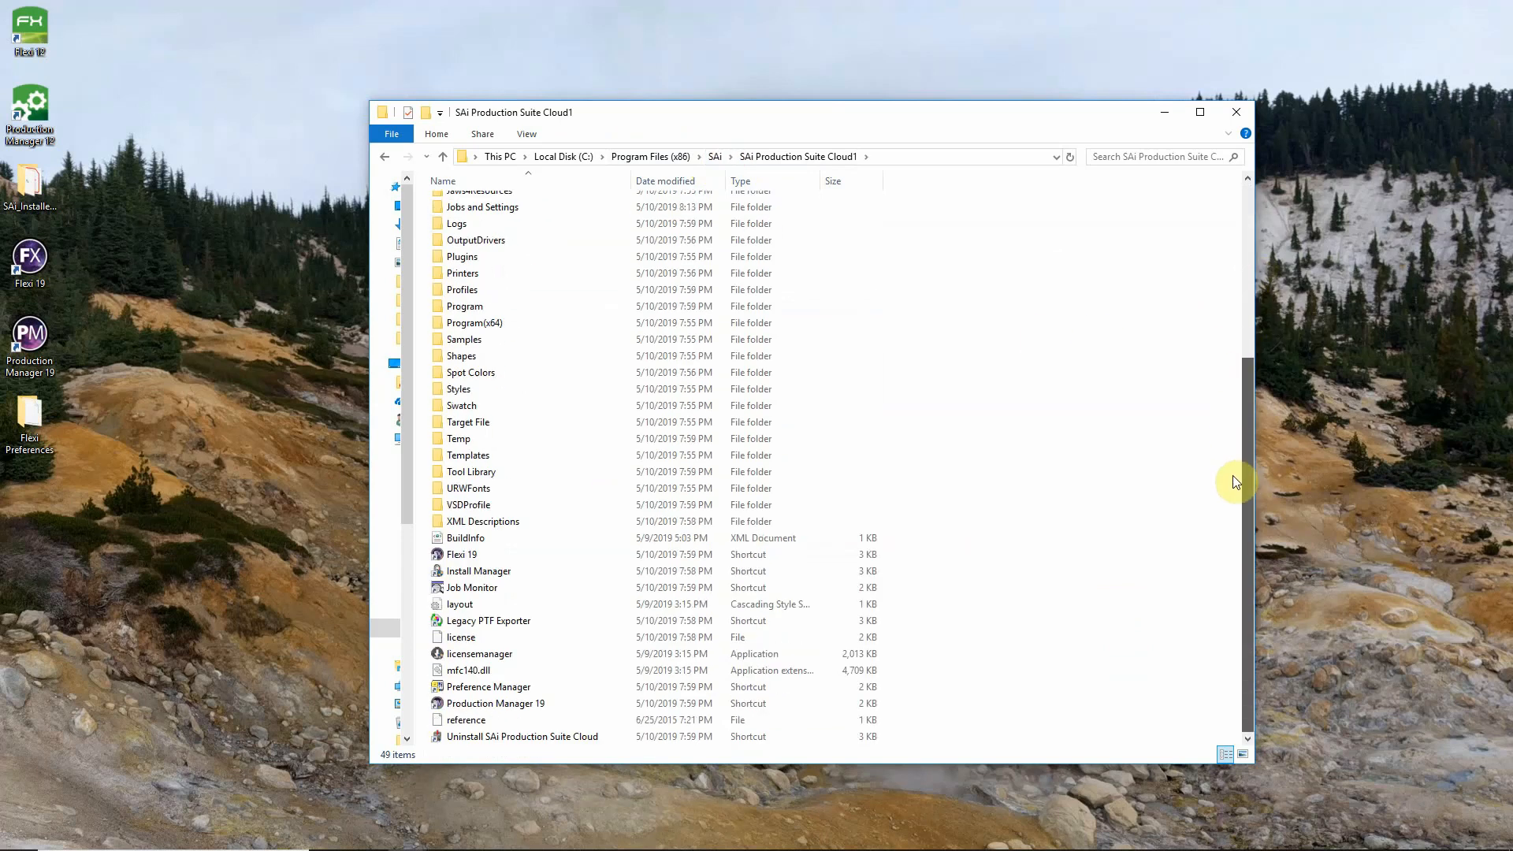
{"action": "left_click", "coordinate": [488, 687]}
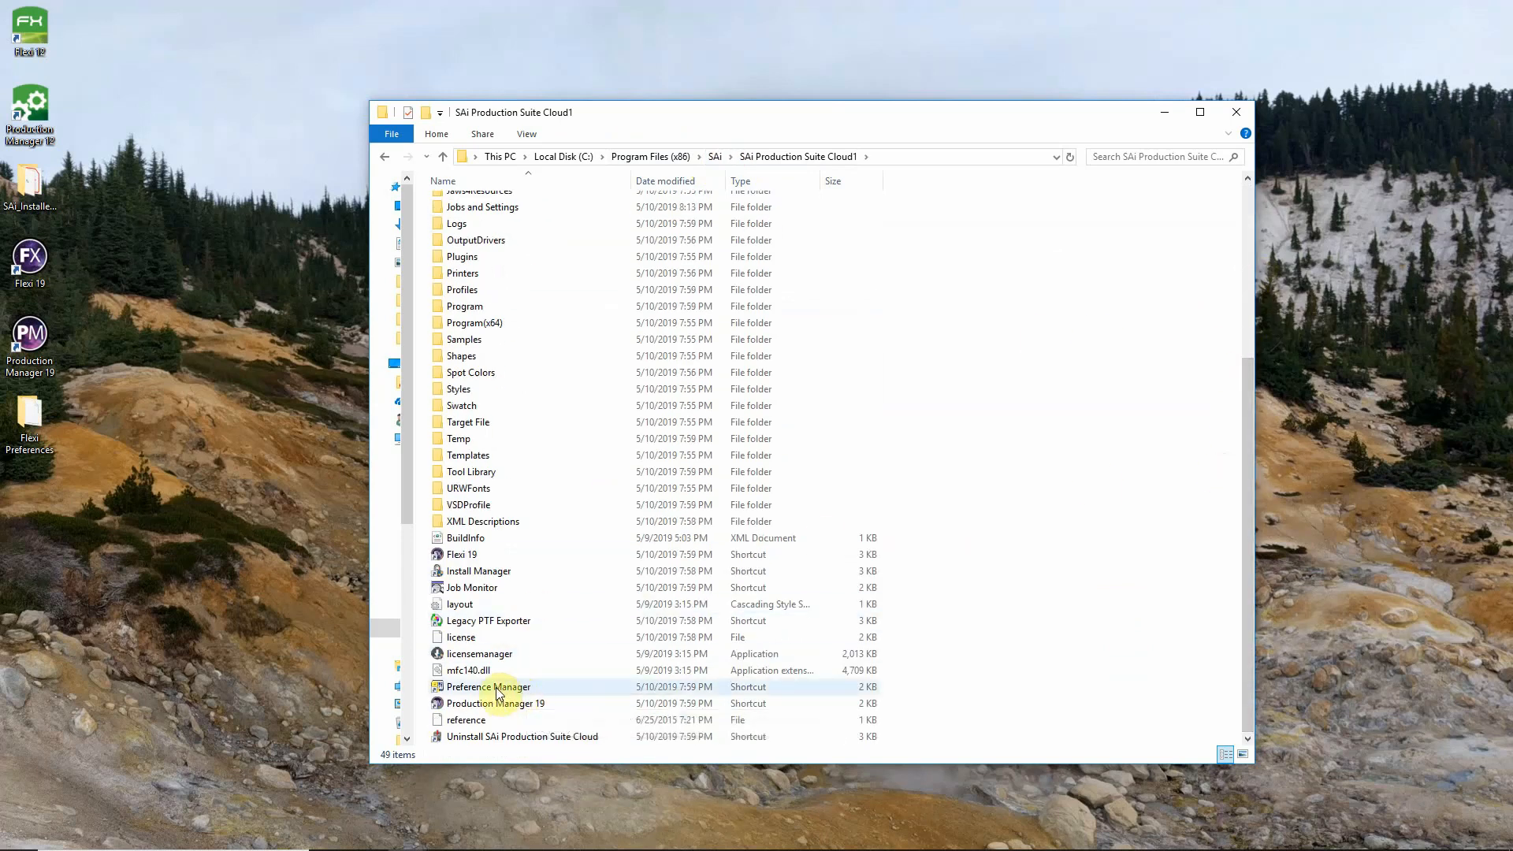
{"action": "double_click", "coordinate": [487, 687]}
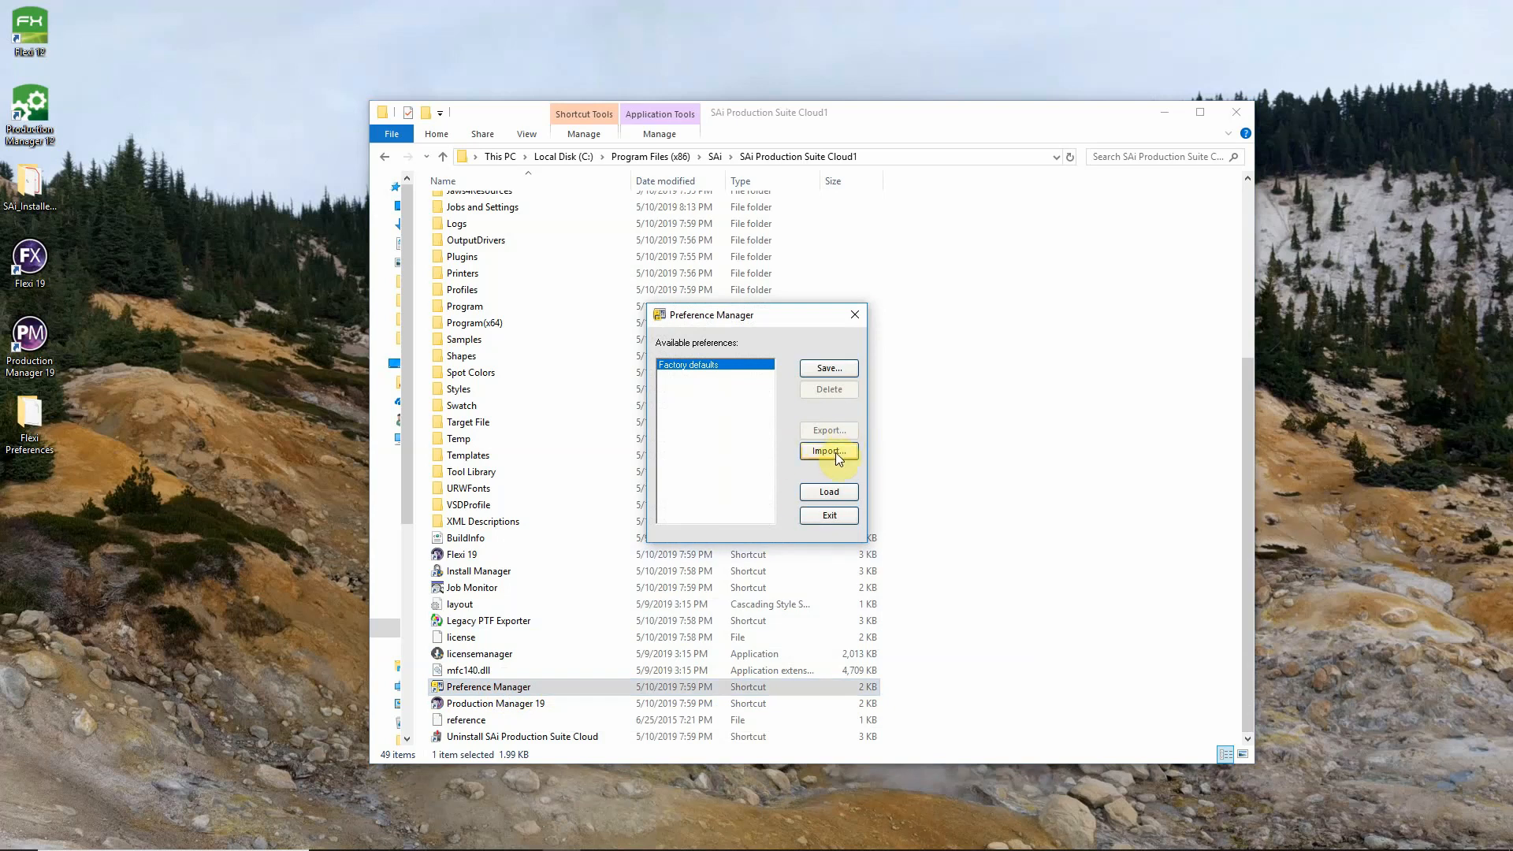
Step: Import Flexi12.pmf, load it as the active preferences, and exit Preference Manager
{"action": "left_click", "coordinate": [827, 451]}
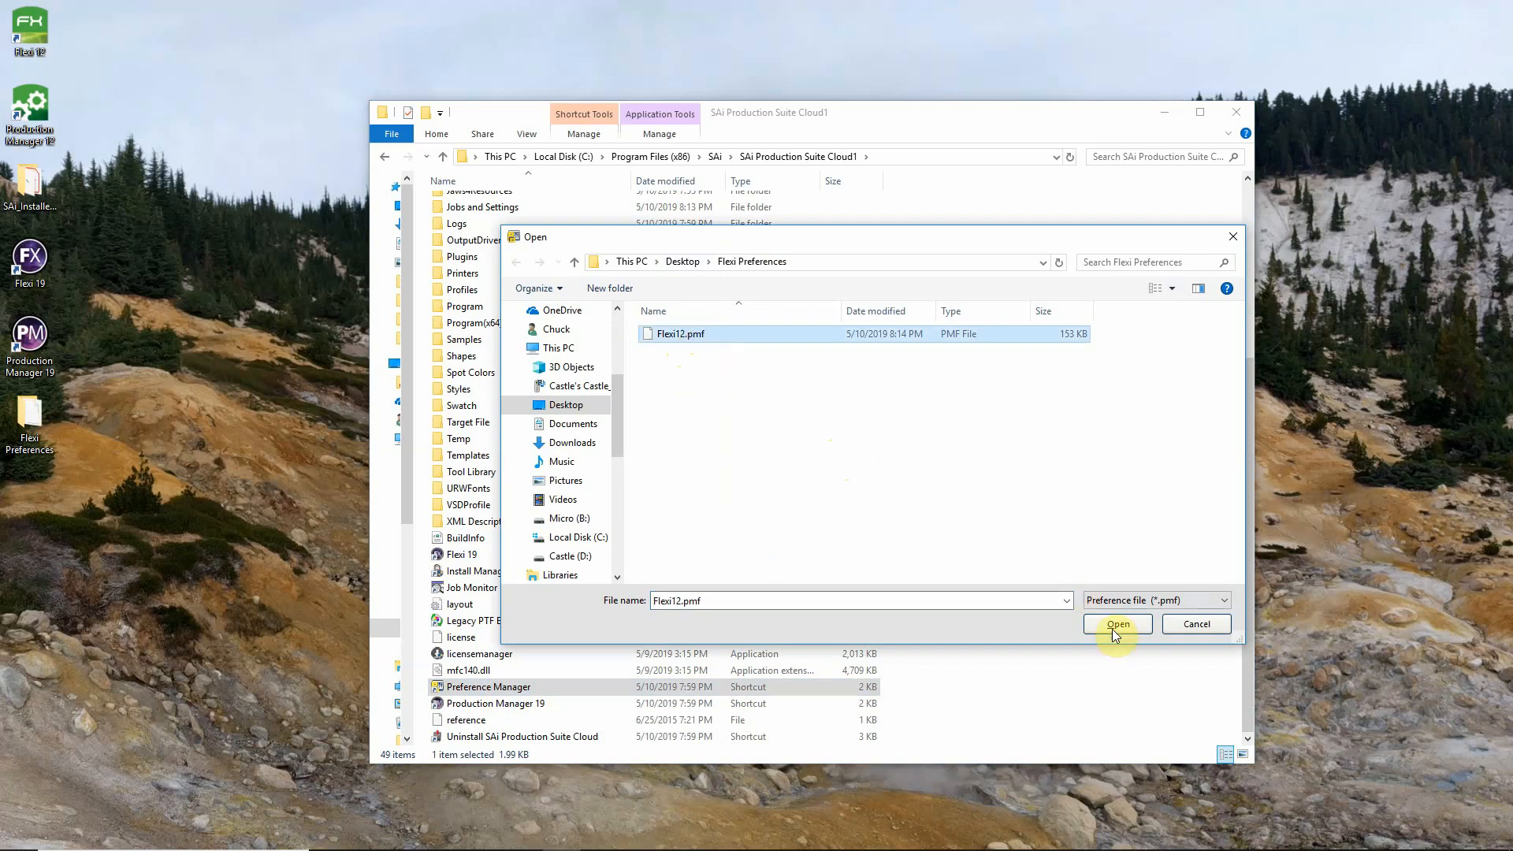
{"action": "left_click", "coordinate": [1117, 623]}
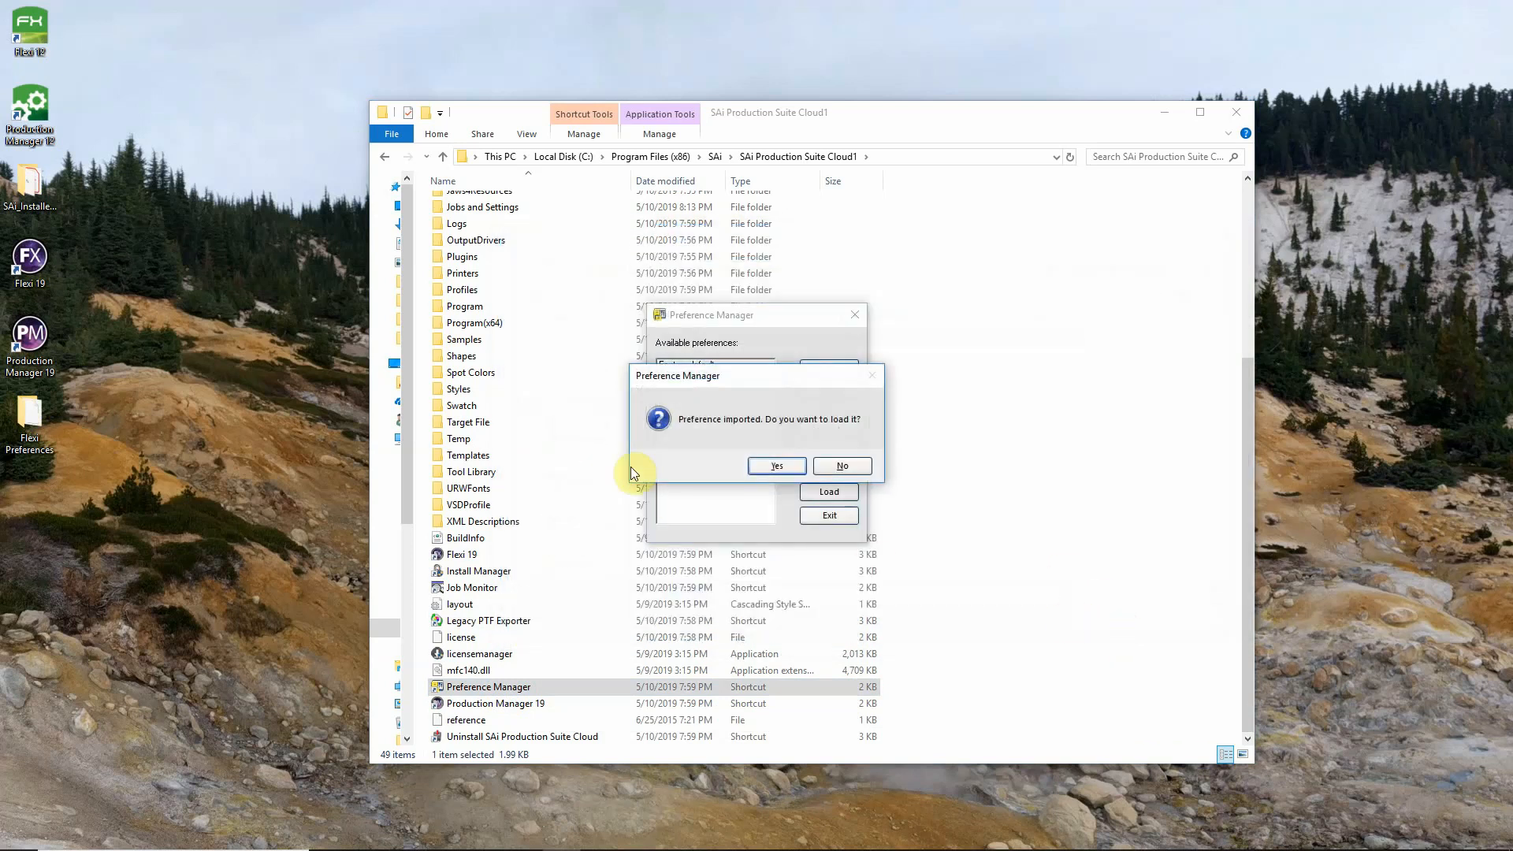
{"action": "mouse_move", "coordinate": [634, 440]}
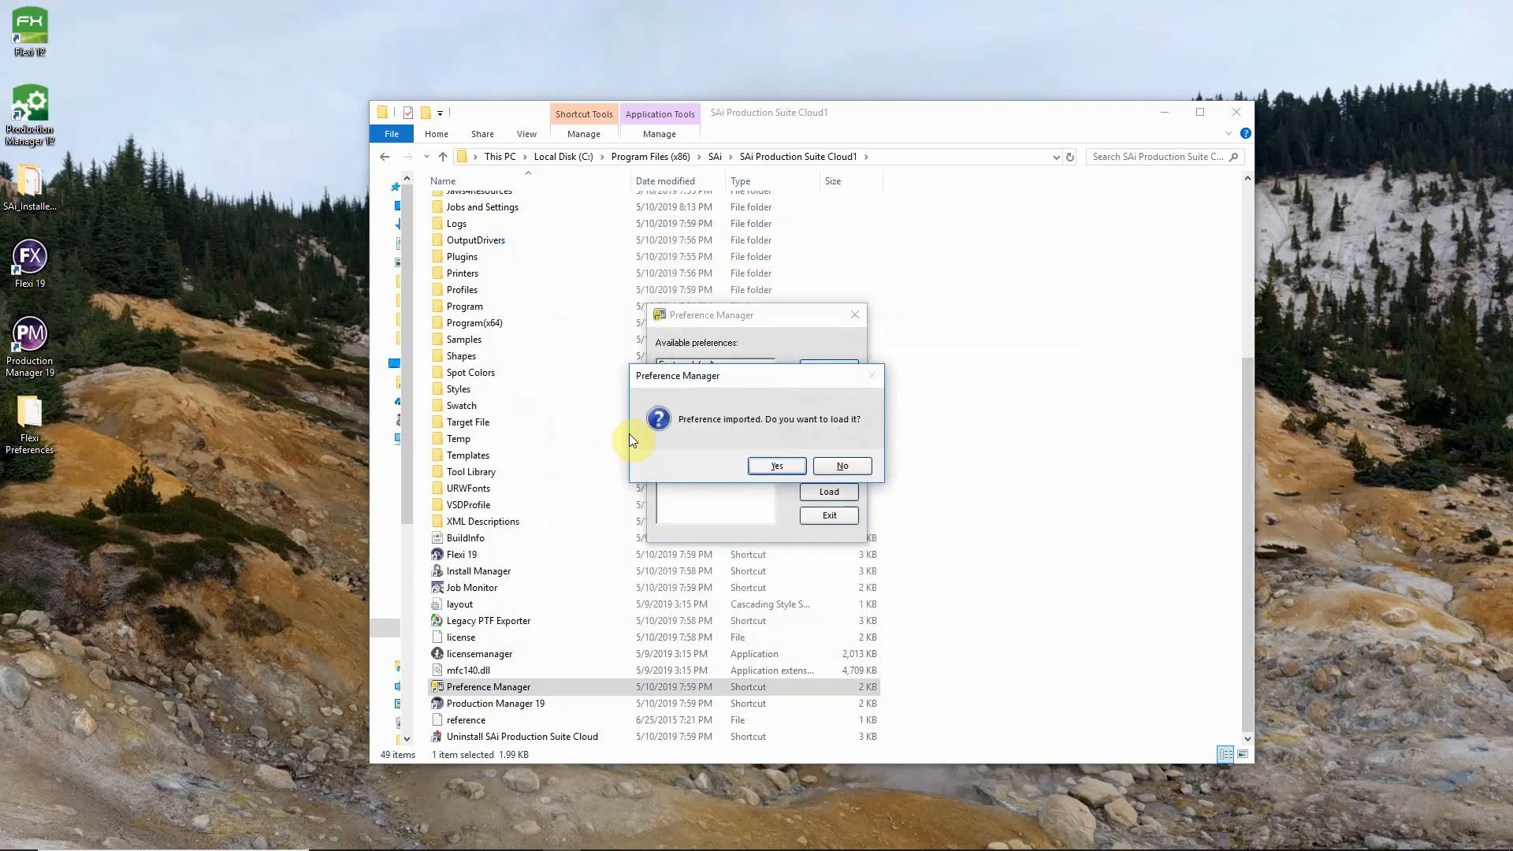
{"action": "mouse_move", "coordinate": [675, 457]}
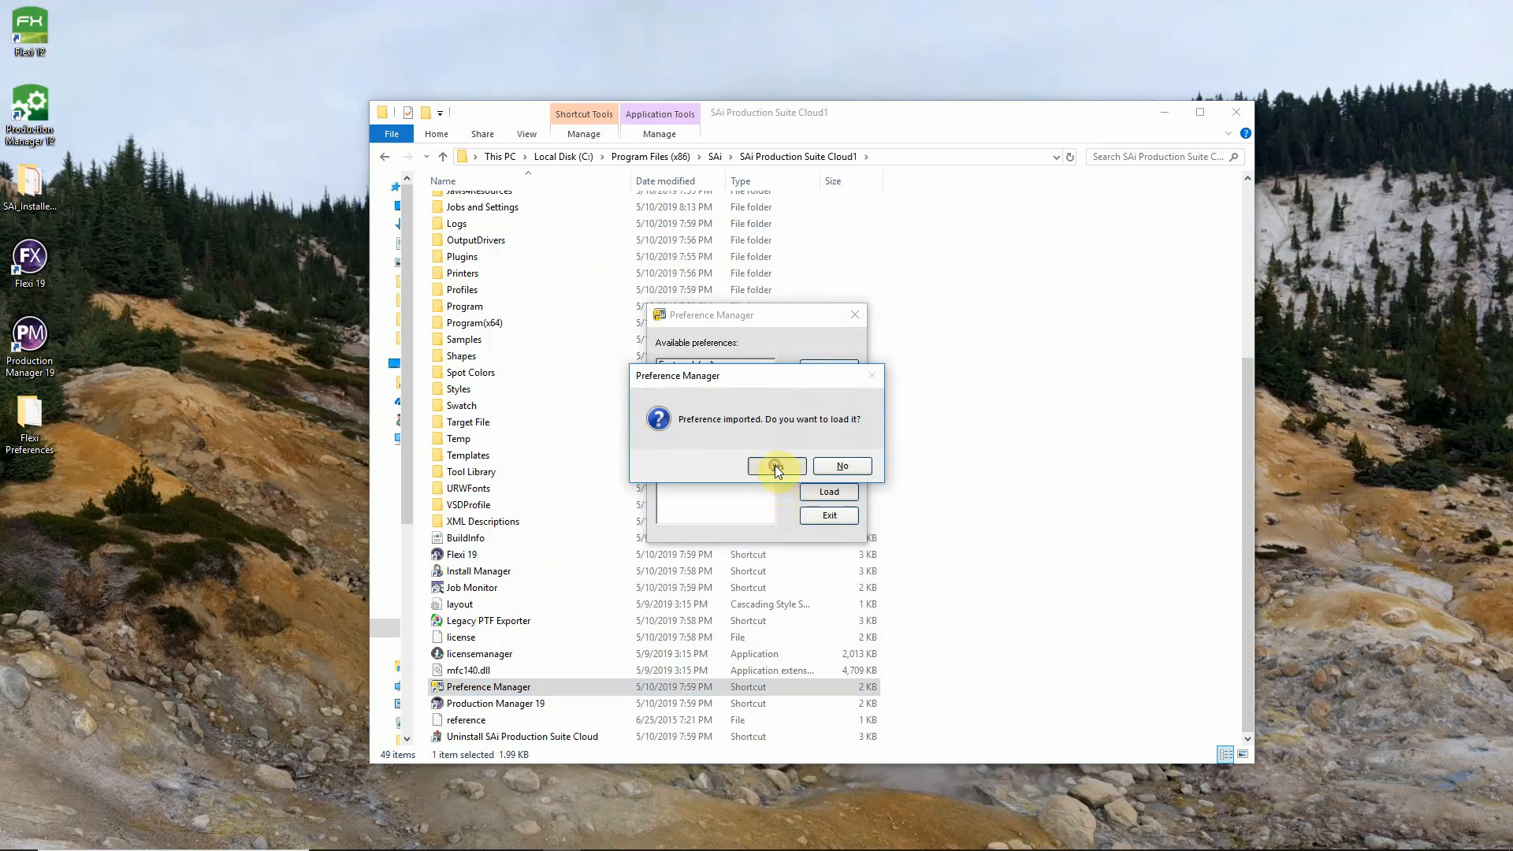
{"action": "left_click", "coordinate": [775, 465]}
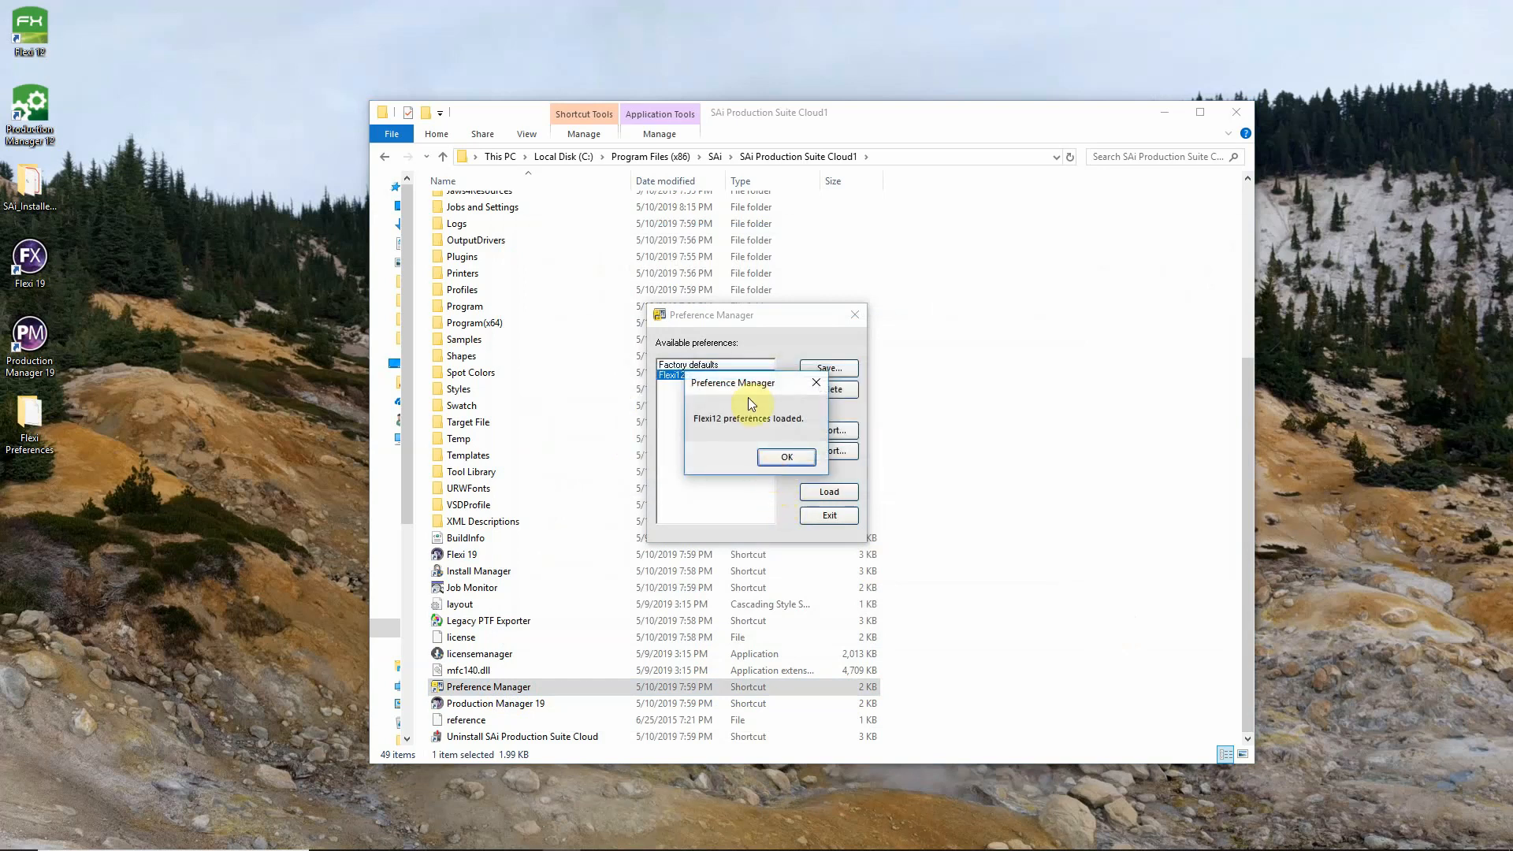
{"action": "left_click", "coordinate": [786, 456]}
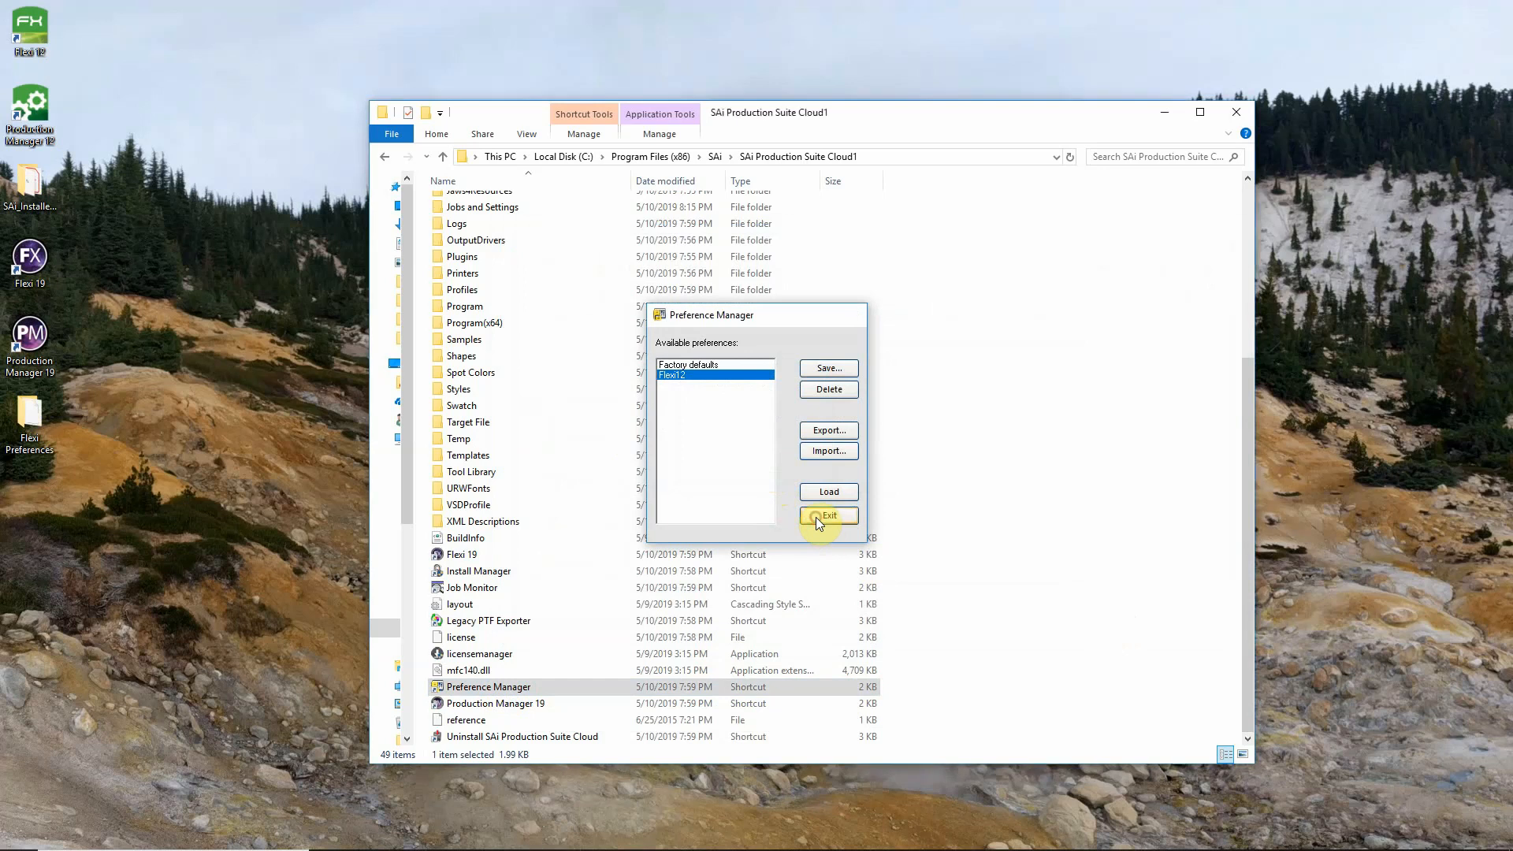
{"action": "left_click", "coordinate": [826, 514]}
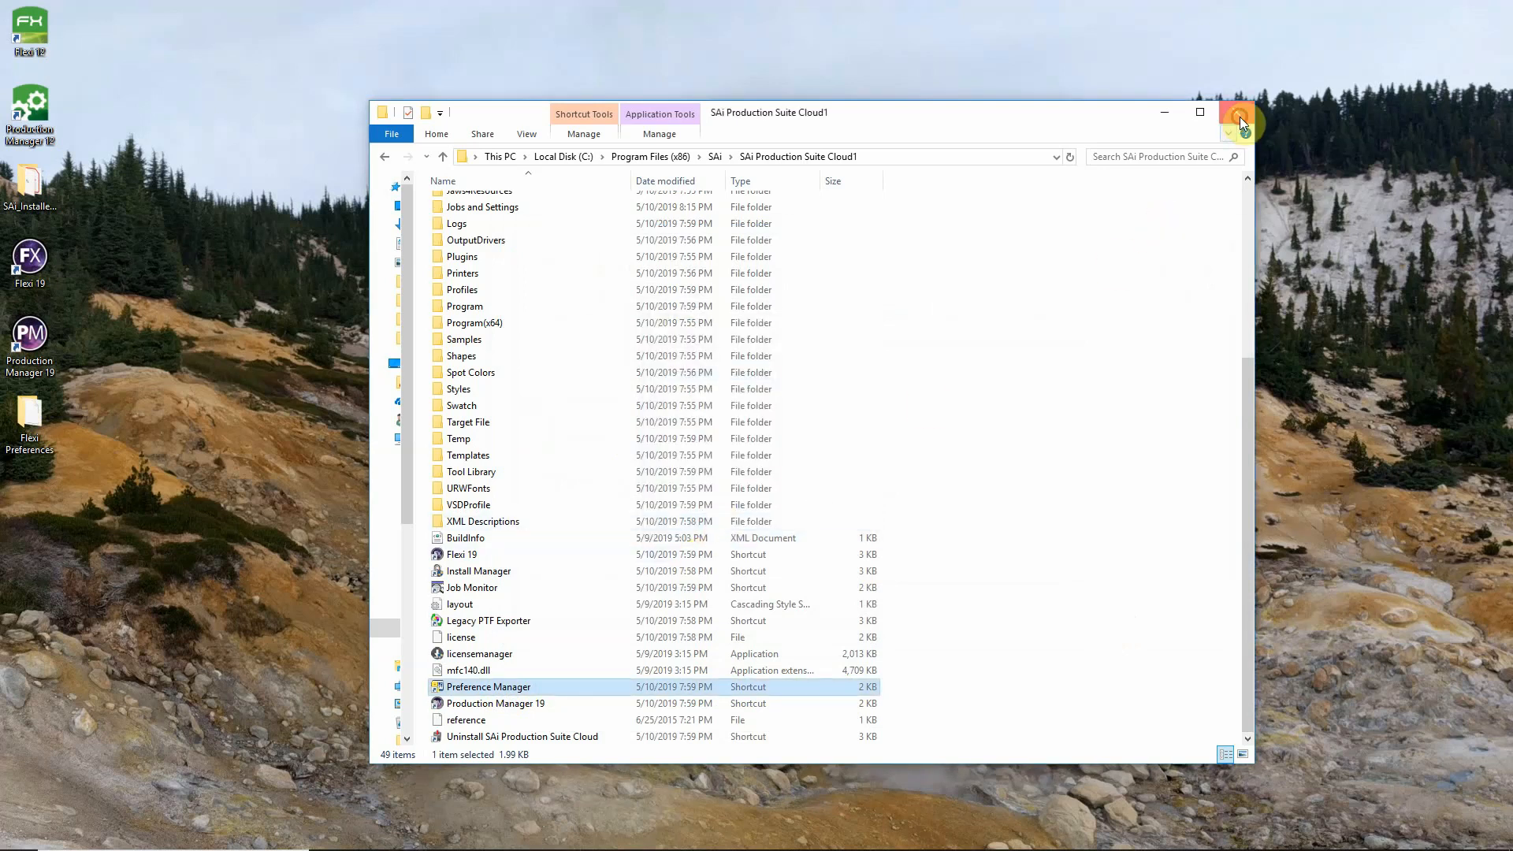
Step: Close File Explorer and bring the Flexi 19 design window in front of Production Manager
{"action": "left_click", "coordinate": [1236, 111]}
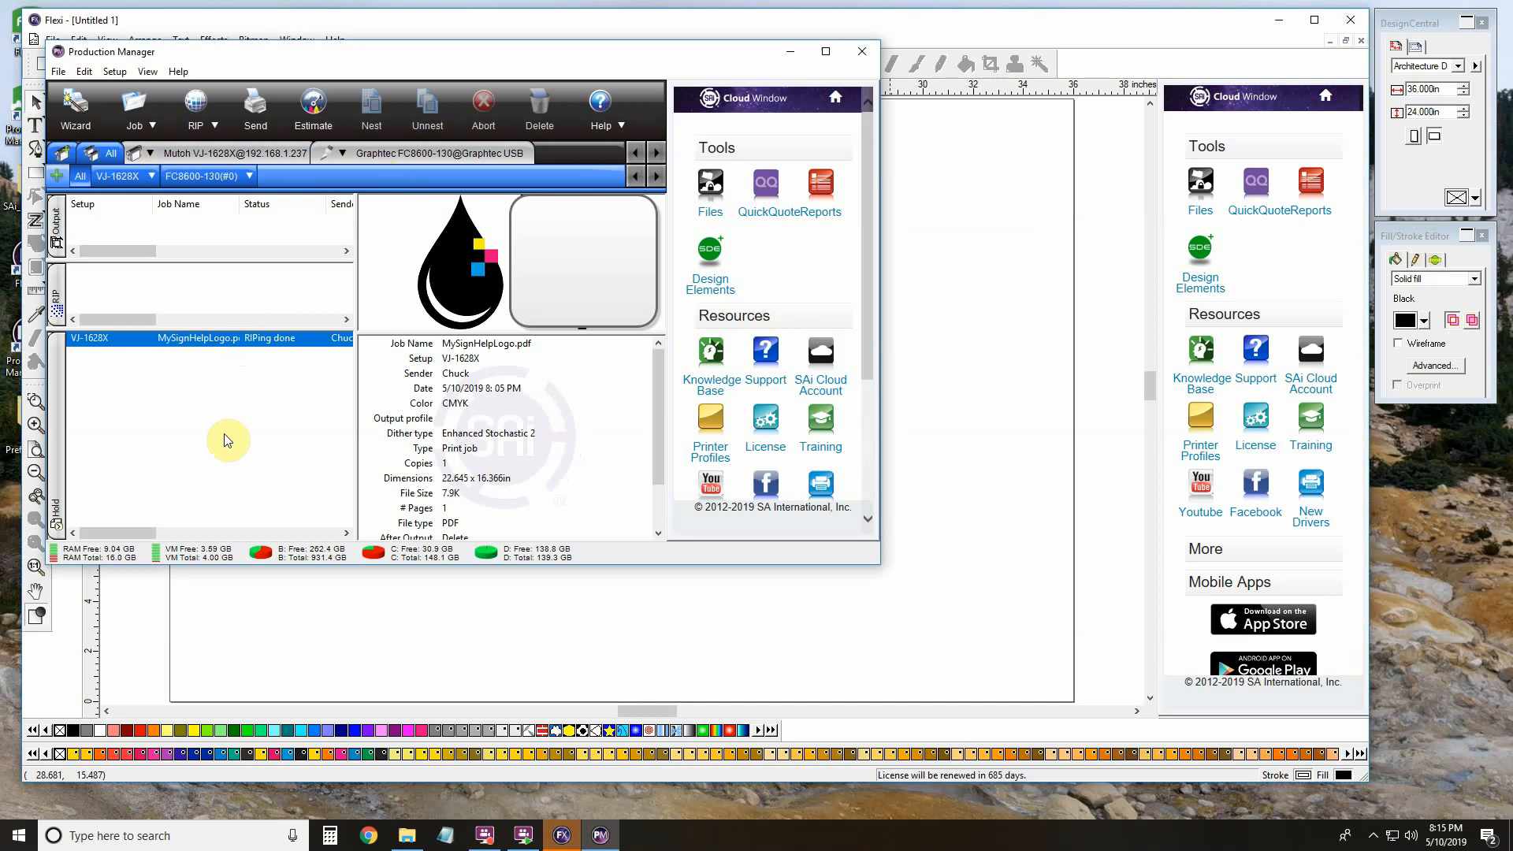
{"action": "mouse_move", "coordinate": [353, 452]}
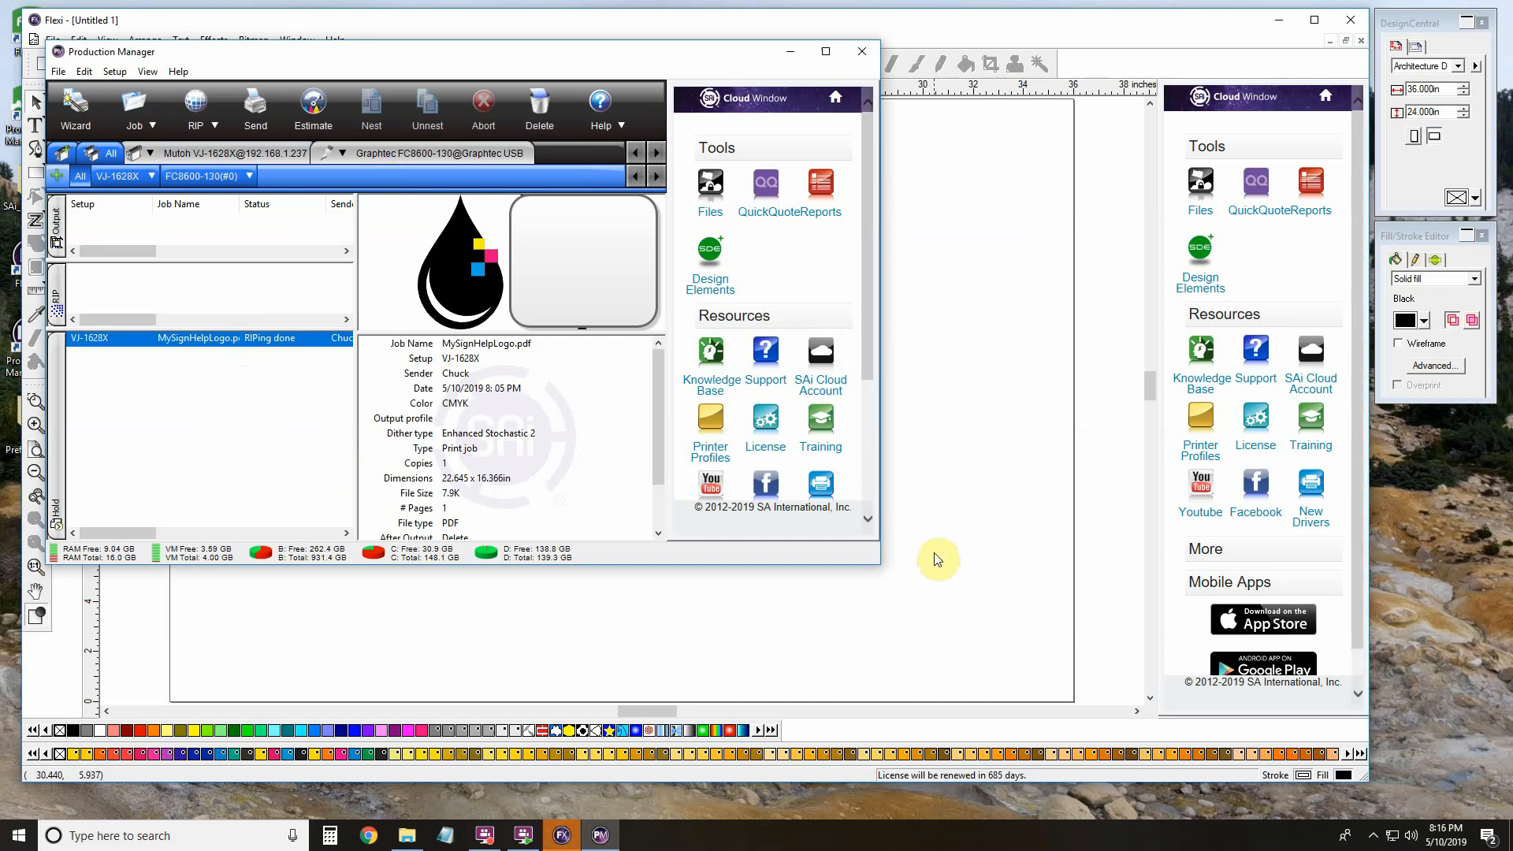
{"action": "left_click", "coordinate": [860, 51]}
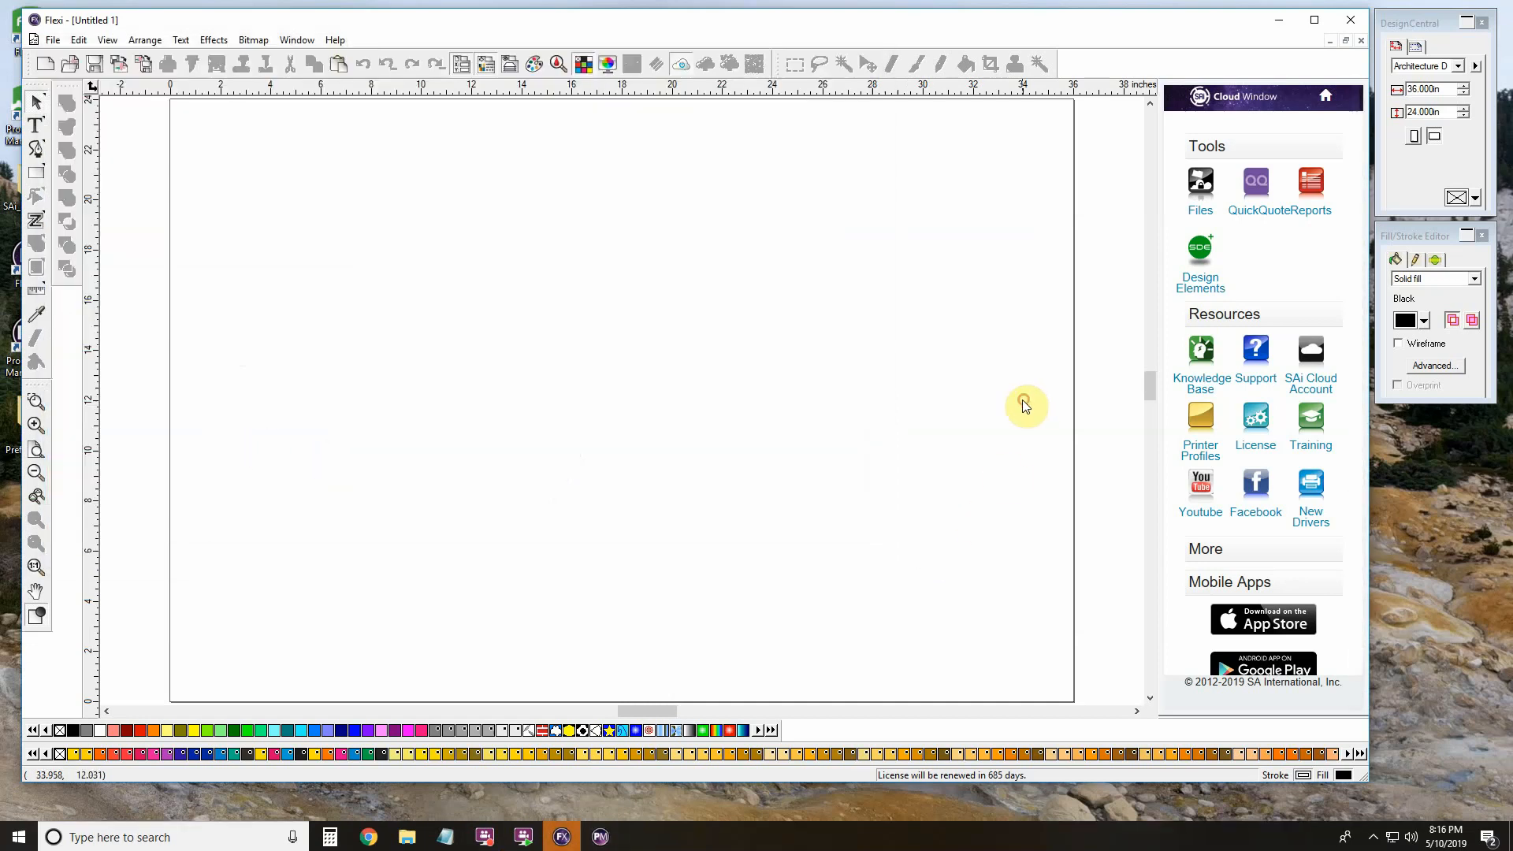
{"action": "mouse_move", "coordinate": [560, 494]}
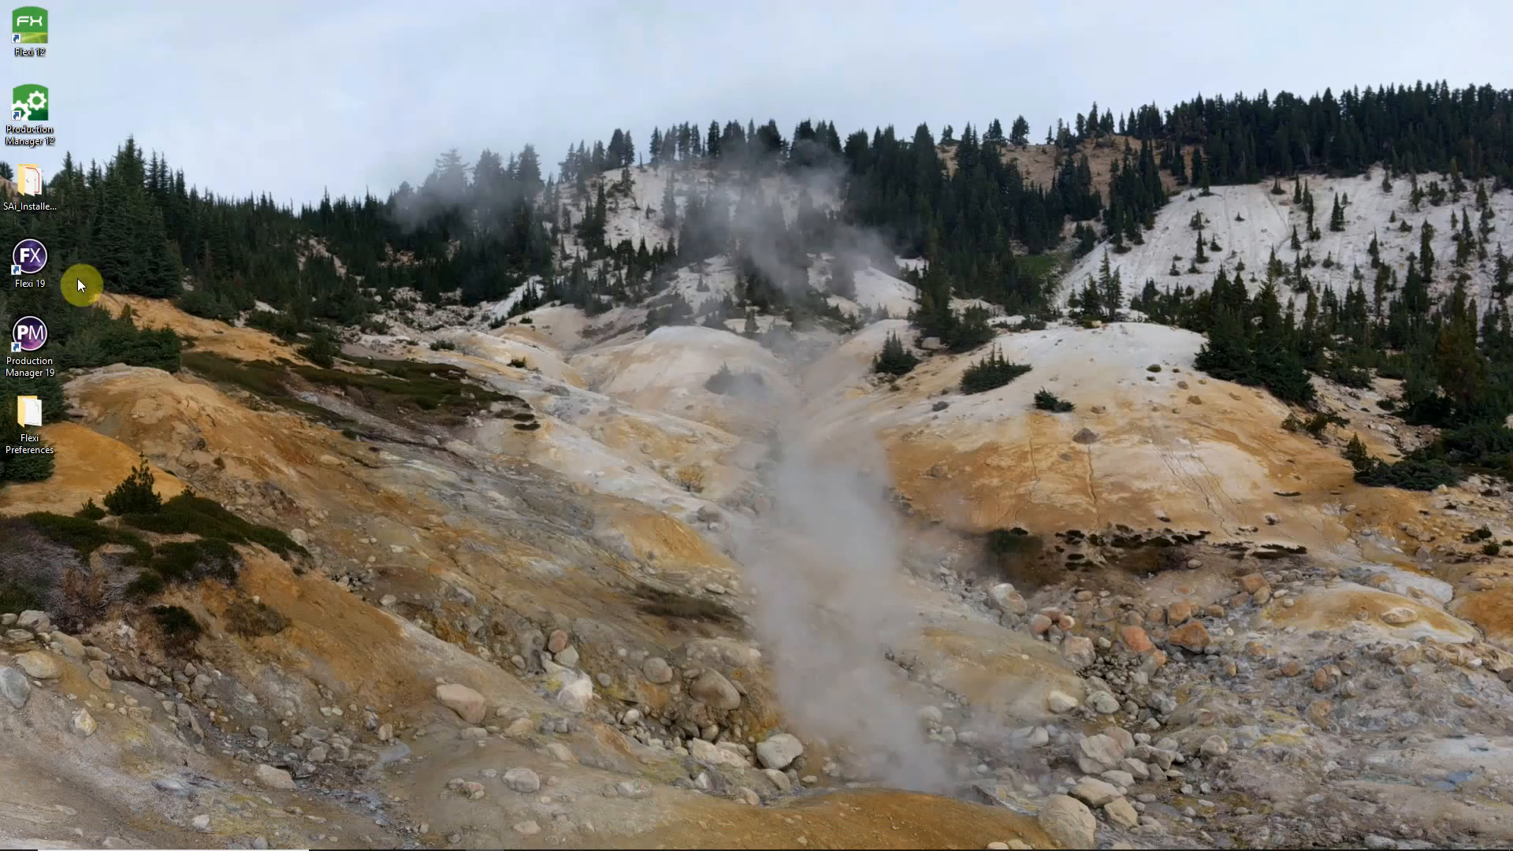
Step: From the Flexi 19 shortcut's install location, open SAi Production Suite Cloud > ICCProfile > Mutoh VJ-1628X
{"action": "right_click", "coordinate": [29, 255]}
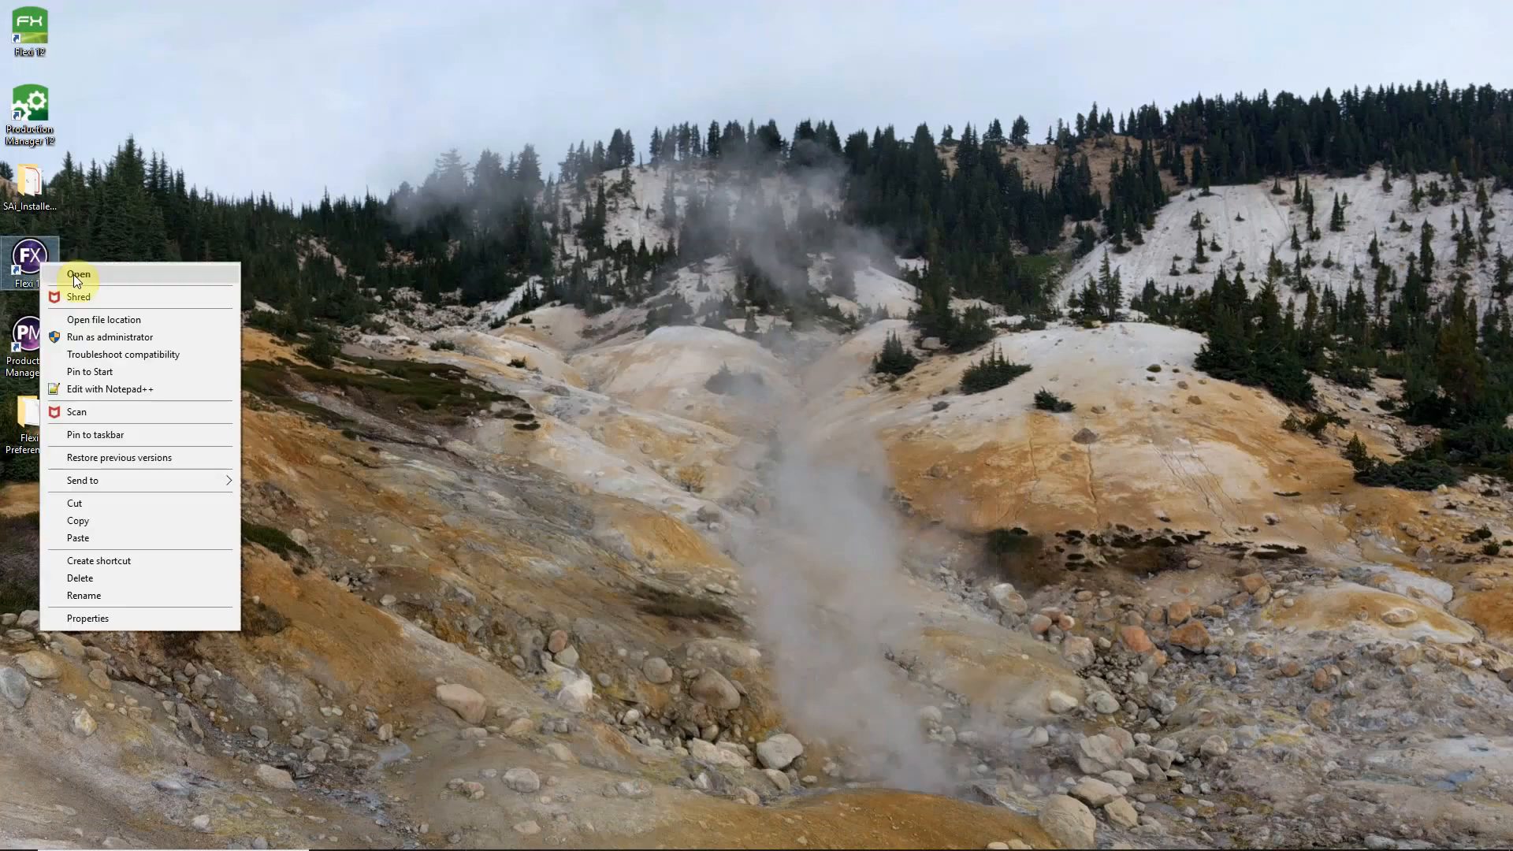
{"action": "mouse_move", "coordinate": [120, 325]}
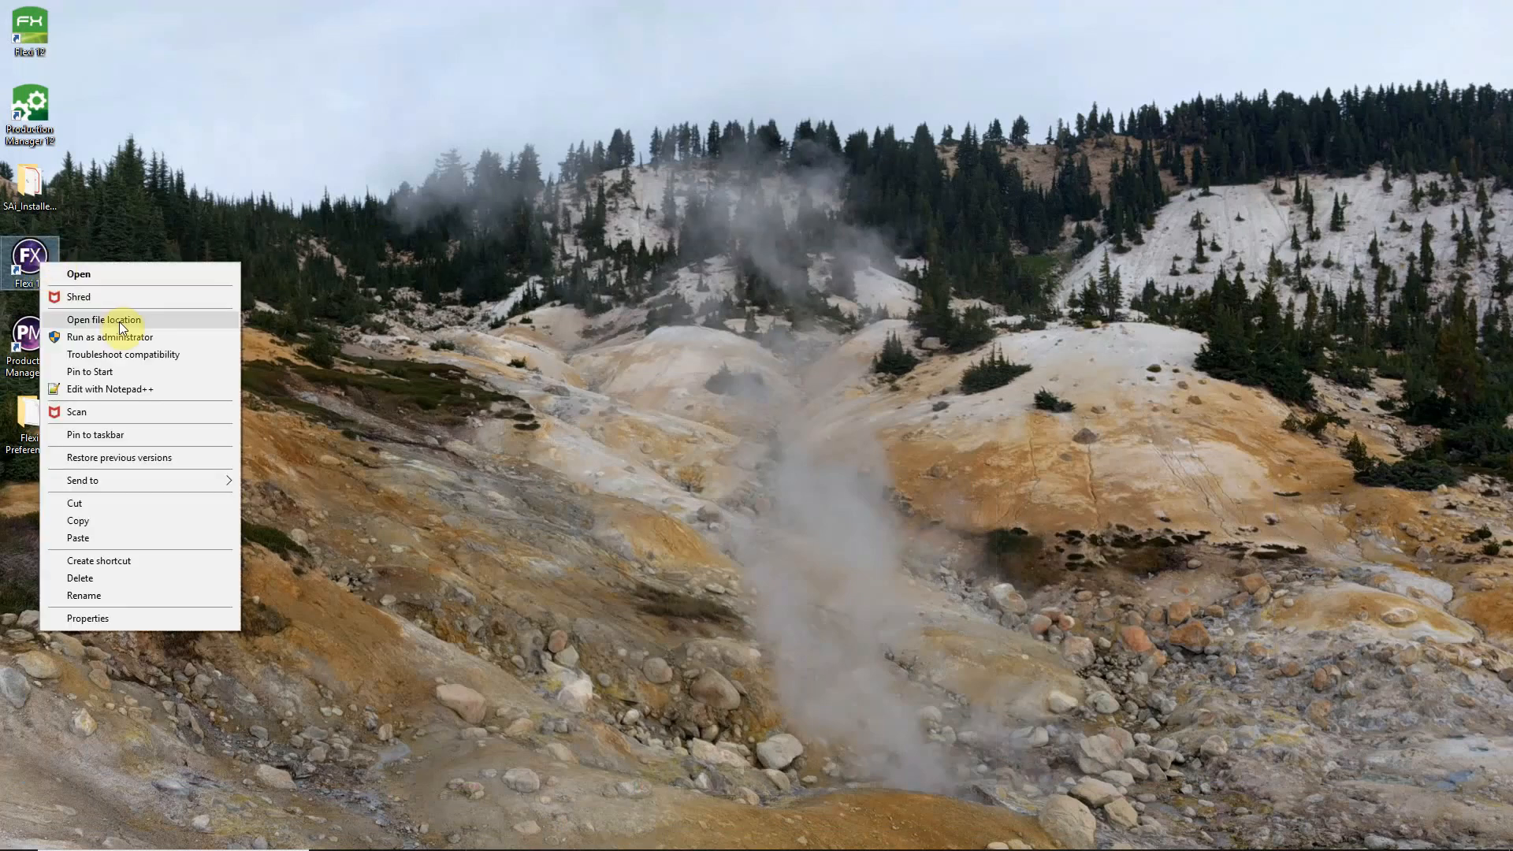
{"action": "left_click", "coordinate": [103, 319]}
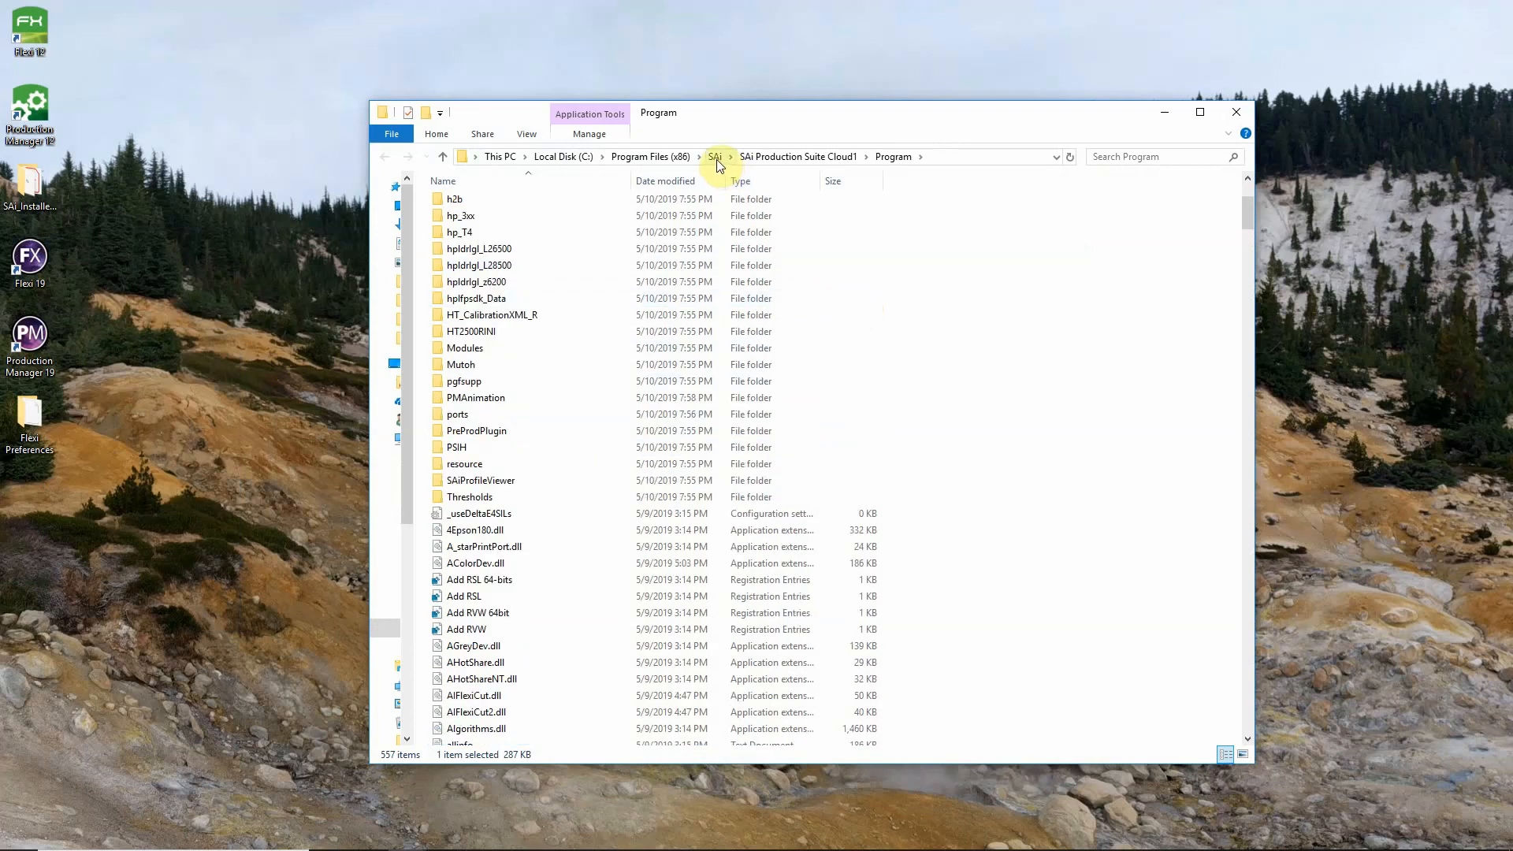
{"action": "left_click", "coordinate": [714, 156]}
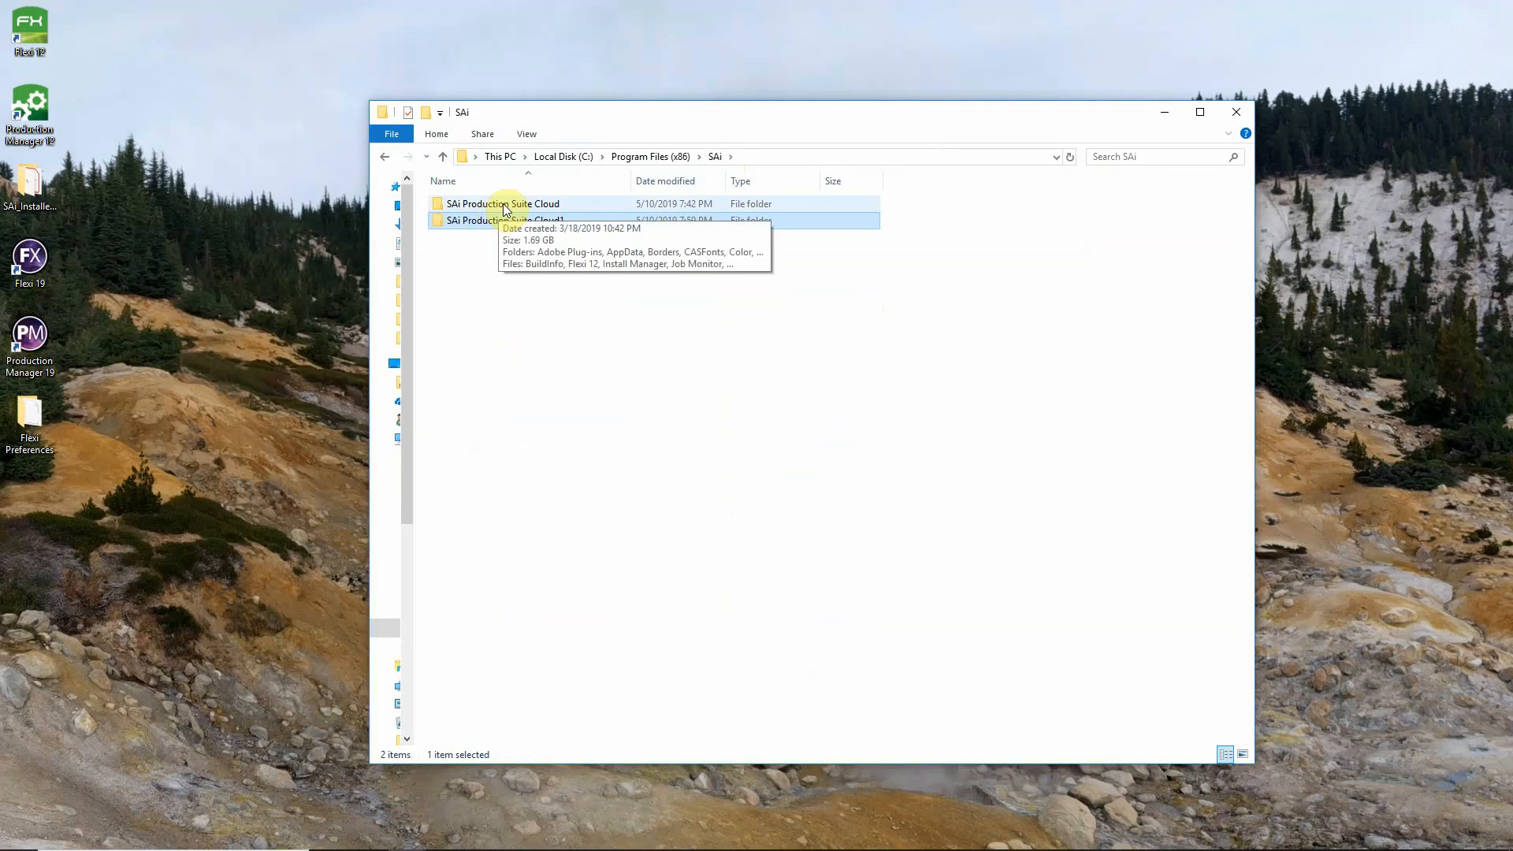
{"action": "left_click", "coordinate": [502, 203]}
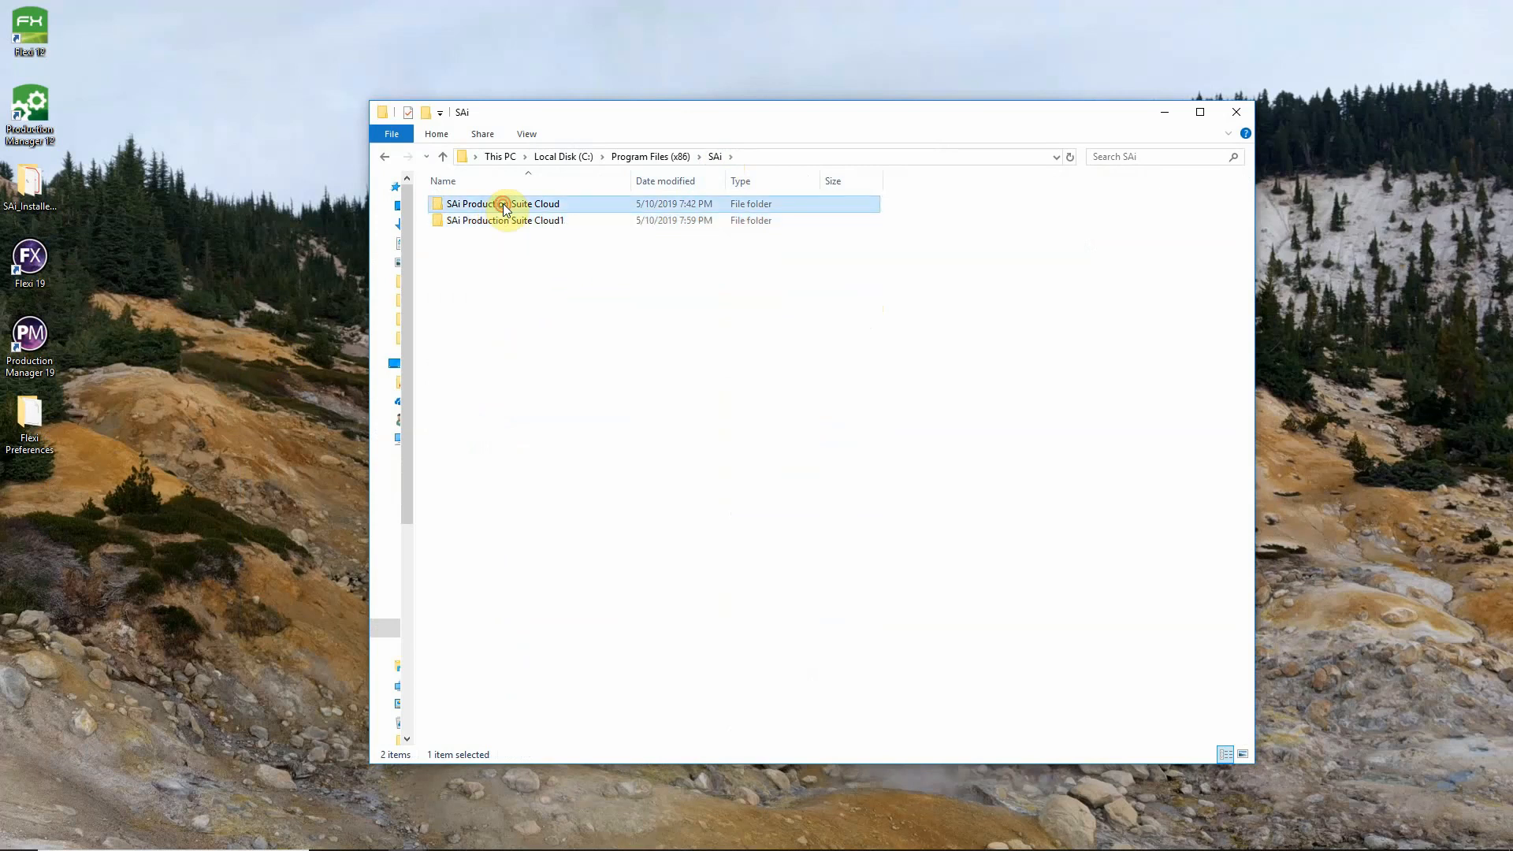
{"action": "double_click", "coordinate": [503, 203]}
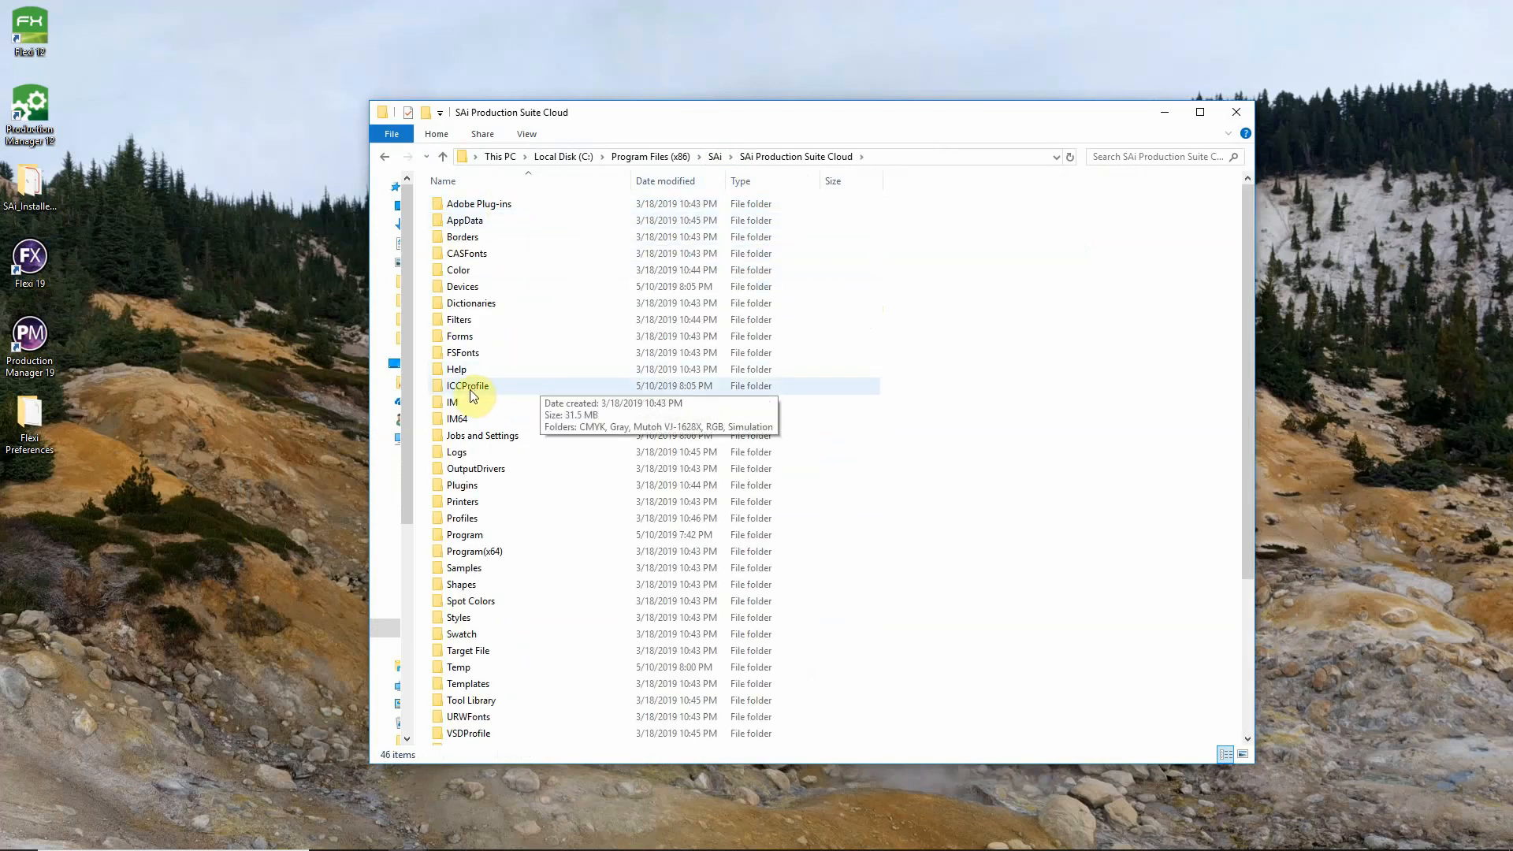
{"action": "mouse_move", "coordinate": [492, 394]}
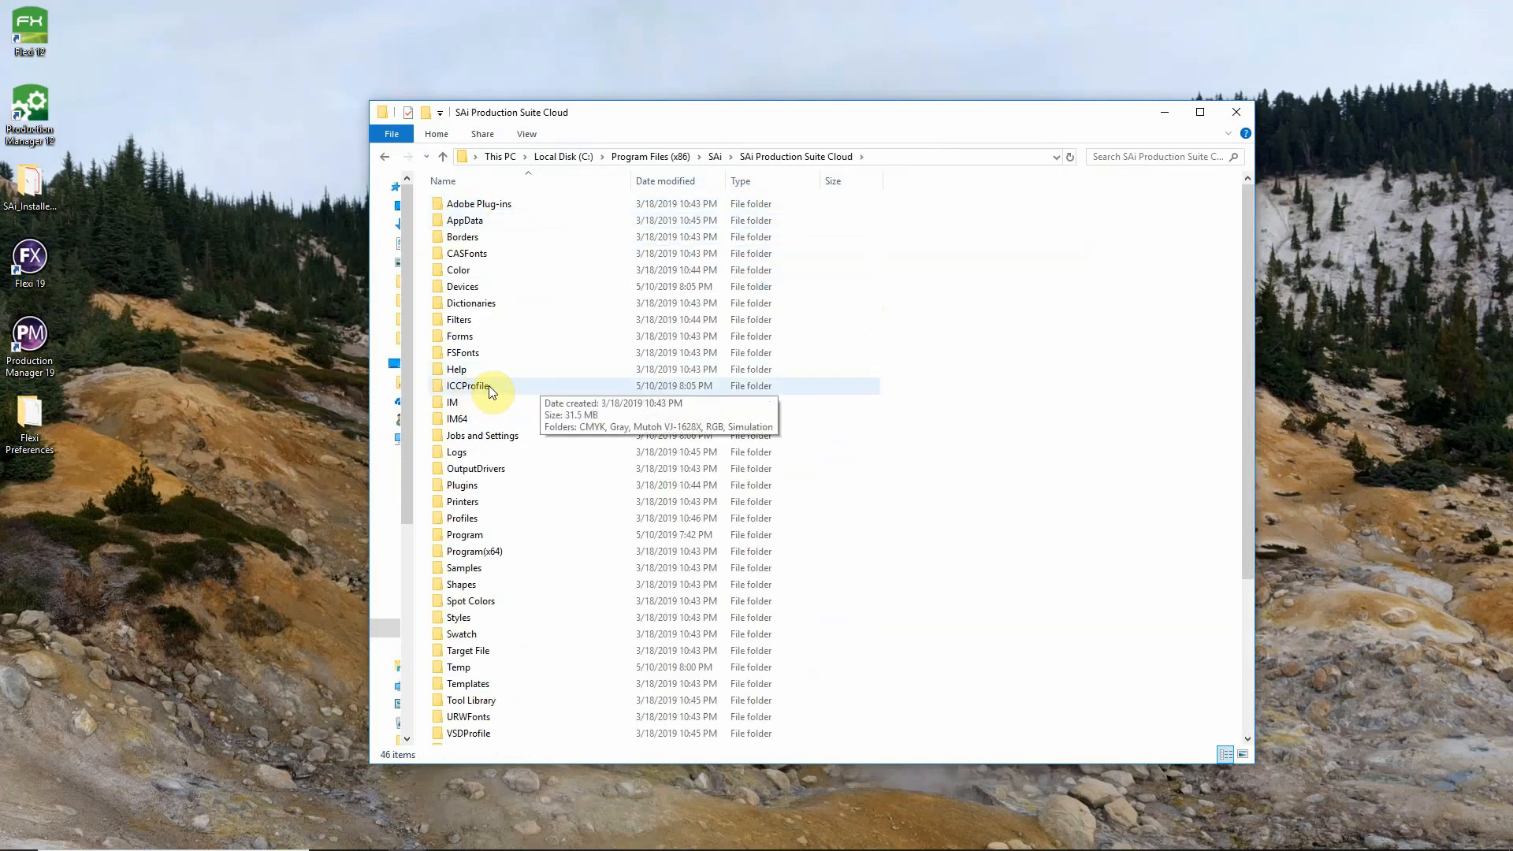
{"action": "double_click", "coordinate": [468, 385]}
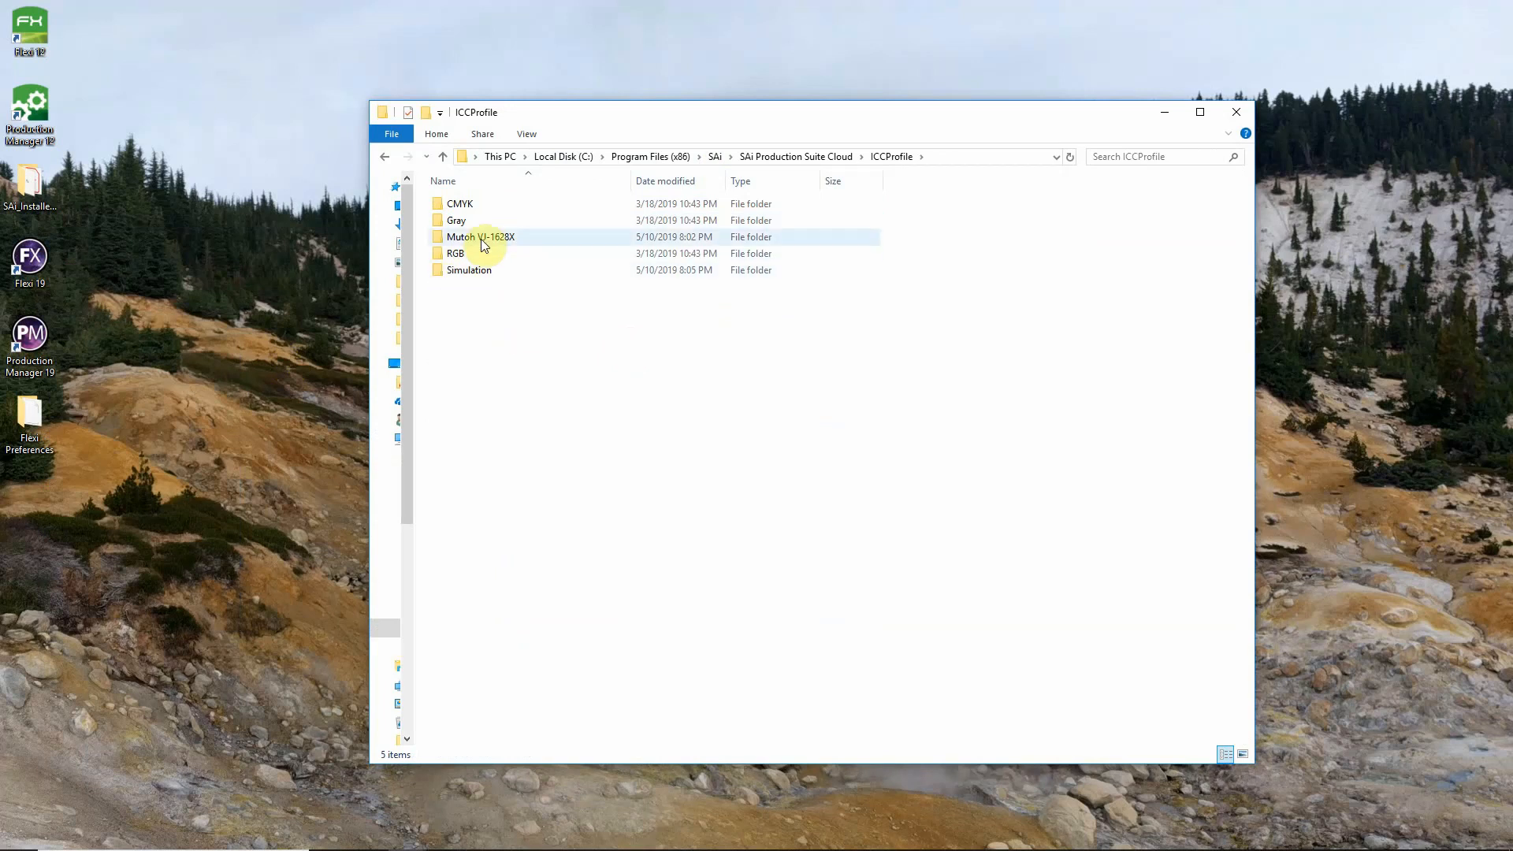
{"action": "double_click", "coordinate": [482, 237]}
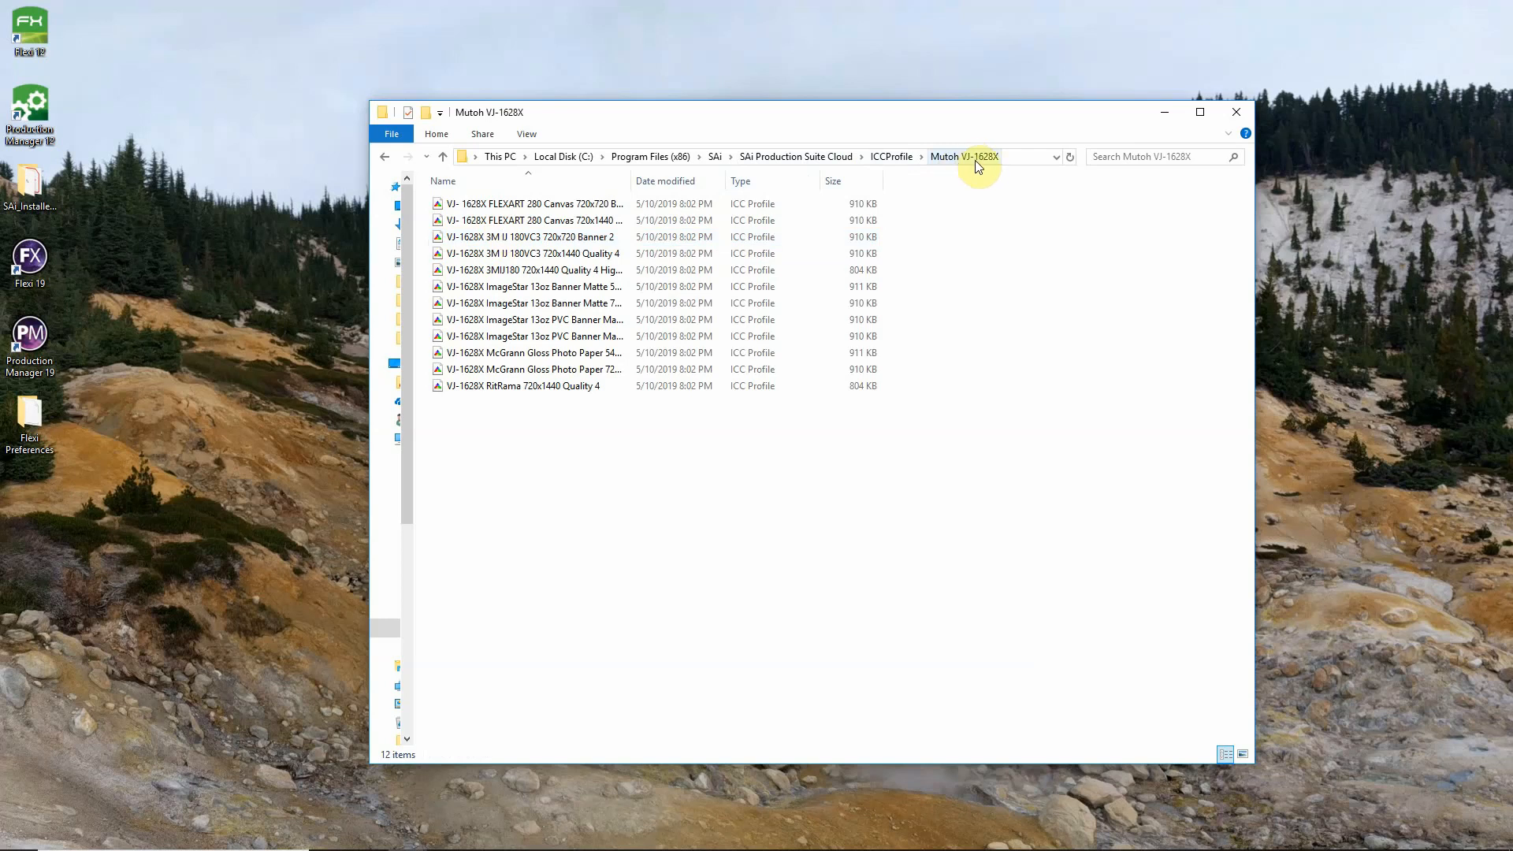
{"action": "mouse_move", "coordinate": [558, 502]}
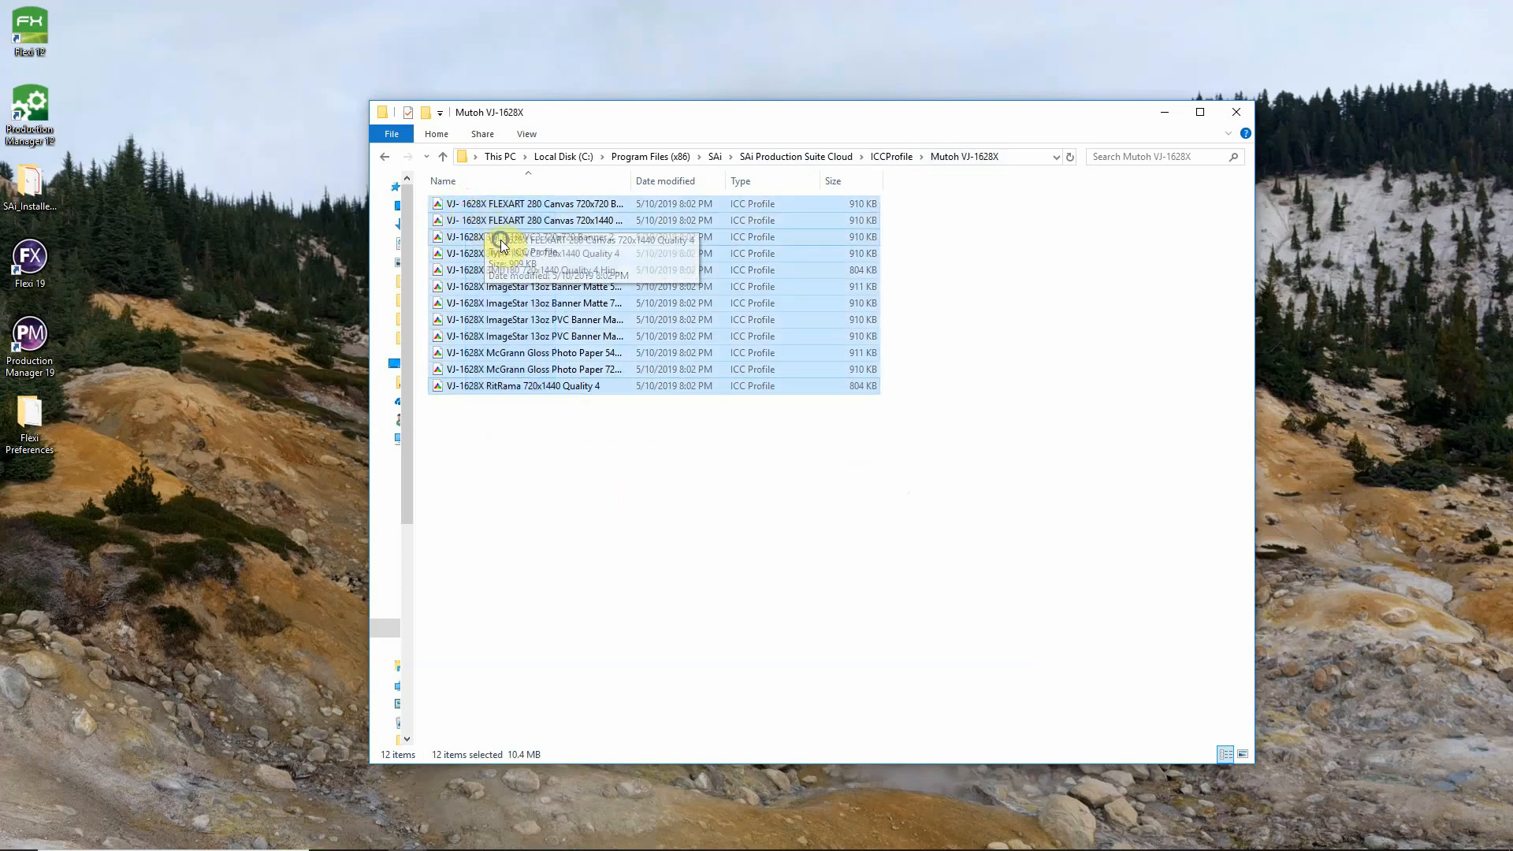
Step: Copy the 12 profiles and paste them into SAi Production Suite Cloud1\ICCProfile\Mutoh VJ-1628X
{"action": "right_click", "coordinate": [502, 236]}
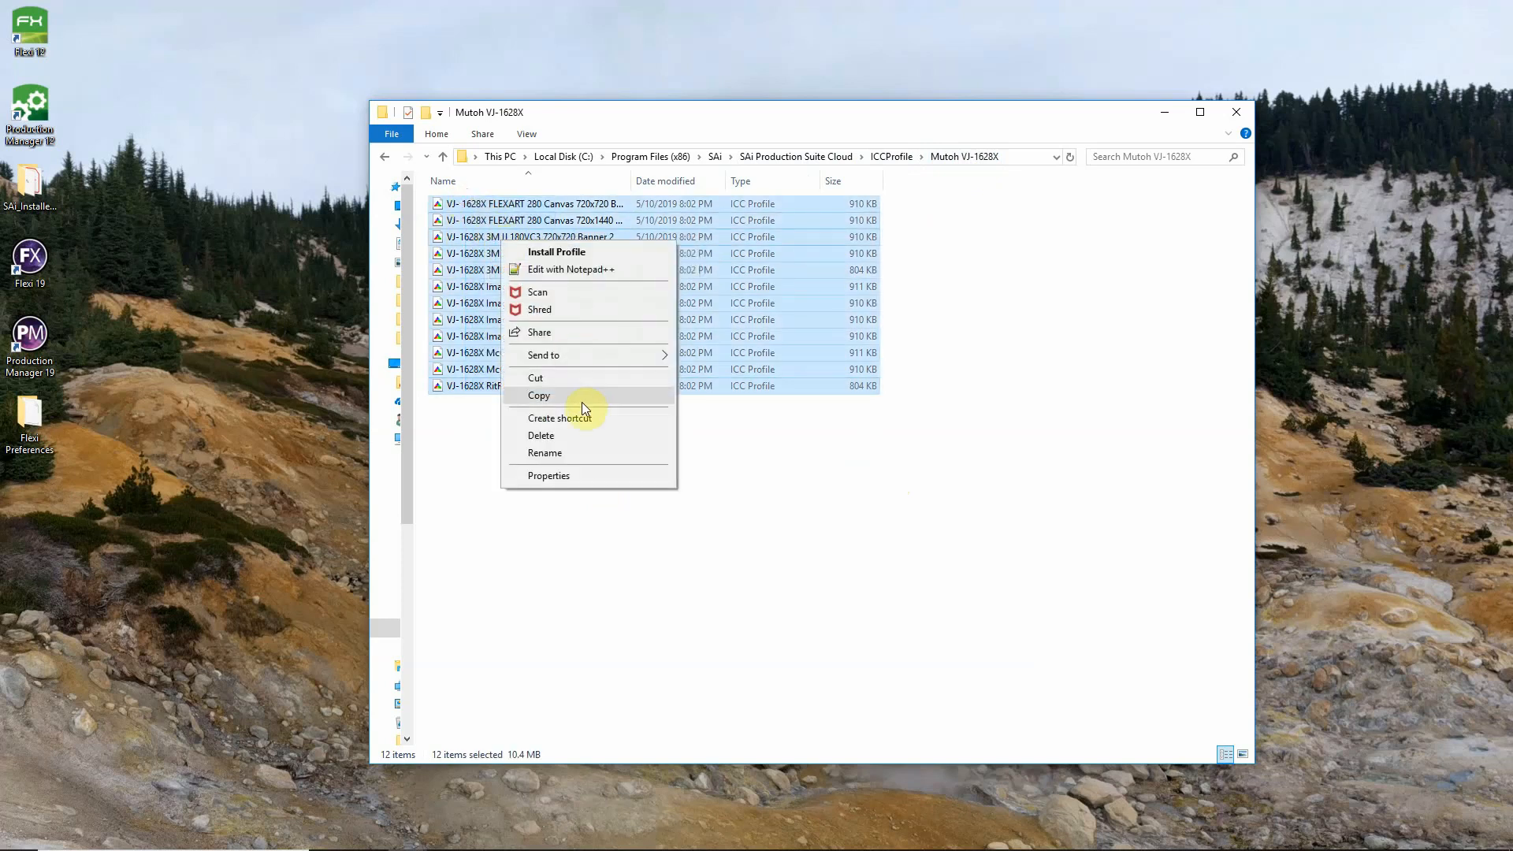
{"action": "left_click", "coordinate": [539, 395]}
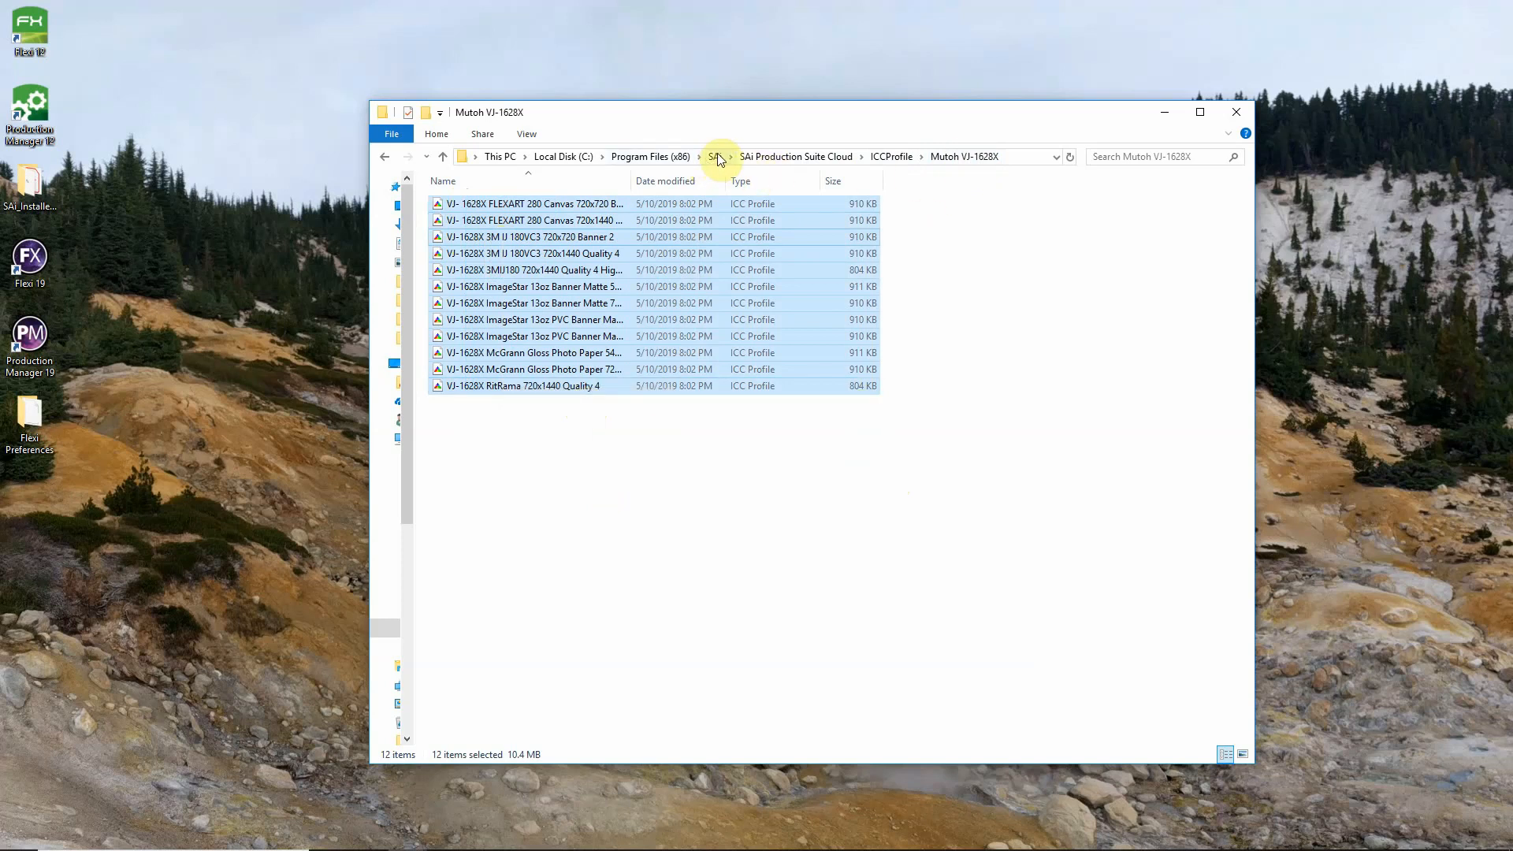
{"action": "left_click", "coordinate": [717, 156]}
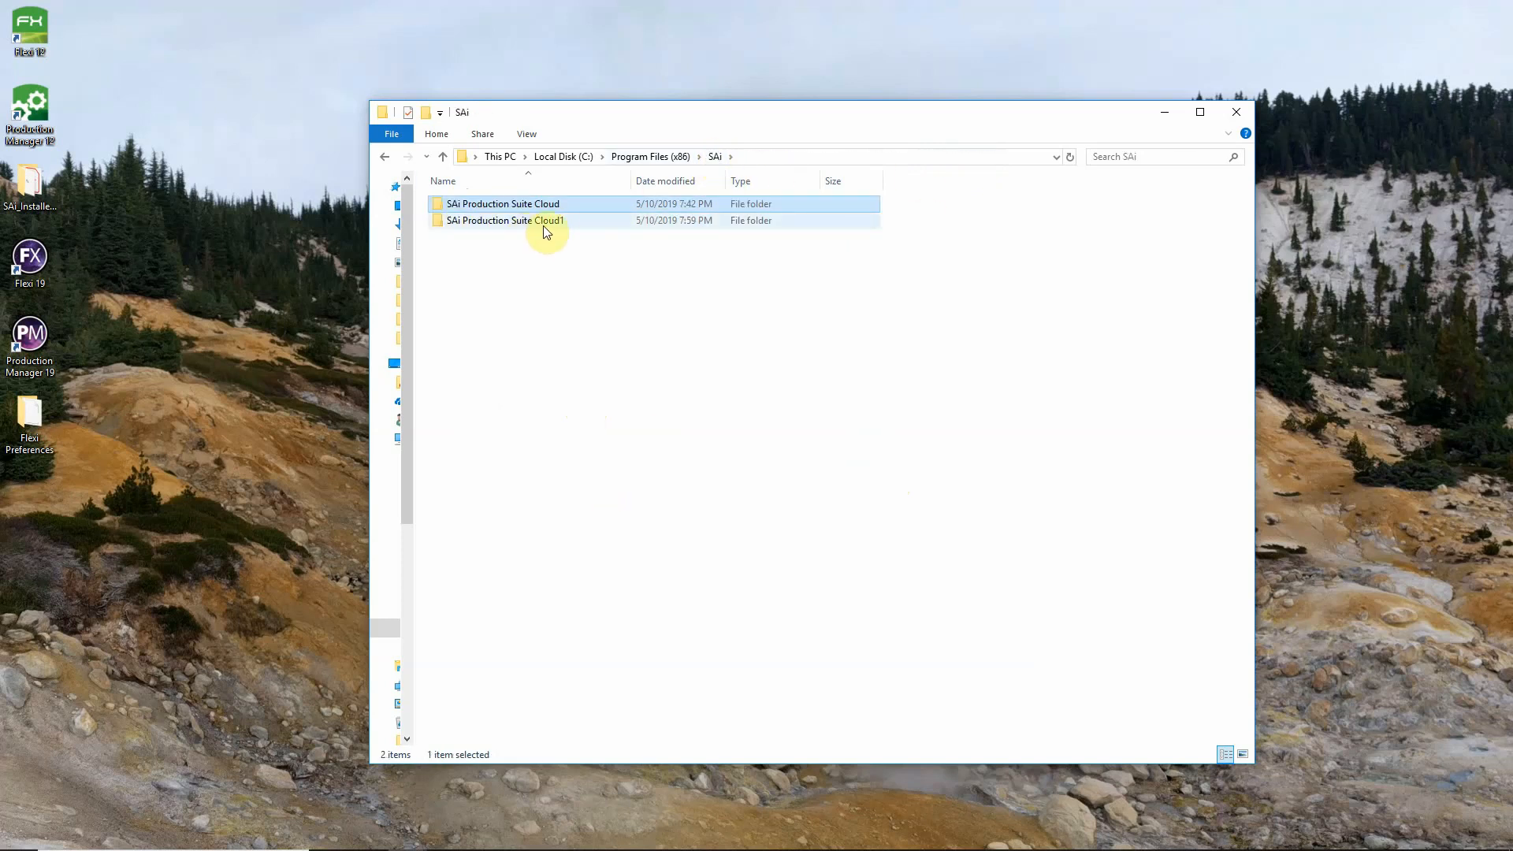
{"action": "double_click", "coordinate": [503, 220]}
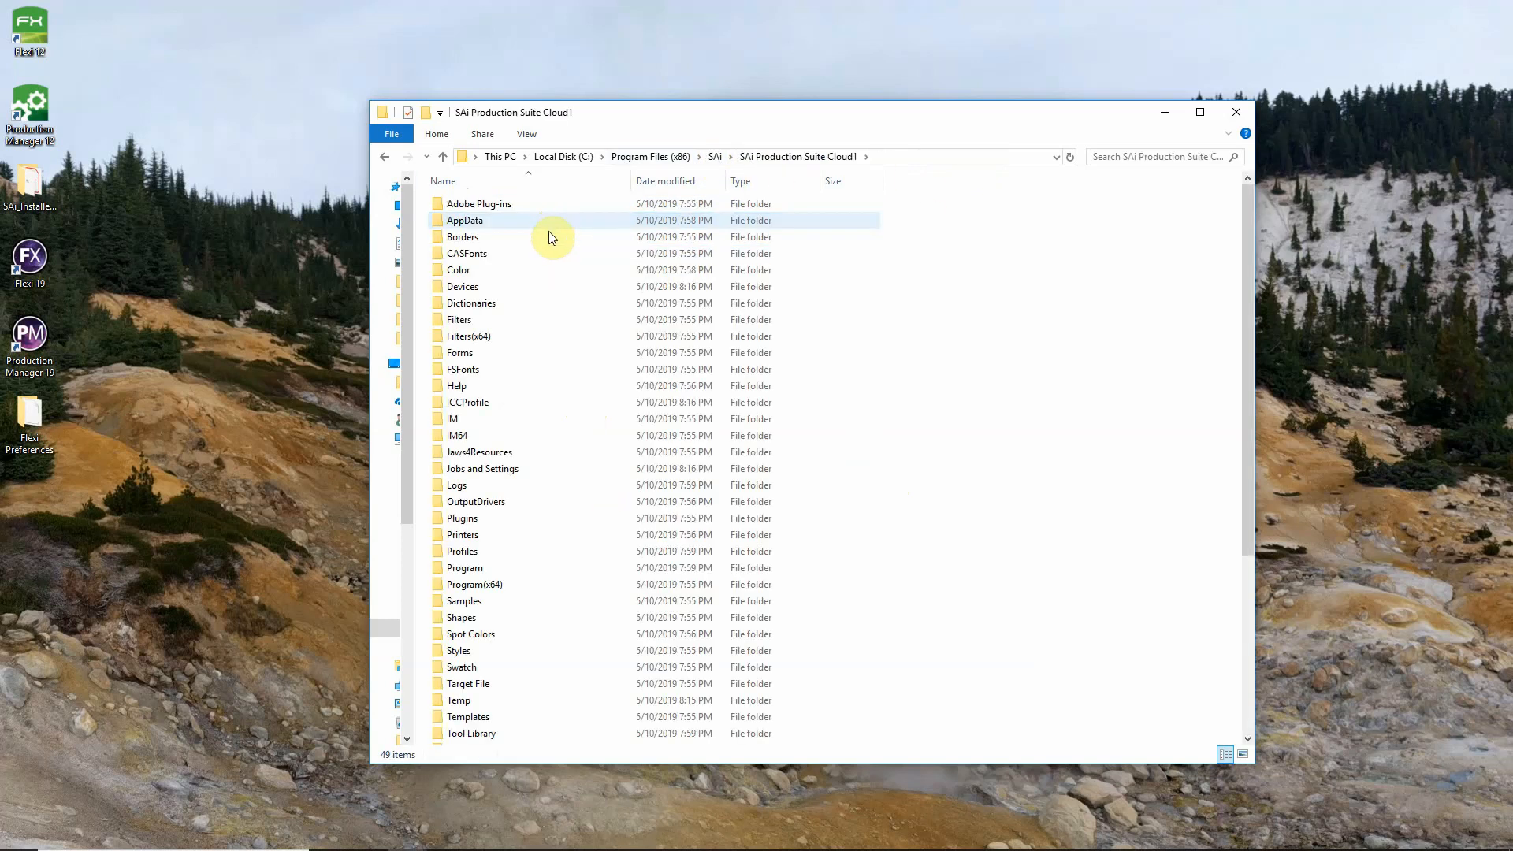
{"action": "mouse_move", "coordinate": [497, 413]}
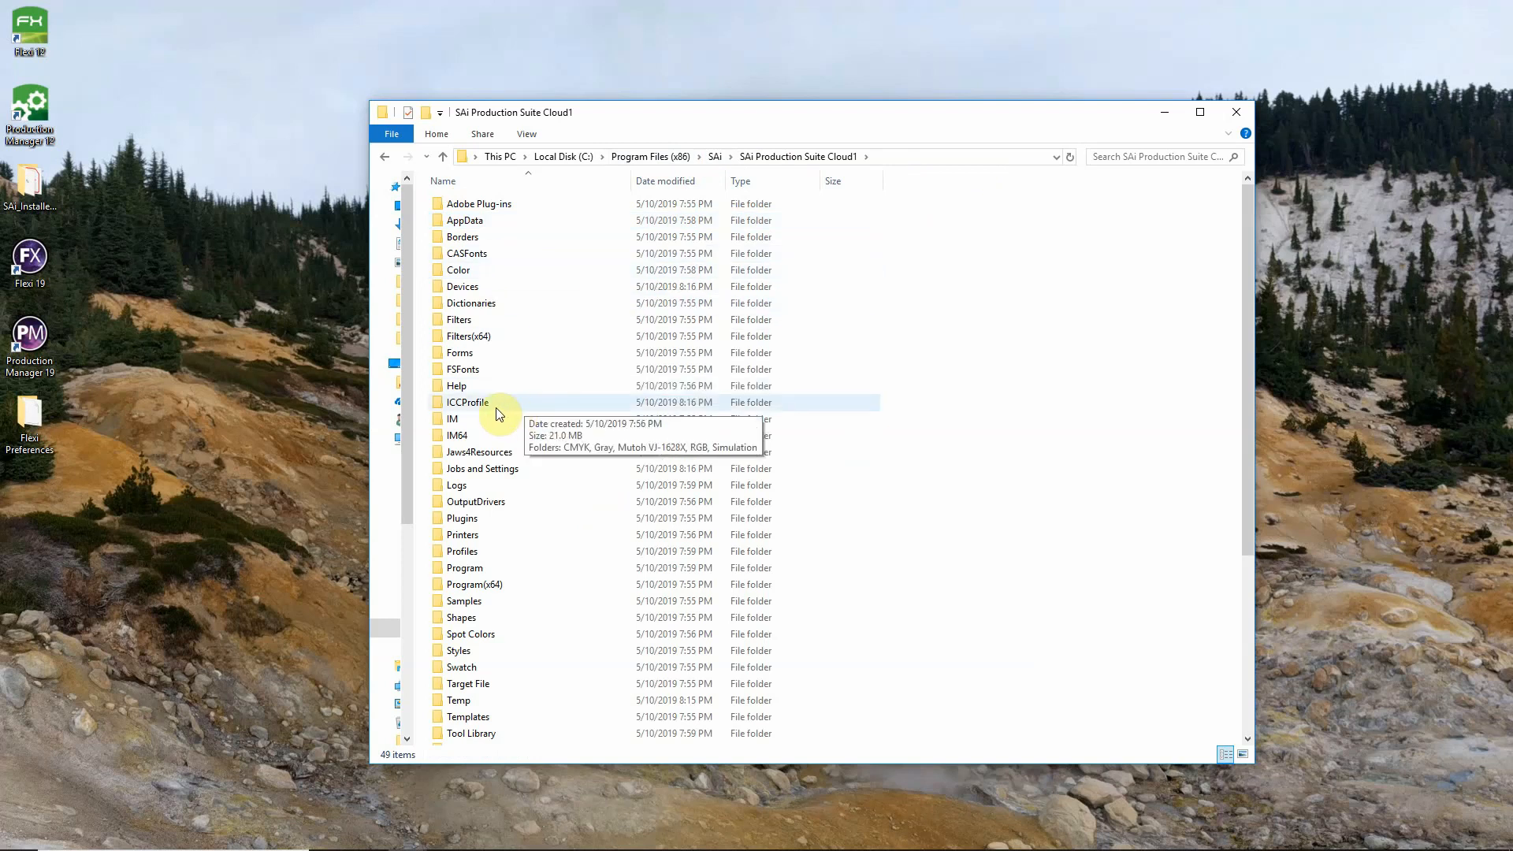
{"action": "double_click", "coordinate": [467, 403]}
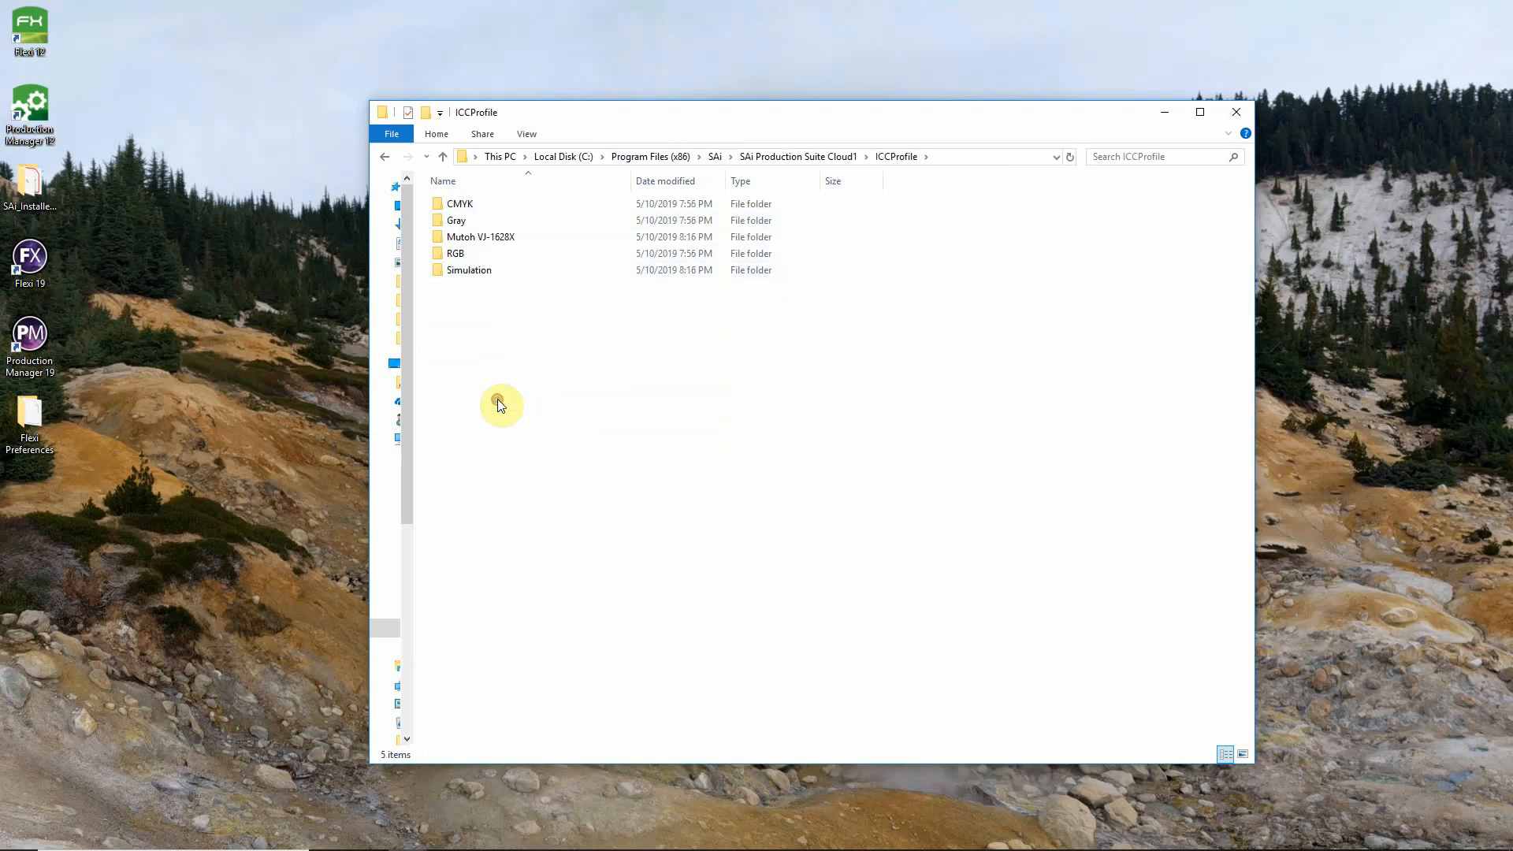
{"action": "left_click", "coordinate": [455, 253]}
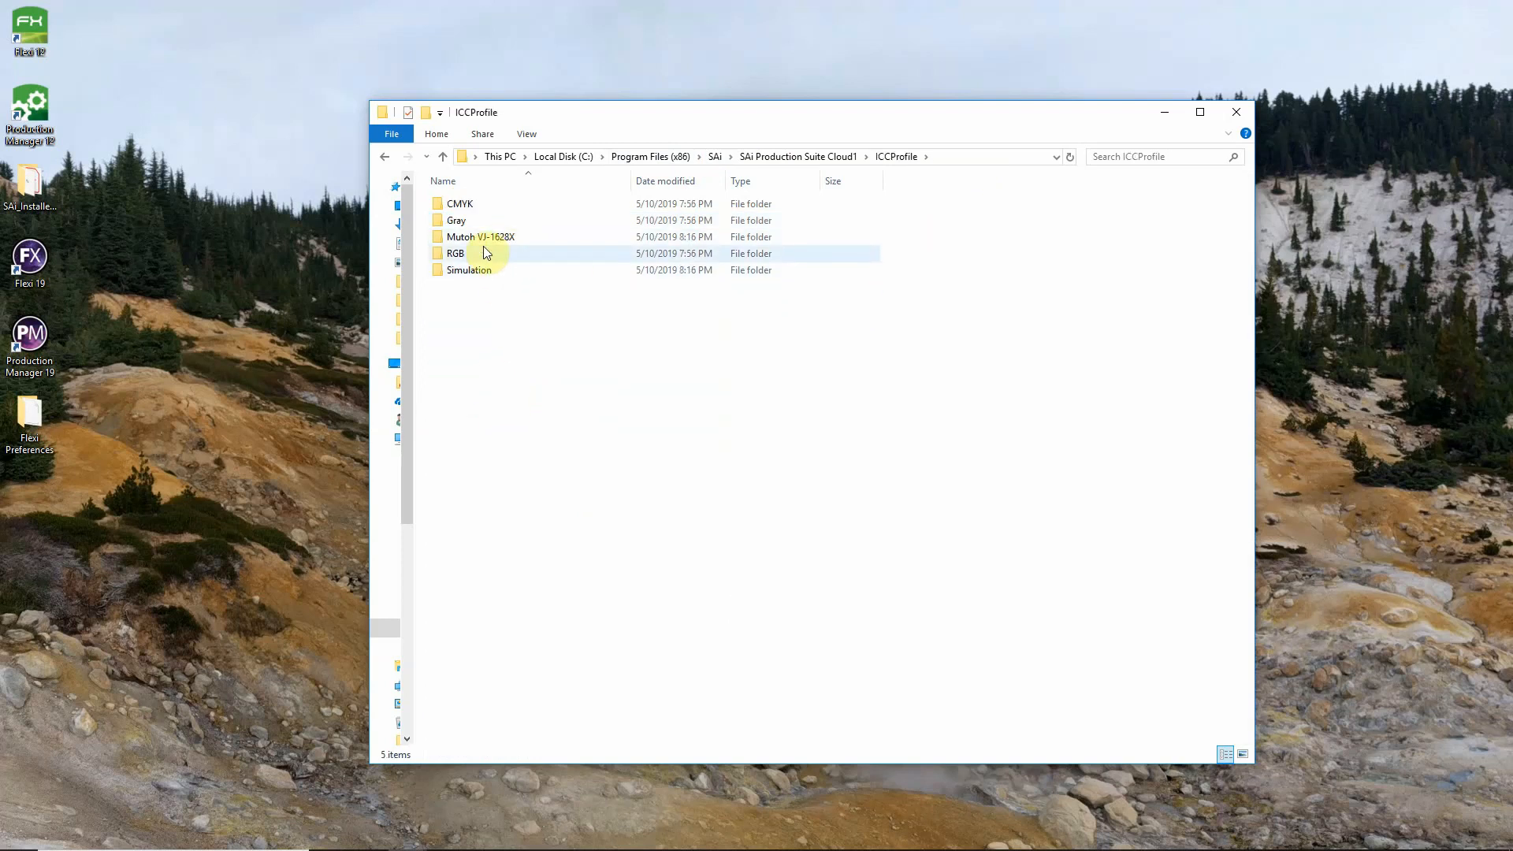
{"action": "double_click", "coordinate": [480, 236]}
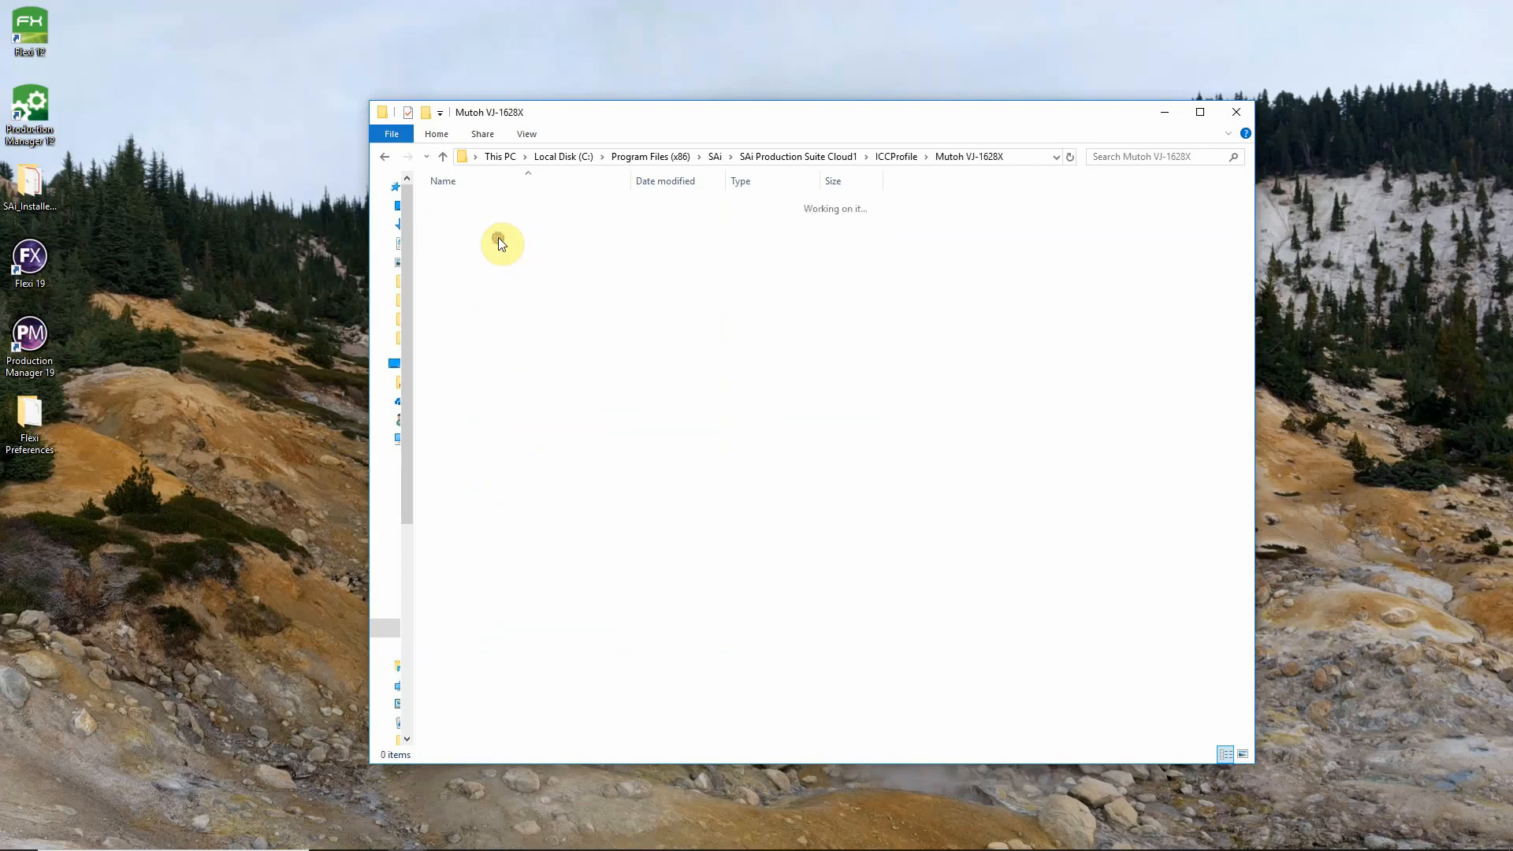
{"action": "right_click", "coordinate": [500, 242]}
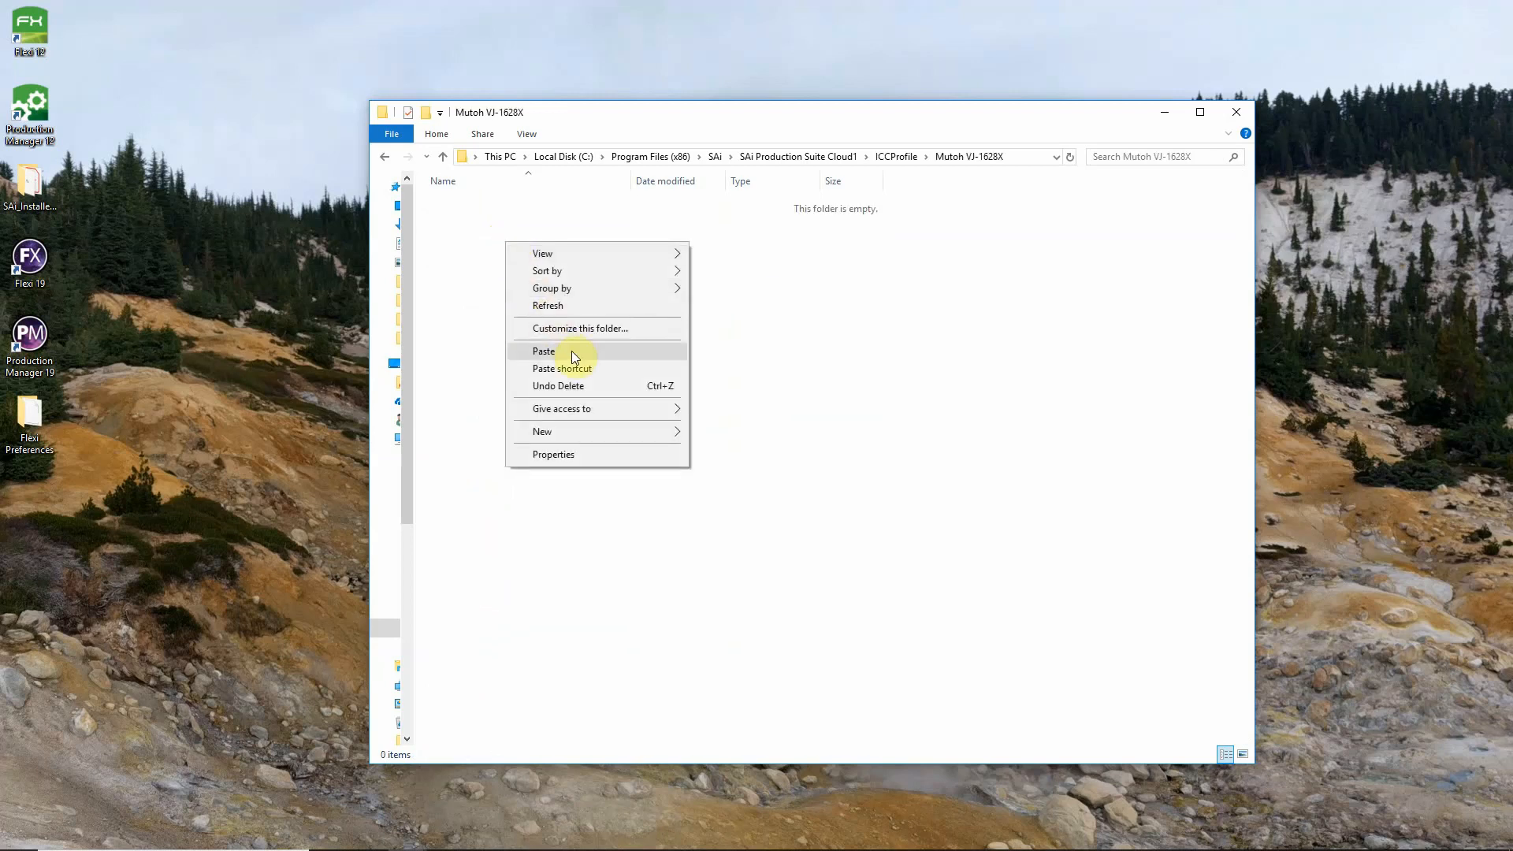
{"action": "left_click", "coordinate": [544, 350]}
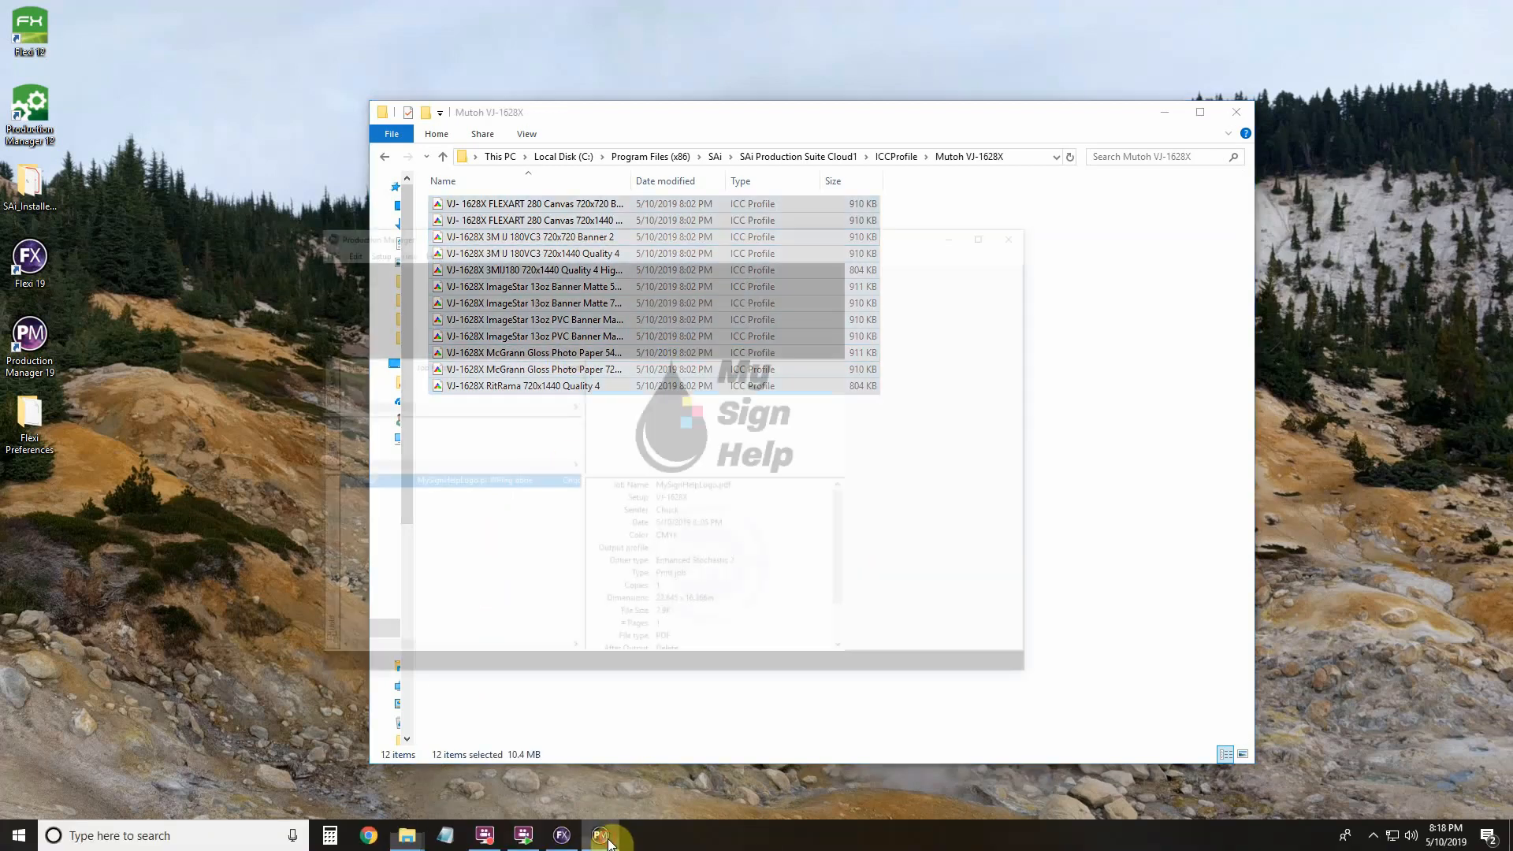
Step: Enable 'Use color correction' in Production Manager's default job properties
{"action": "left_click", "coordinate": [602, 834]}
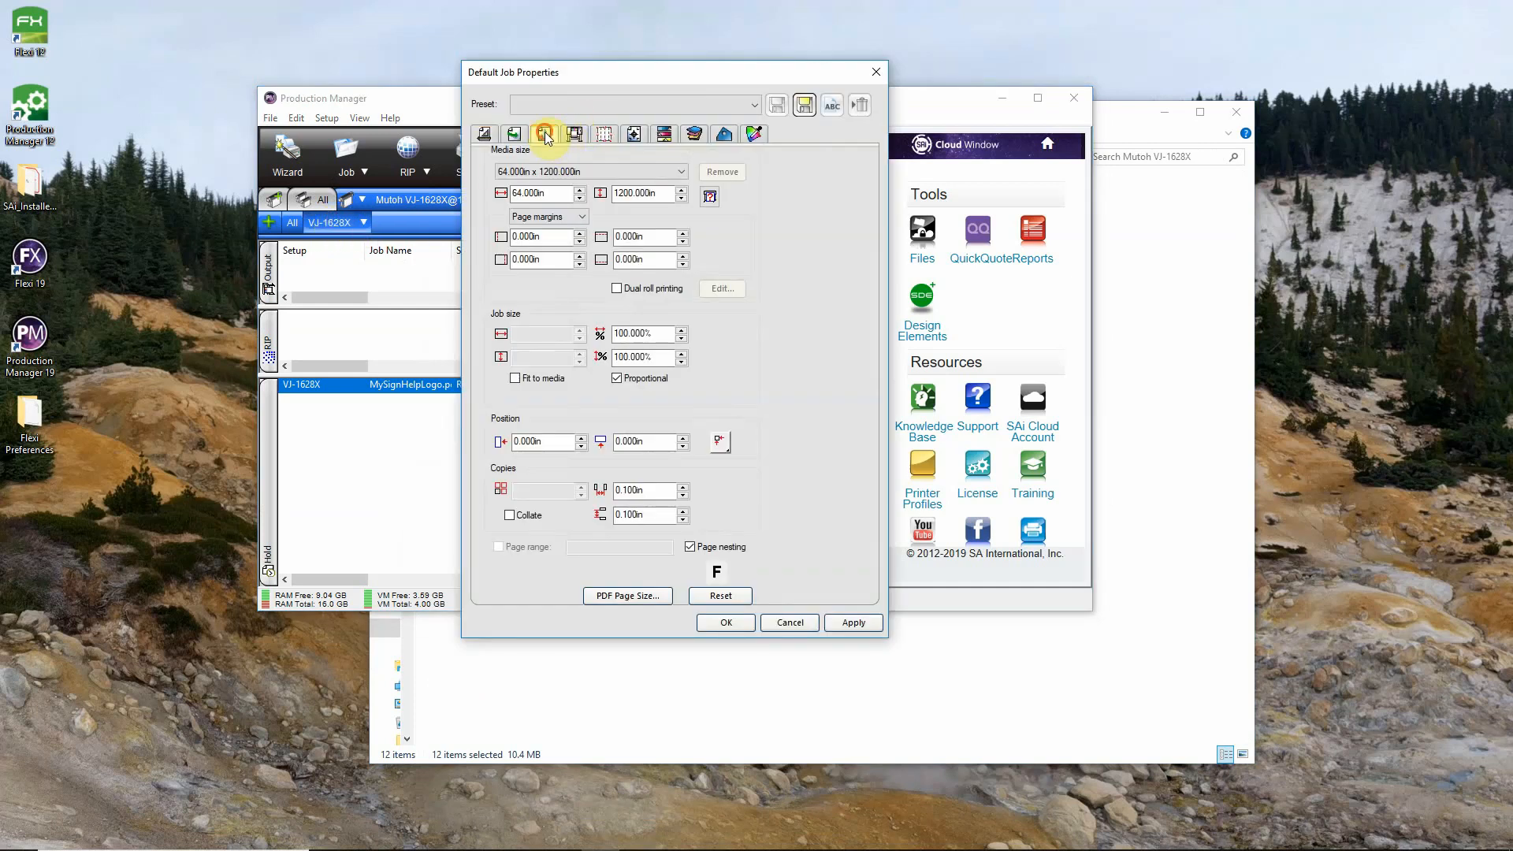
{"action": "left_click", "coordinate": [544, 134]}
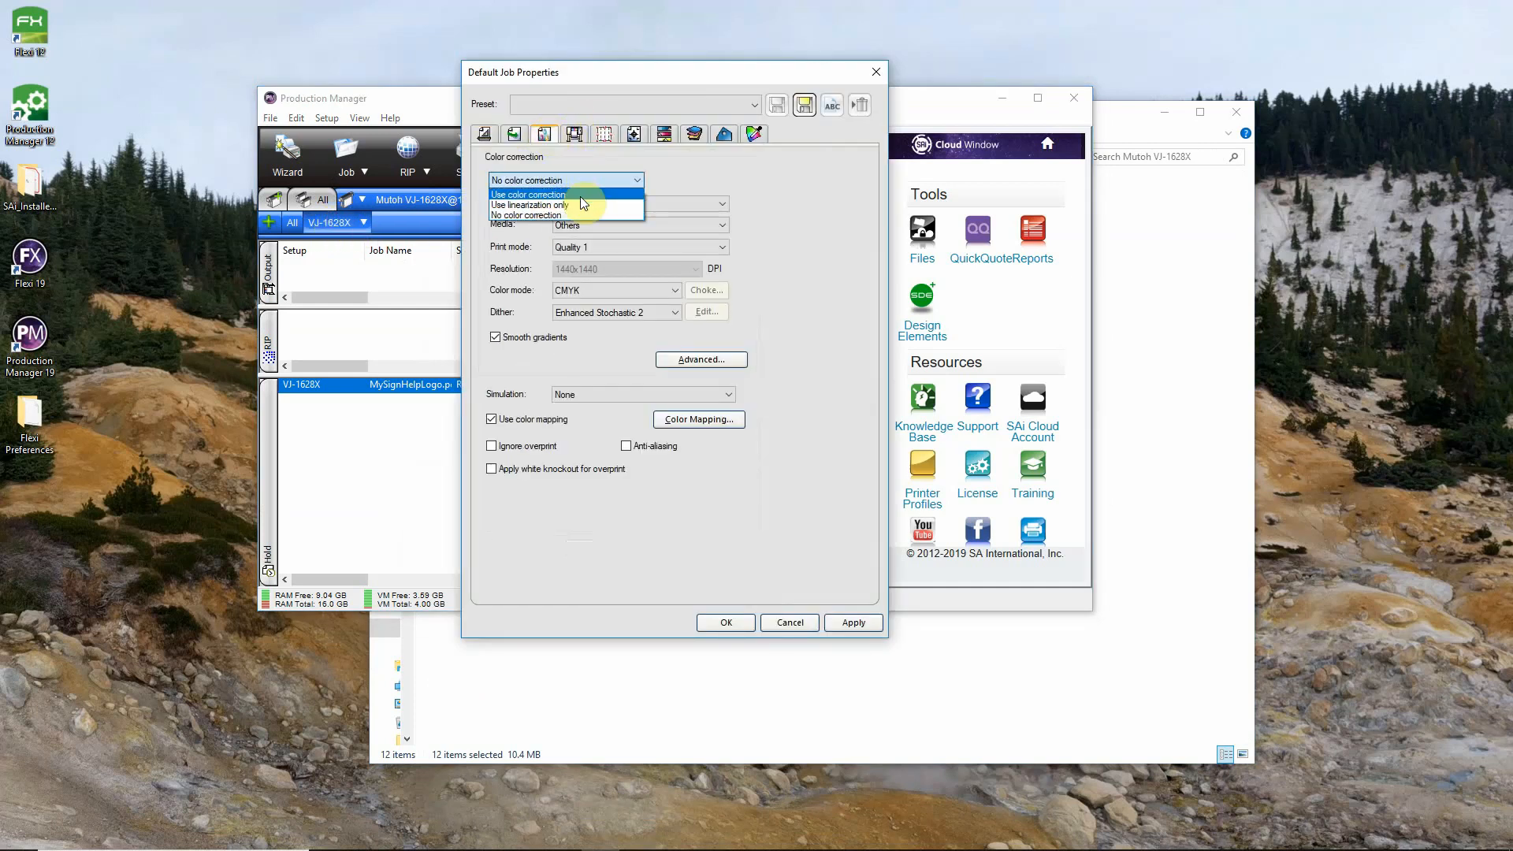
{"action": "left_click", "coordinate": [528, 194]}
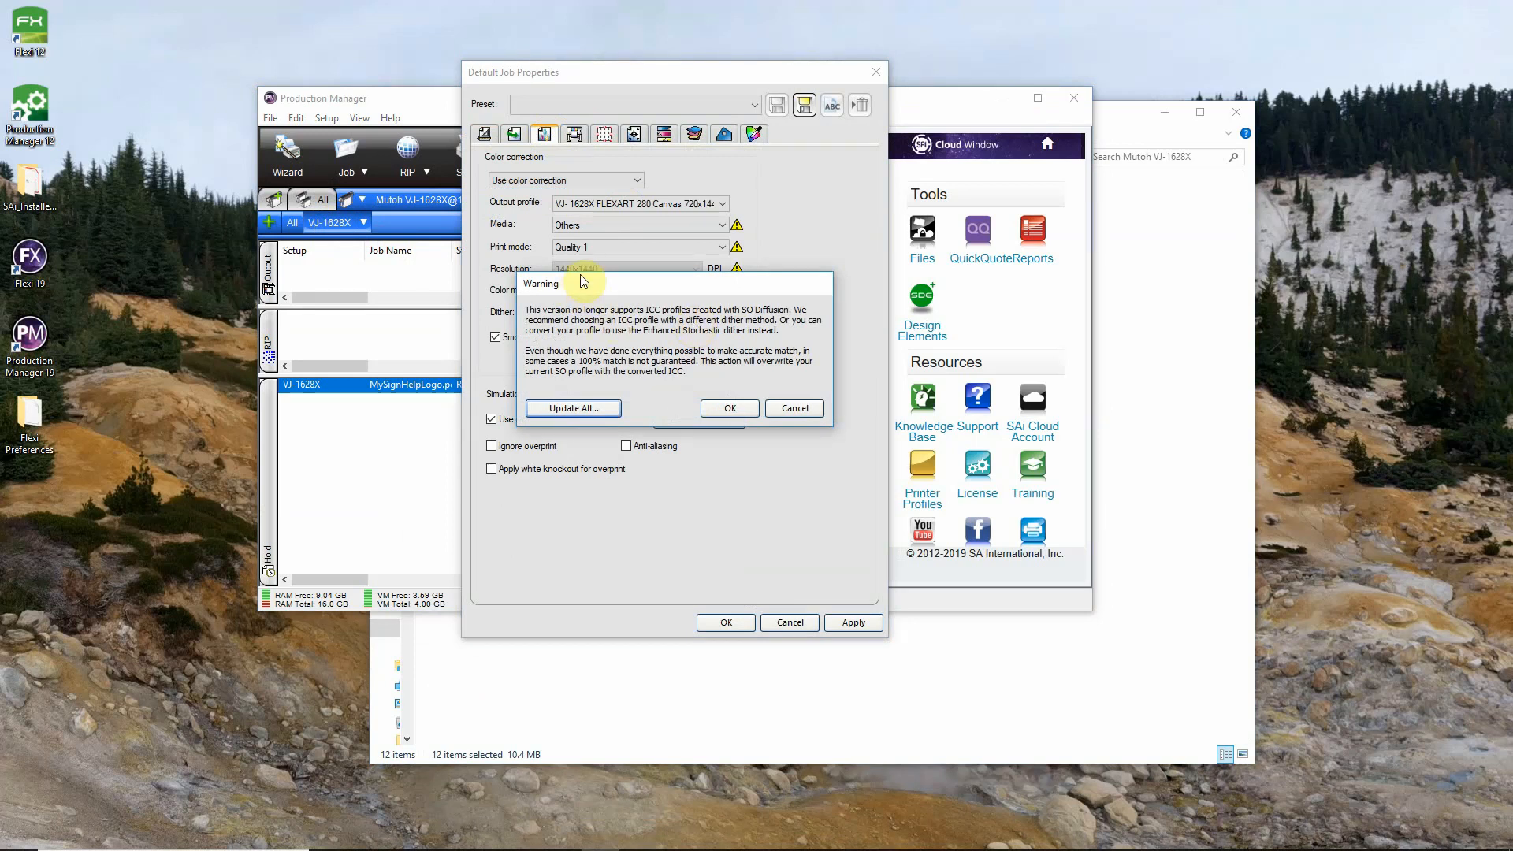
{"action": "mouse_move", "coordinate": [589, 292]}
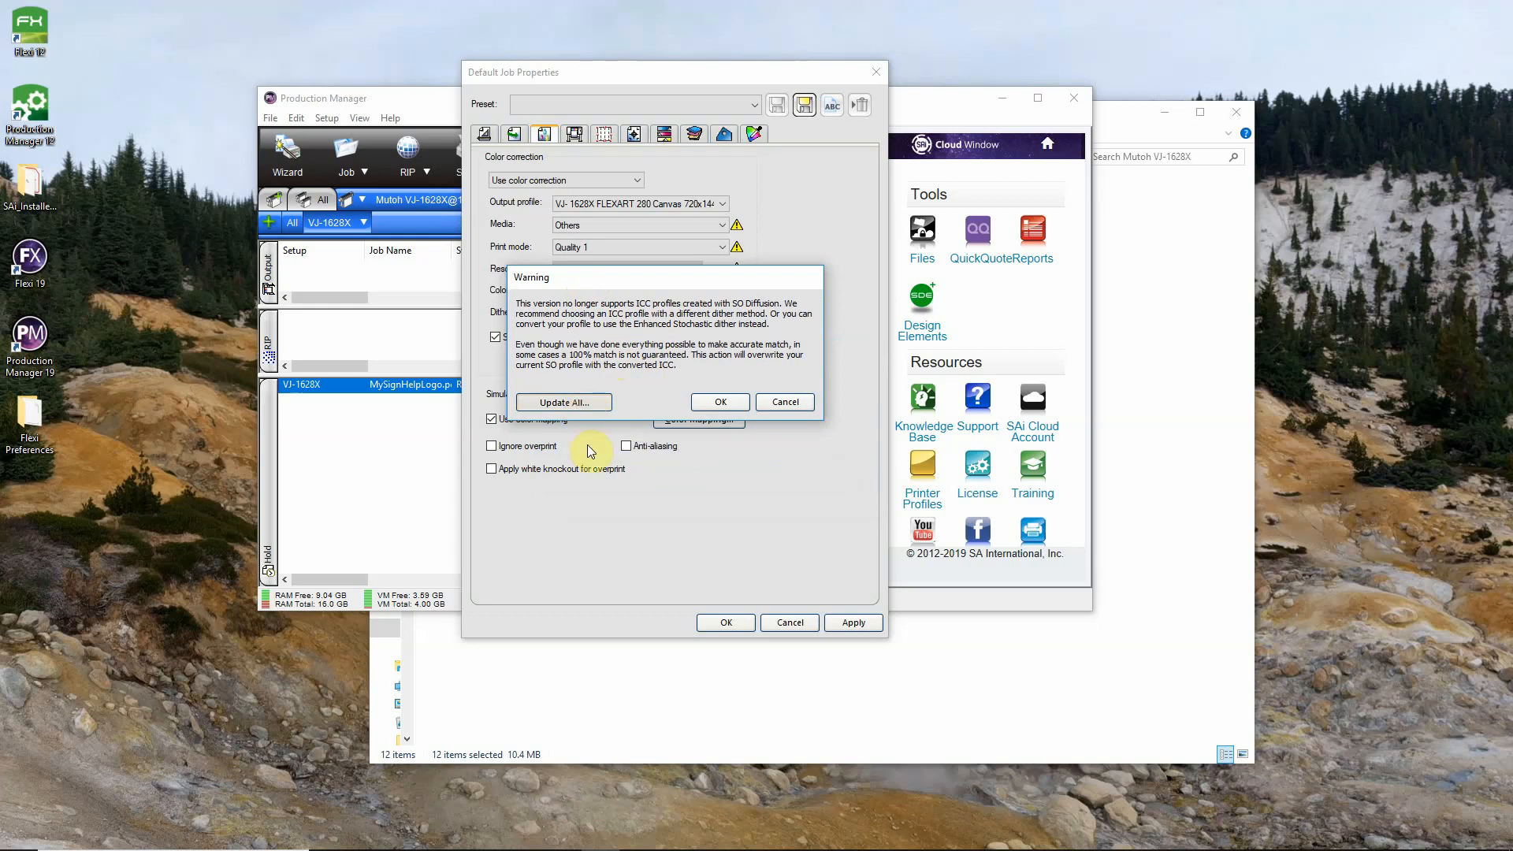
Step: Update All and convert the Mutoh VJ-1628X folder's 12 profiles, then dismiss the SO Diffusion warning
{"action": "left_click", "coordinate": [562, 403]}
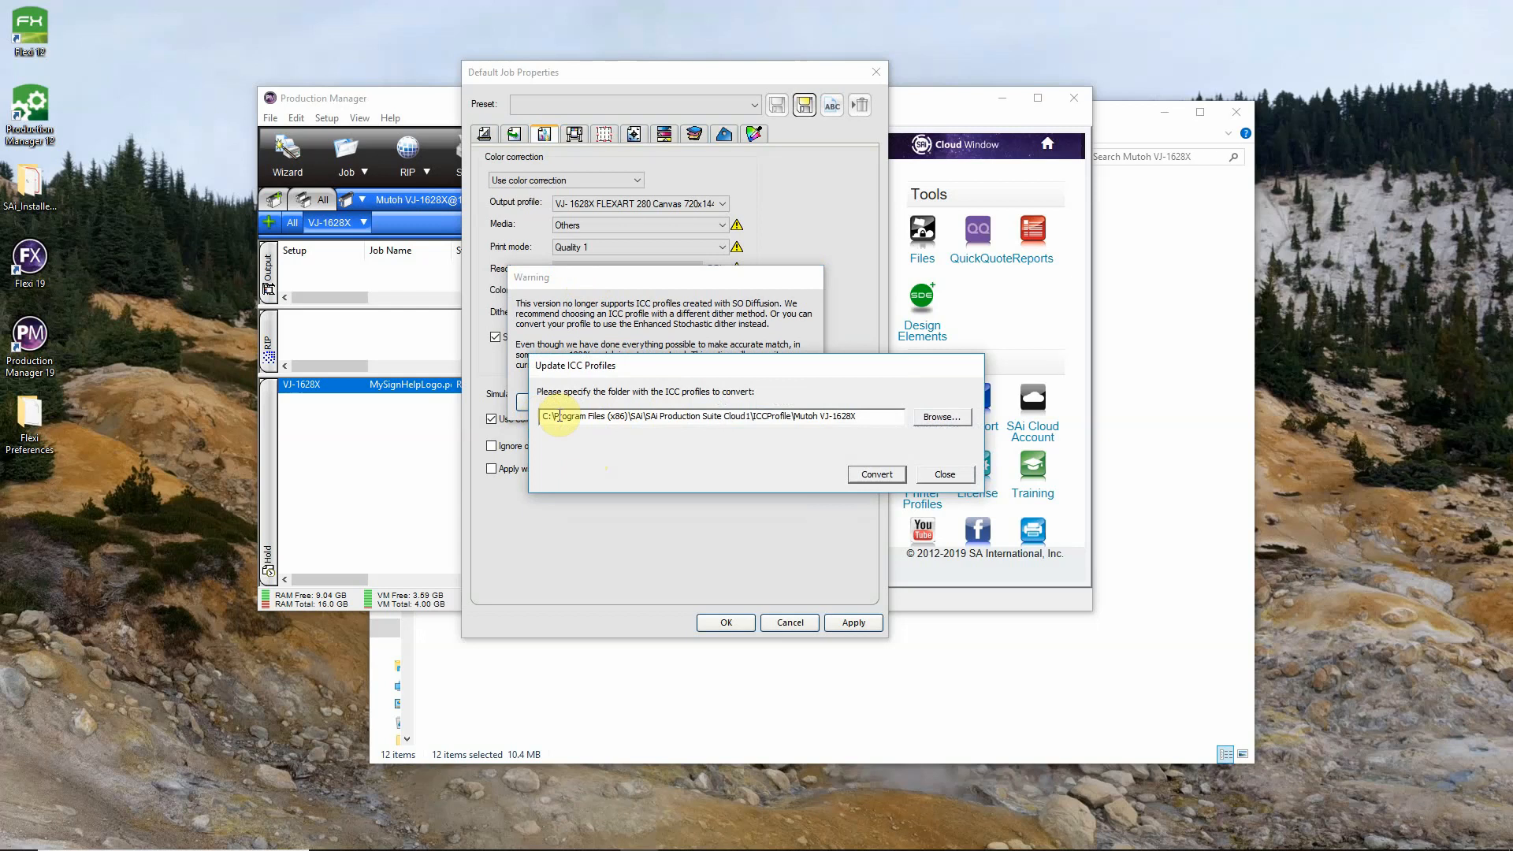
{"action": "mouse_move", "coordinate": [718, 440]}
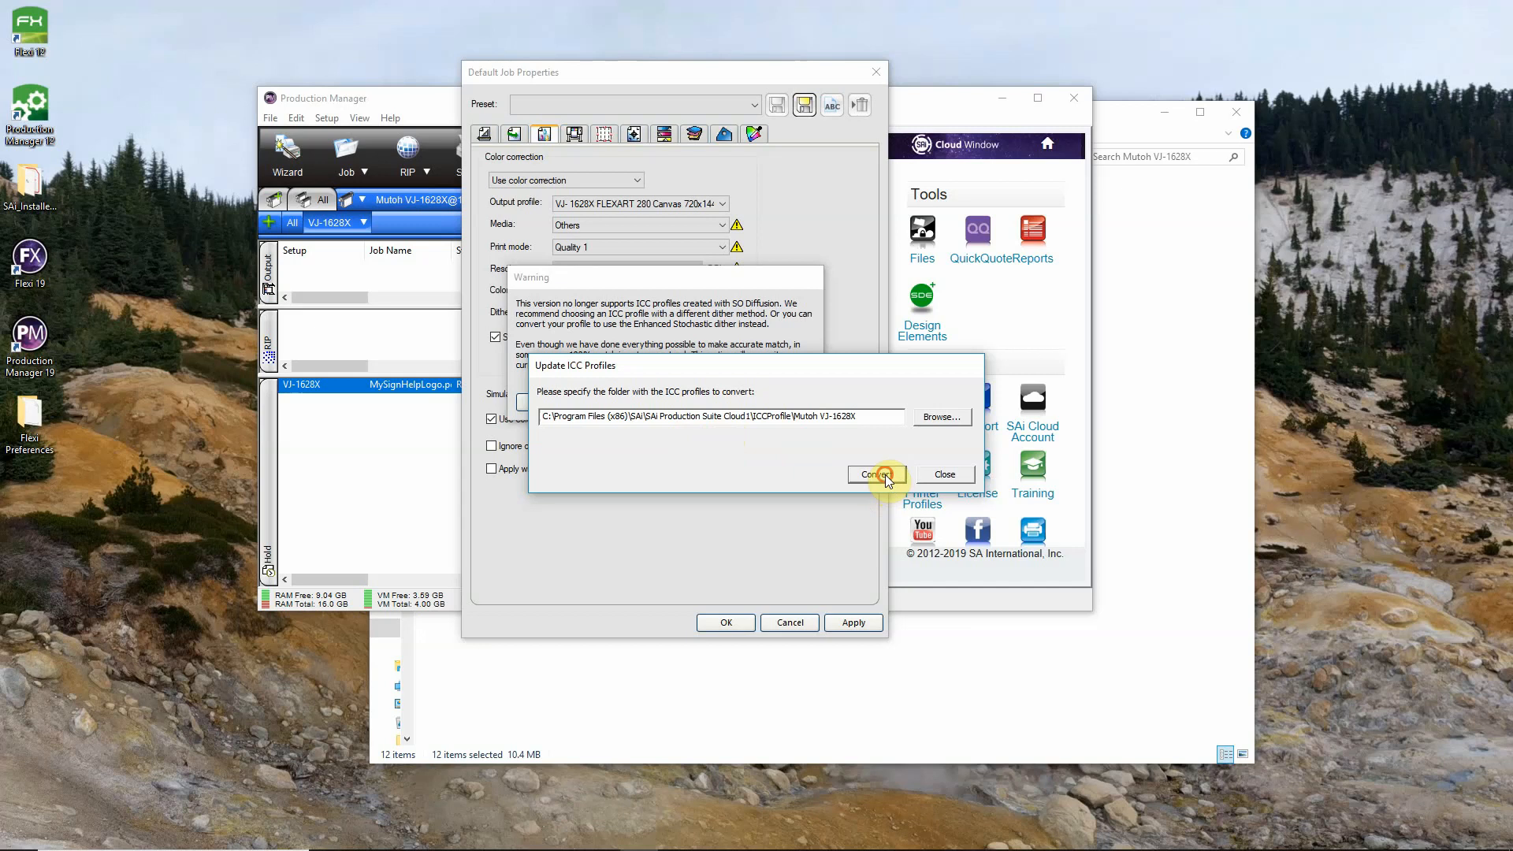
{"action": "left_click", "coordinate": [874, 474]}
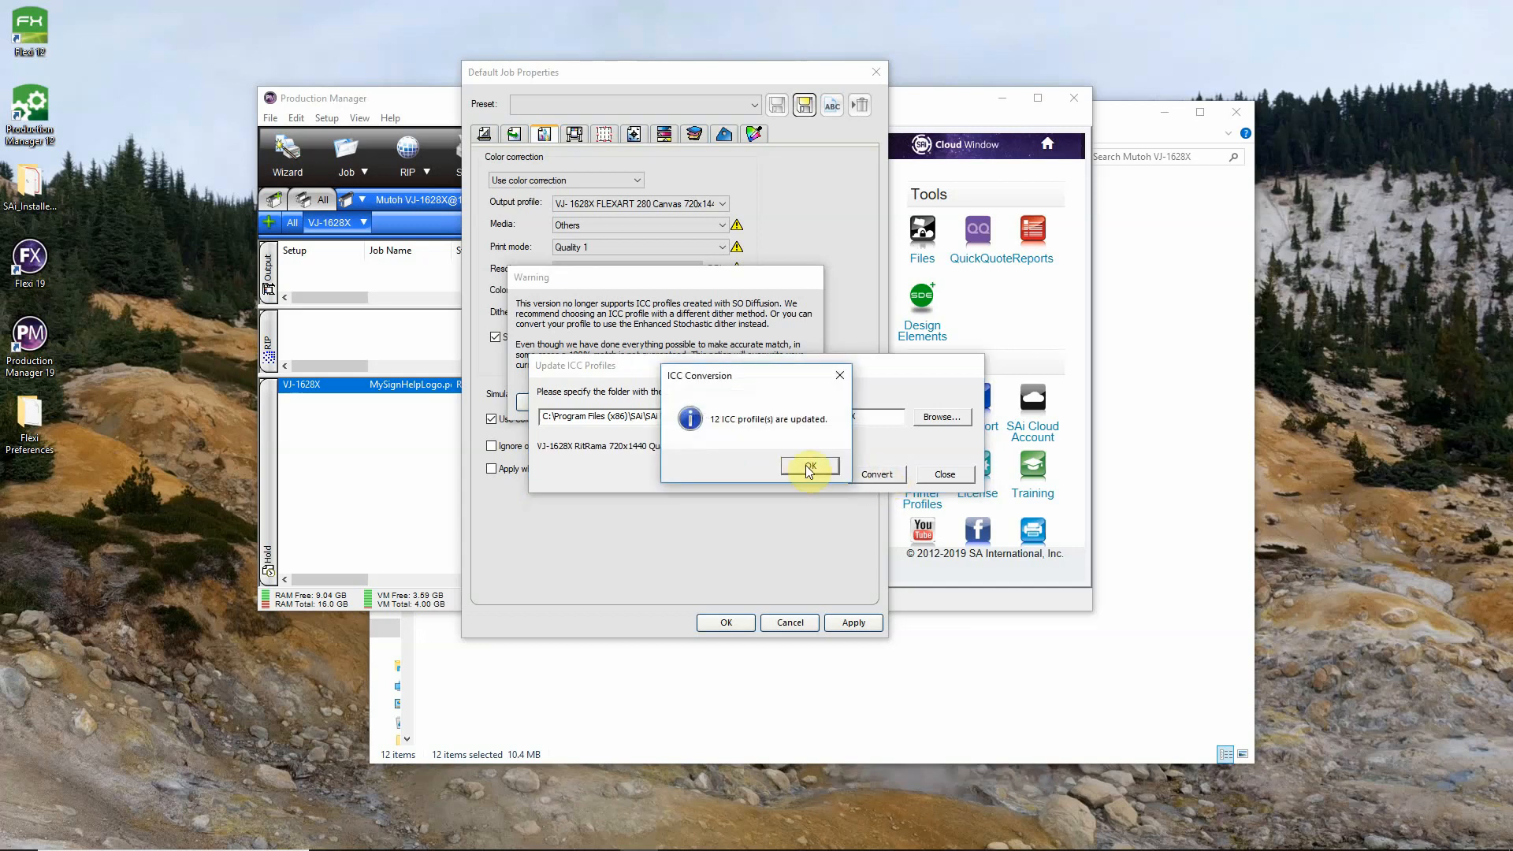
{"action": "left_click", "coordinate": [808, 466]}
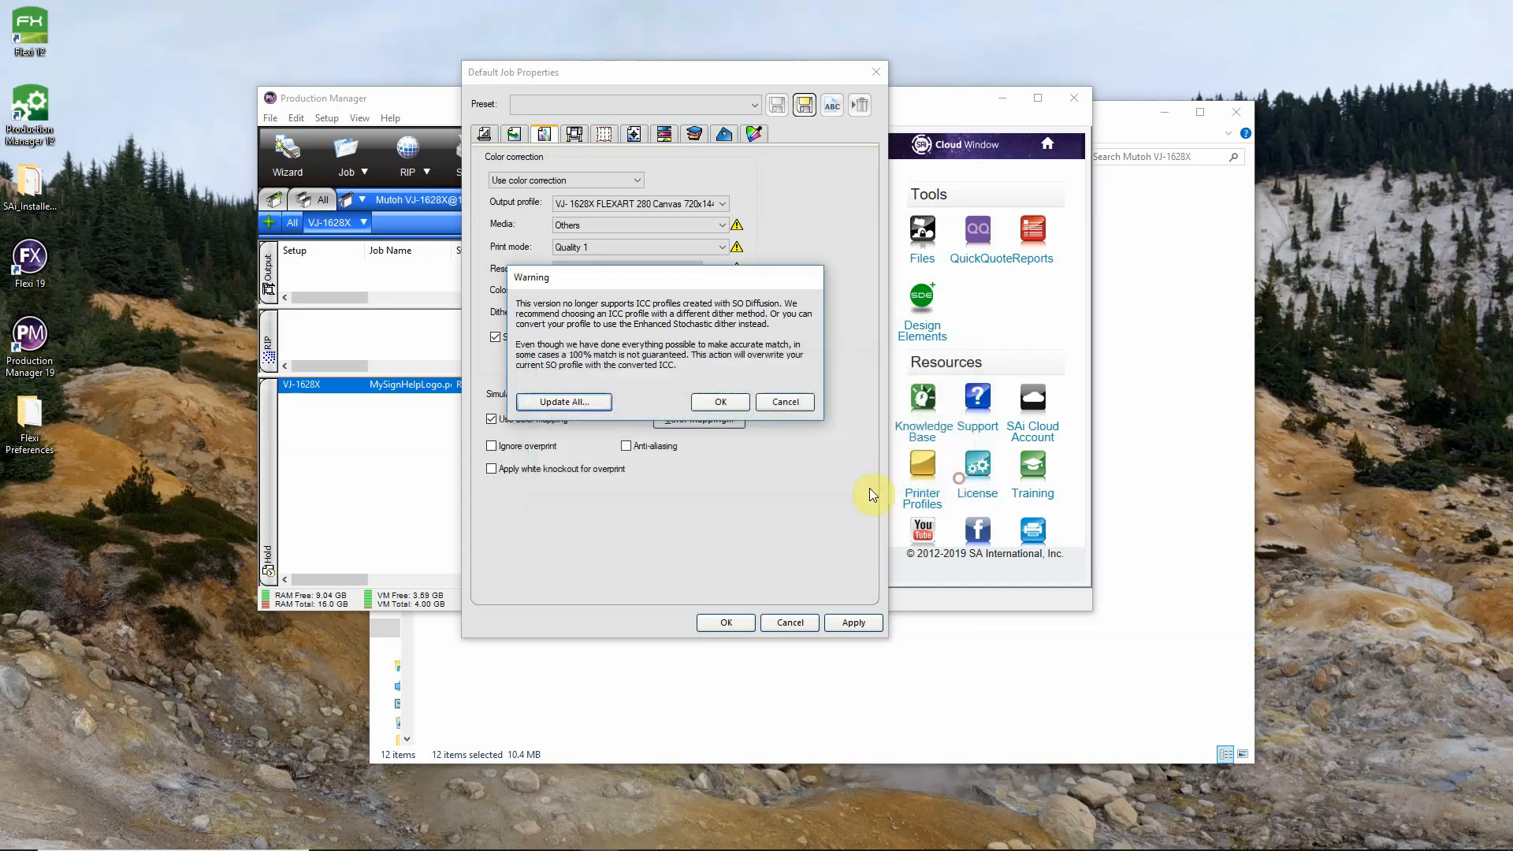
{"action": "left_click", "coordinate": [718, 401]}
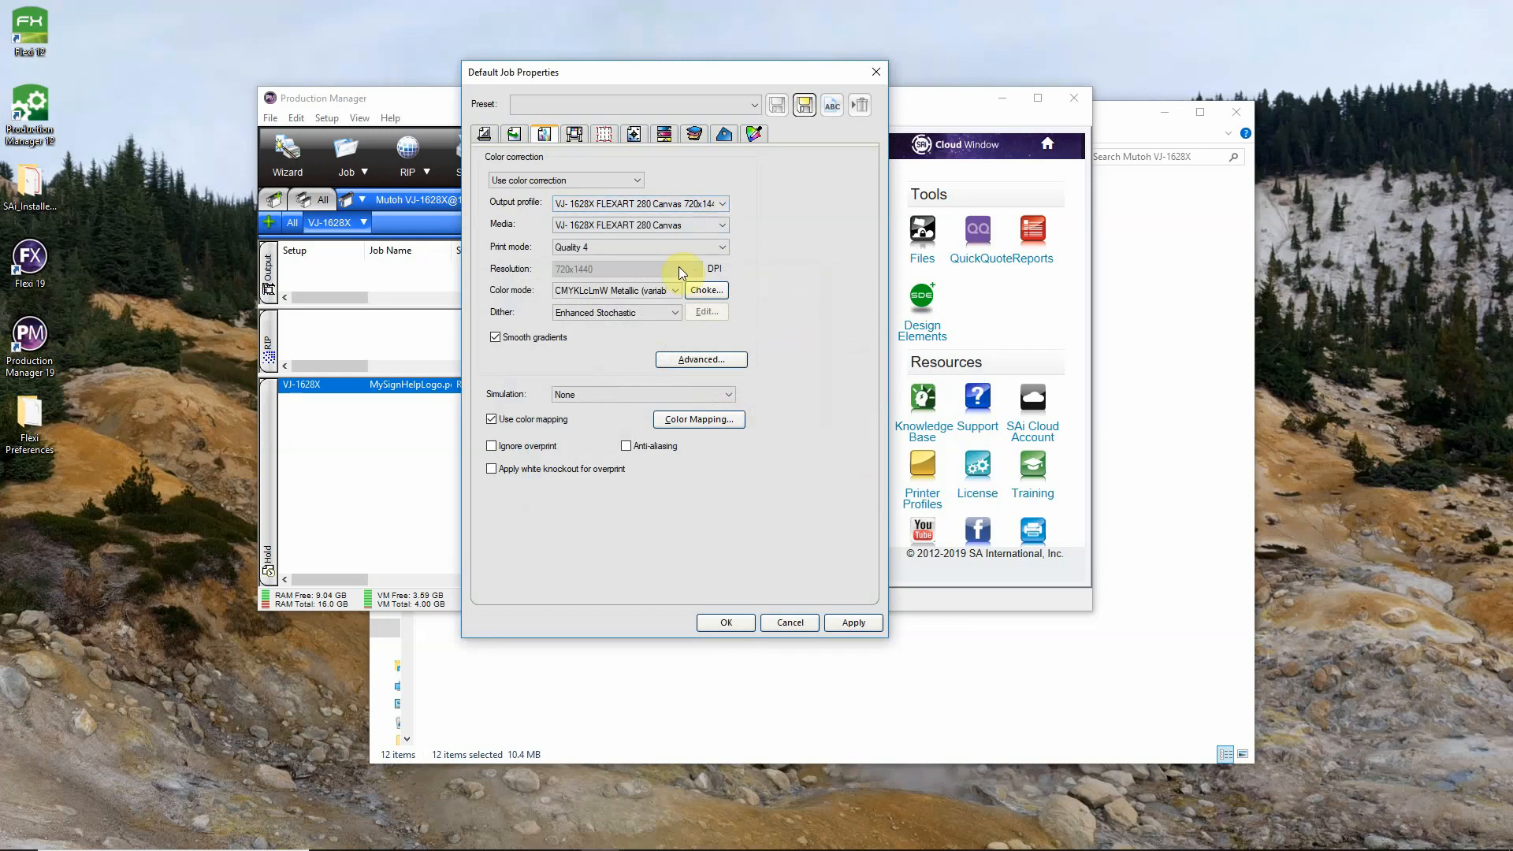
{"action": "mouse_move", "coordinate": [672, 244]}
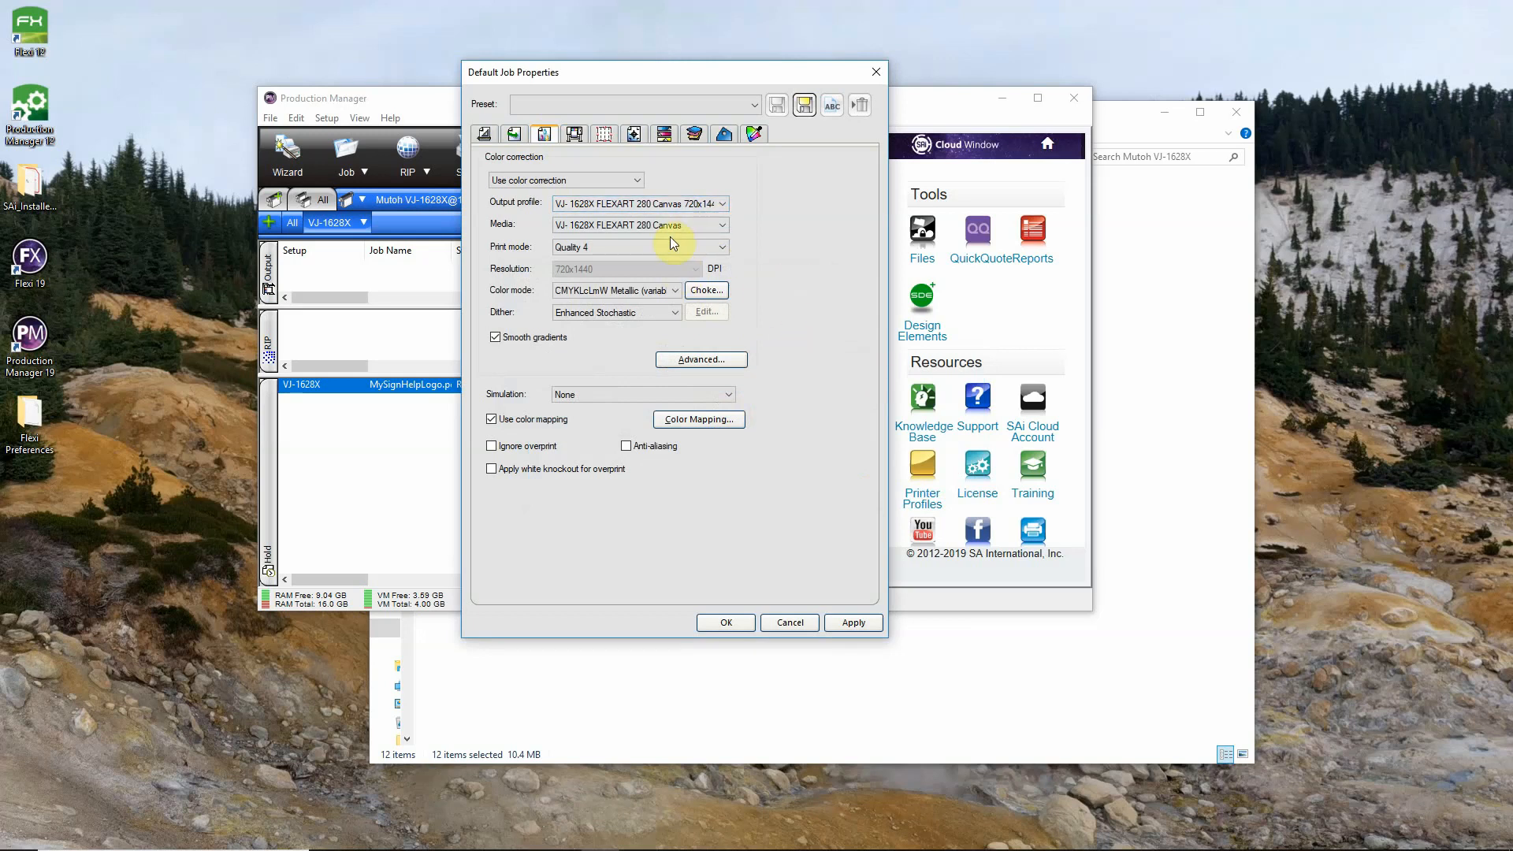